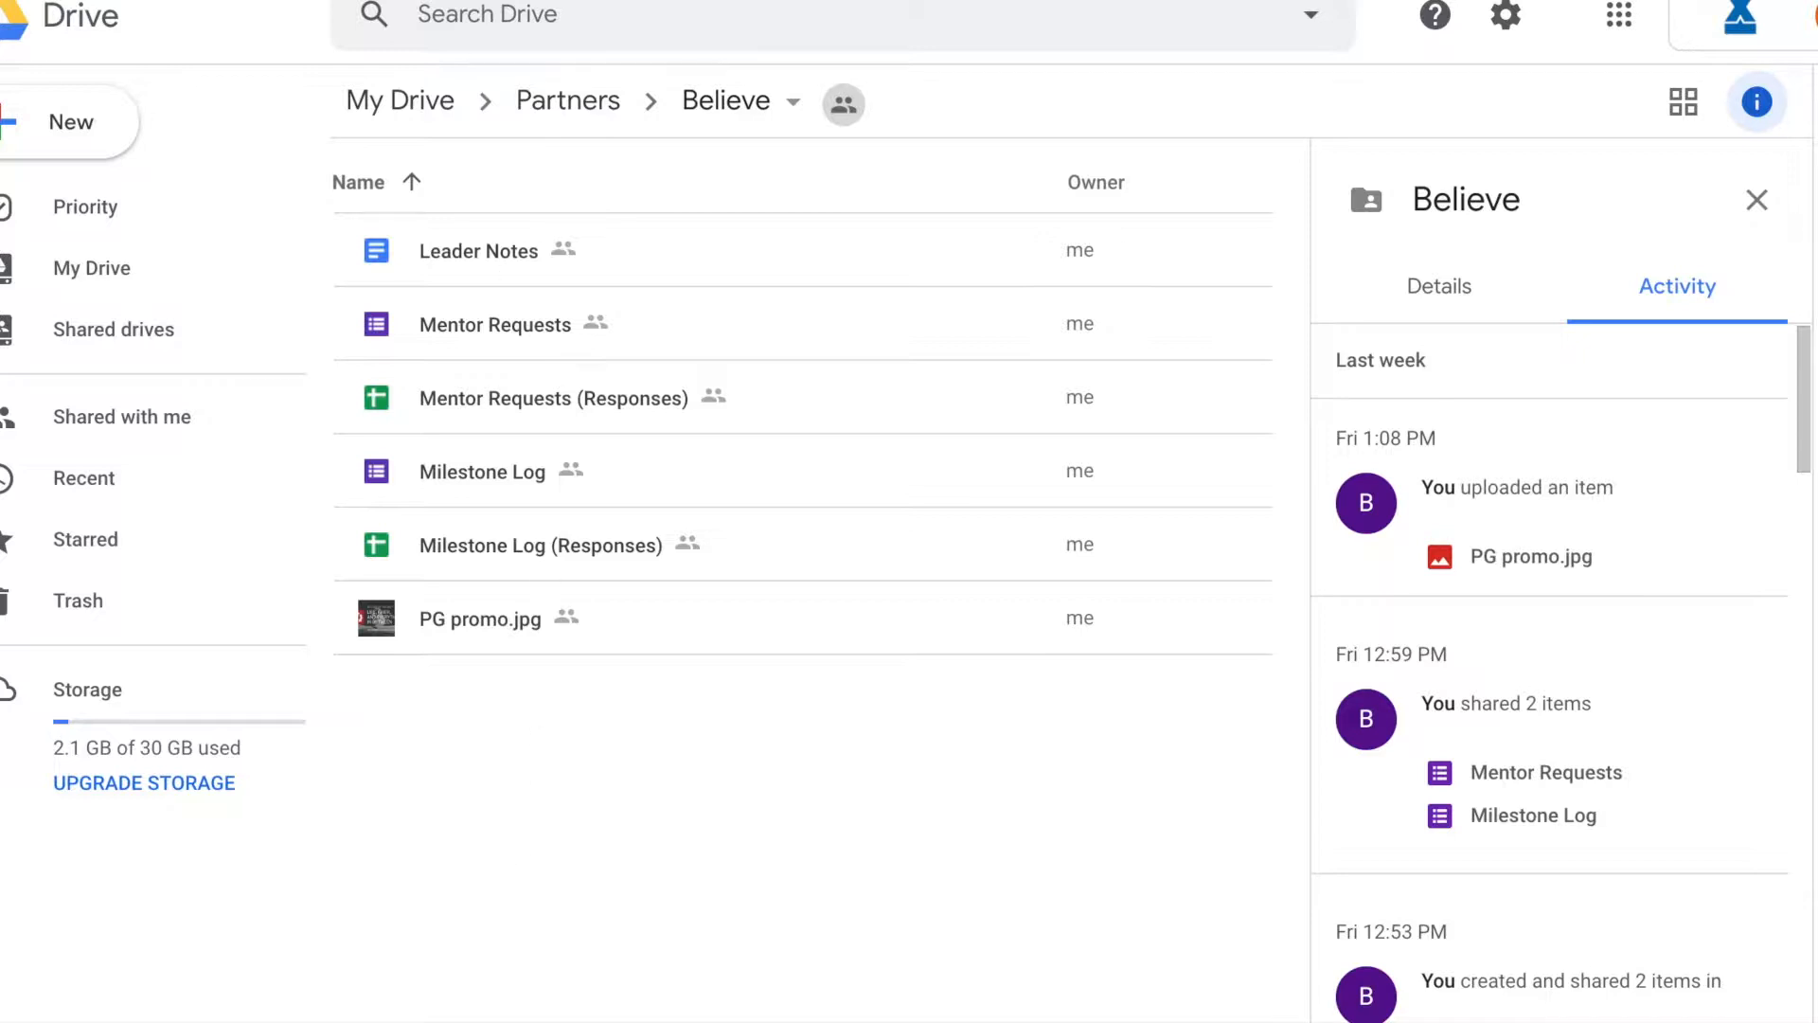
mouse_move(492, 323)
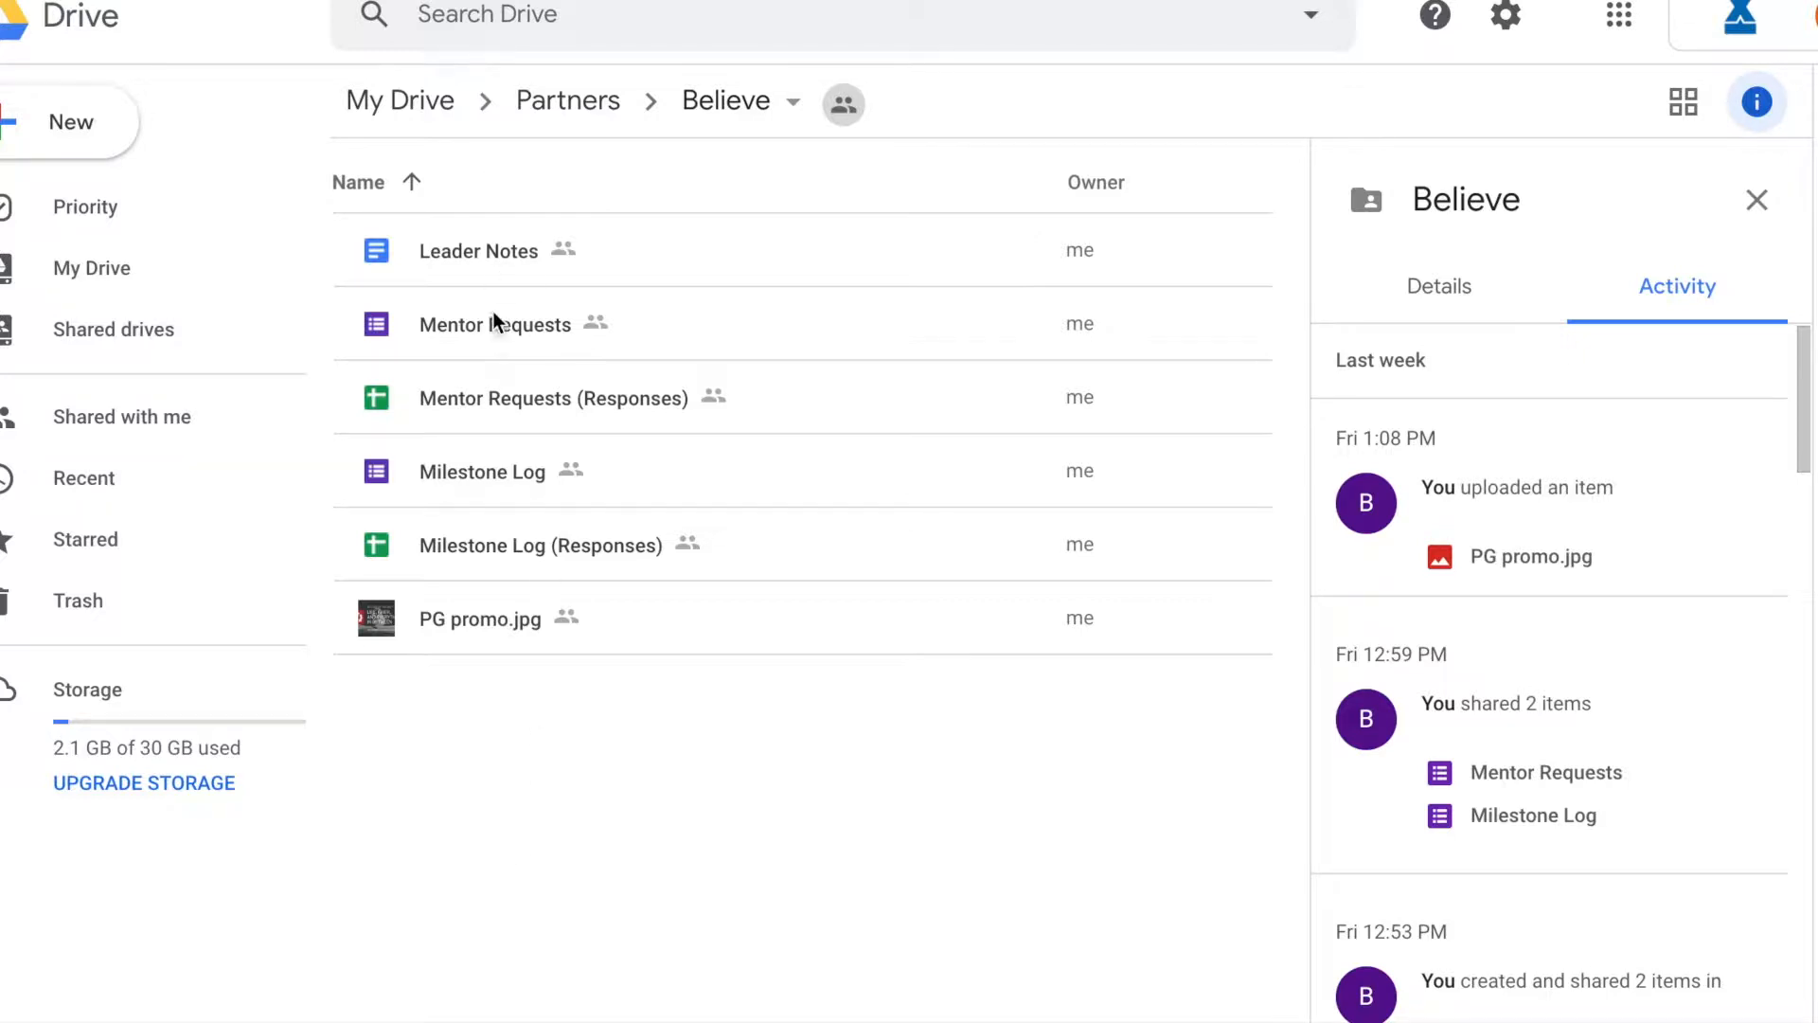
mouse_move(503, 564)
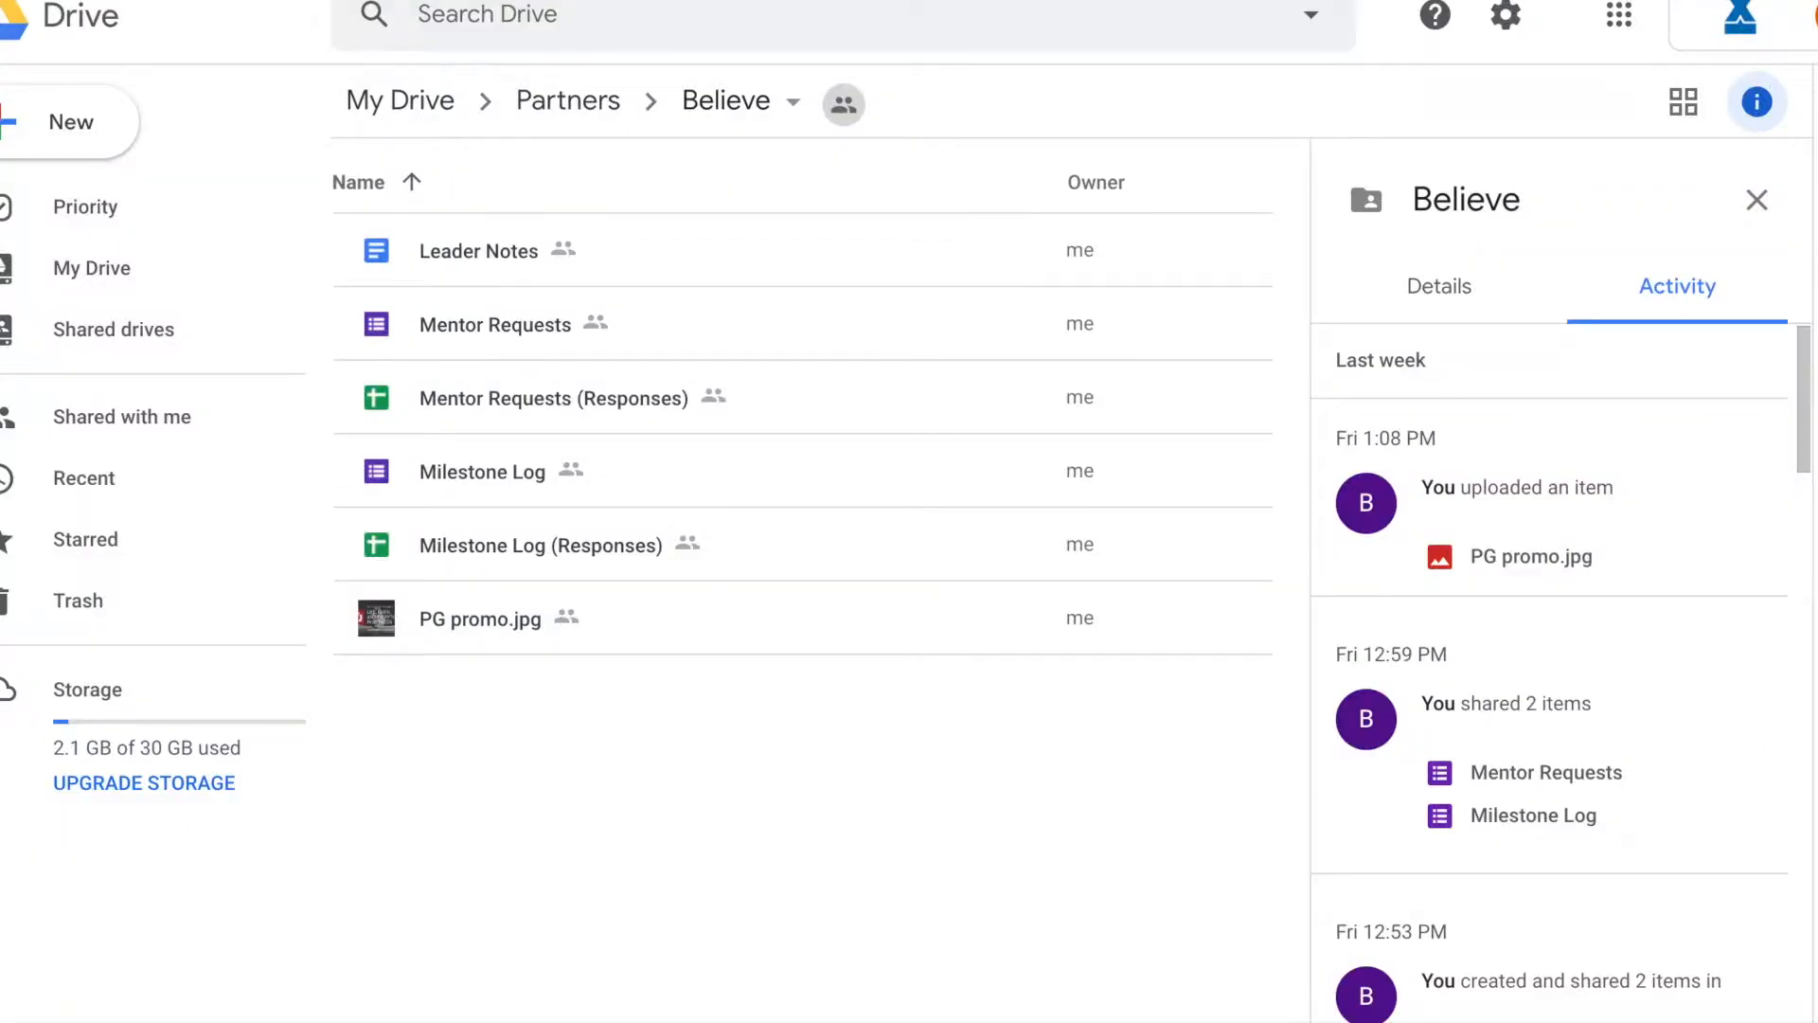
mouse_move(533, 371)
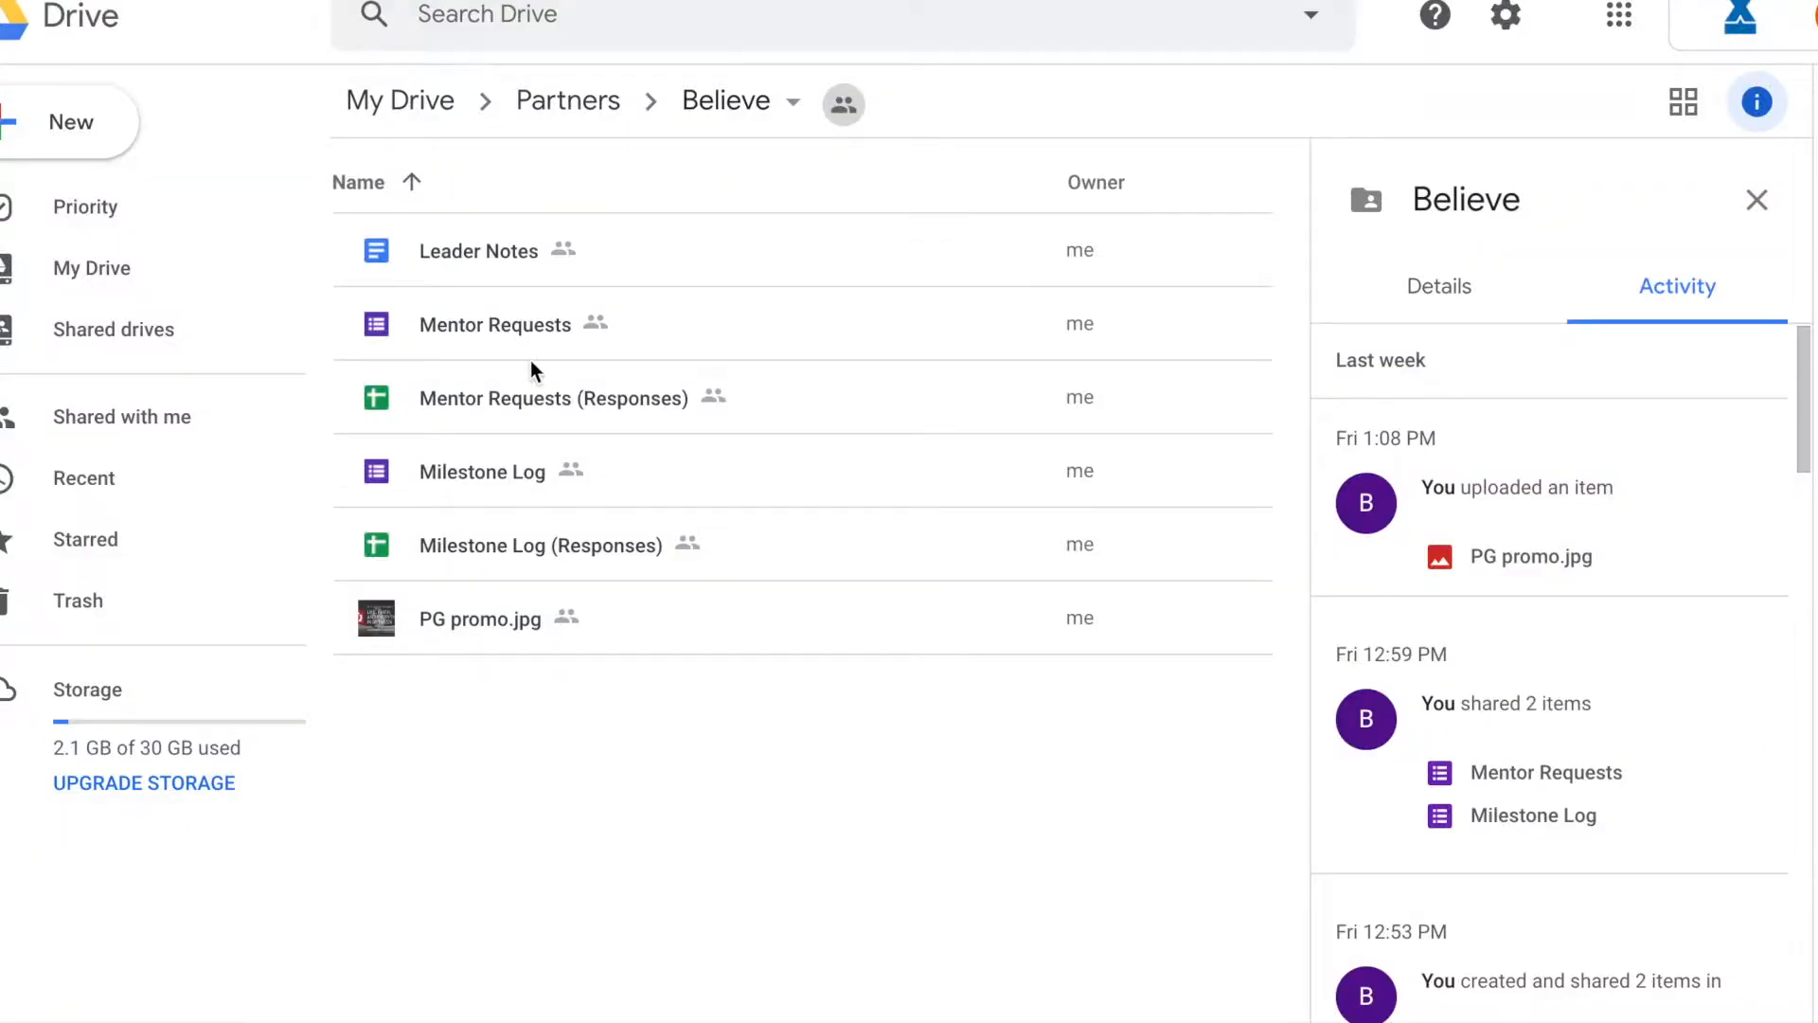
mouse_move(470, 647)
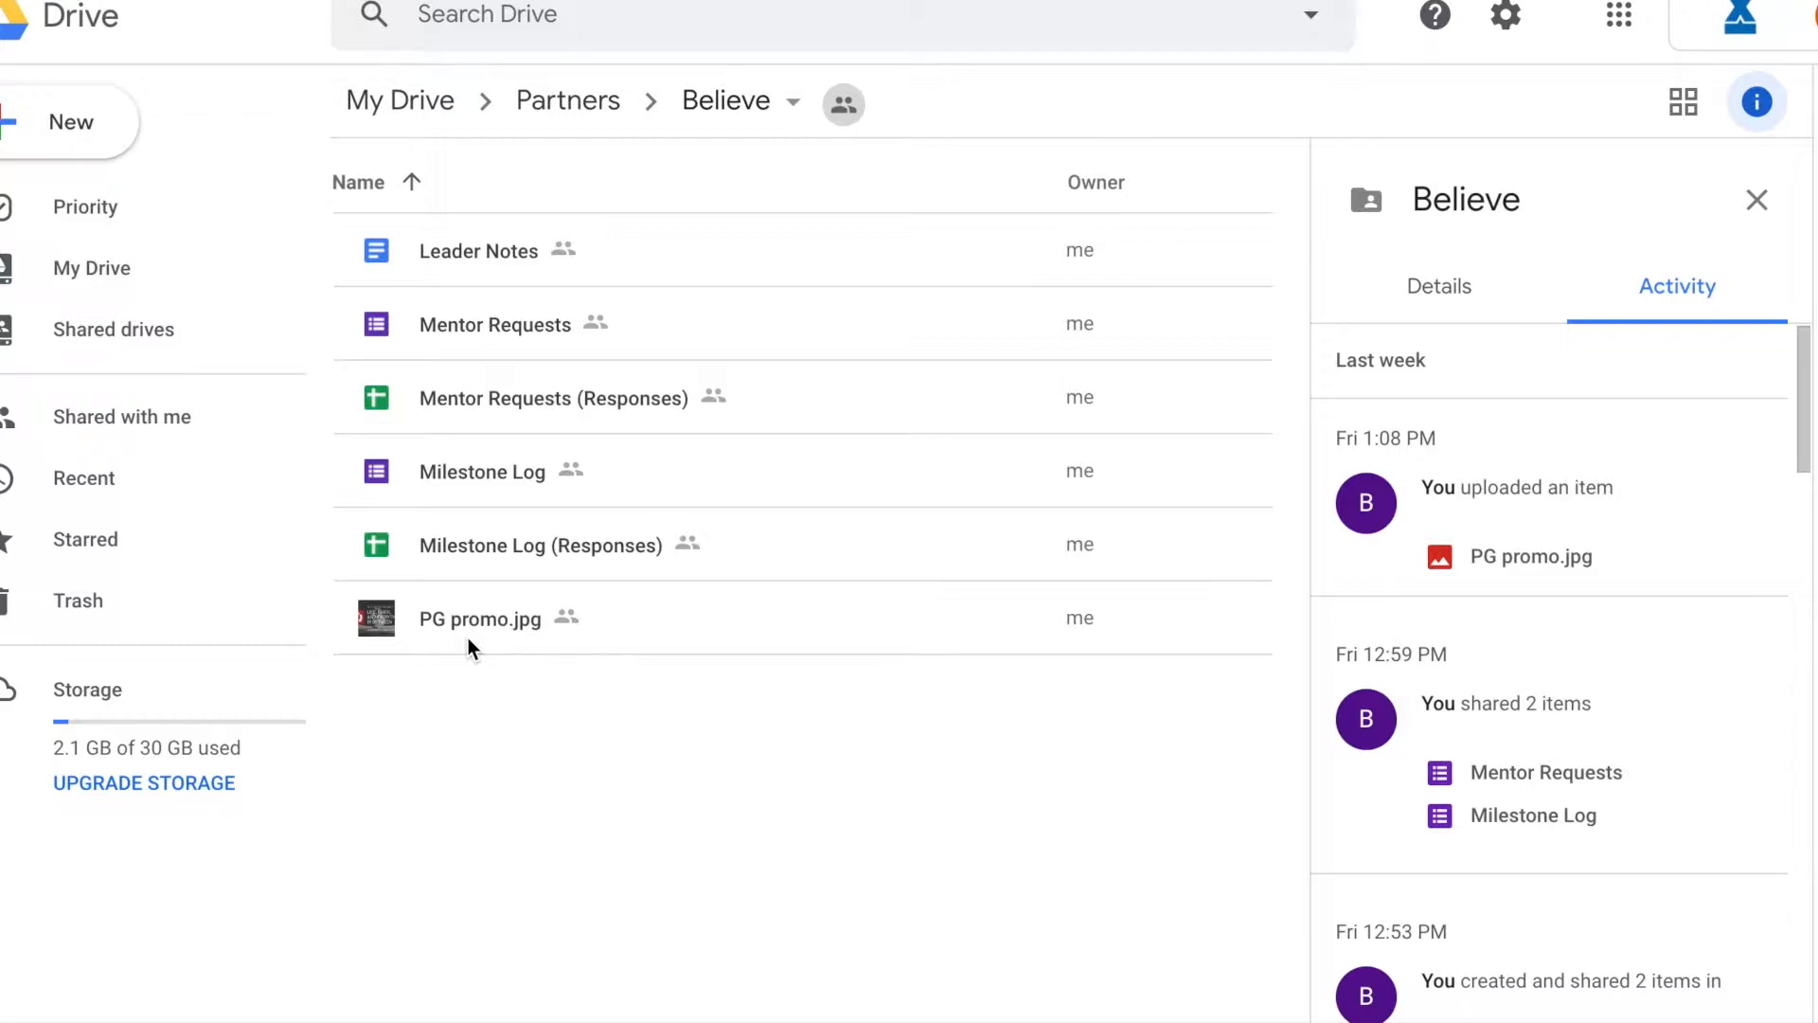
mouse_move(554, 538)
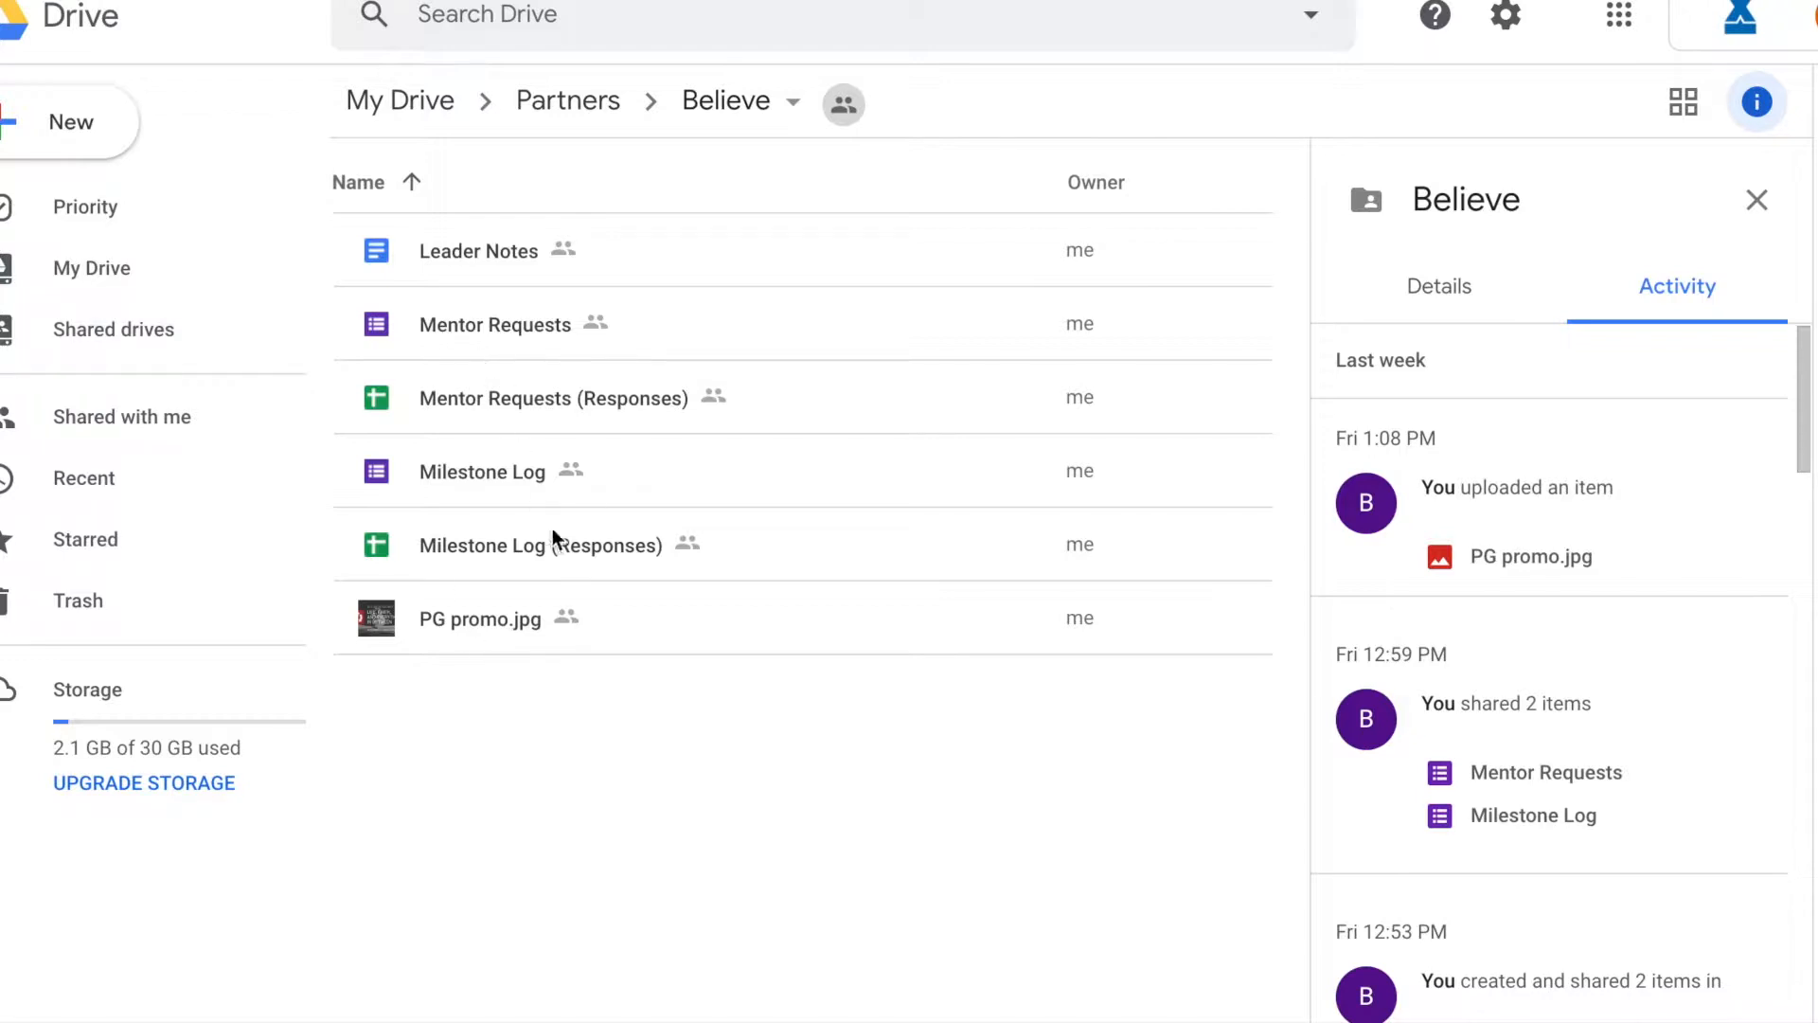
mouse_move(548, 681)
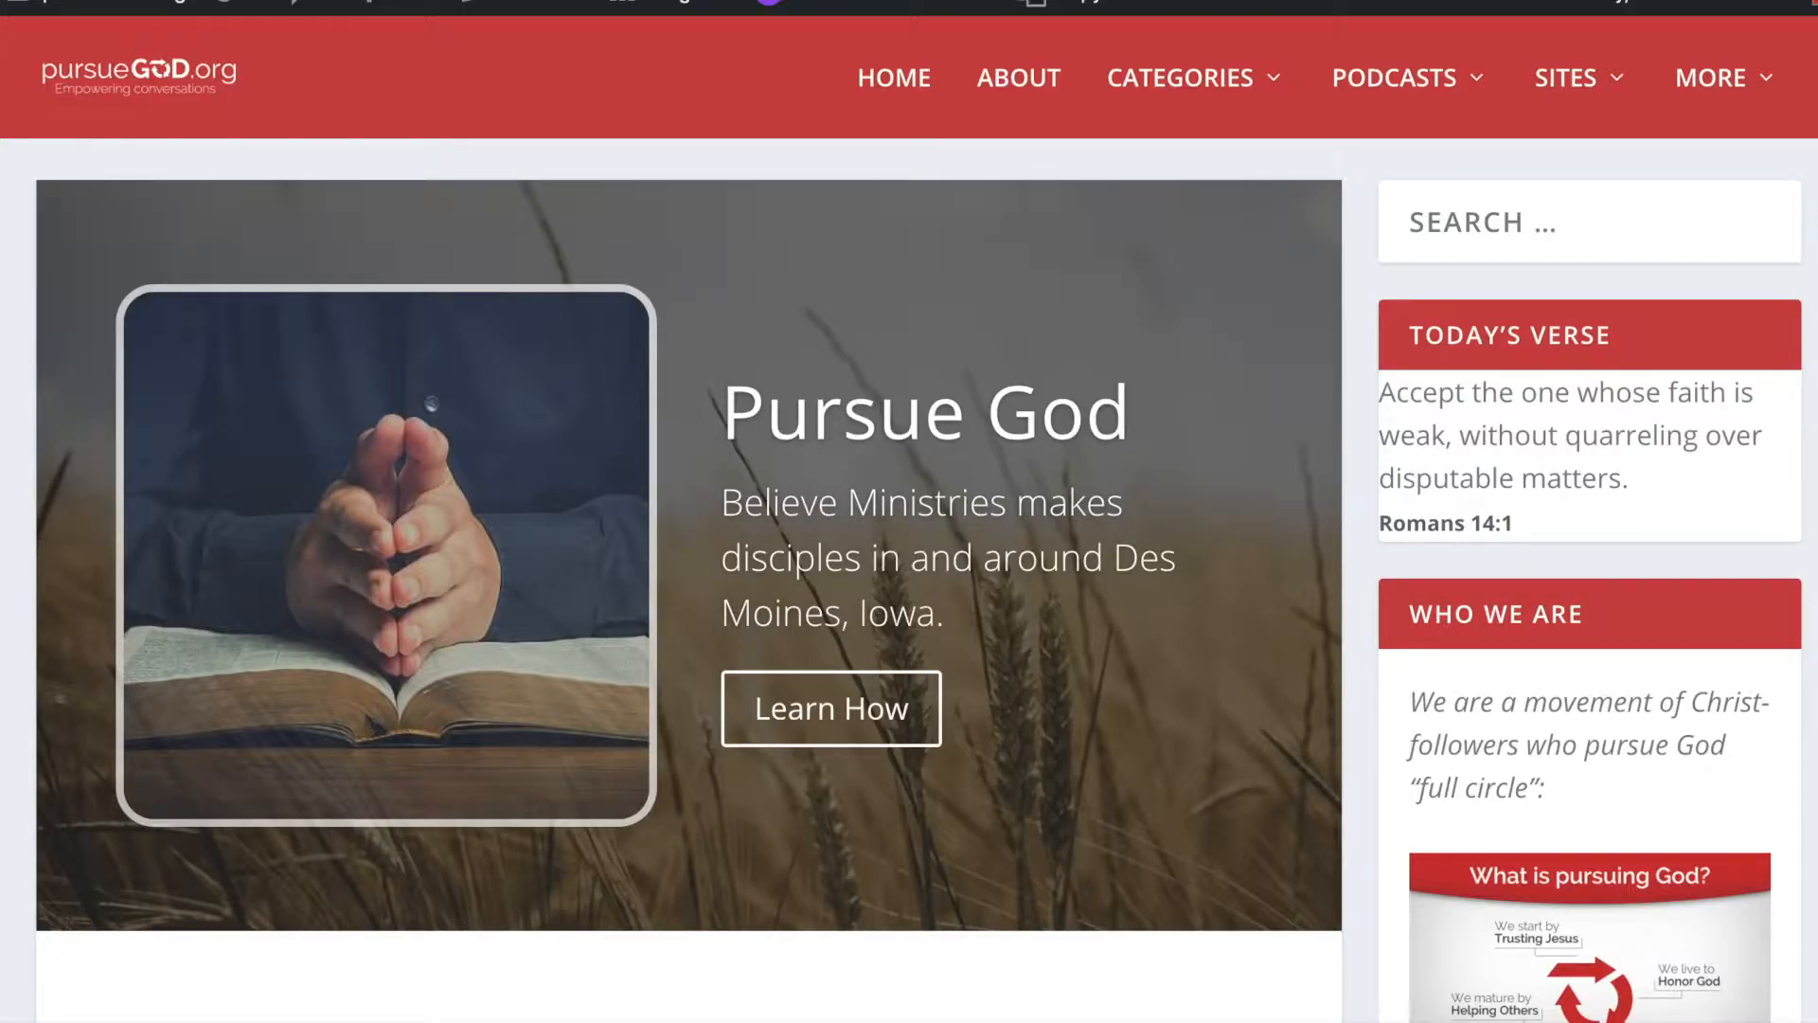
Scroll the pursueGOD.org homepage down to the Start Talking 'click here' mentor link
scroll("down", 3)
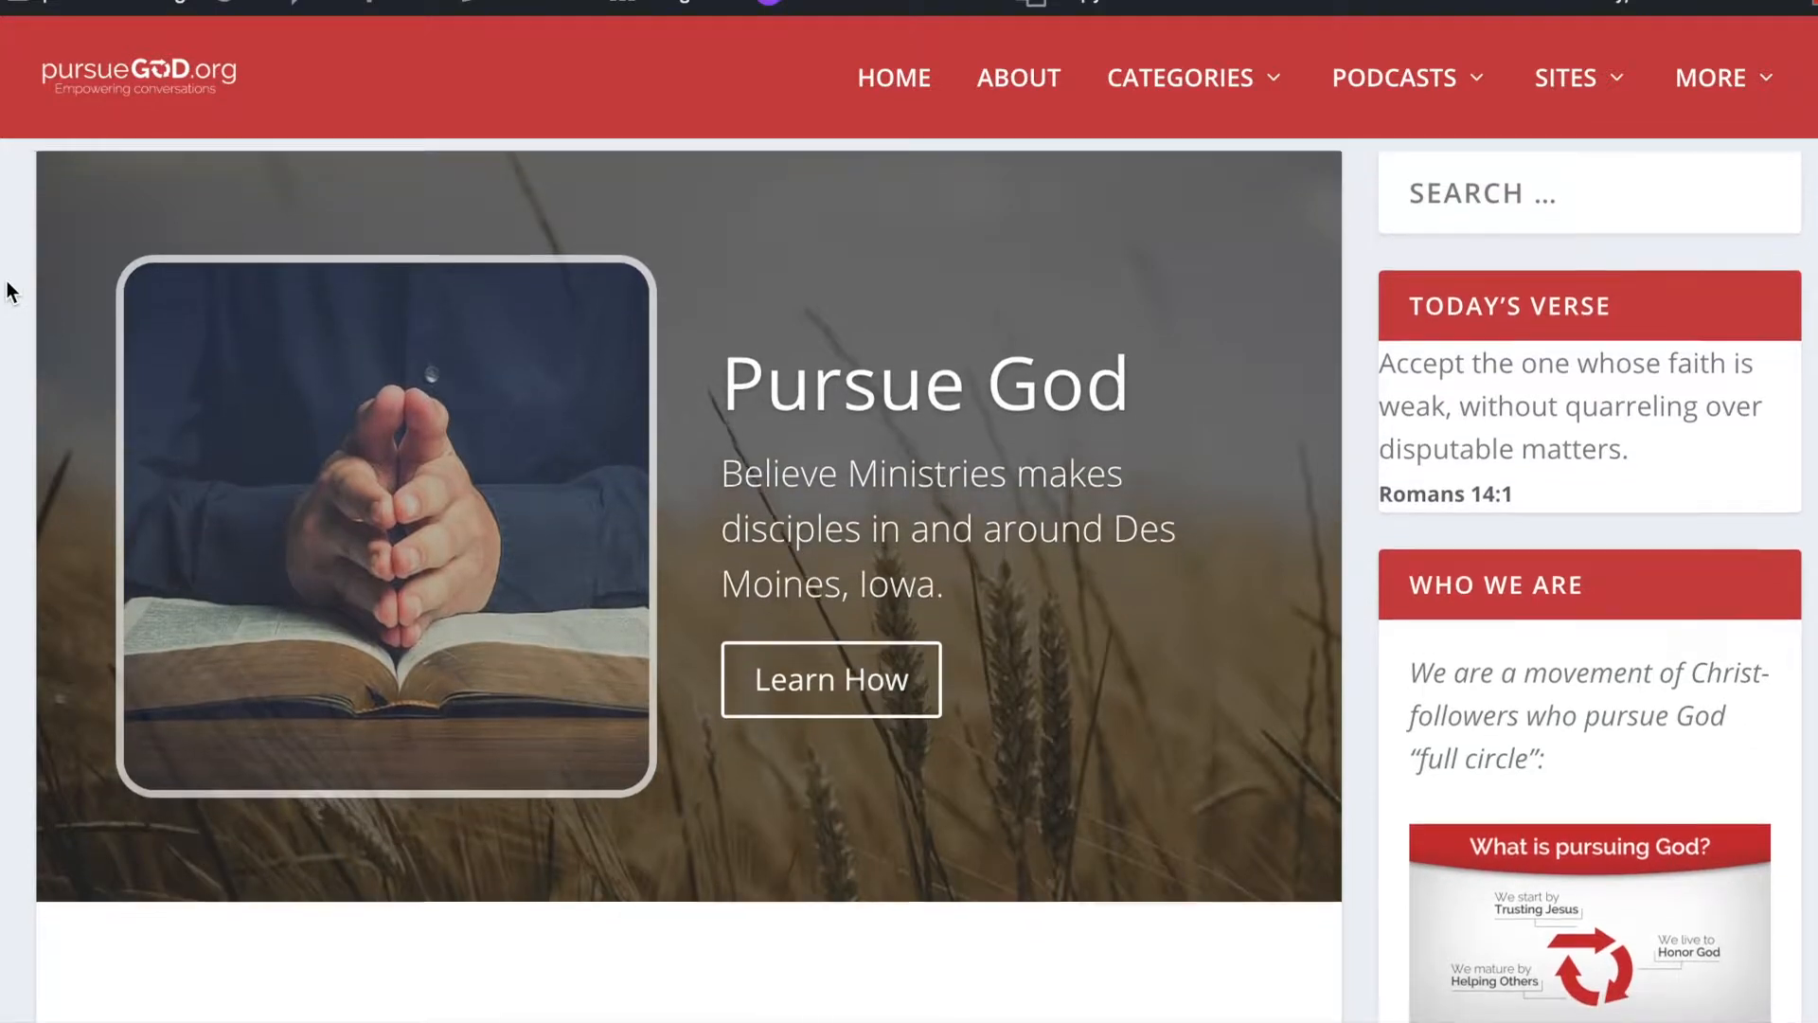
scroll("down", 3)
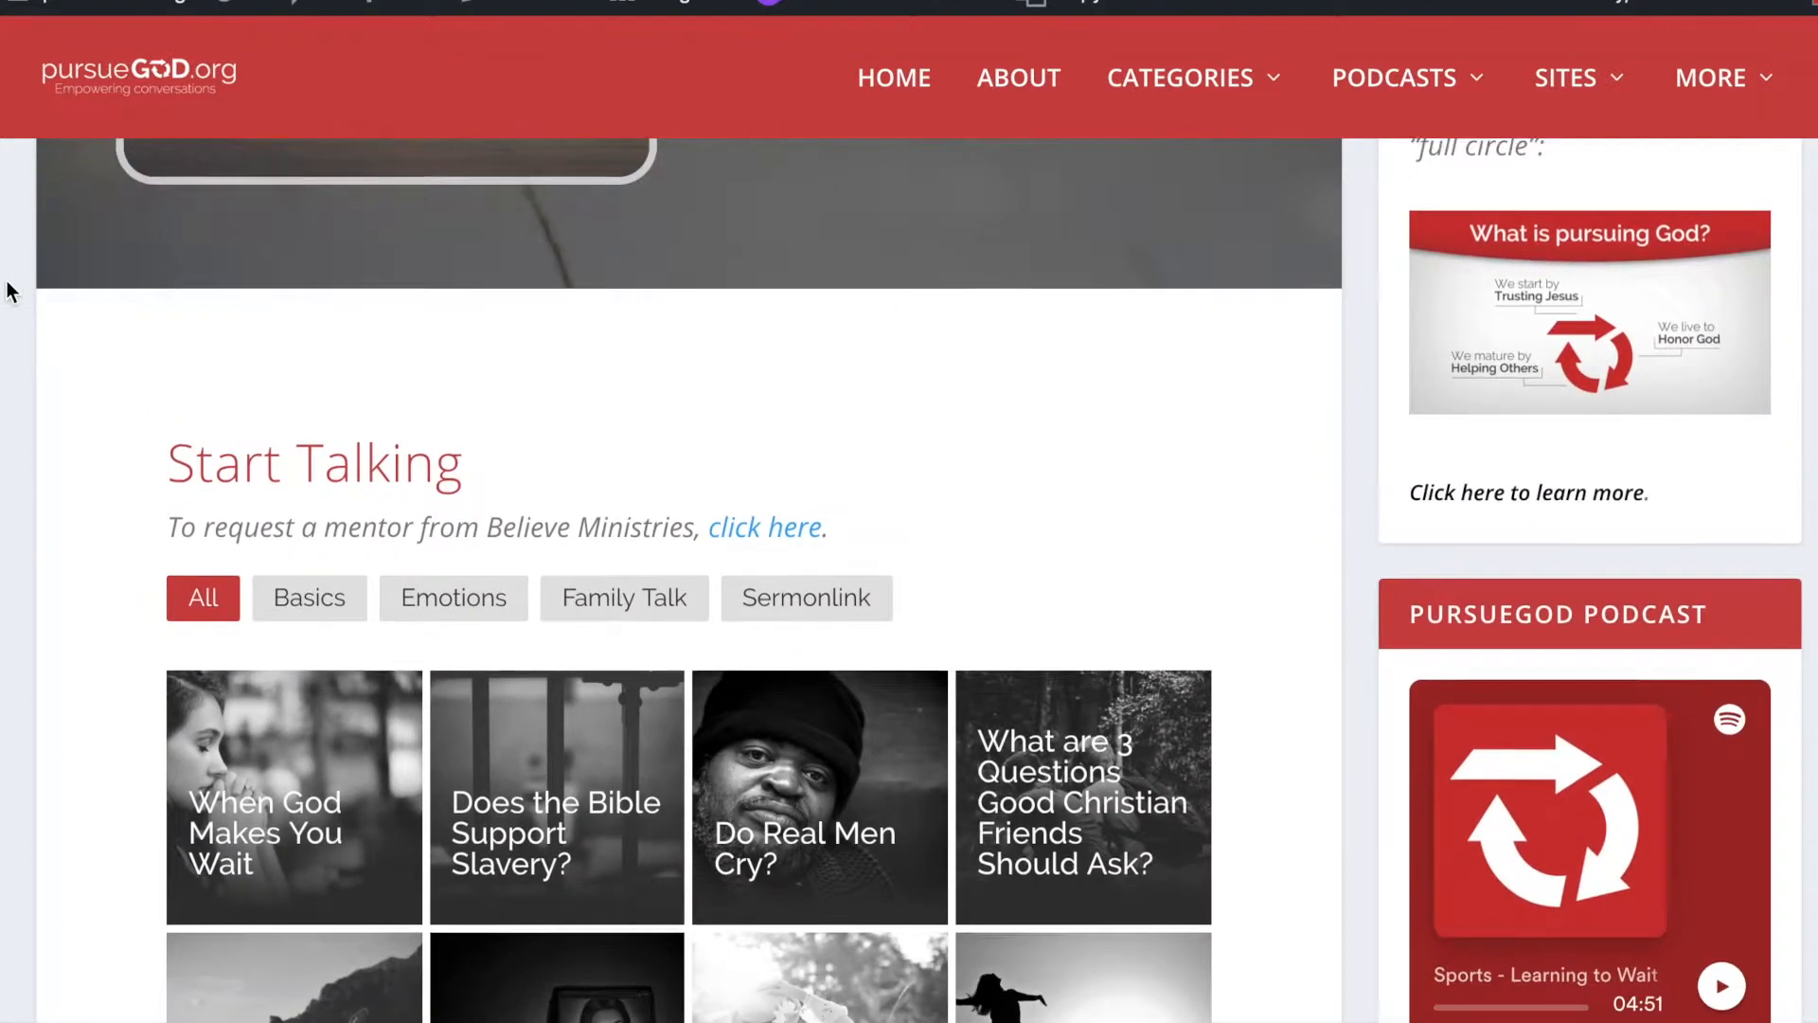
scroll("down", 3)
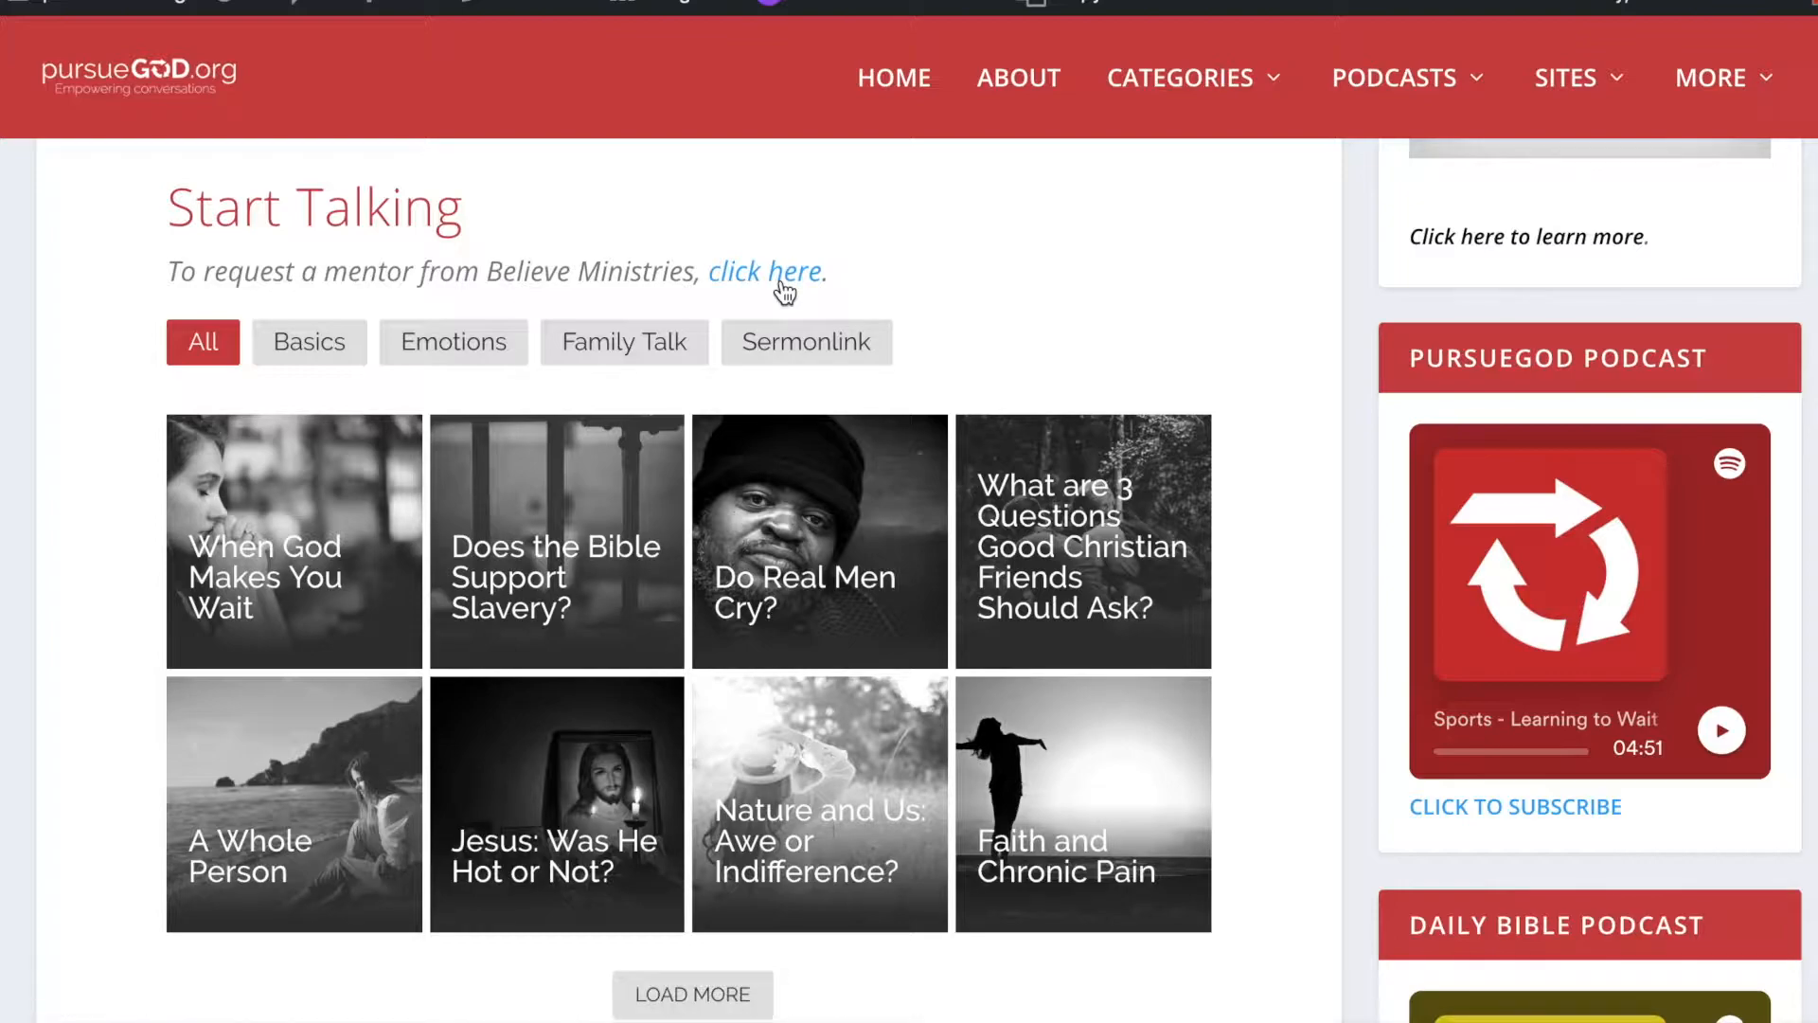
Follow the 'click here' link and scroll through the Request a Mentor form's questions to Submit
left_click(763, 272)
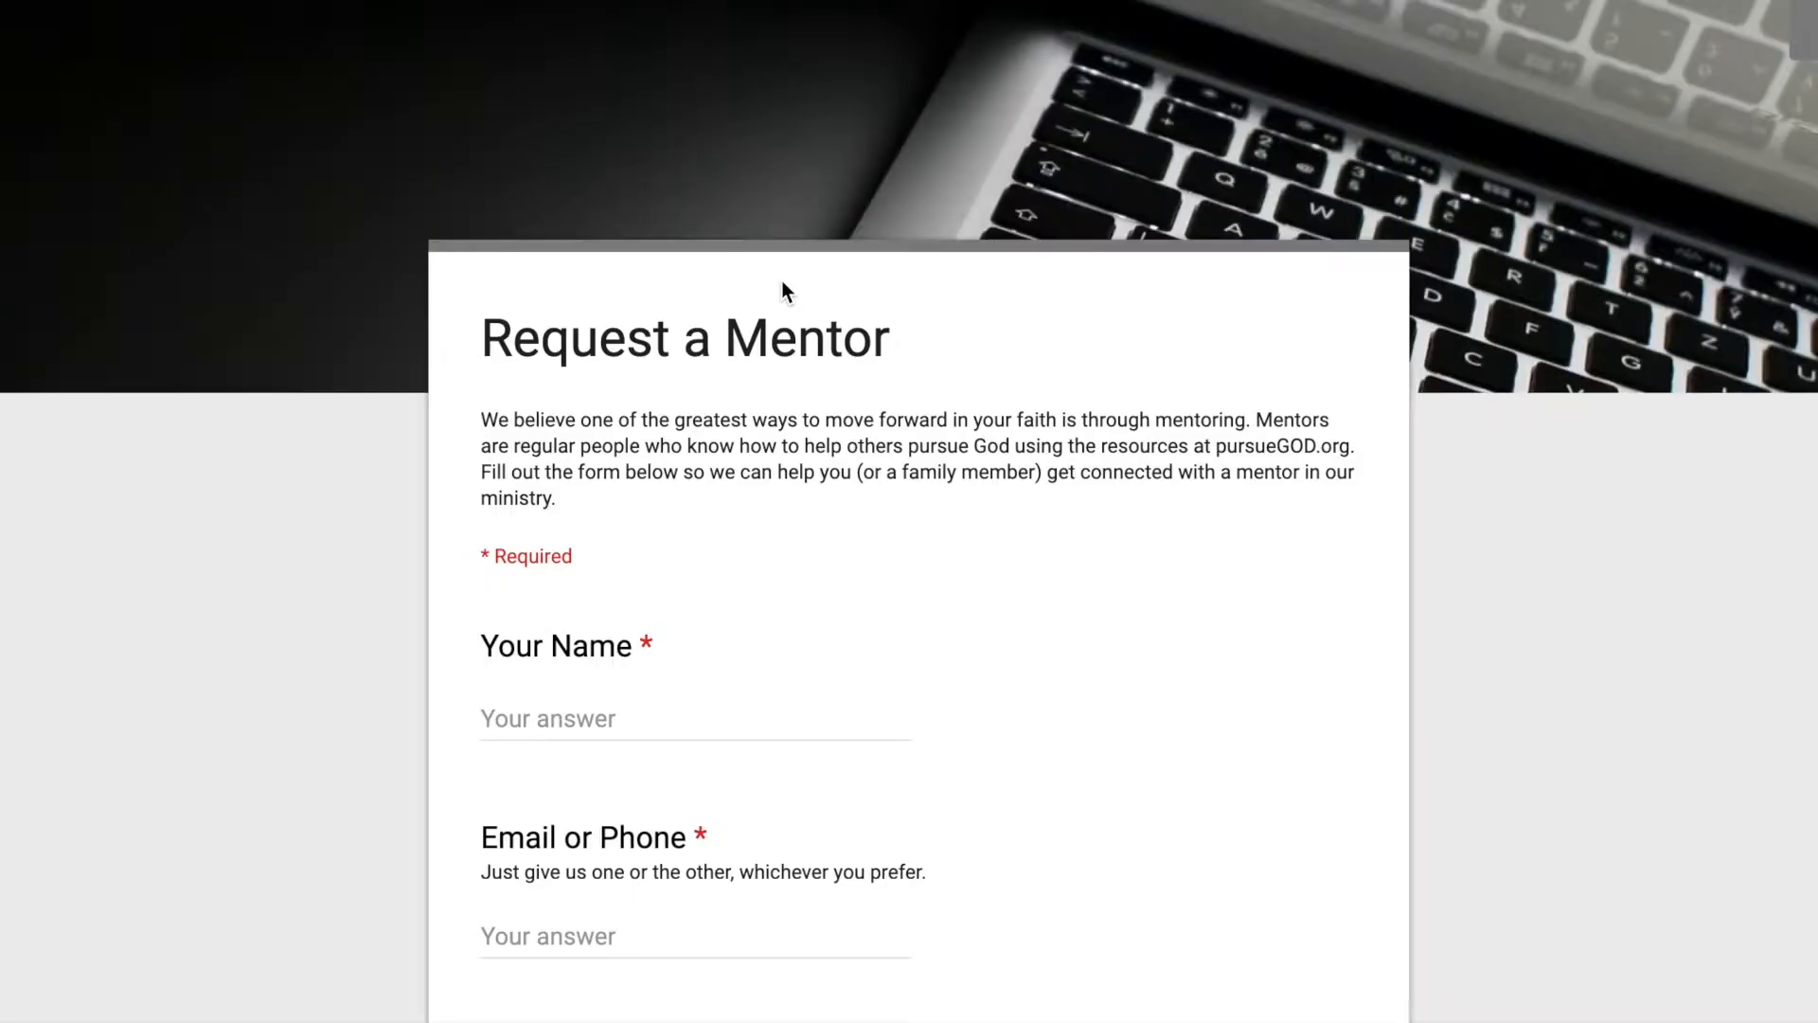
scroll("down", 3)
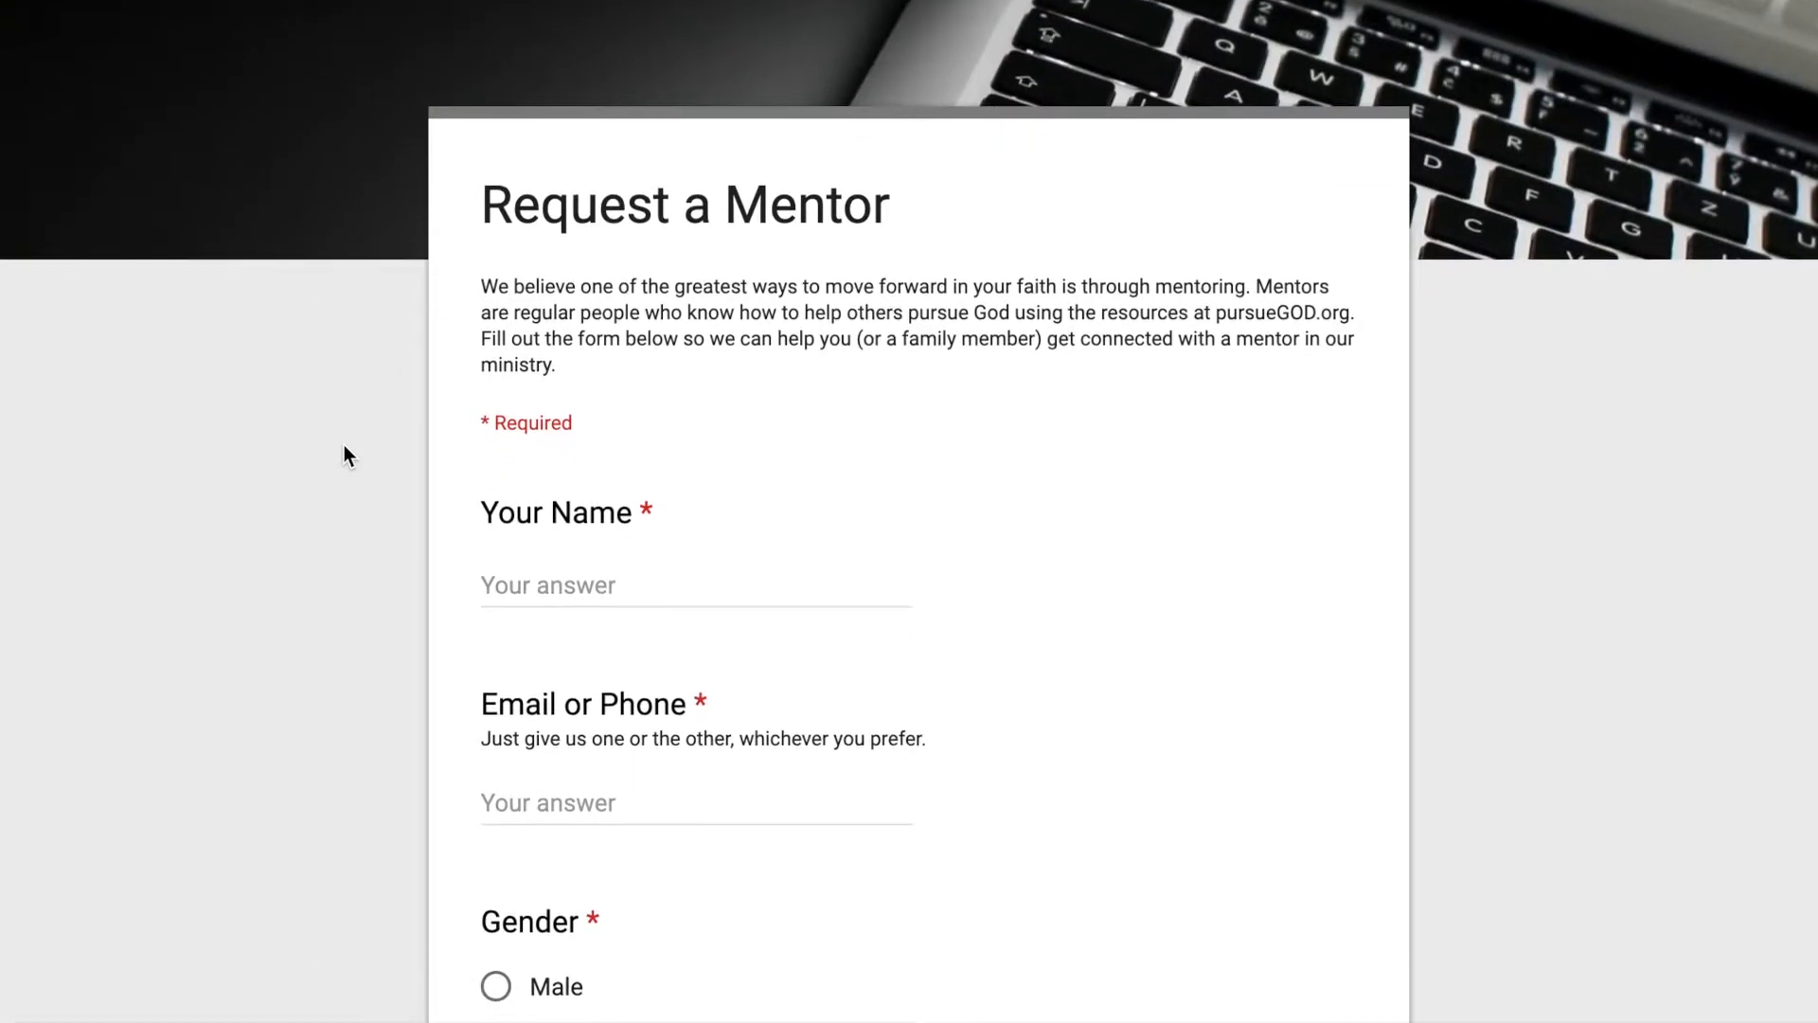
scroll("down", 3)
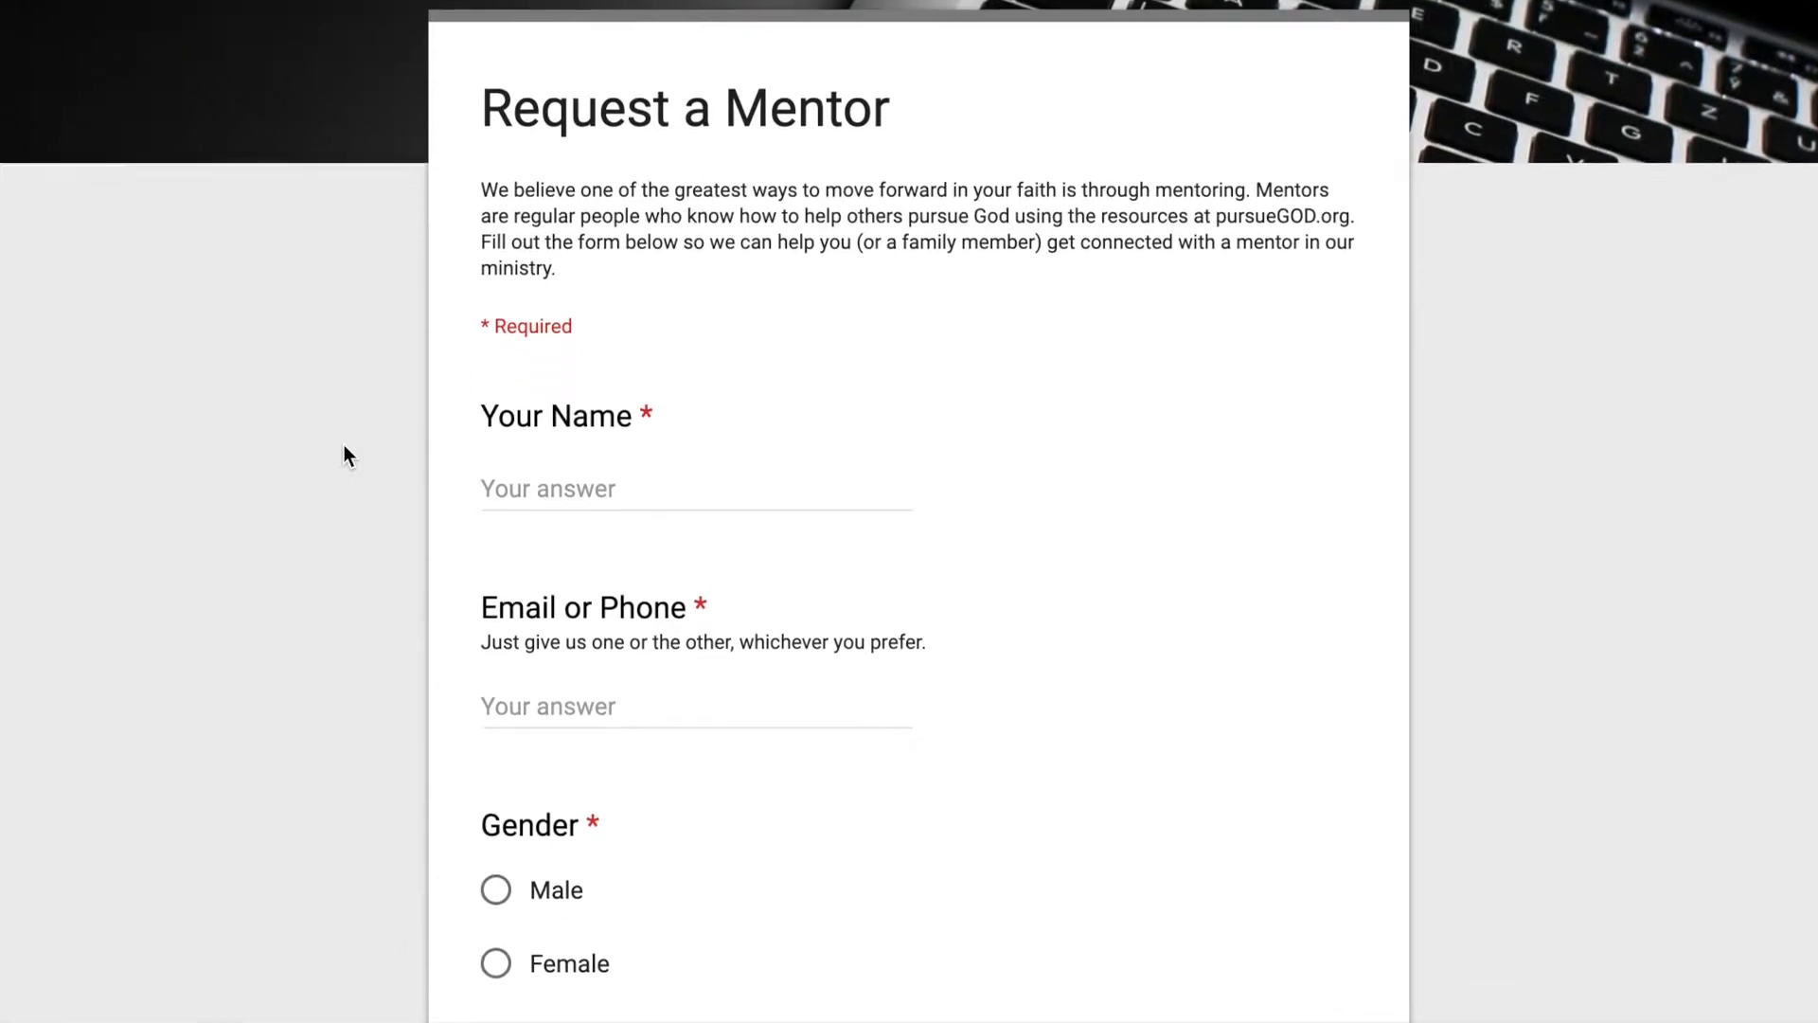
scroll("down", 3)
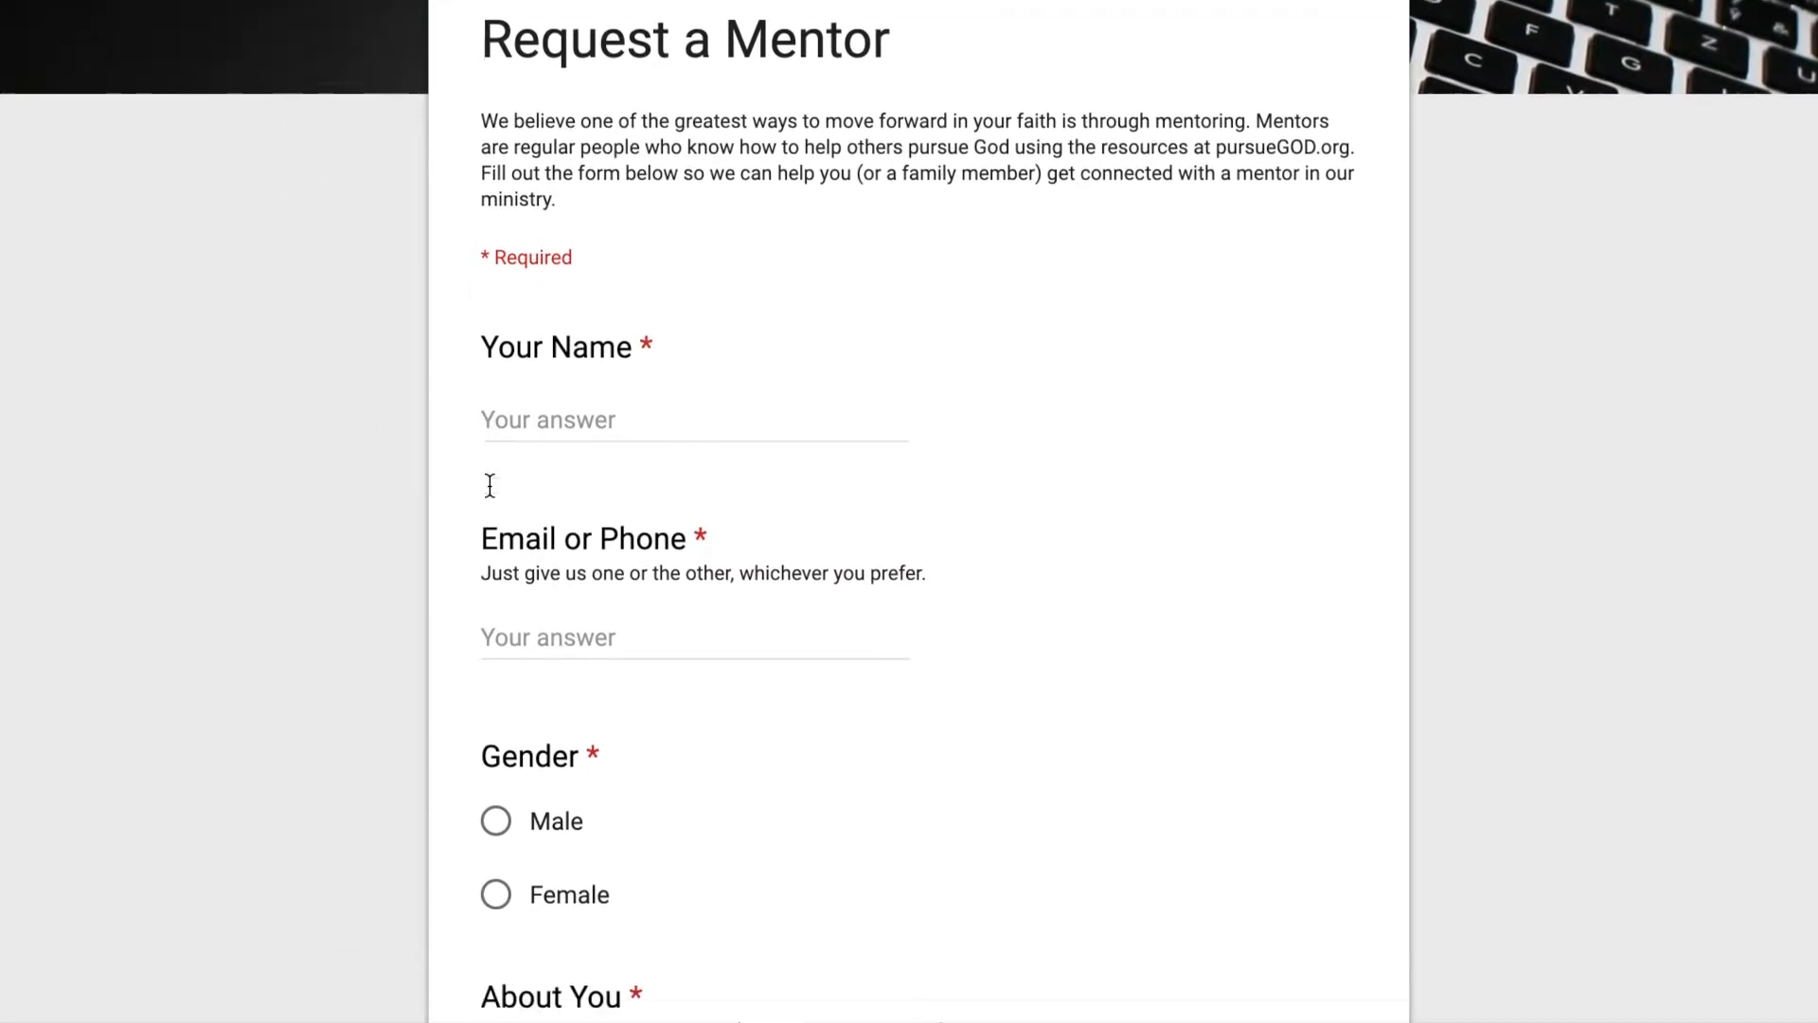
scroll("down", 3)
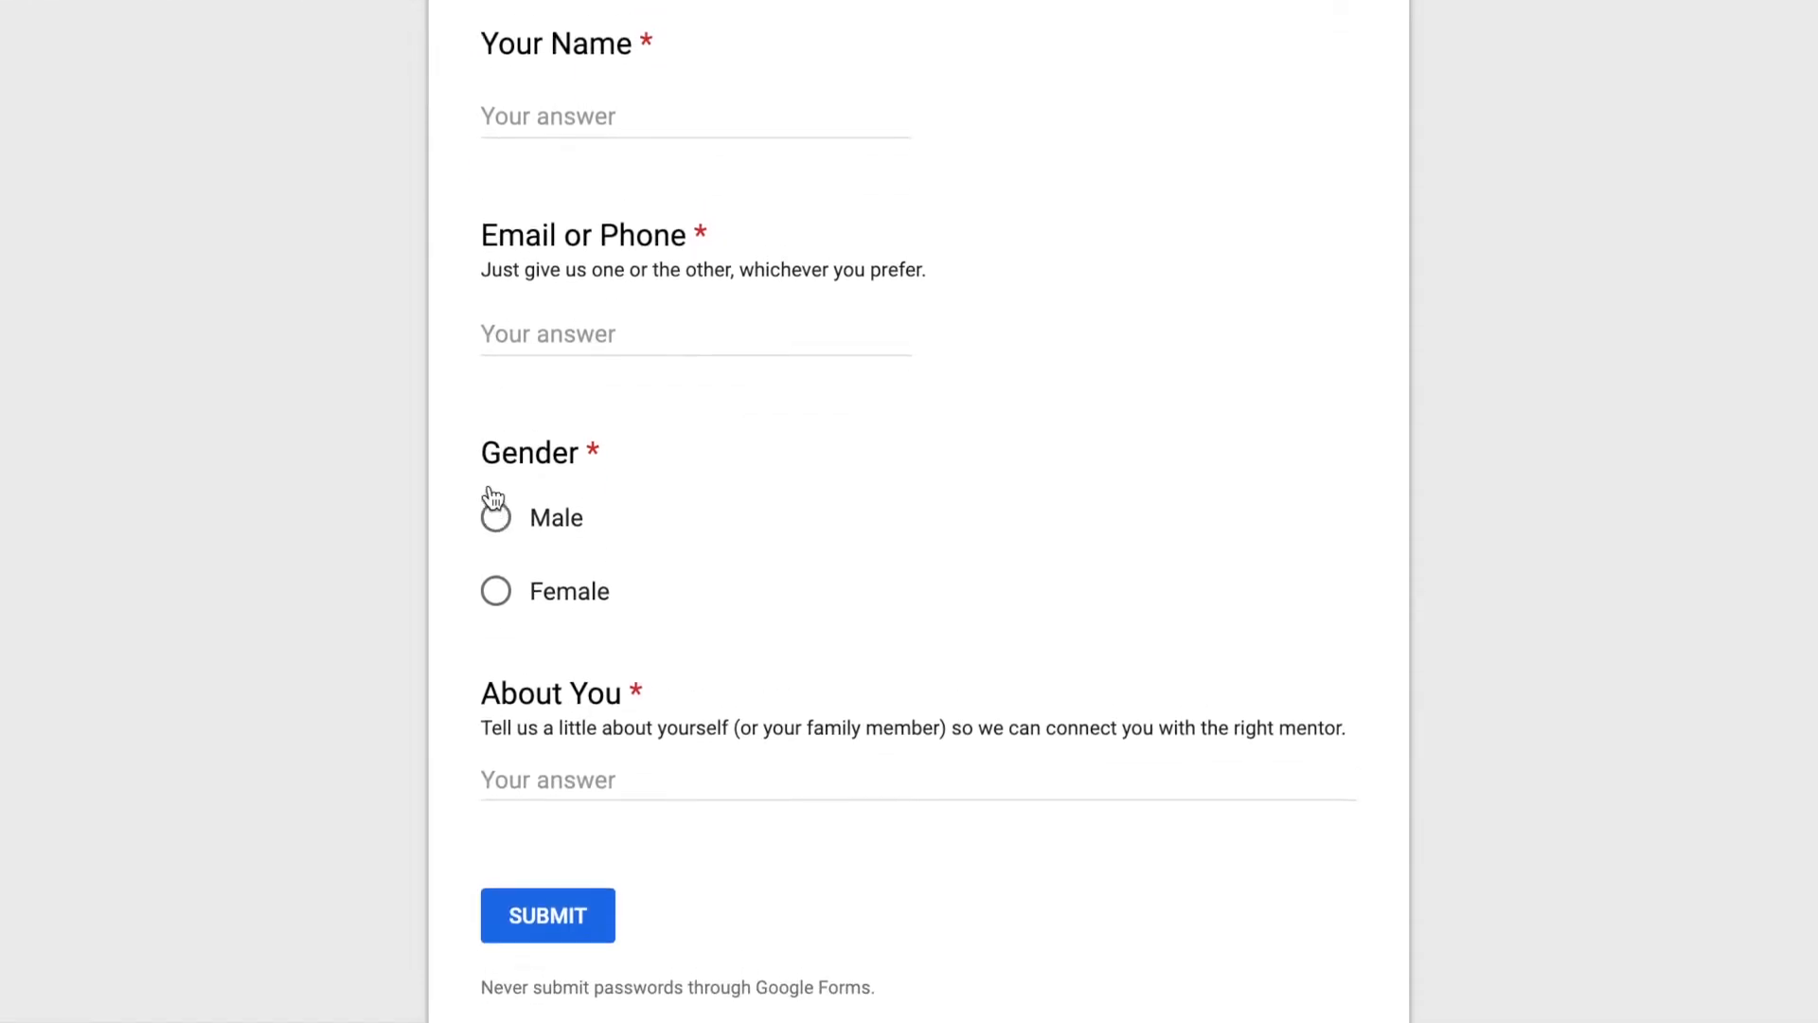
scroll("up", 3)
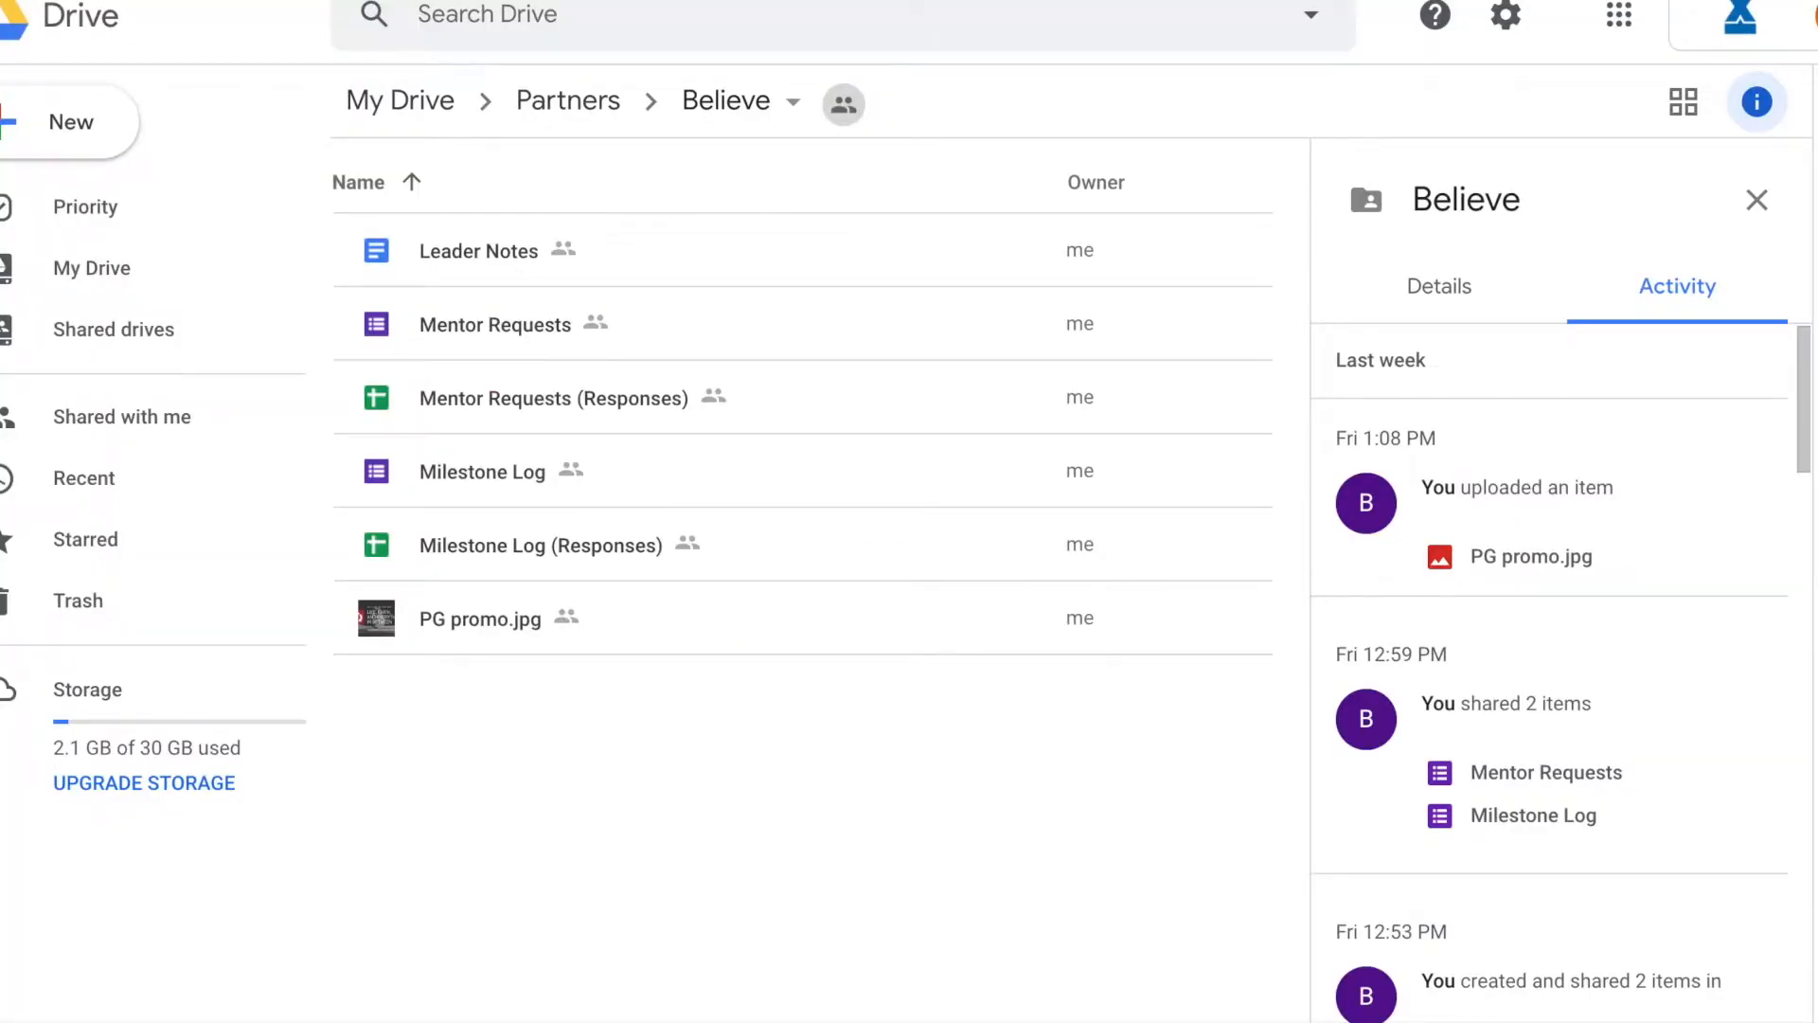
mouse_move(441, 339)
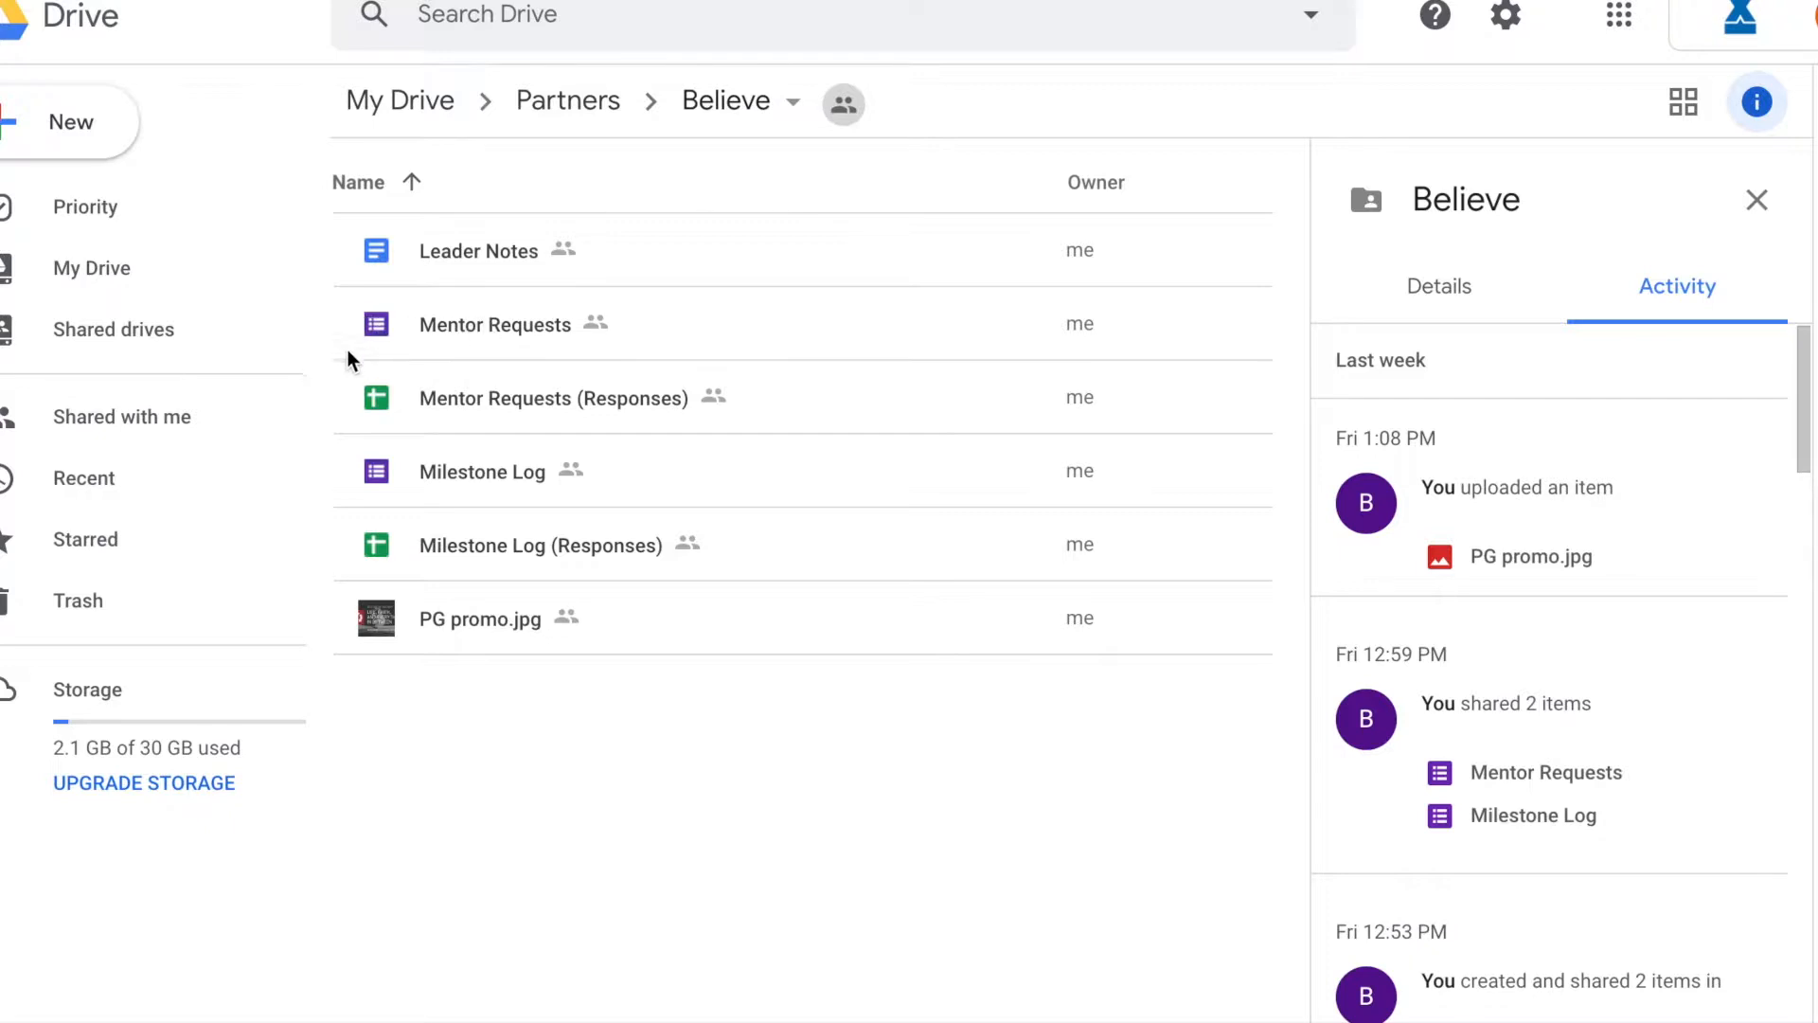
mouse_move(371, 375)
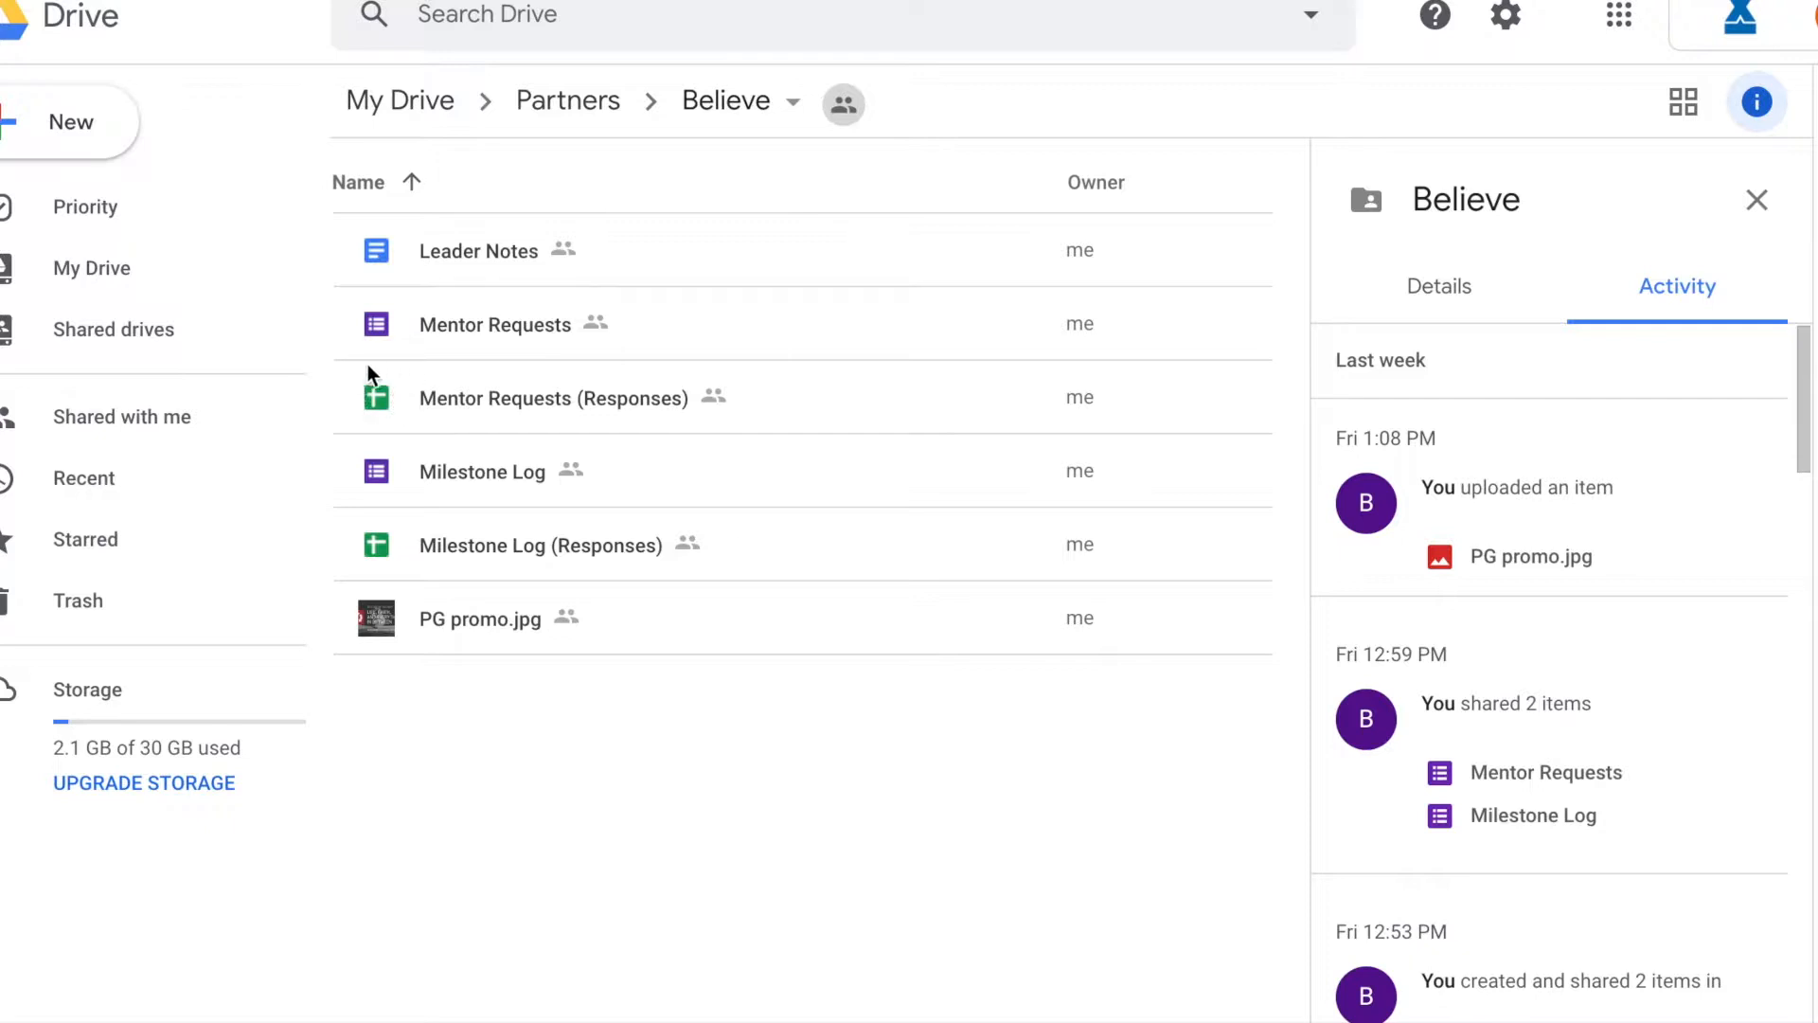
mouse_move(397, 399)
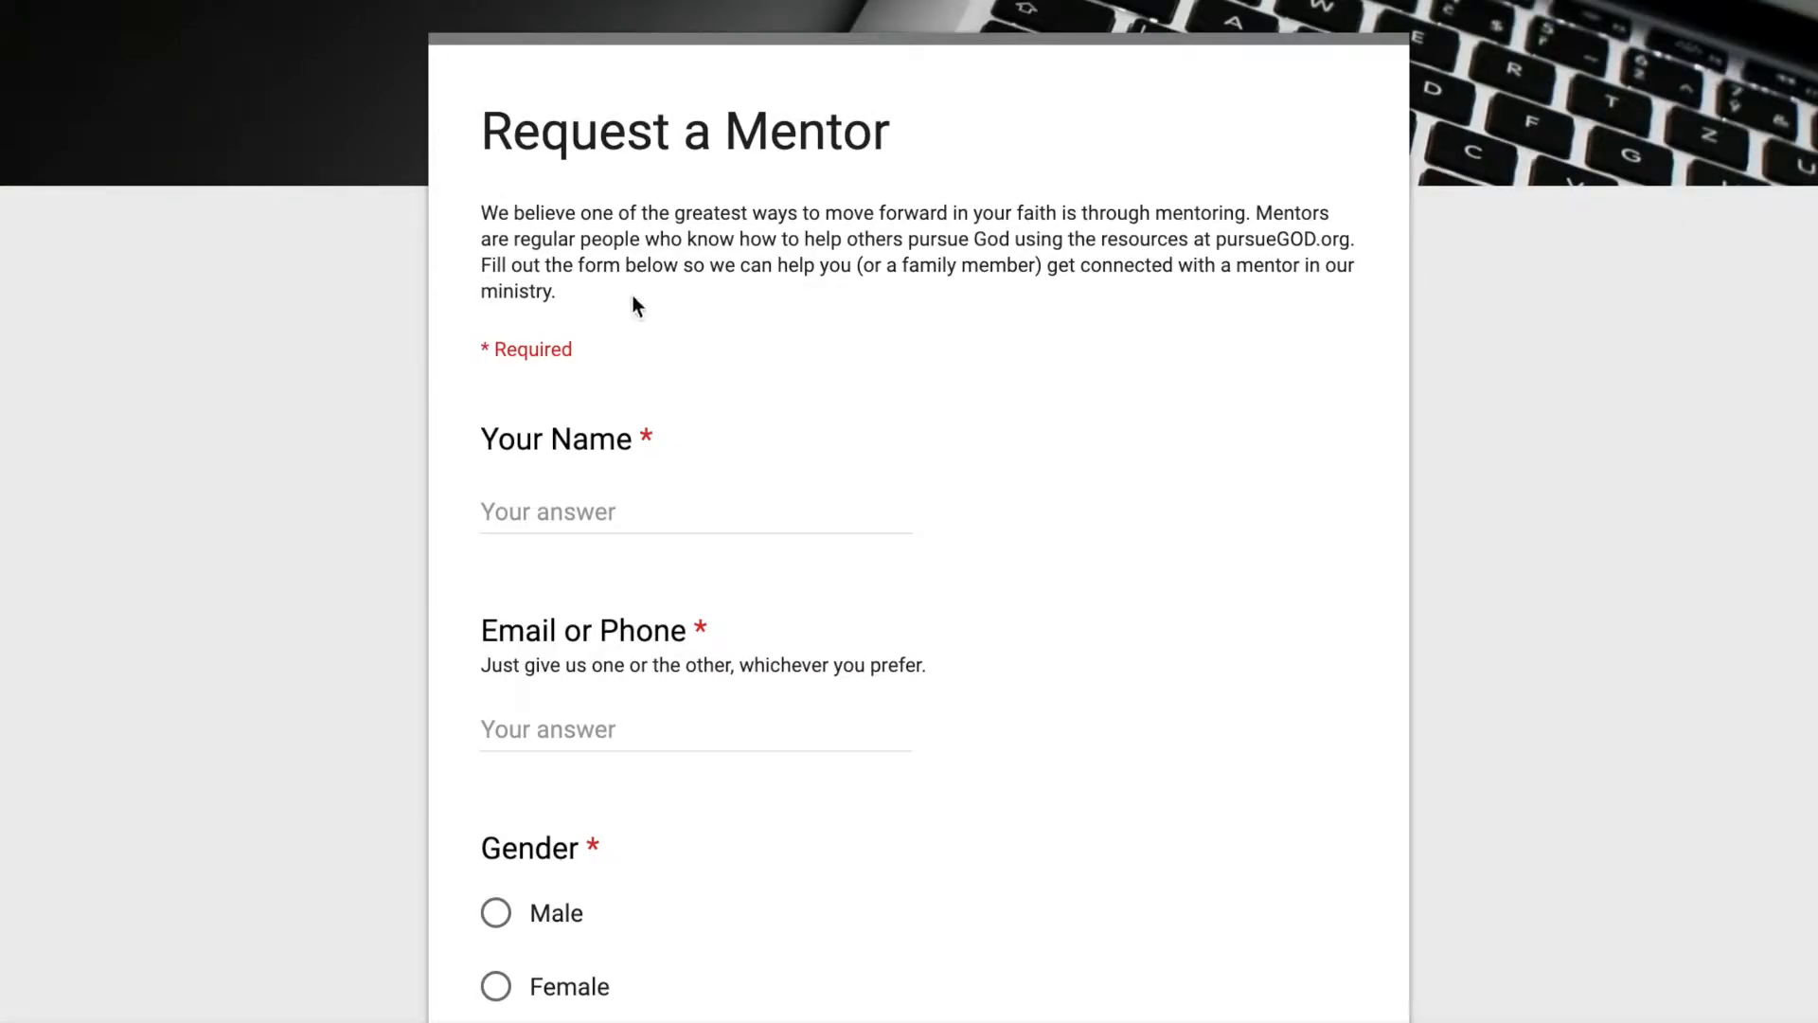
Submit a test request: name Test, phone 555-5555, Male, About You 'nothing to s'
scroll("down", 3)
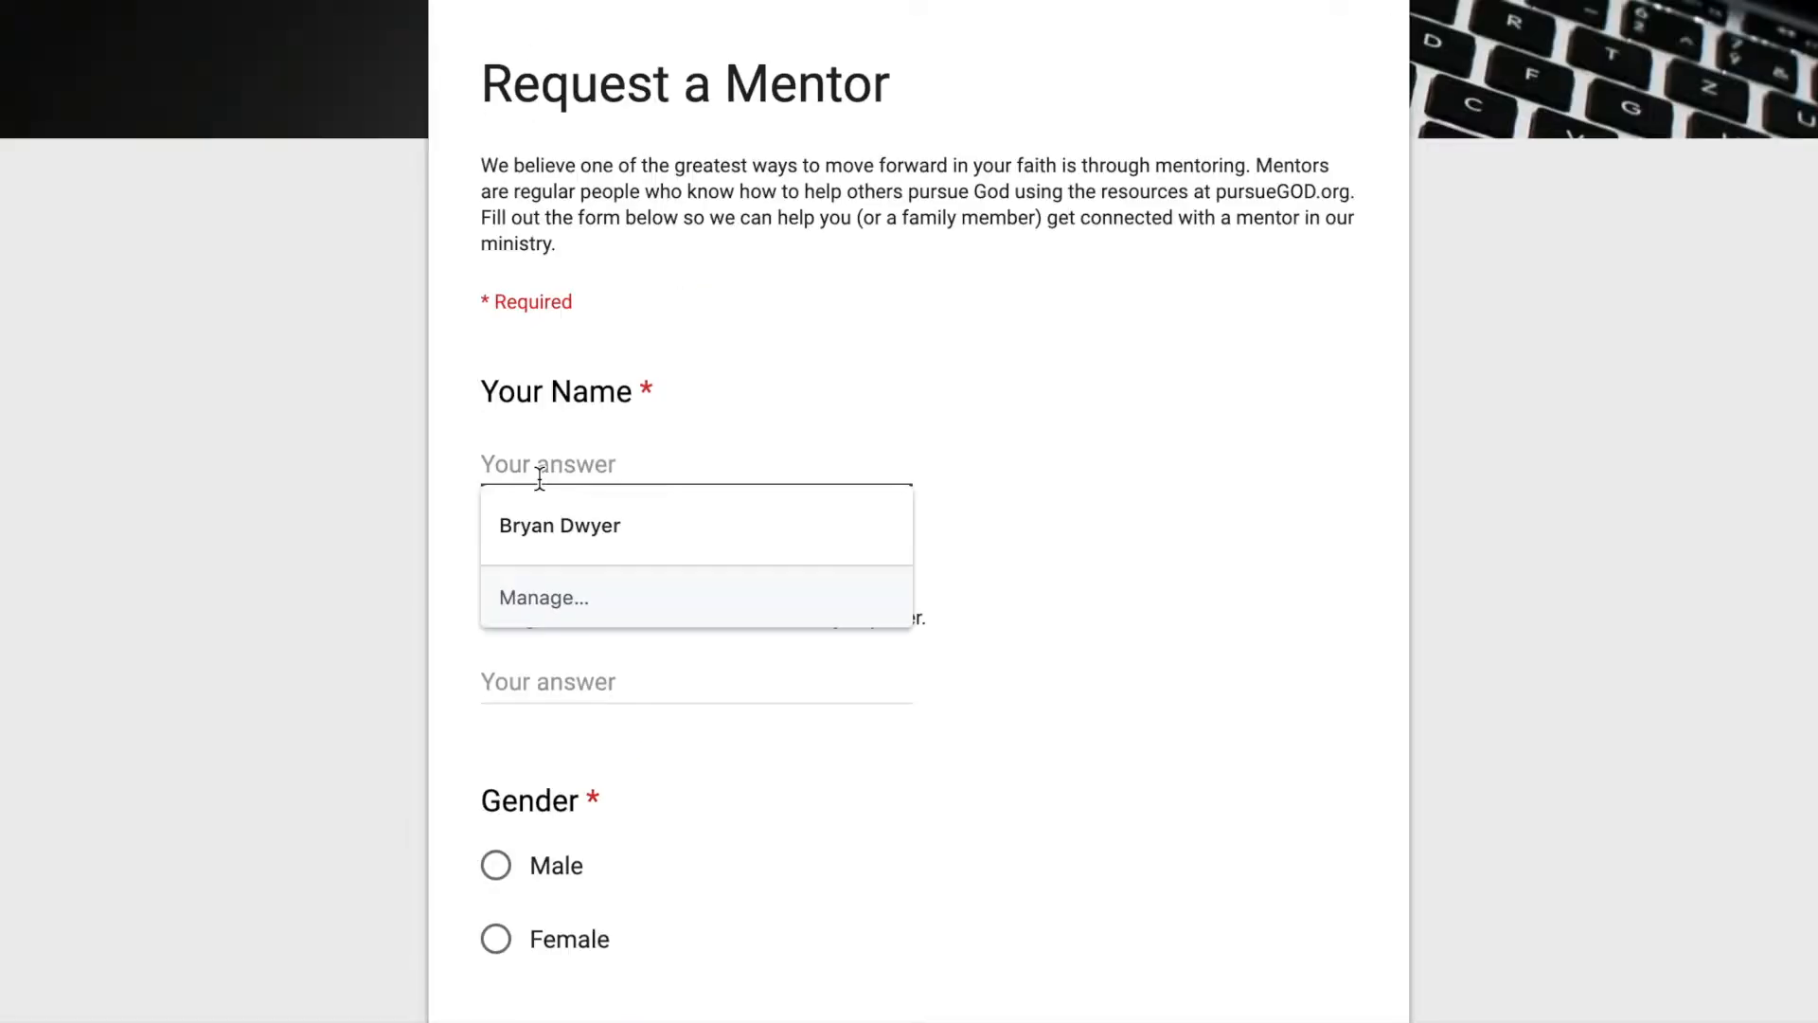
type("Test")
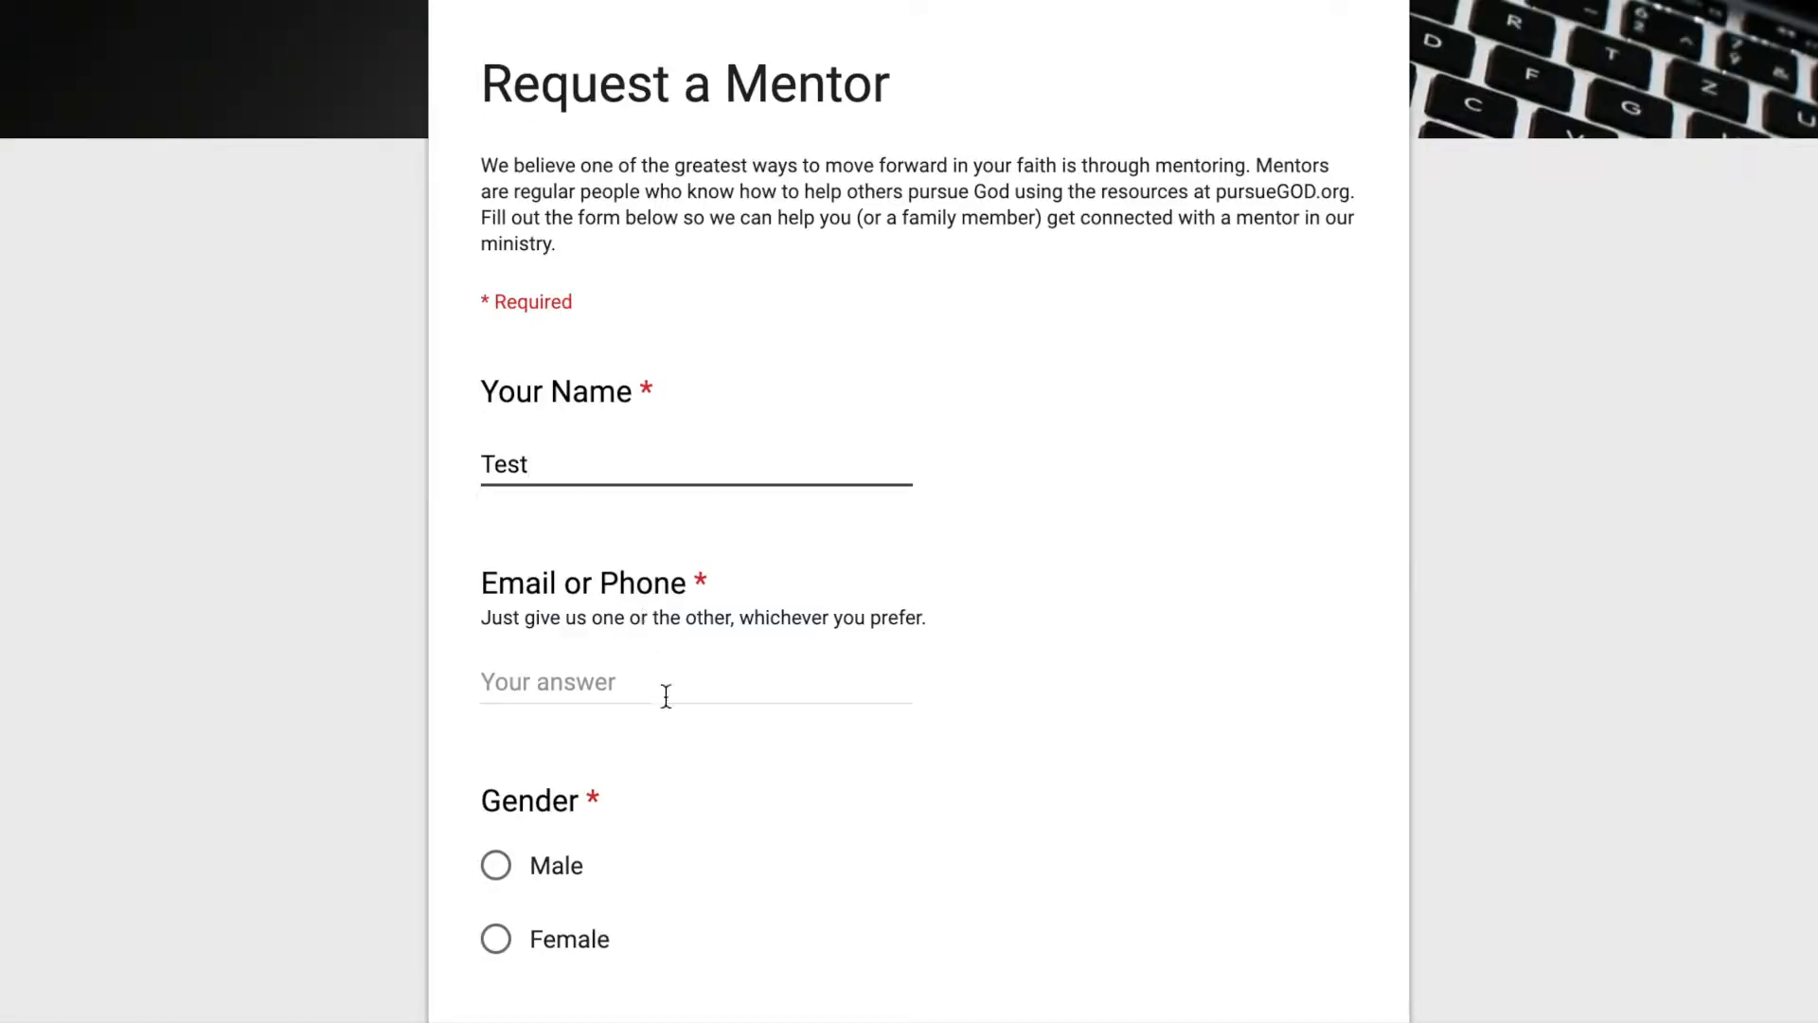
type("5")
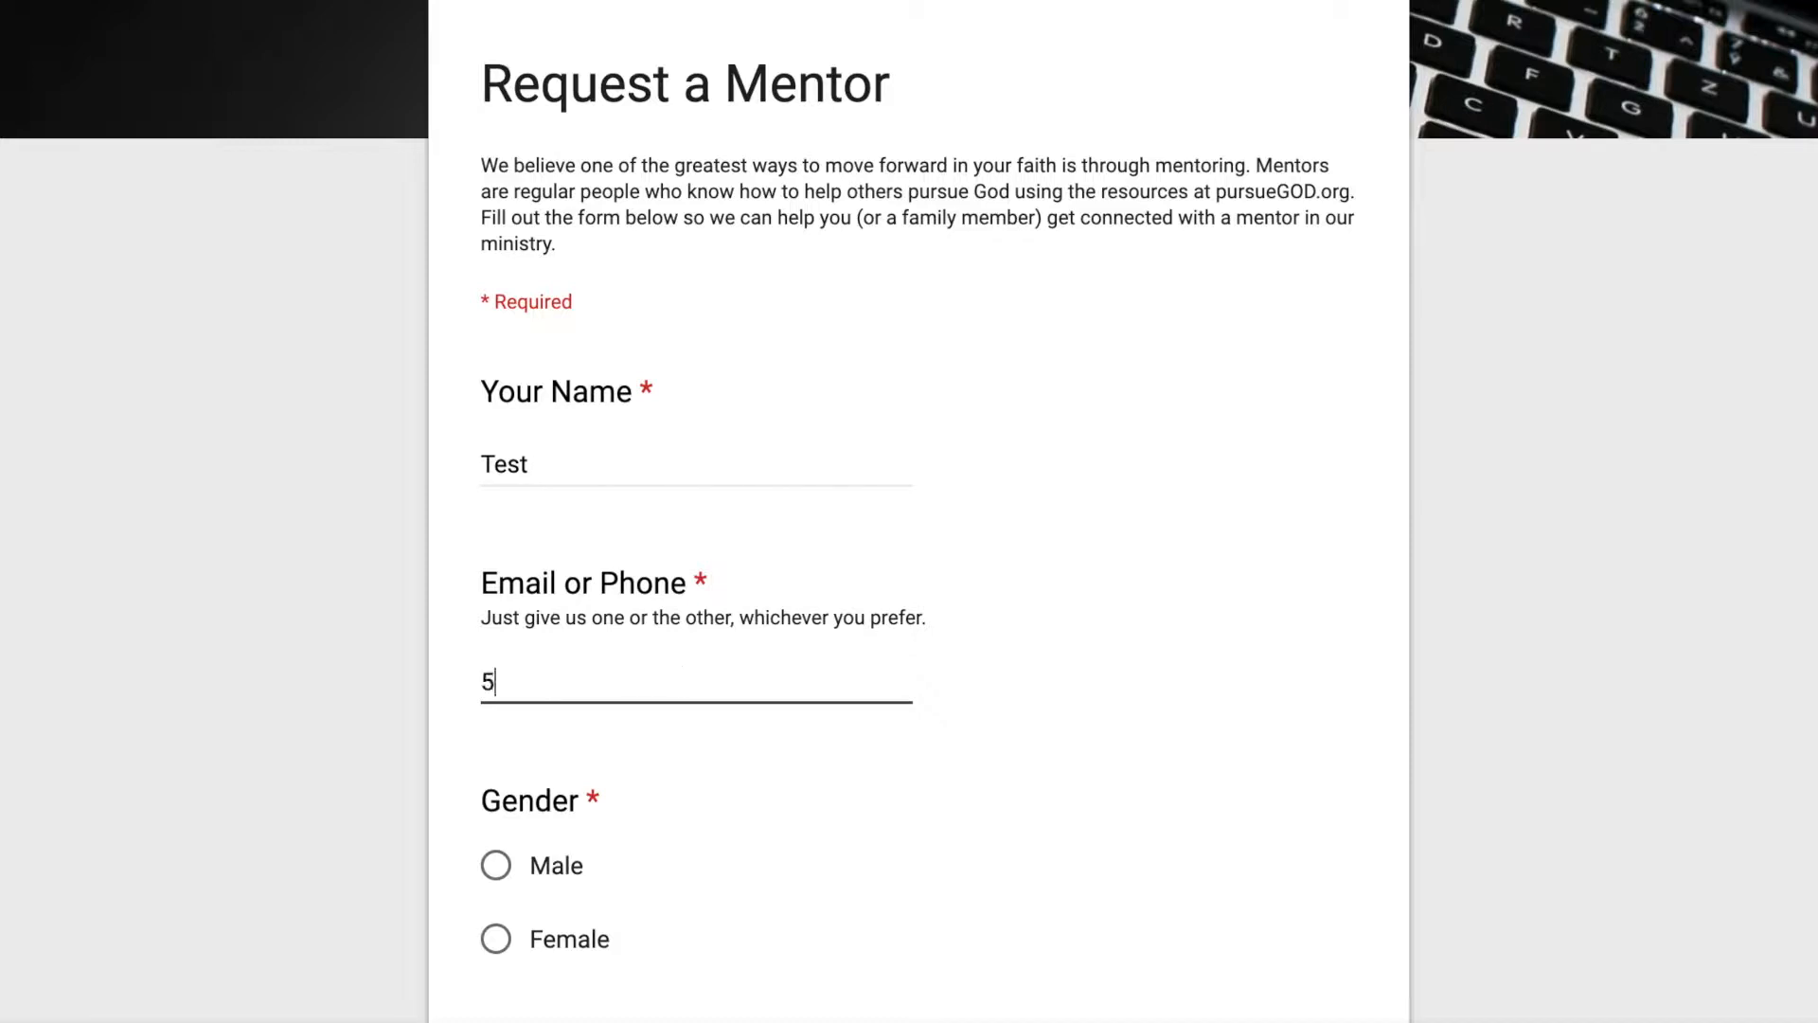
type("55-5555")
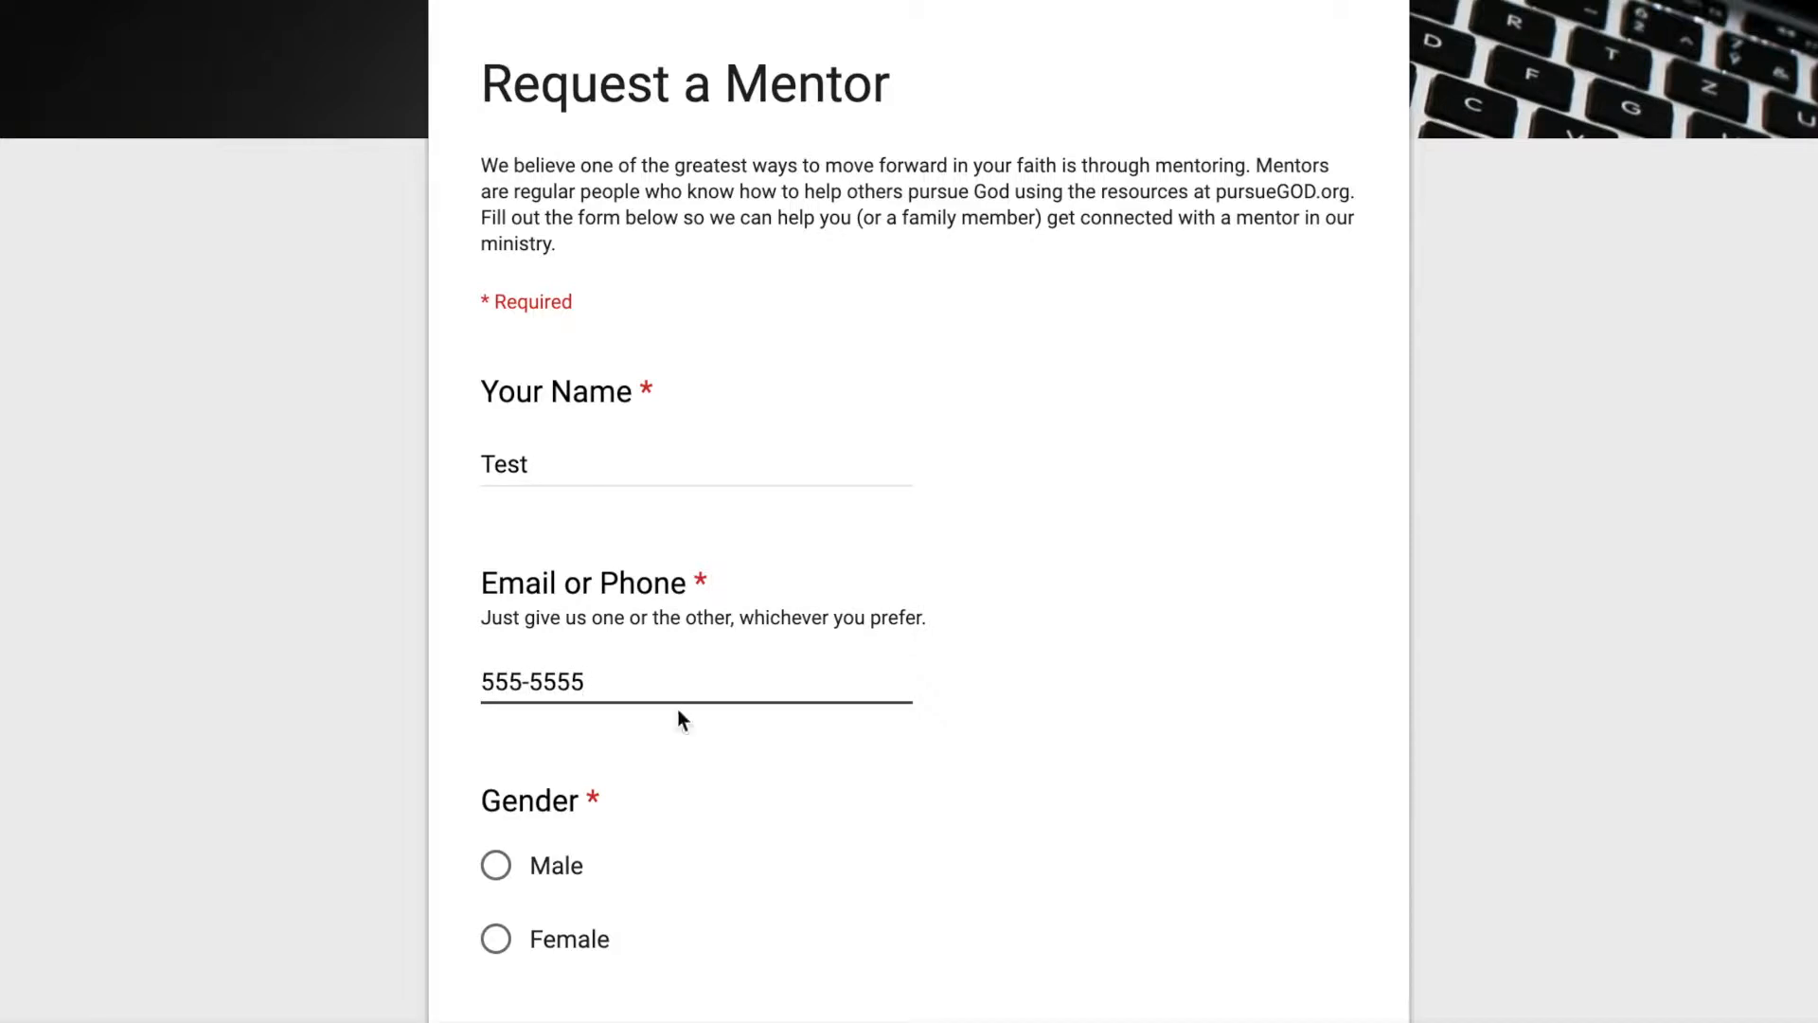
left_click(495, 863)
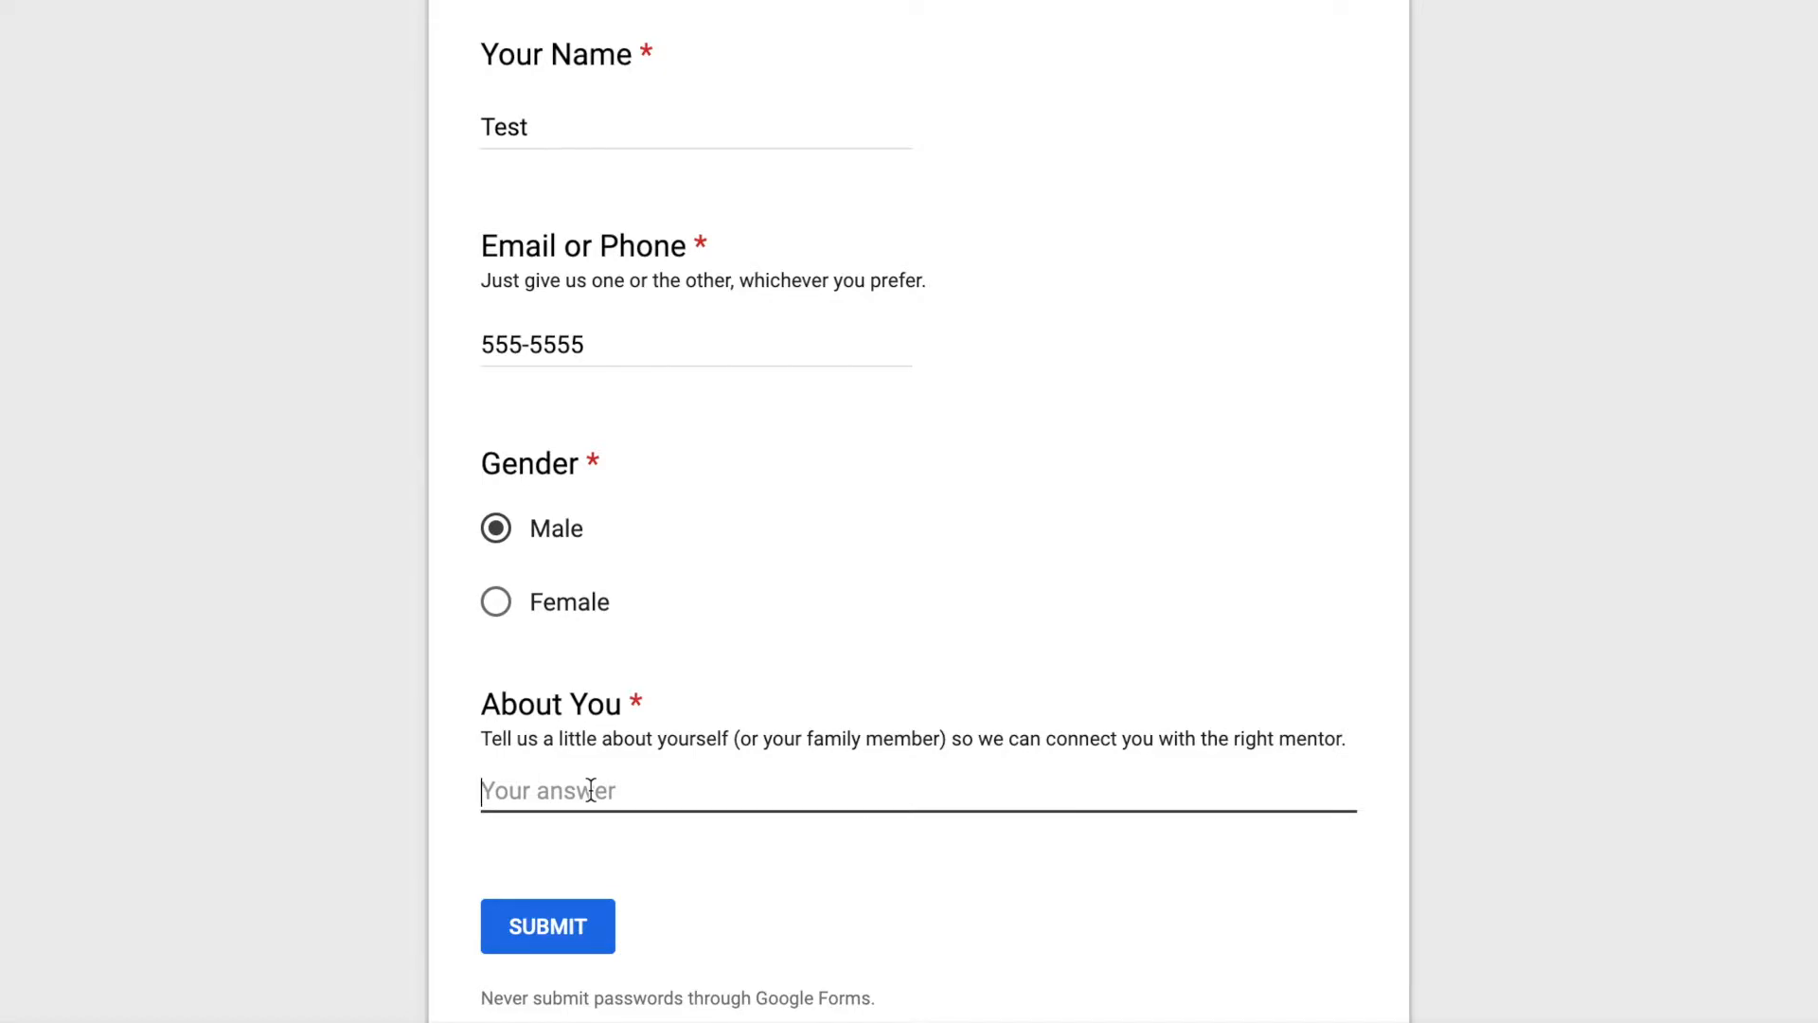
type("nothing to see here")
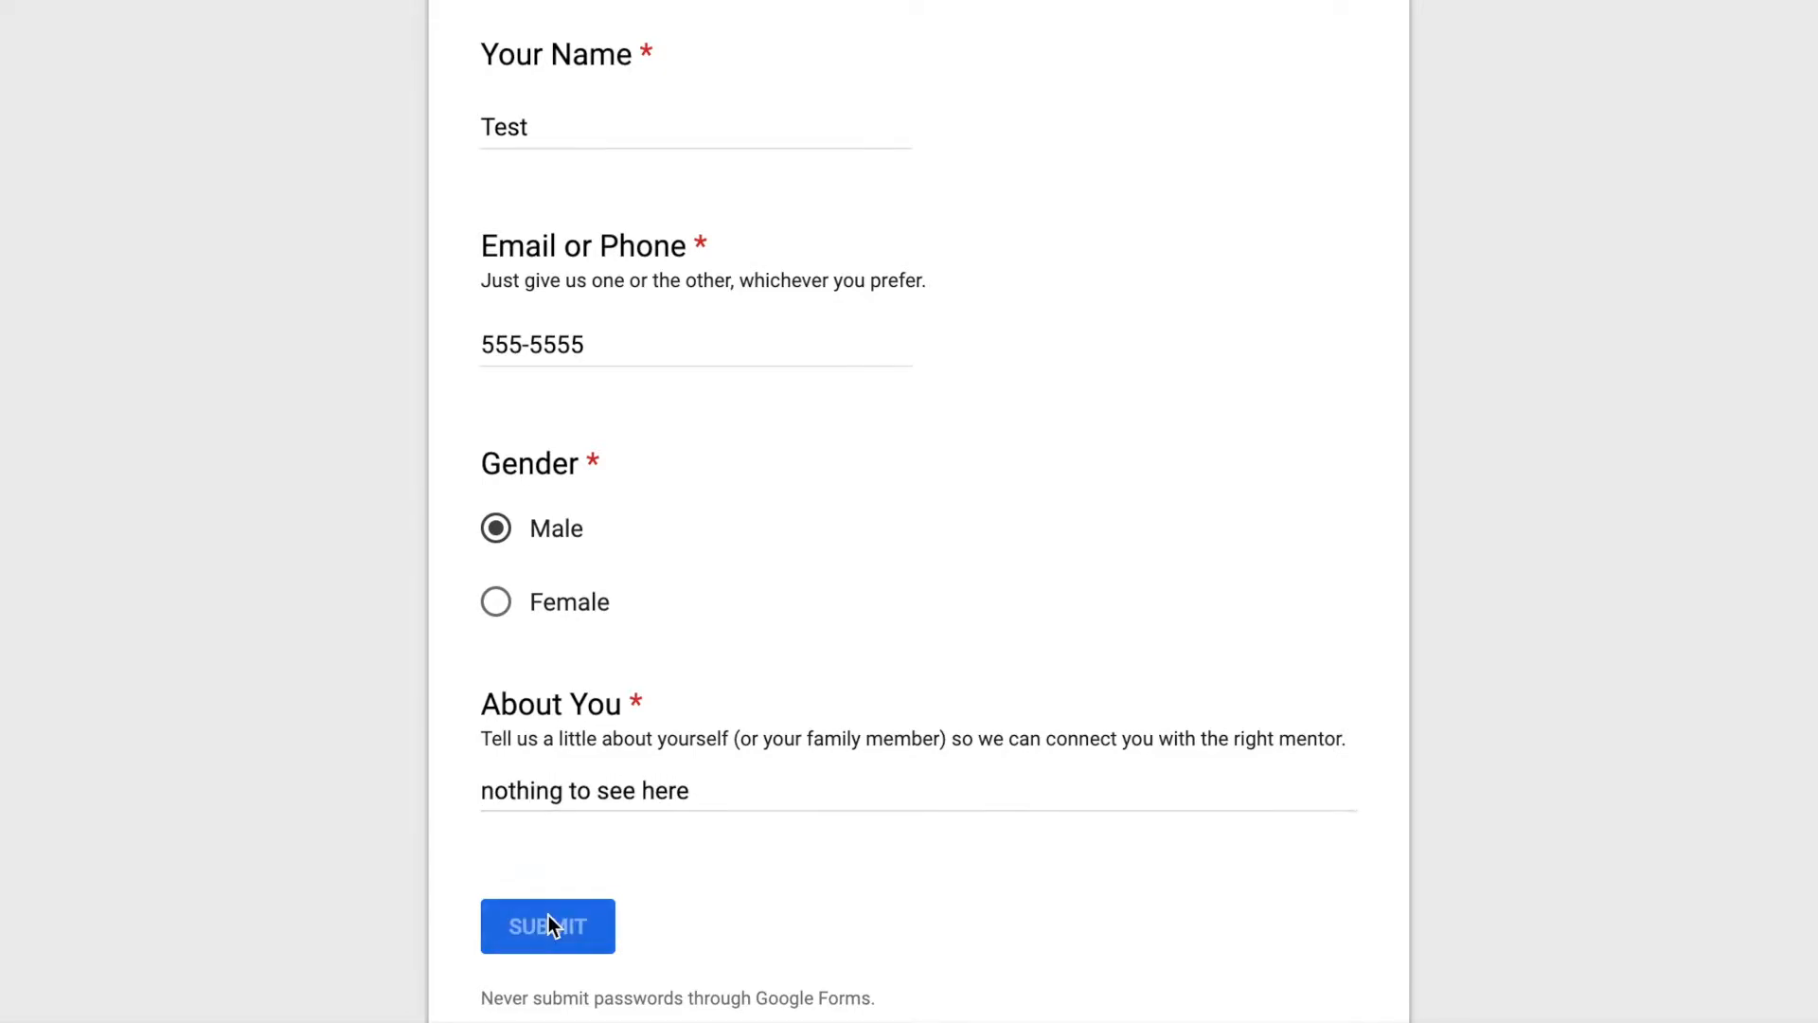
left_click(547, 925)
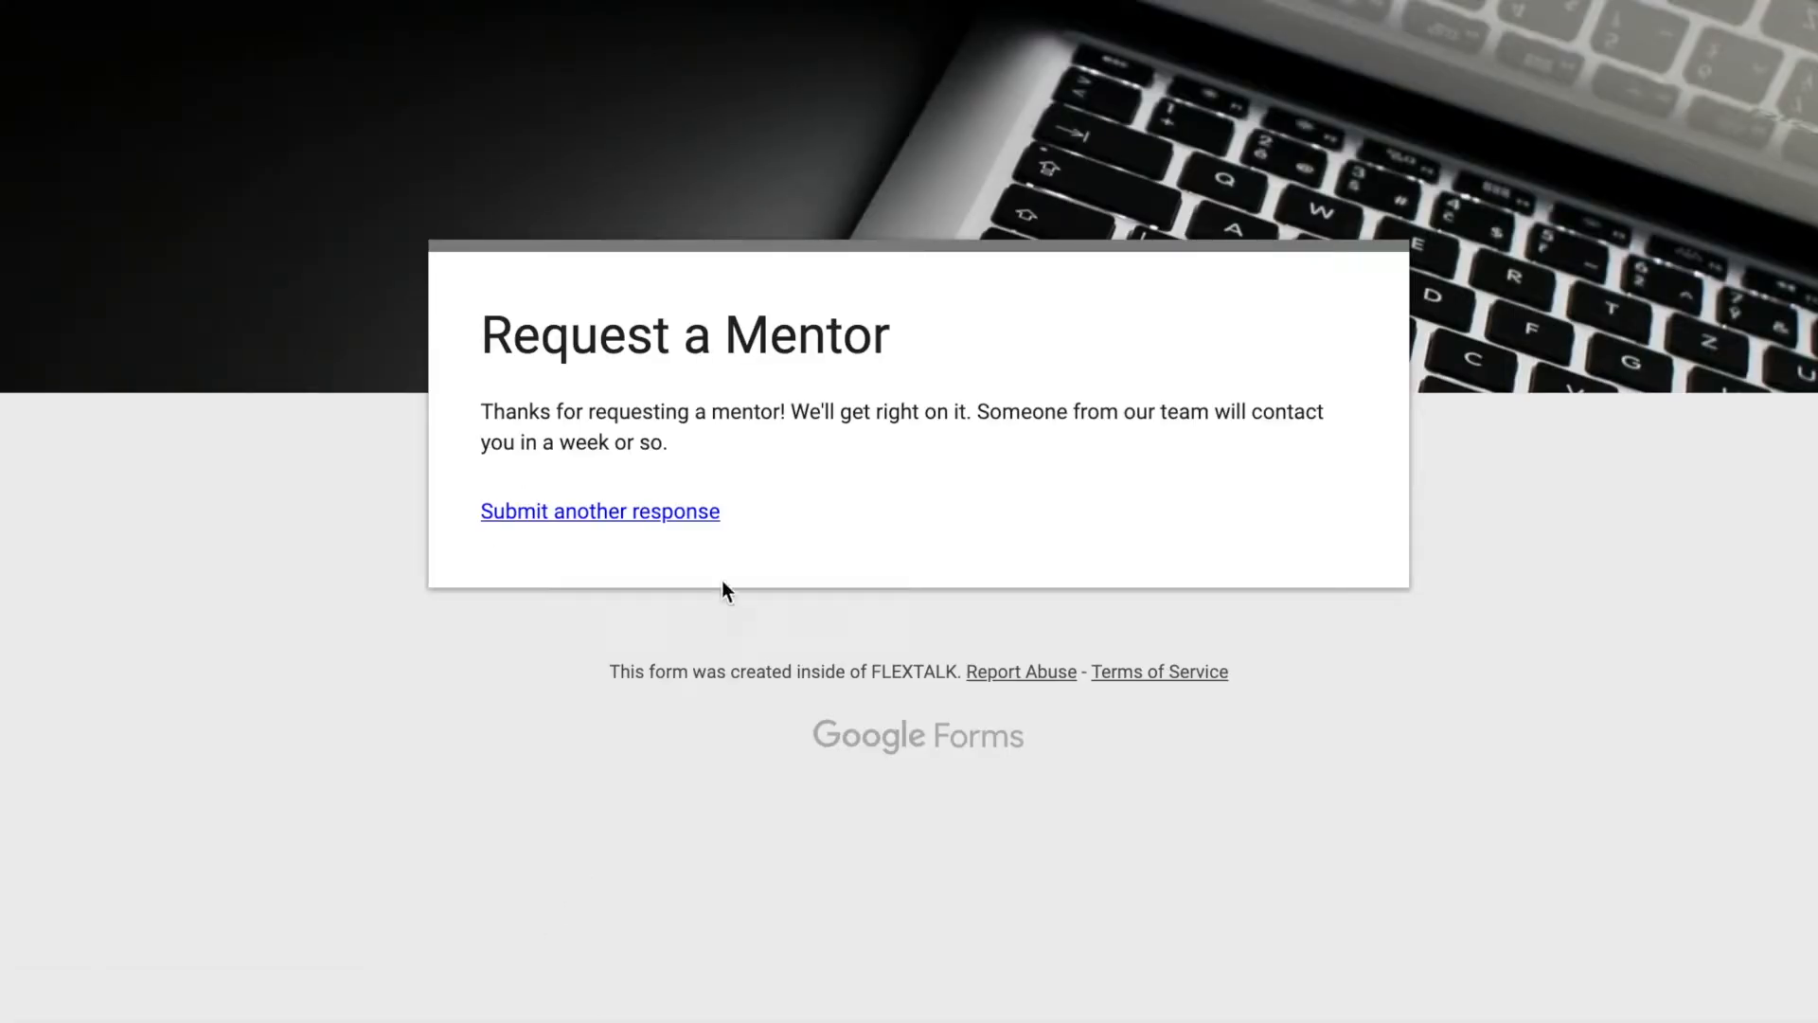
mouse_move(599, 511)
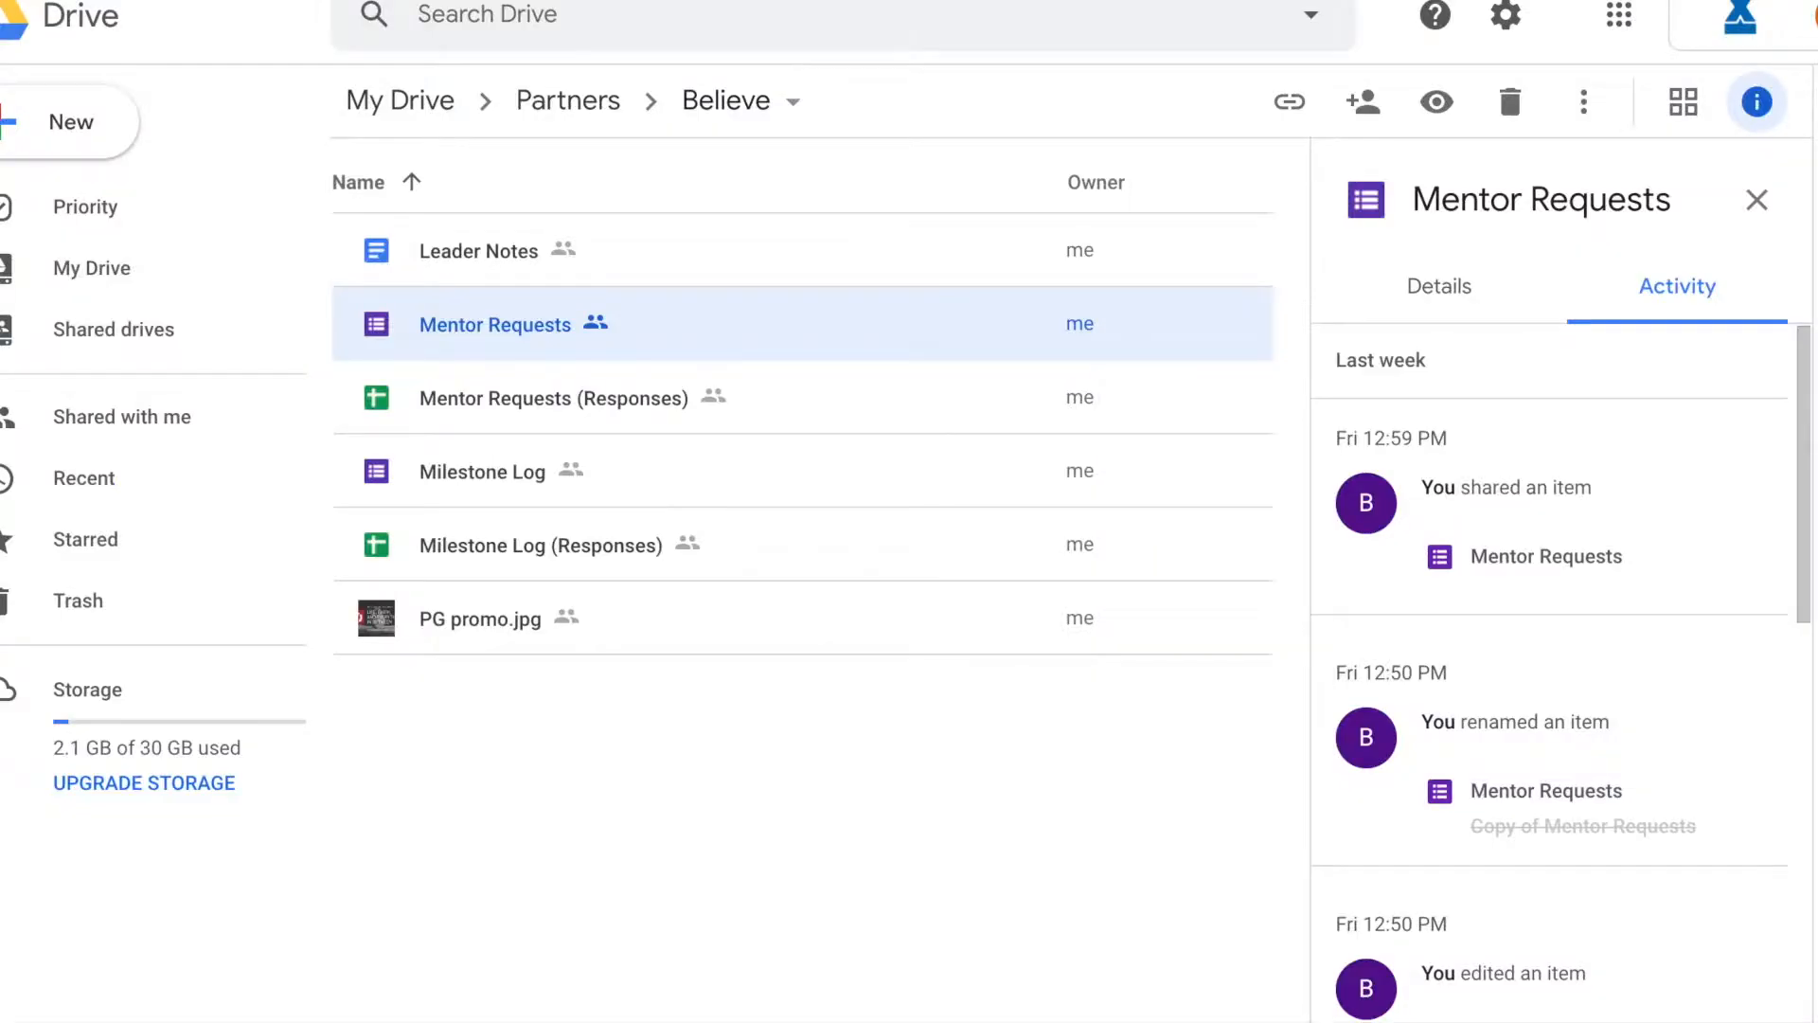
mouse_move(537, 407)
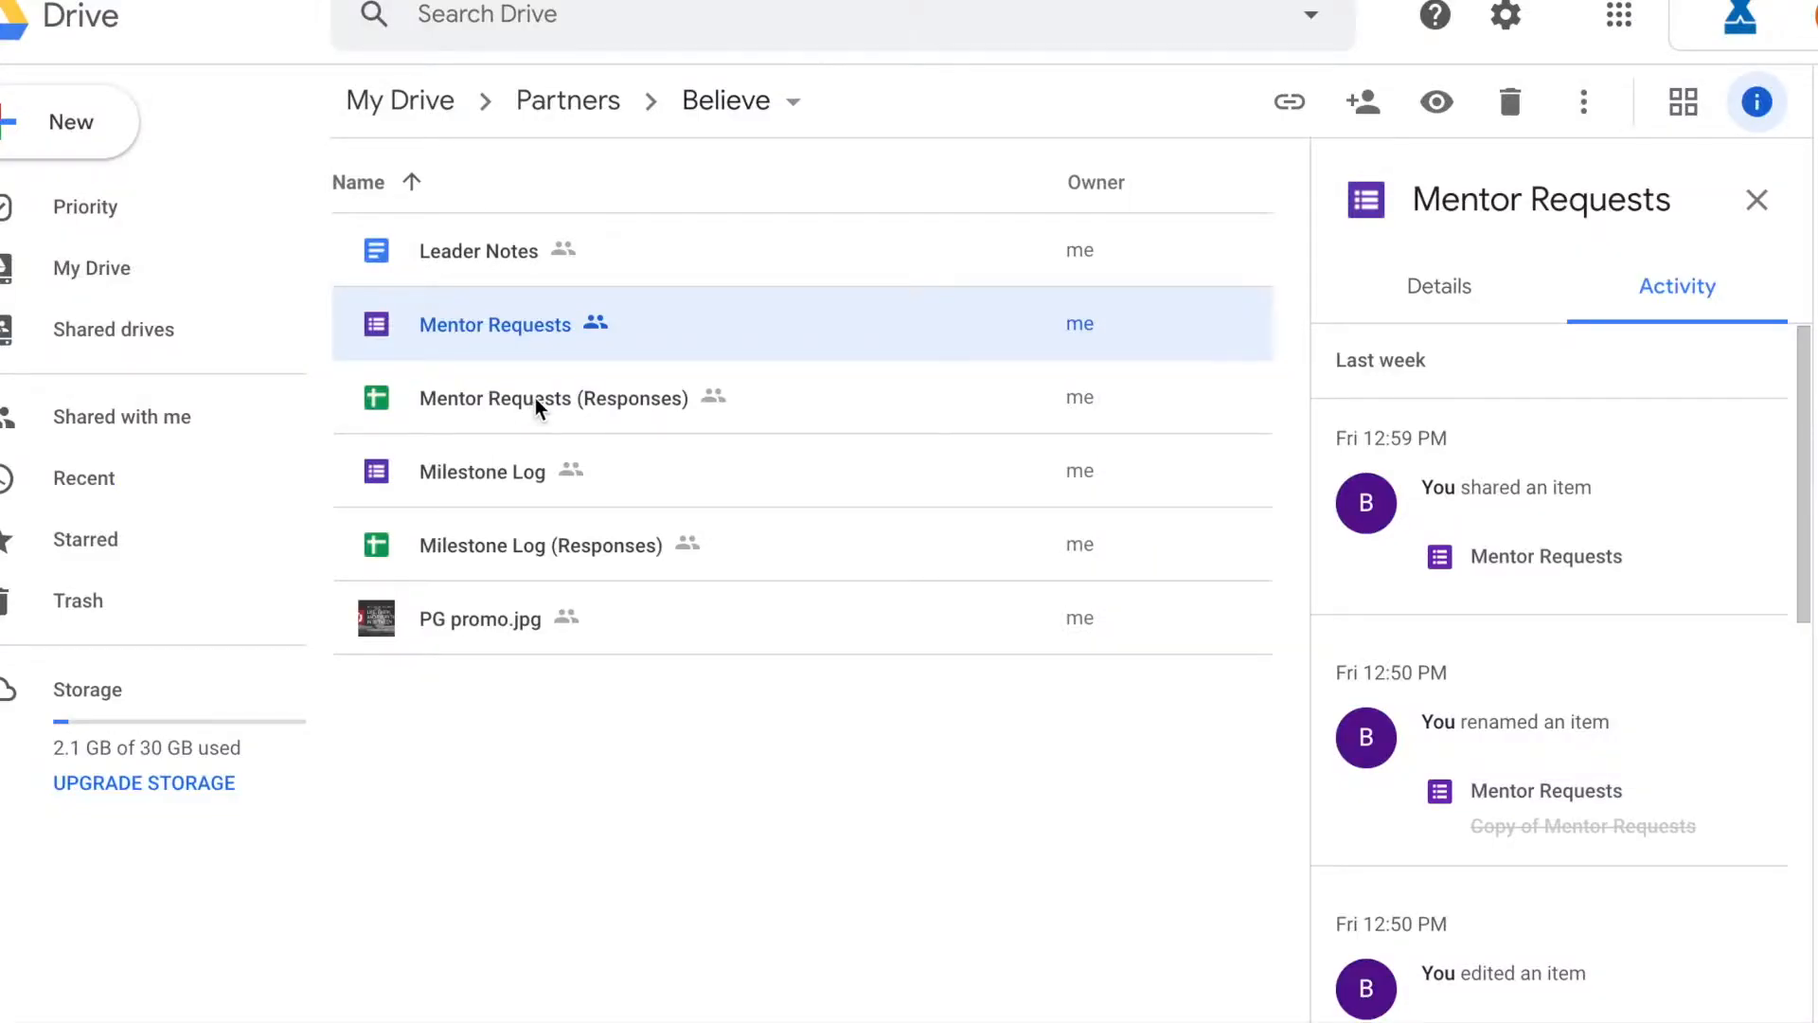
Open the Mentor Requests (Responses) spreadsheet from the Believe folder
left_click(553, 398)
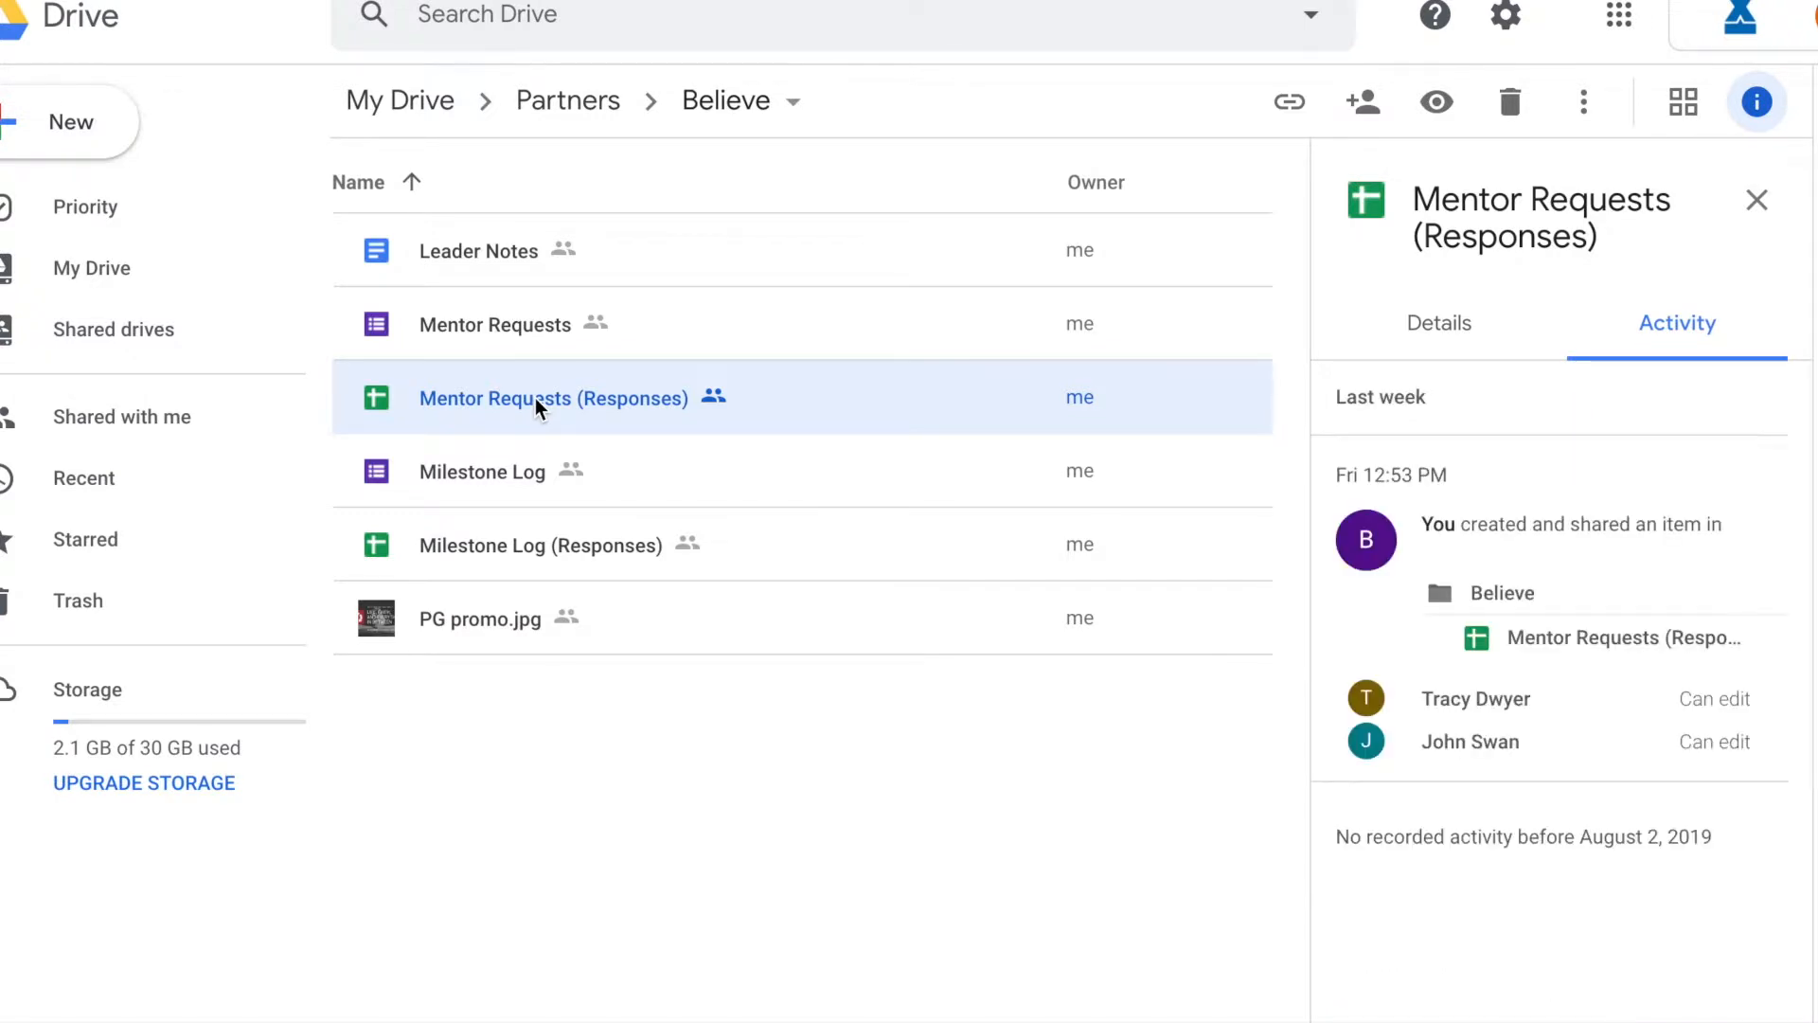
double_click(553, 398)
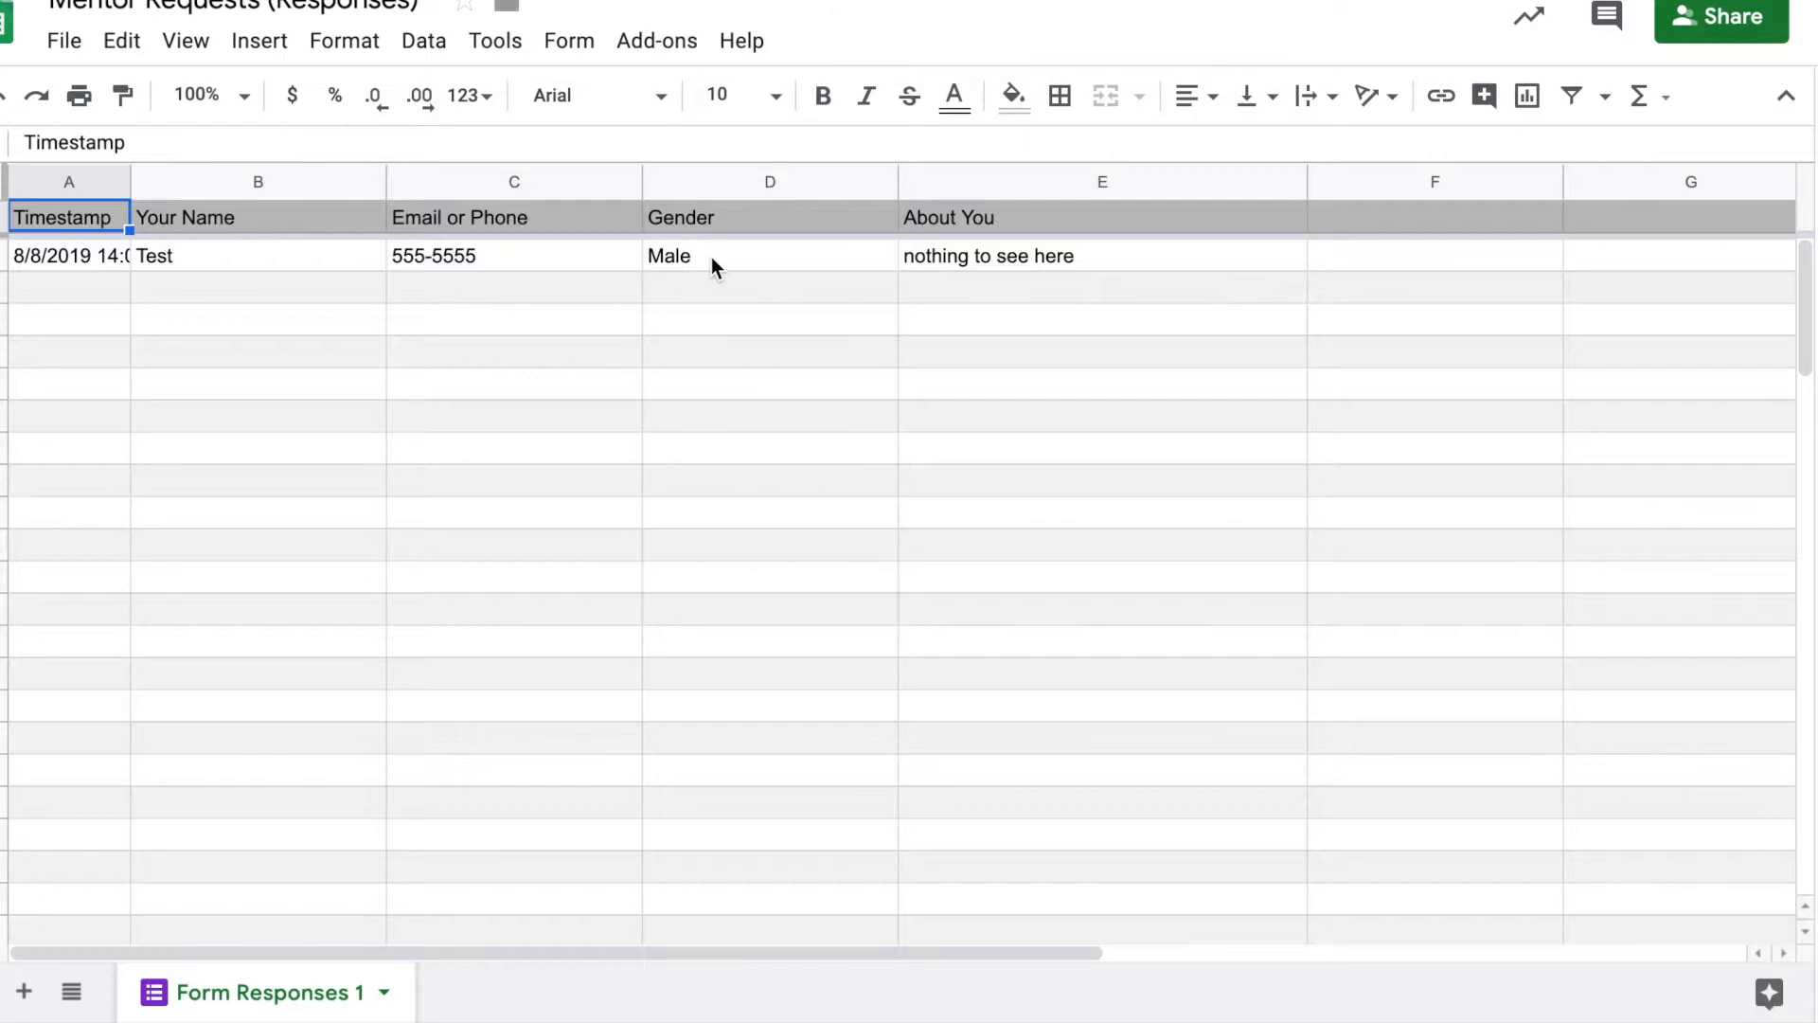
mouse_move(1021, 270)
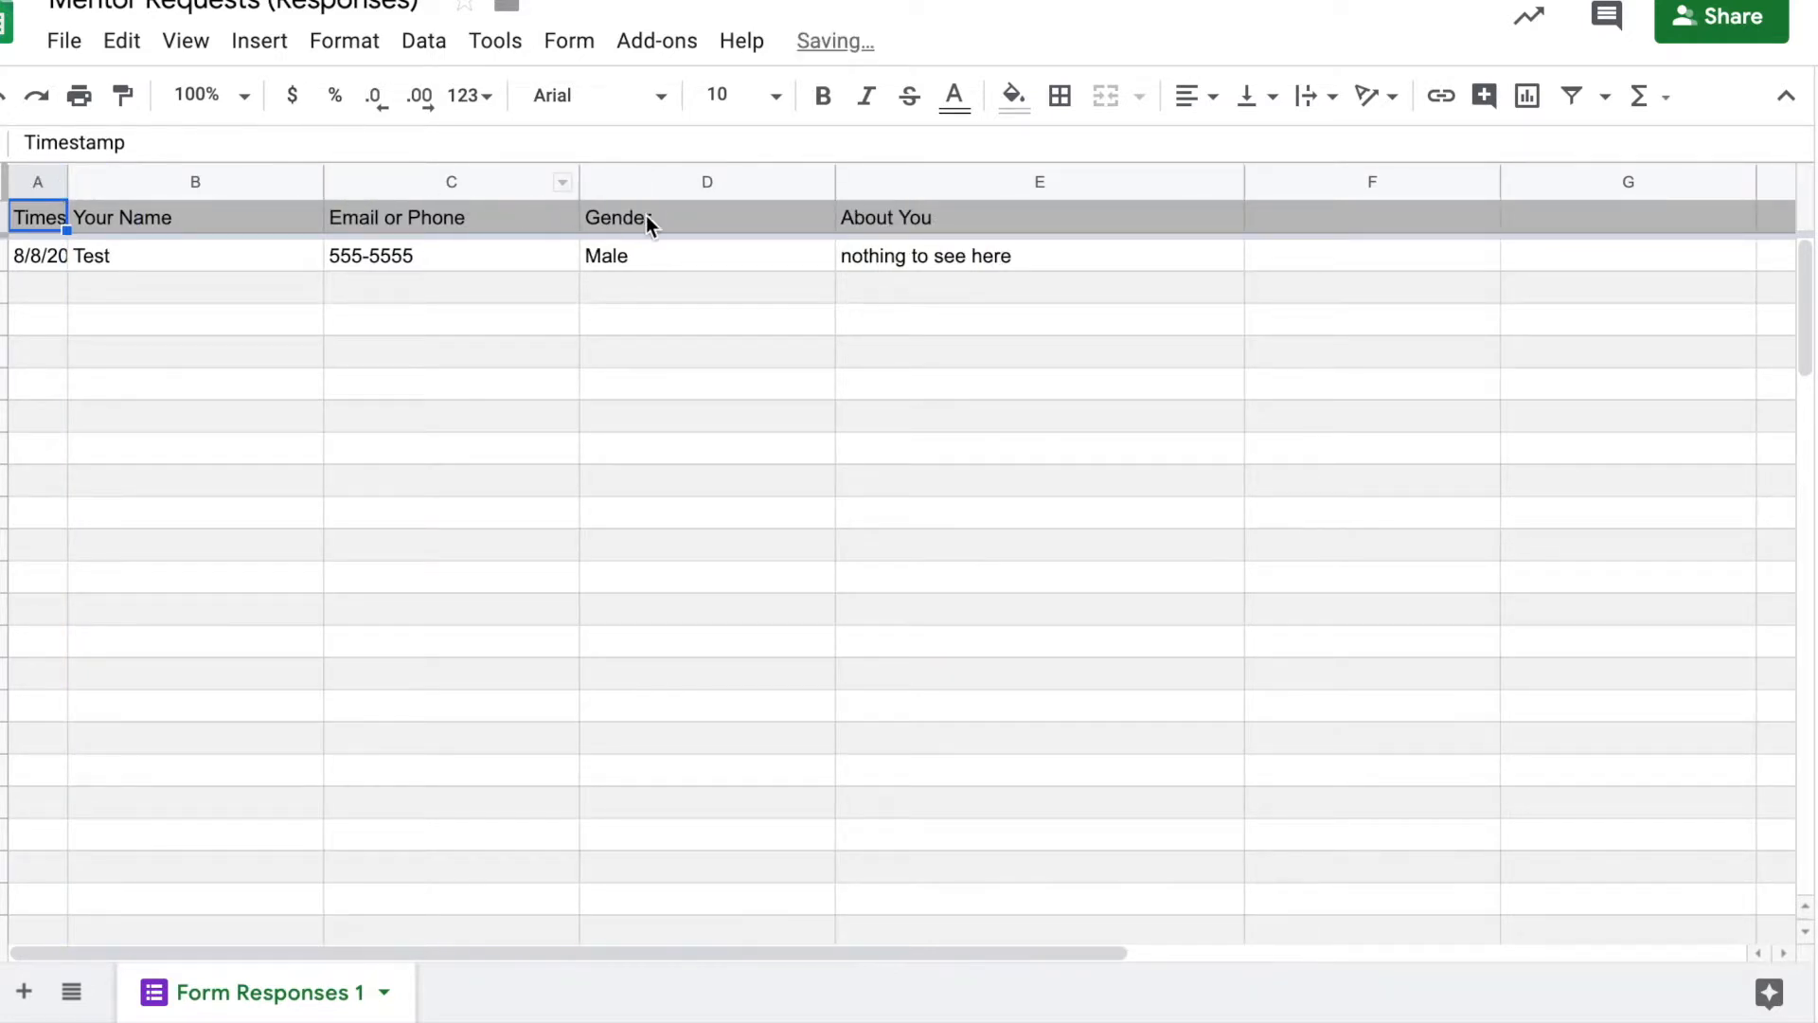
Narrow the Gender and About You columns and label column F 'Notes'
left_click_drag(583, 181, 504, 181)
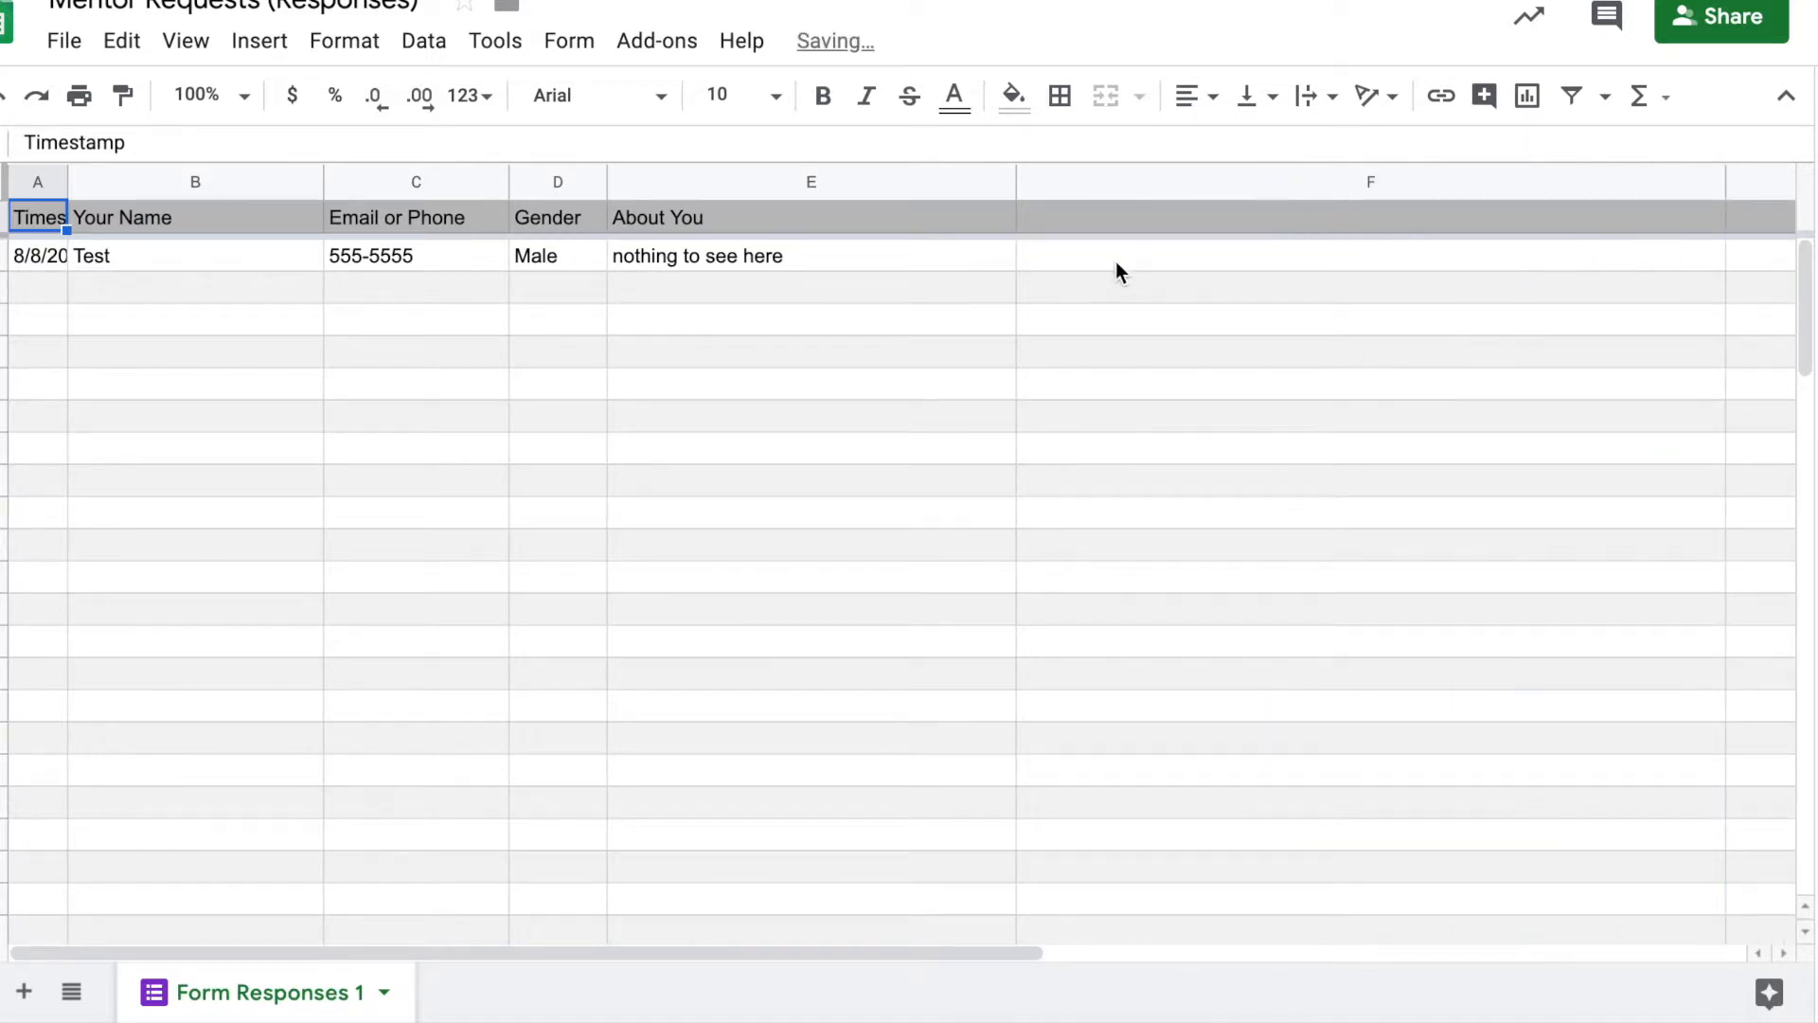
left_click(1370, 215)
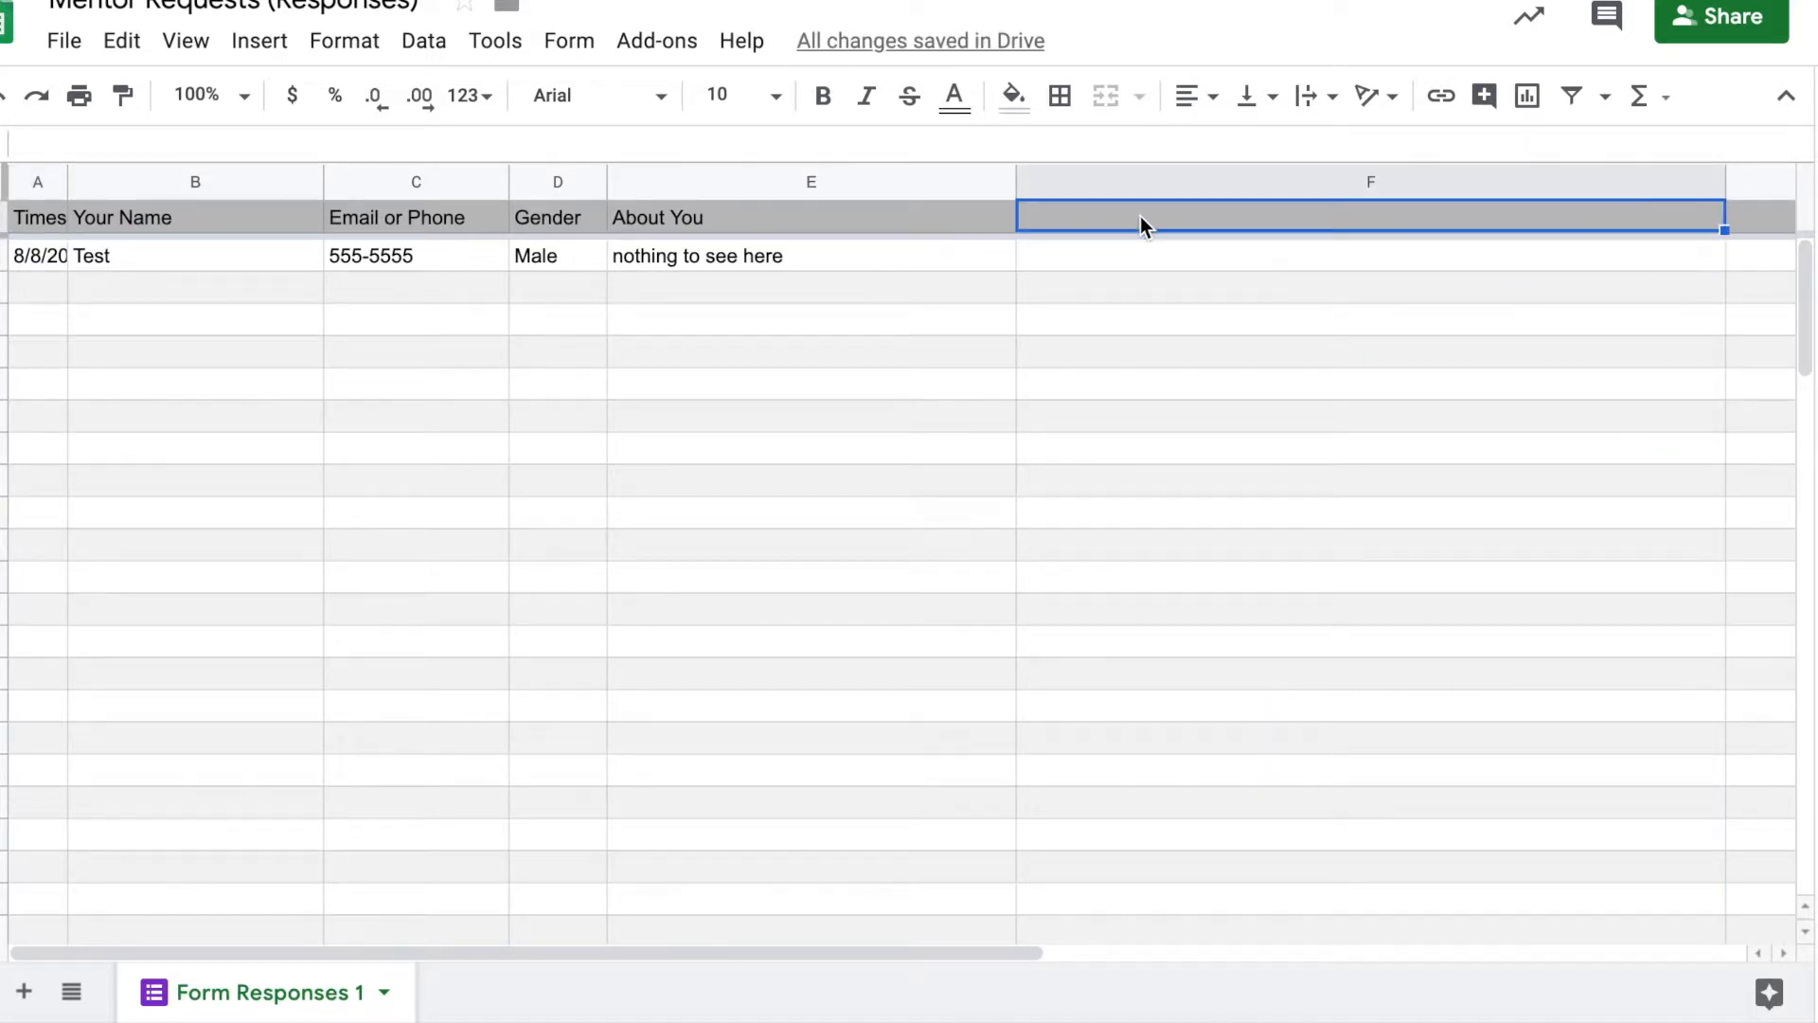
type("Notes")
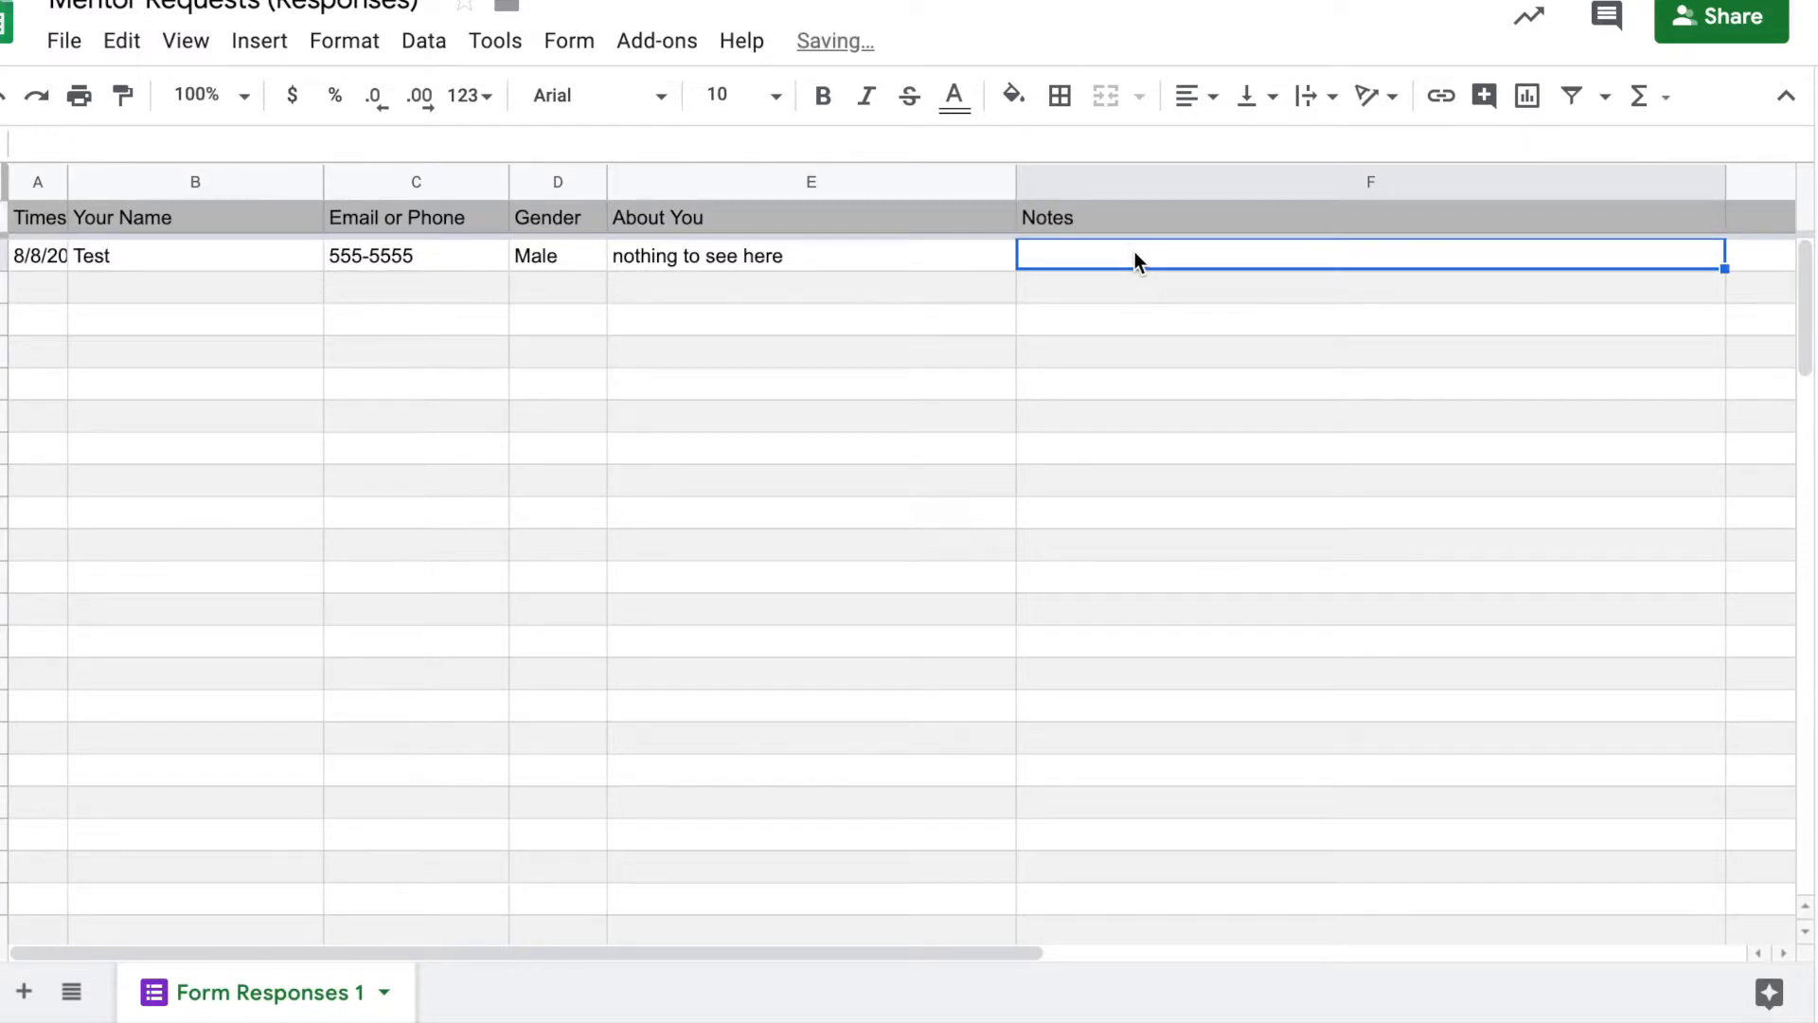
Log the note 'Pastor John followed up with this one' beside the test response
type("Pastor John")
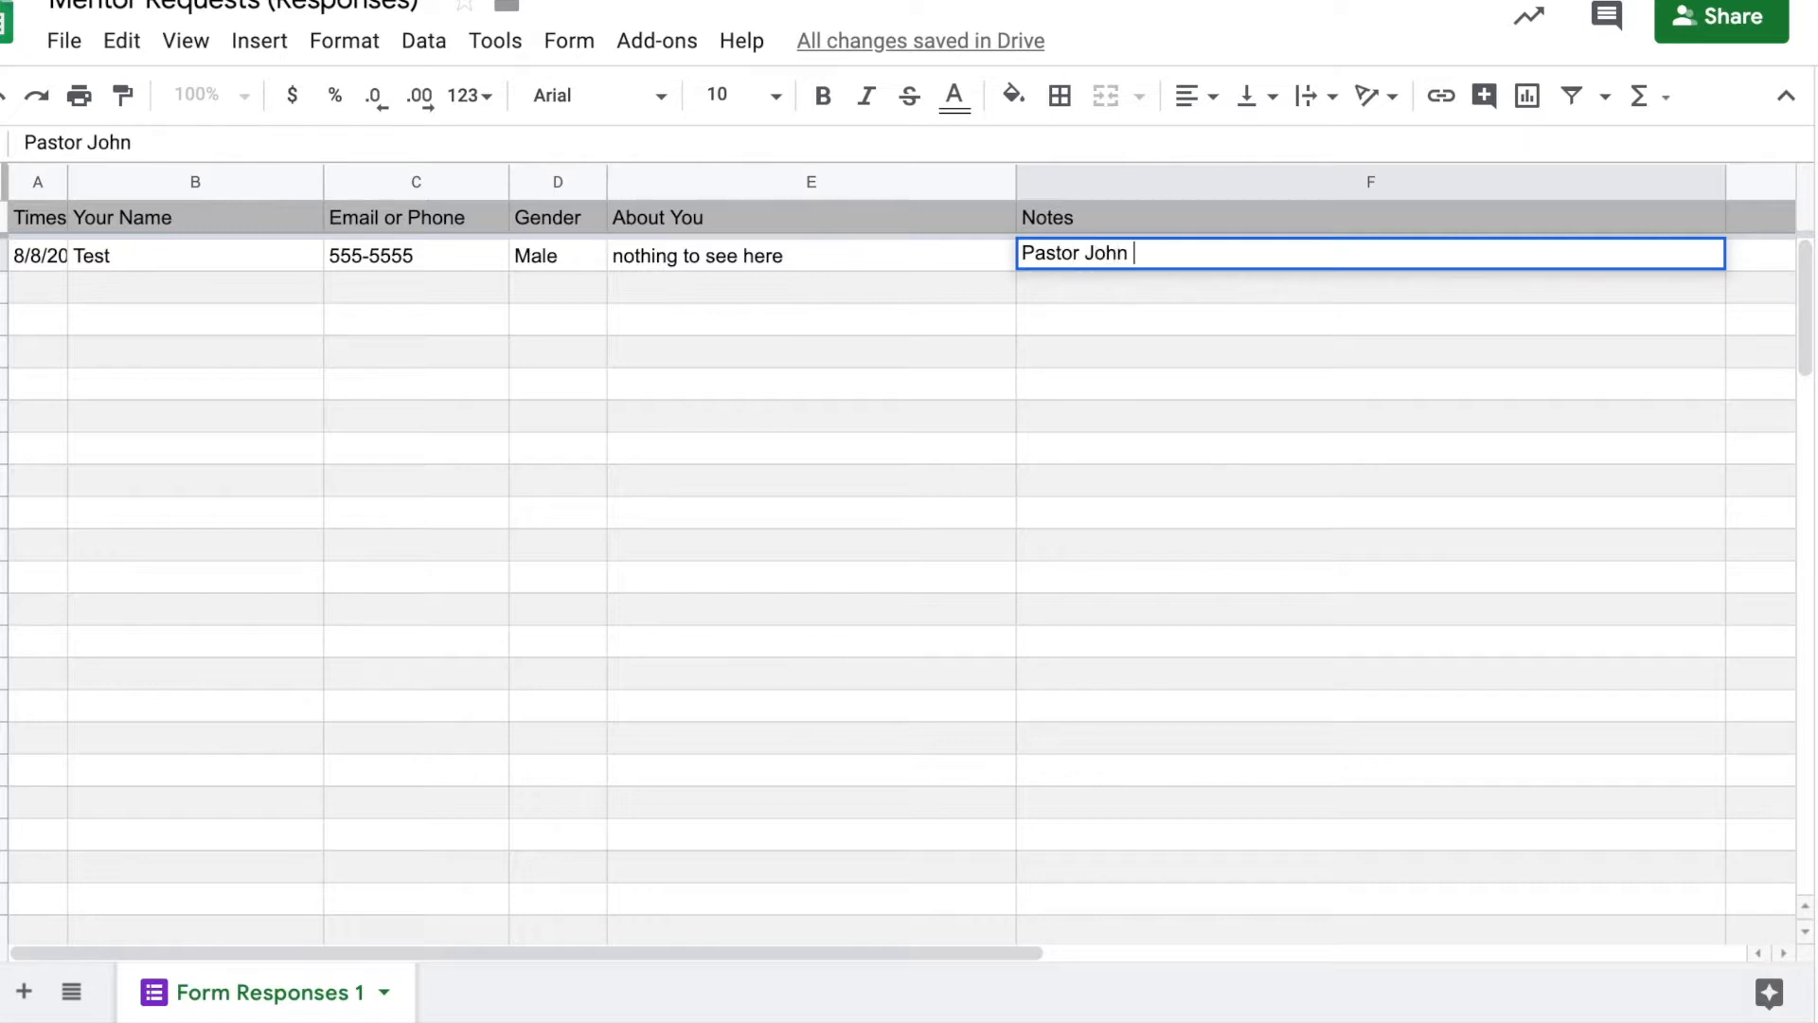
type("followed u")
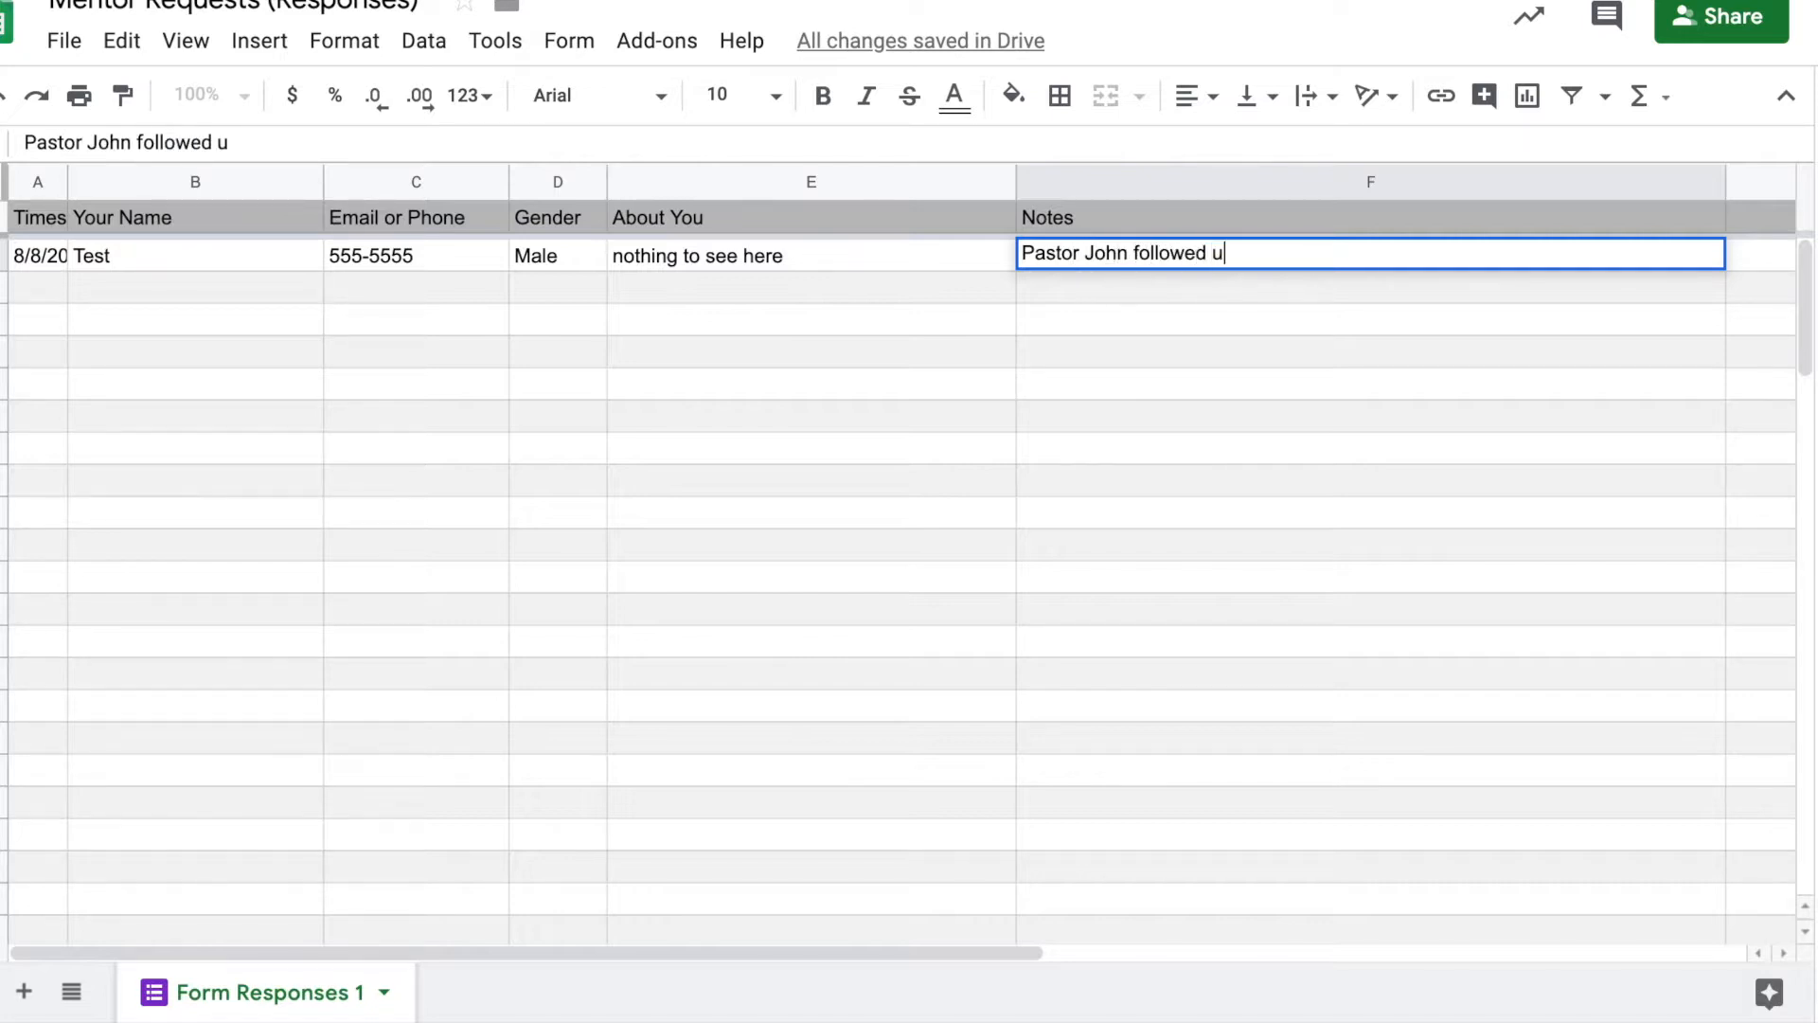
type("p with this one")
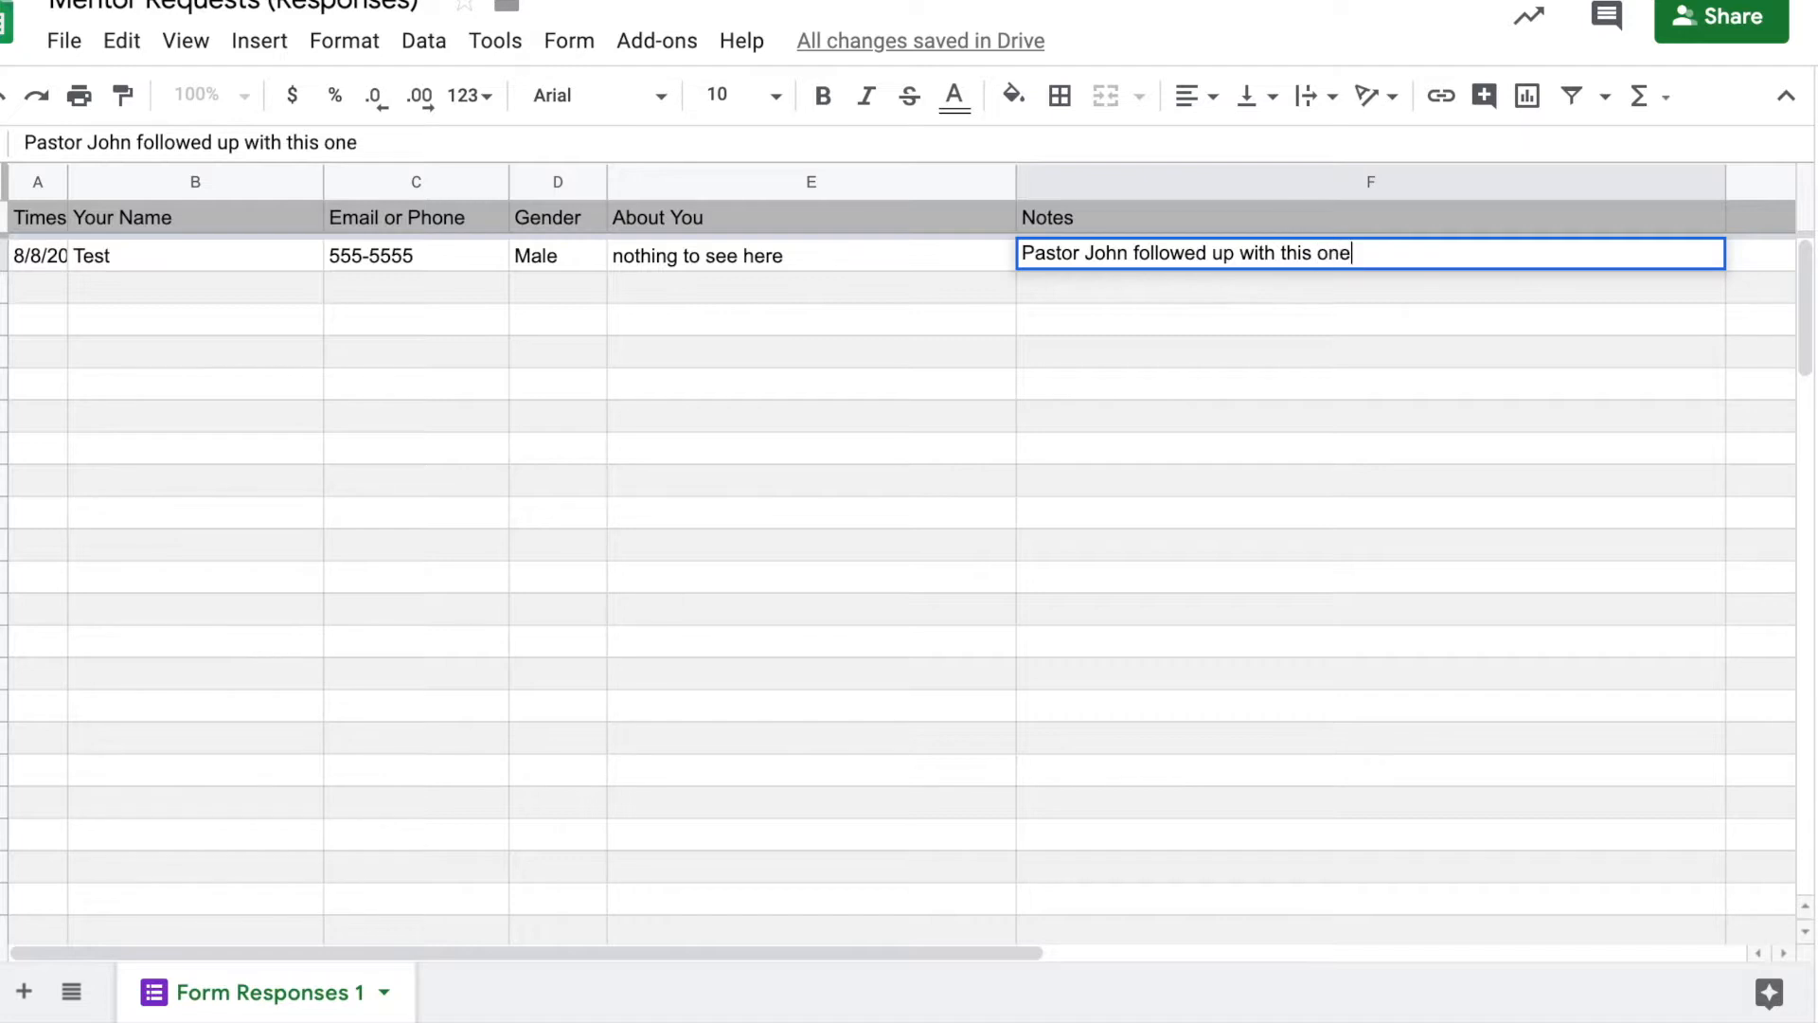
key("Enter")
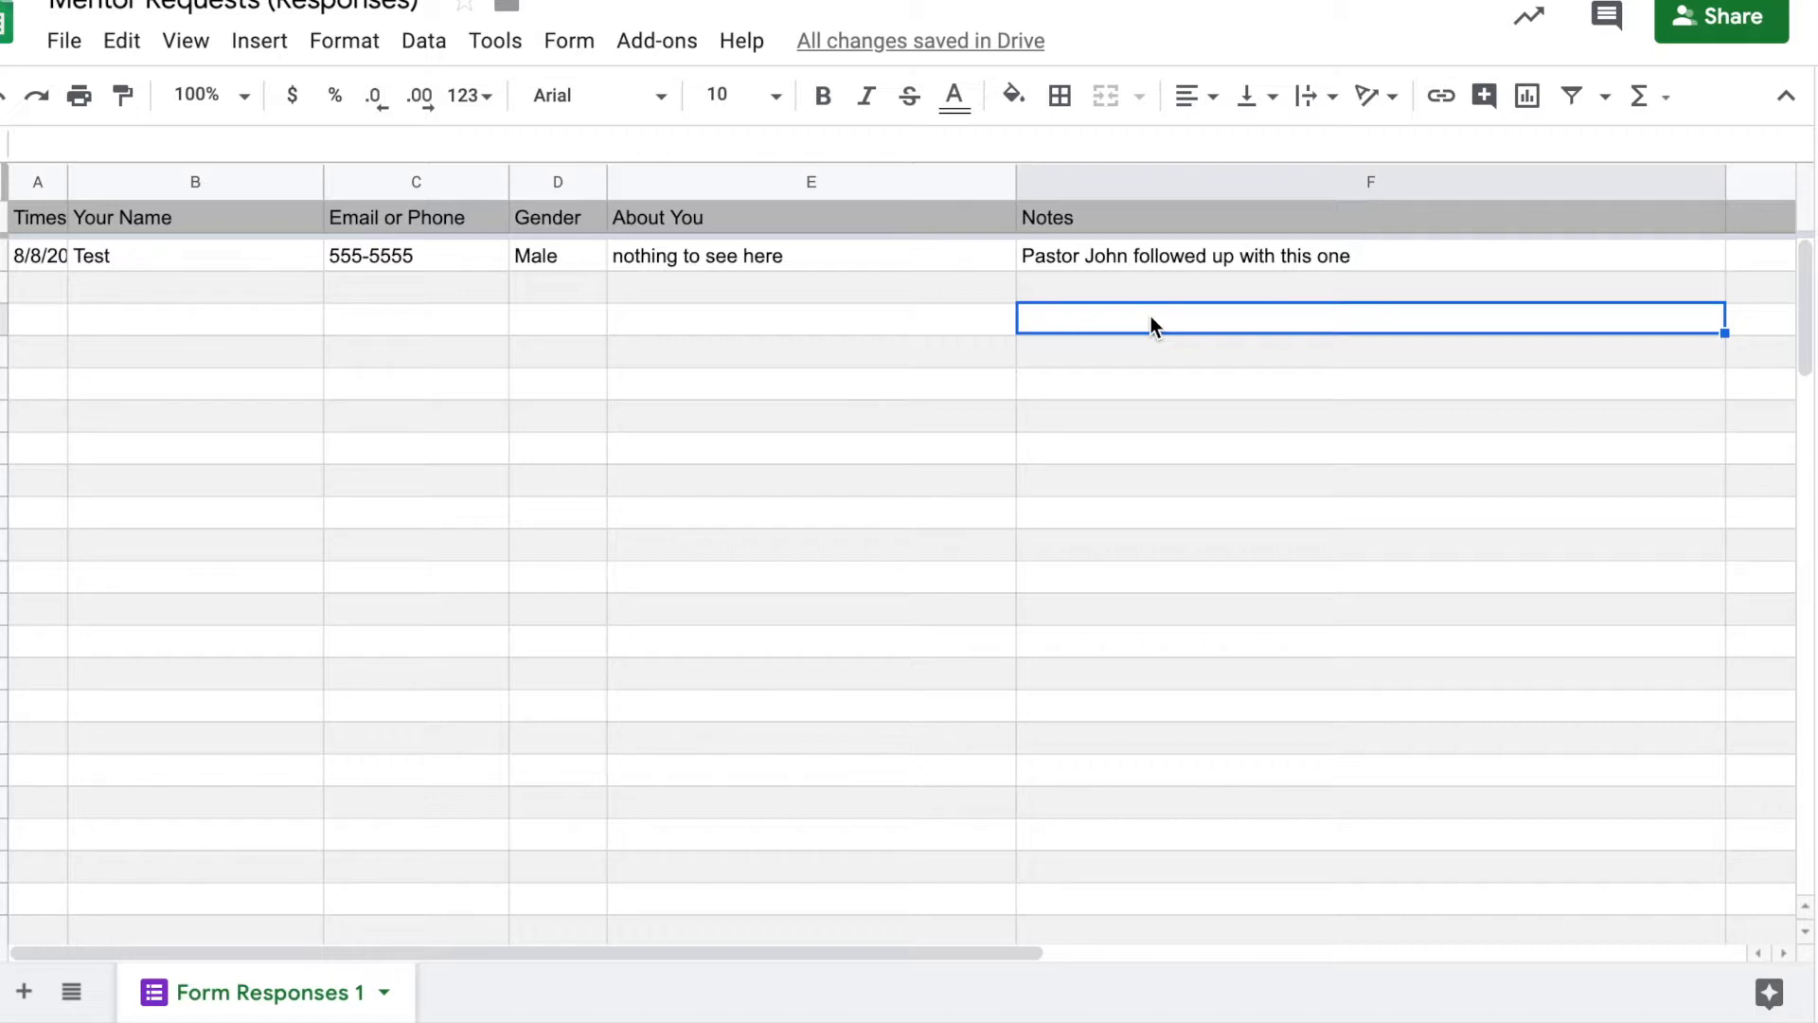
mouse_move(1171, 326)
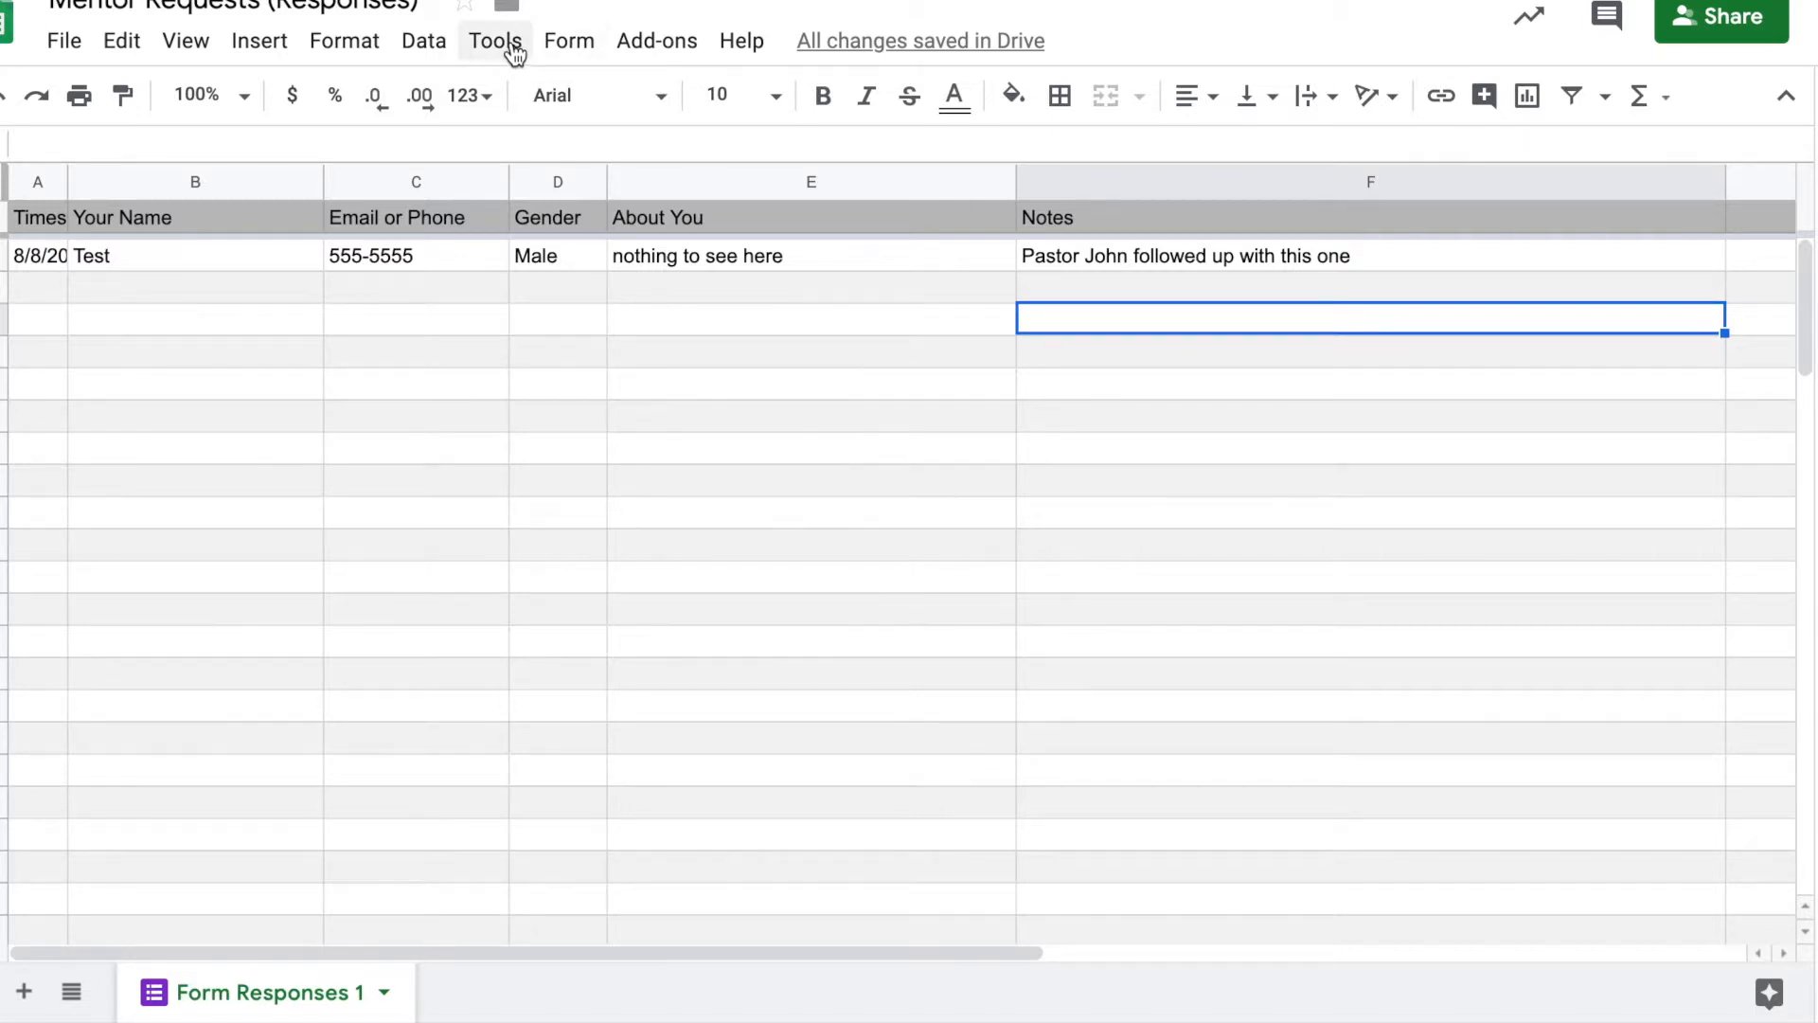
Set a notification rule: when a user submits a form, email right away
left_click(494, 41)
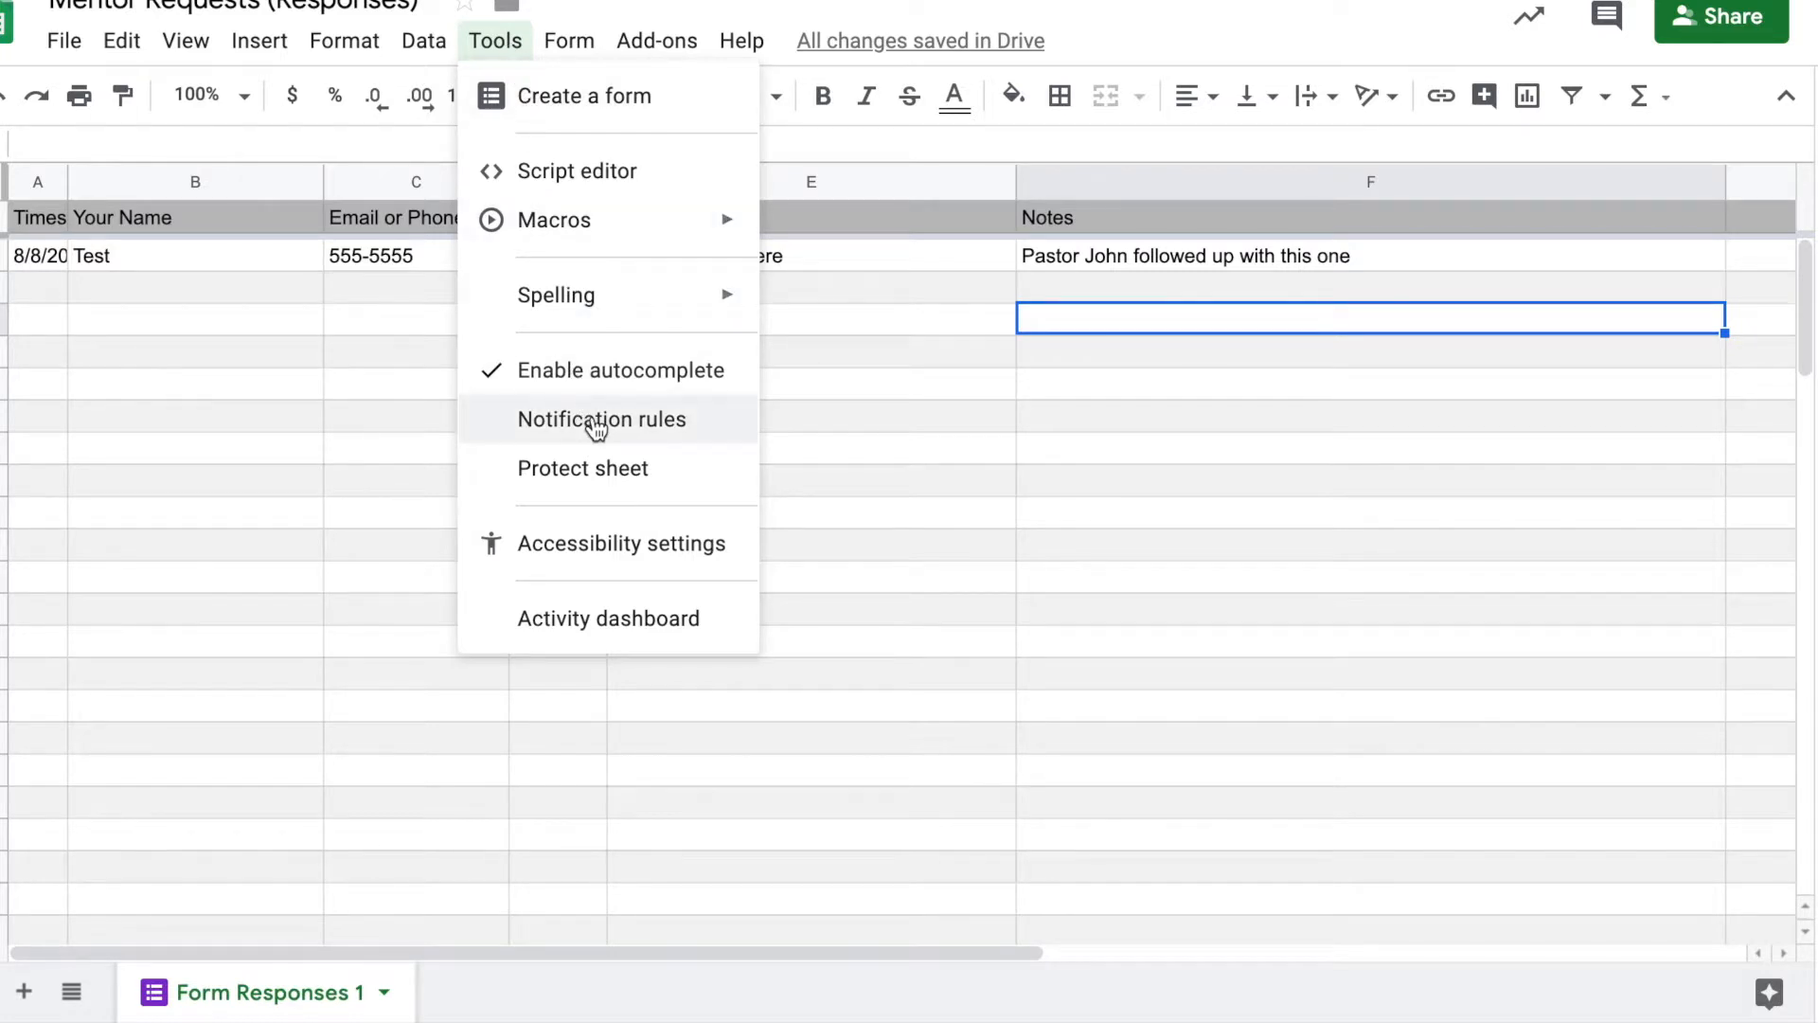
left_click(601, 419)
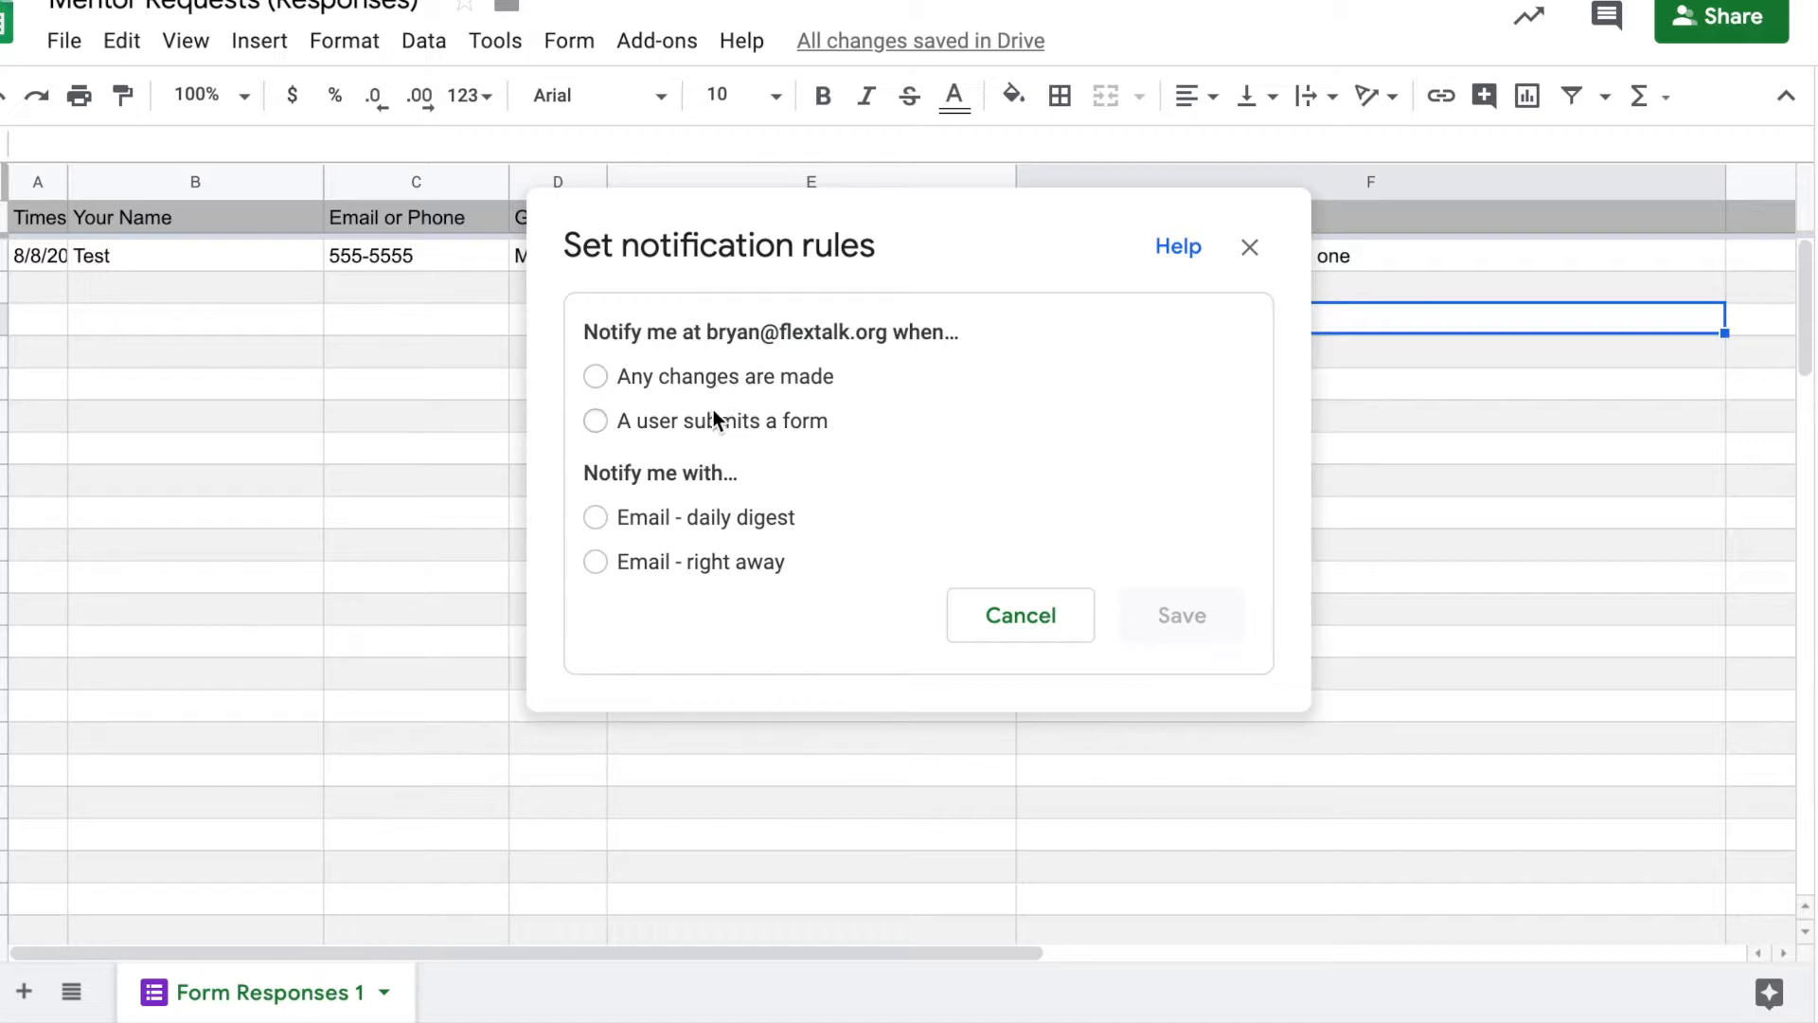
left_click(595, 419)
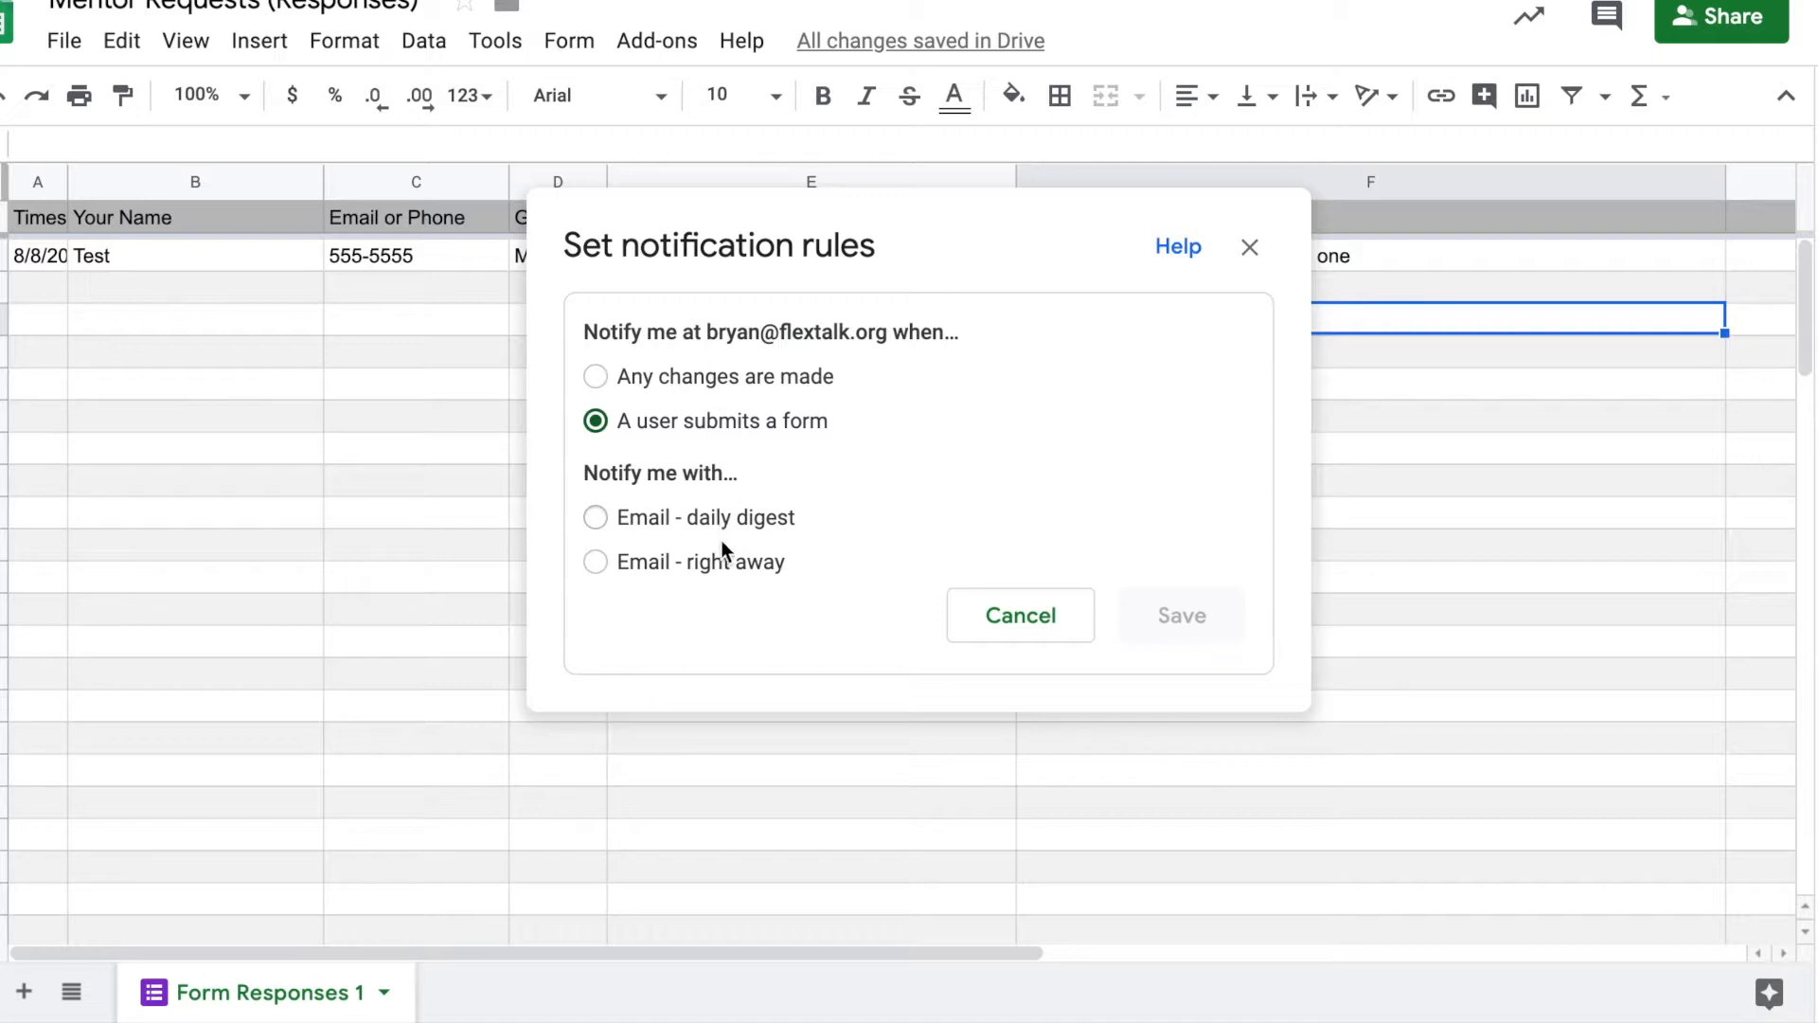
left_click(595, 562)
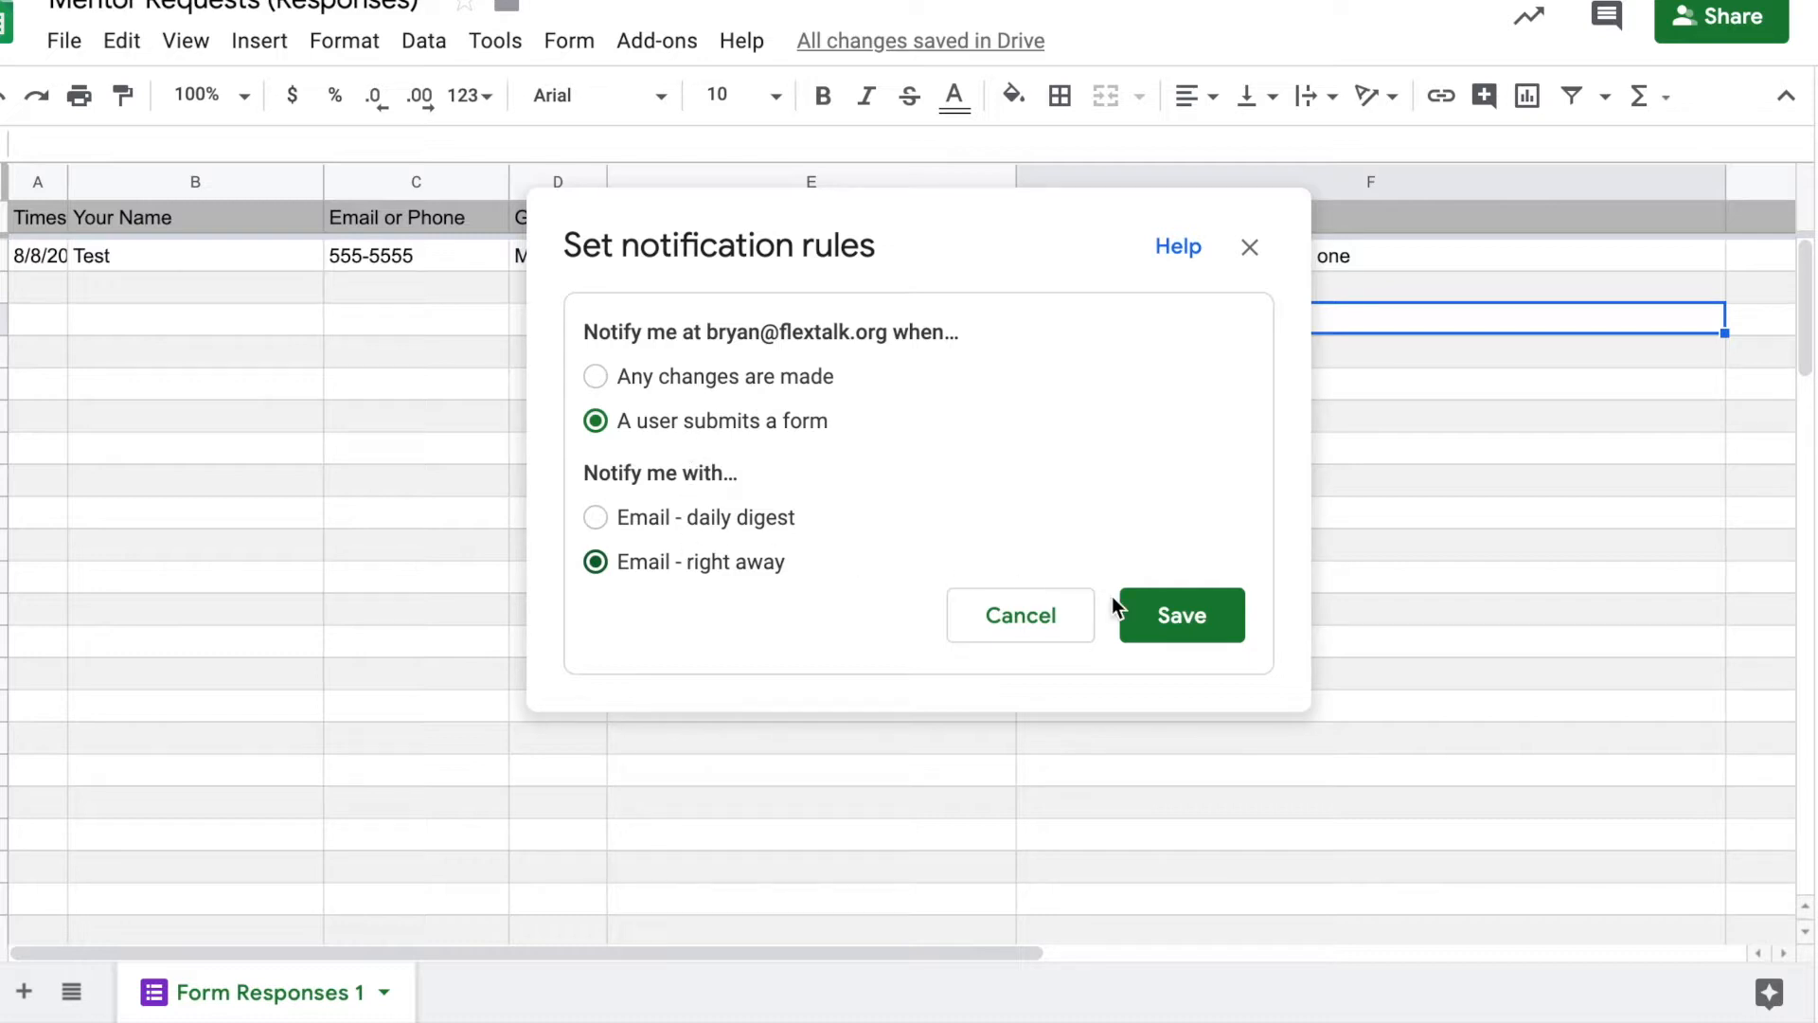
mouse_move(1125, 547)
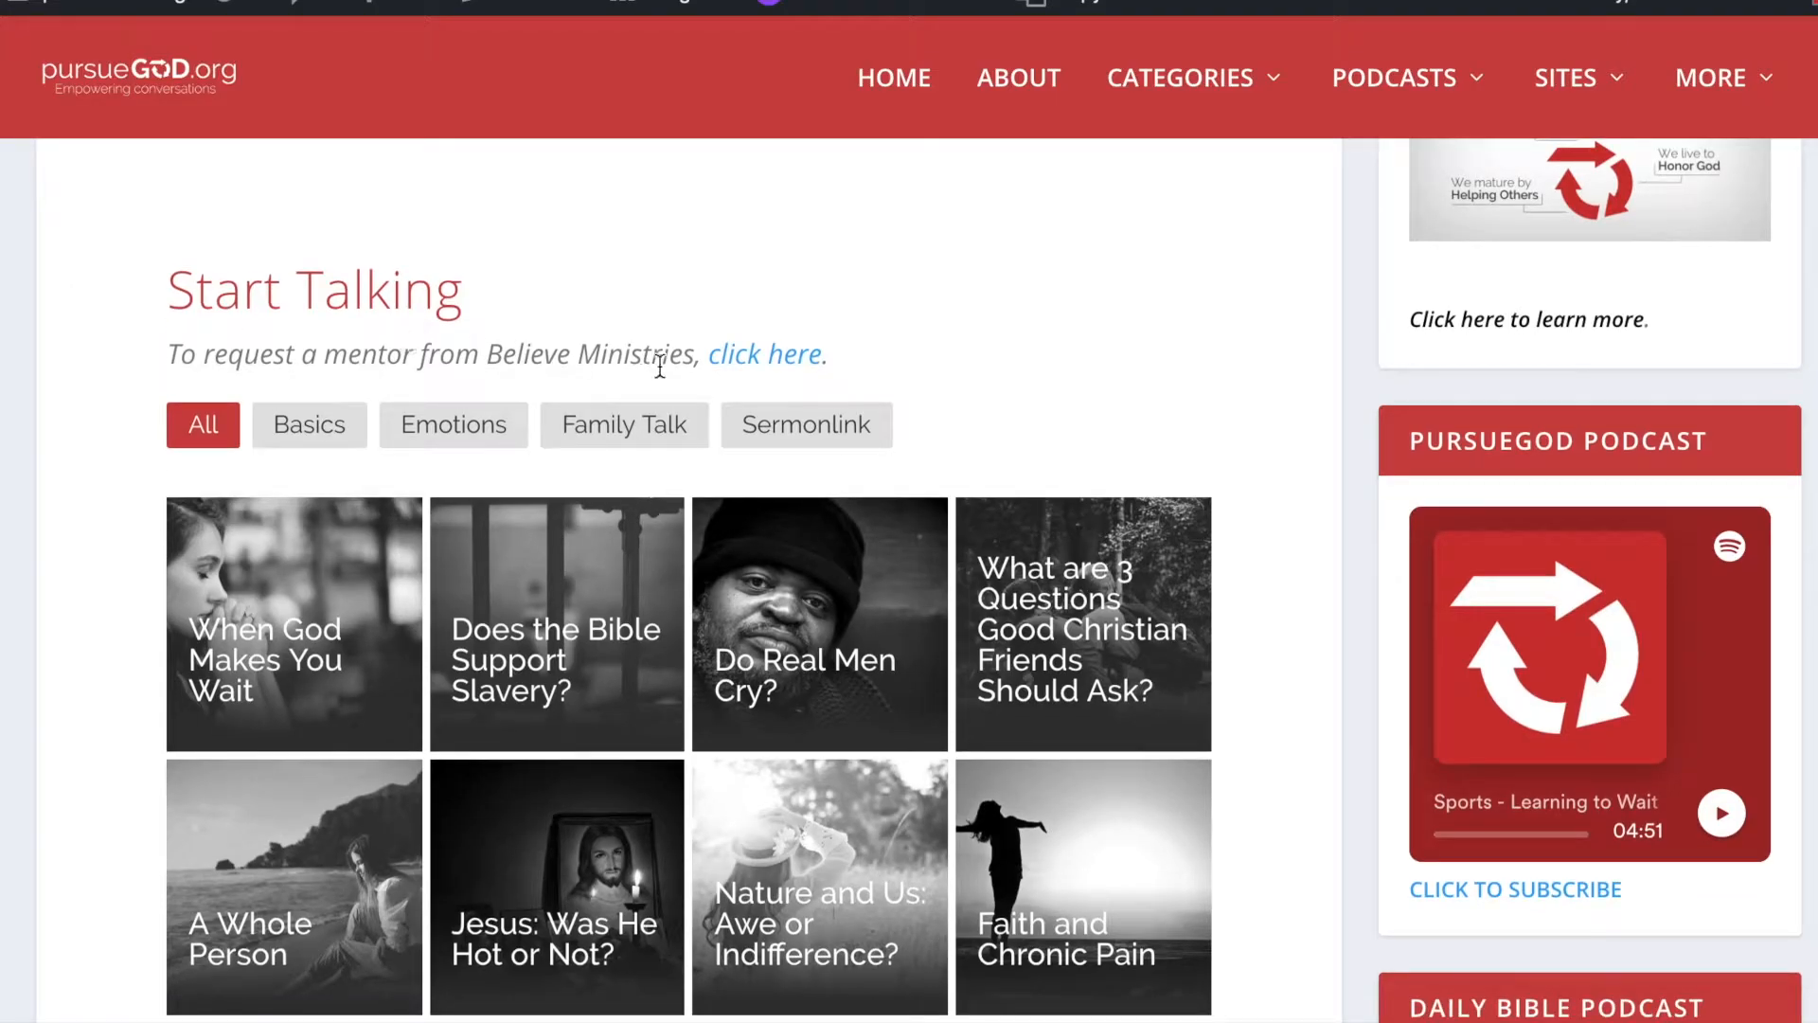
mouse_move(765, 357)
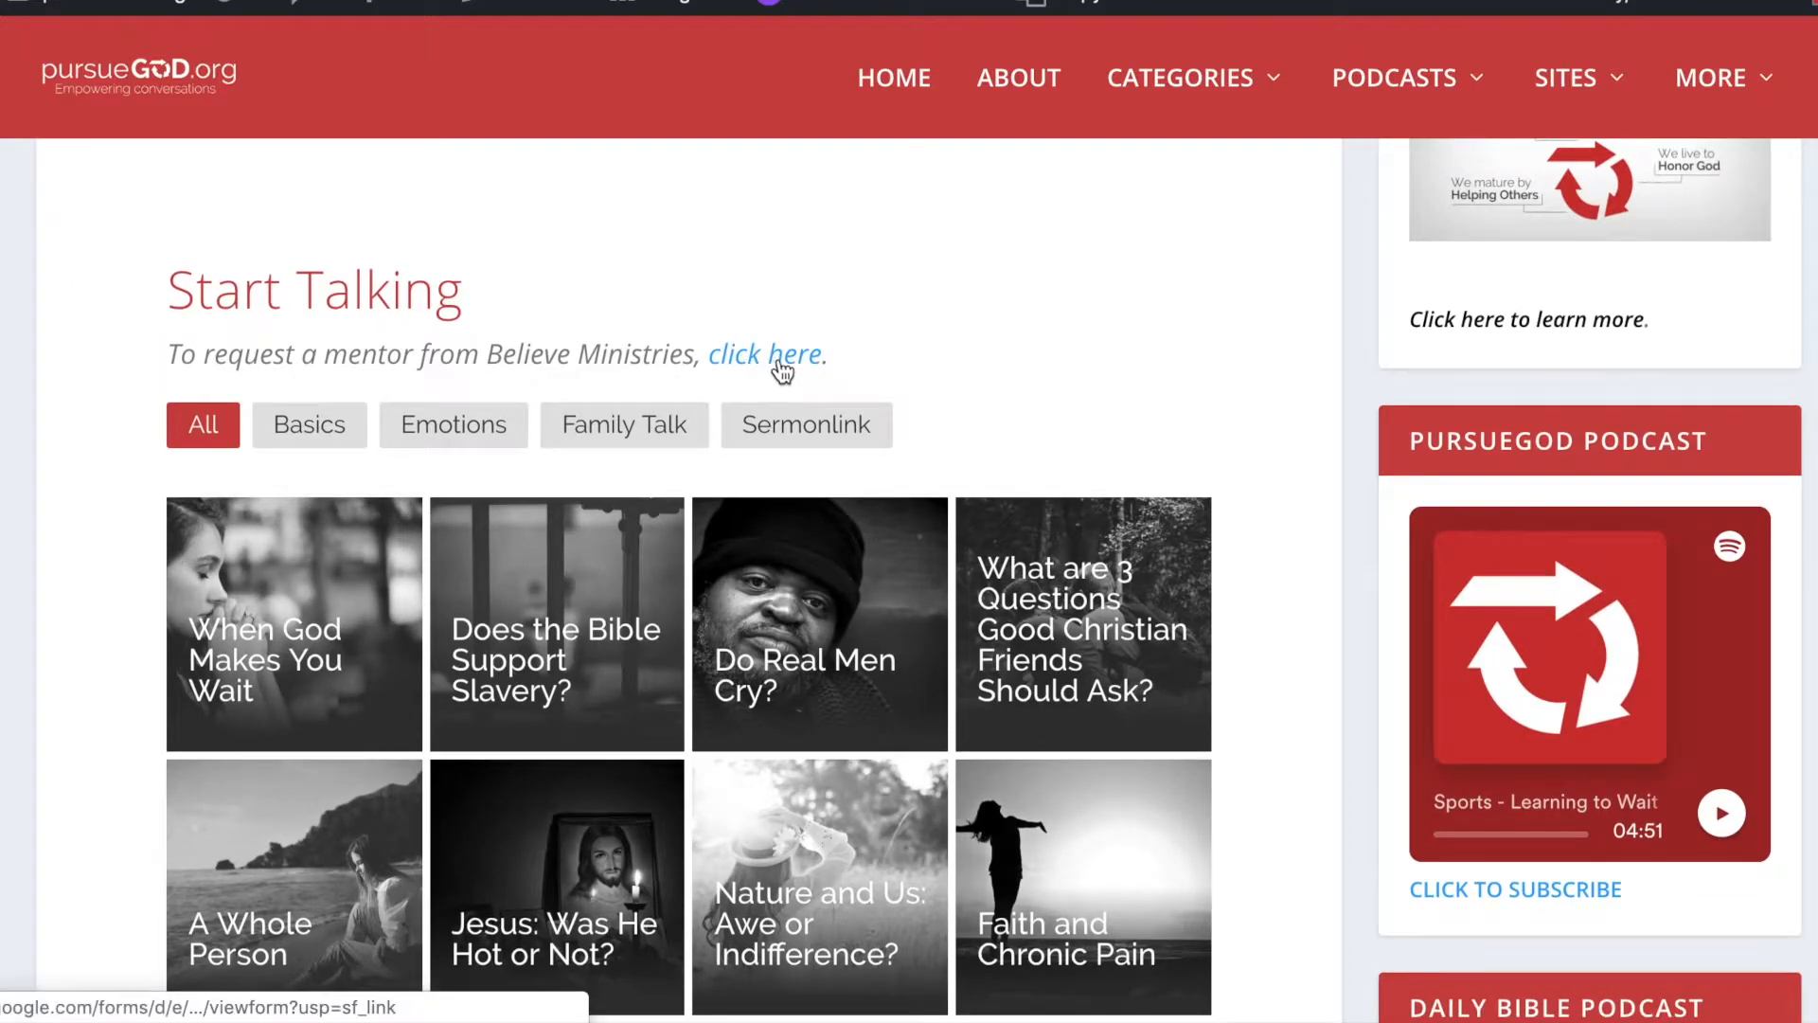
Scroll the partner page down to the Just for Leaders Milestones tab with the embedded Milestone Log form
scroll("down", 3)
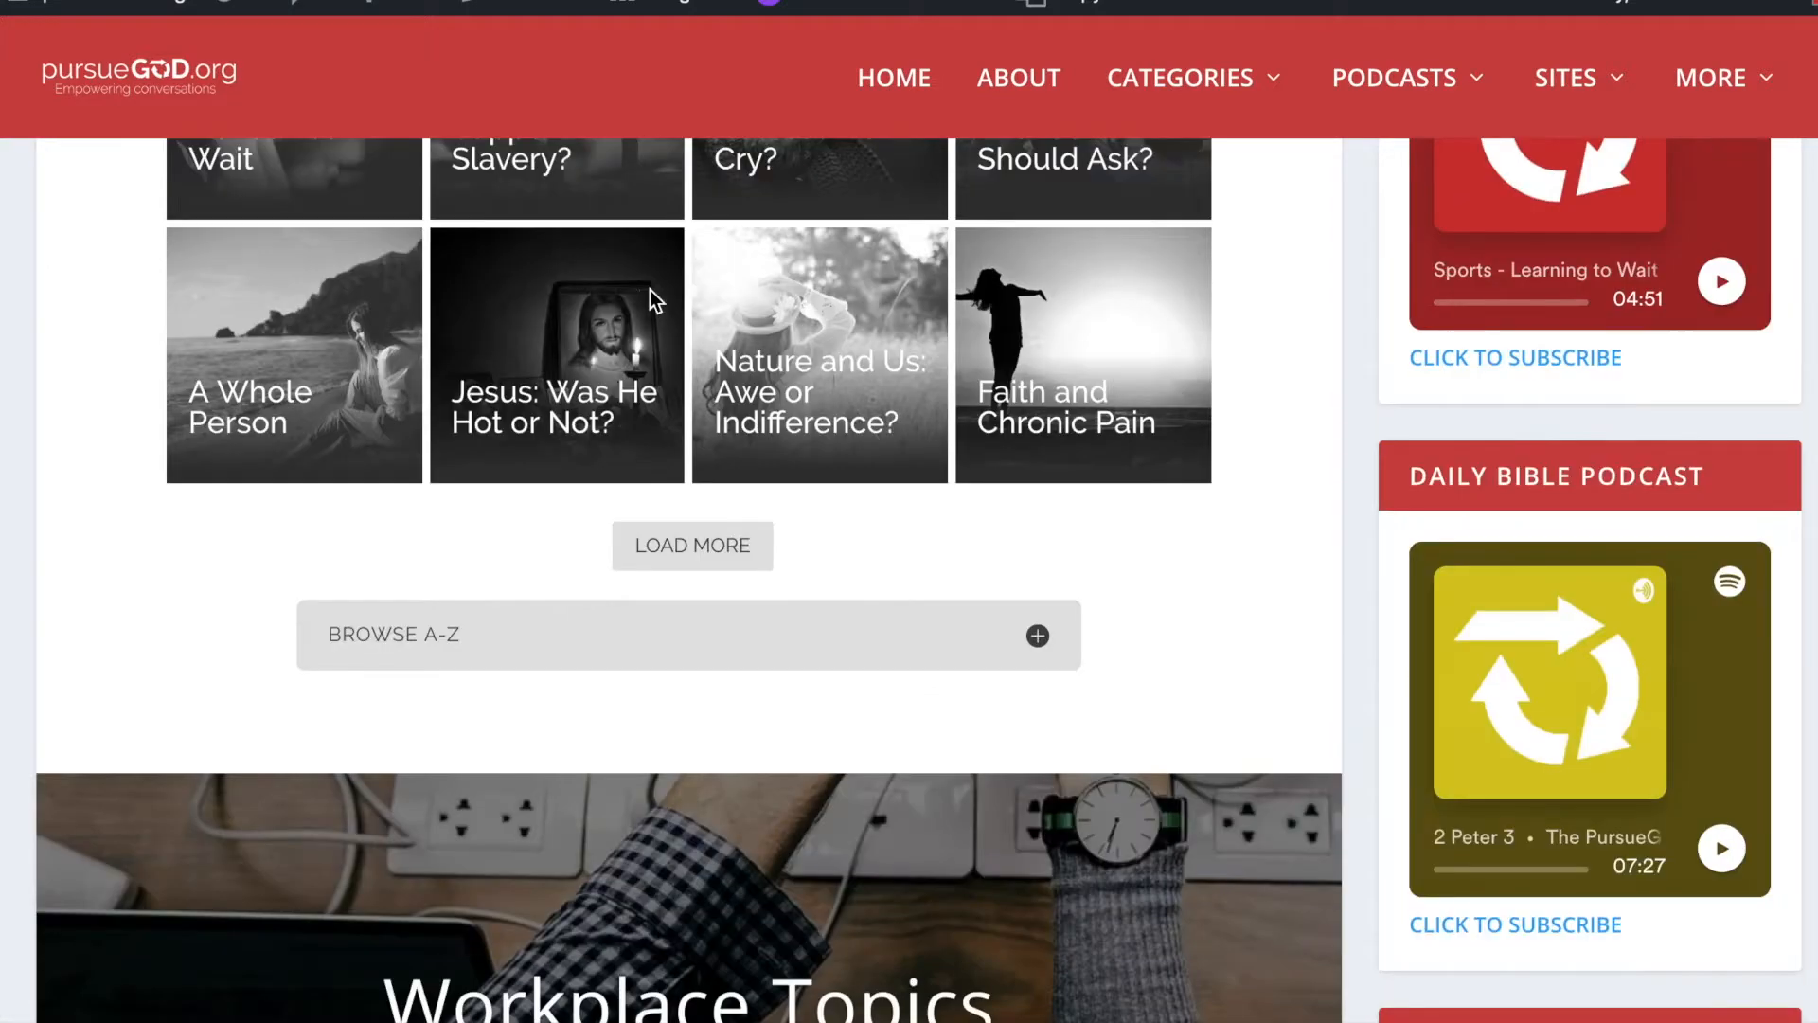
scroll("down", 3)
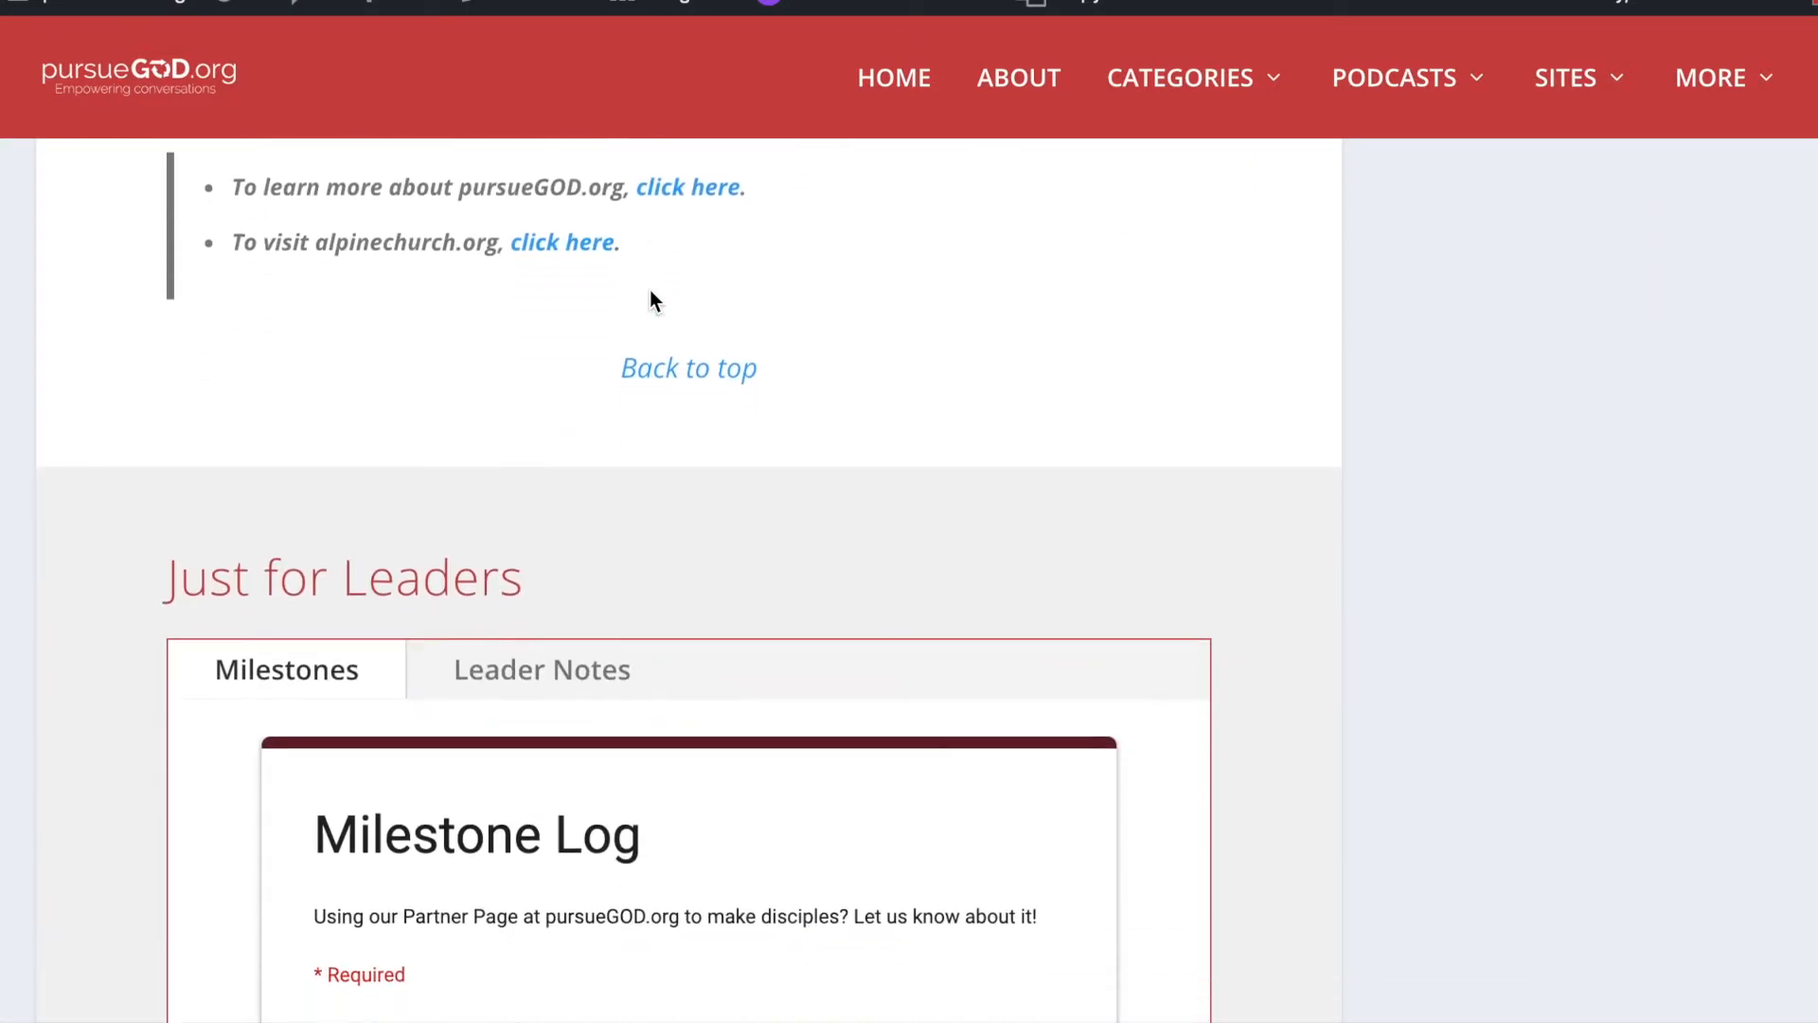
scroll("down", 3)
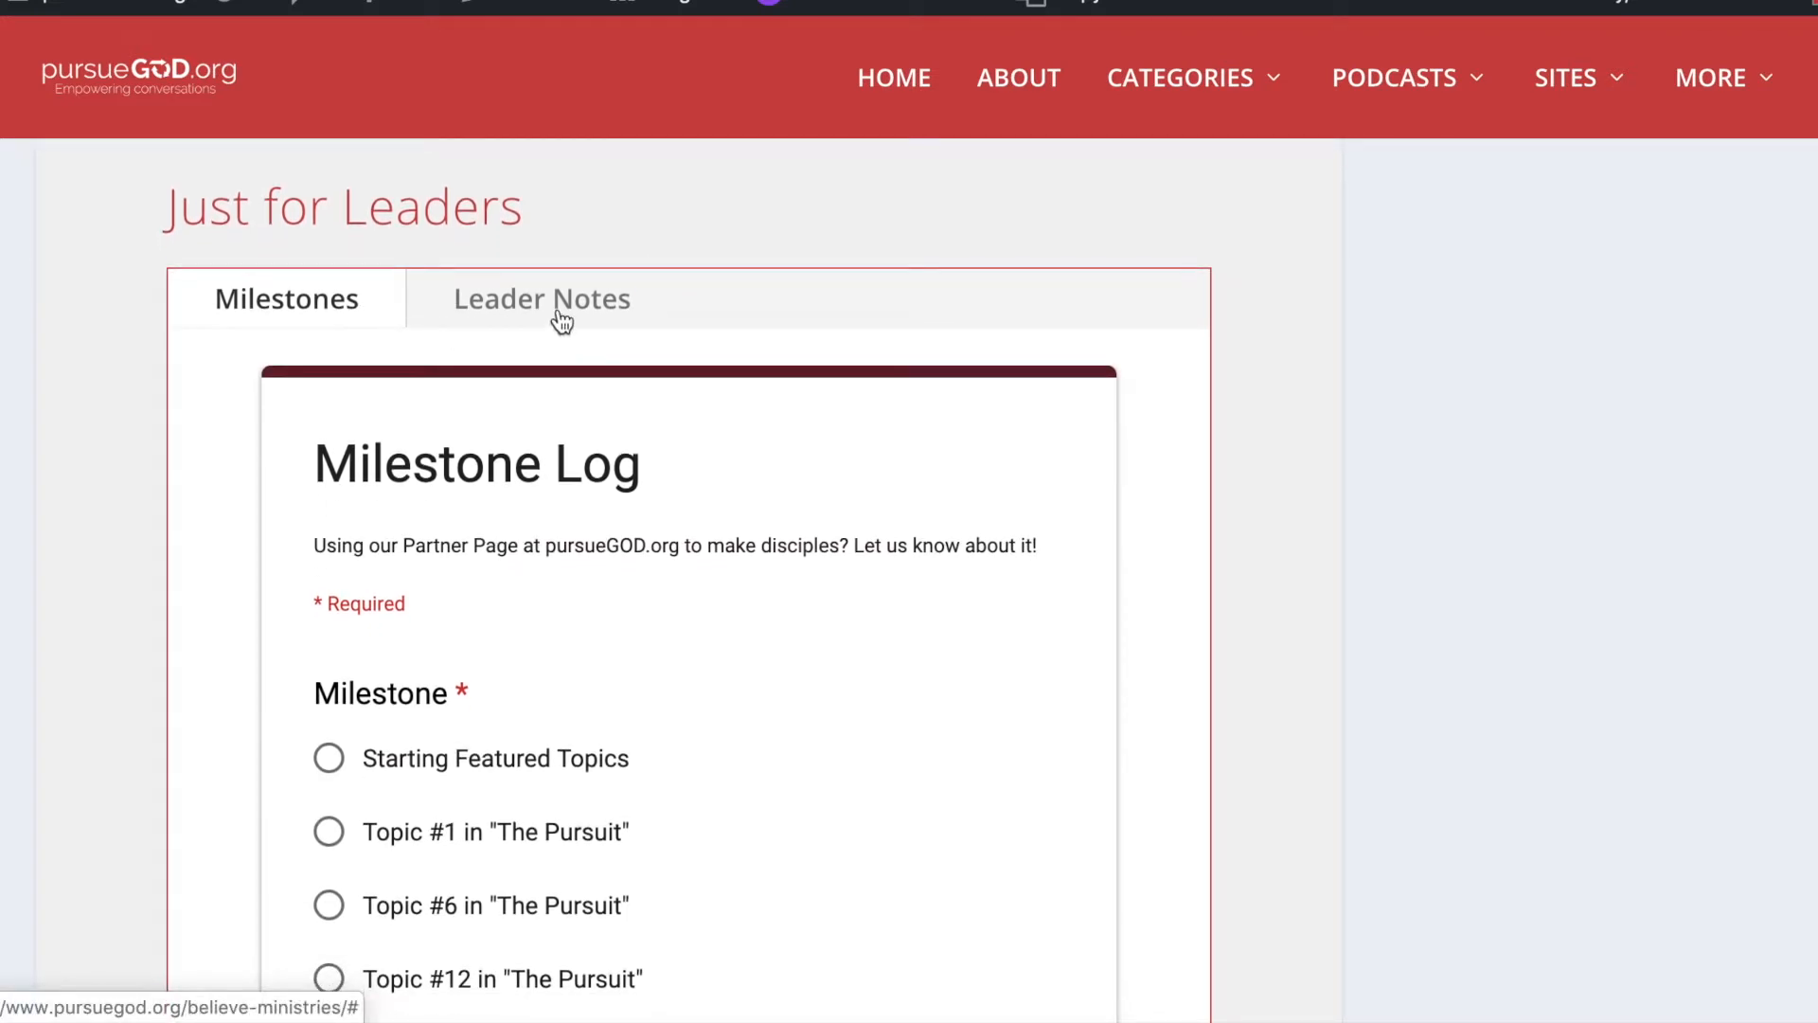
mouse_move(306, 313)
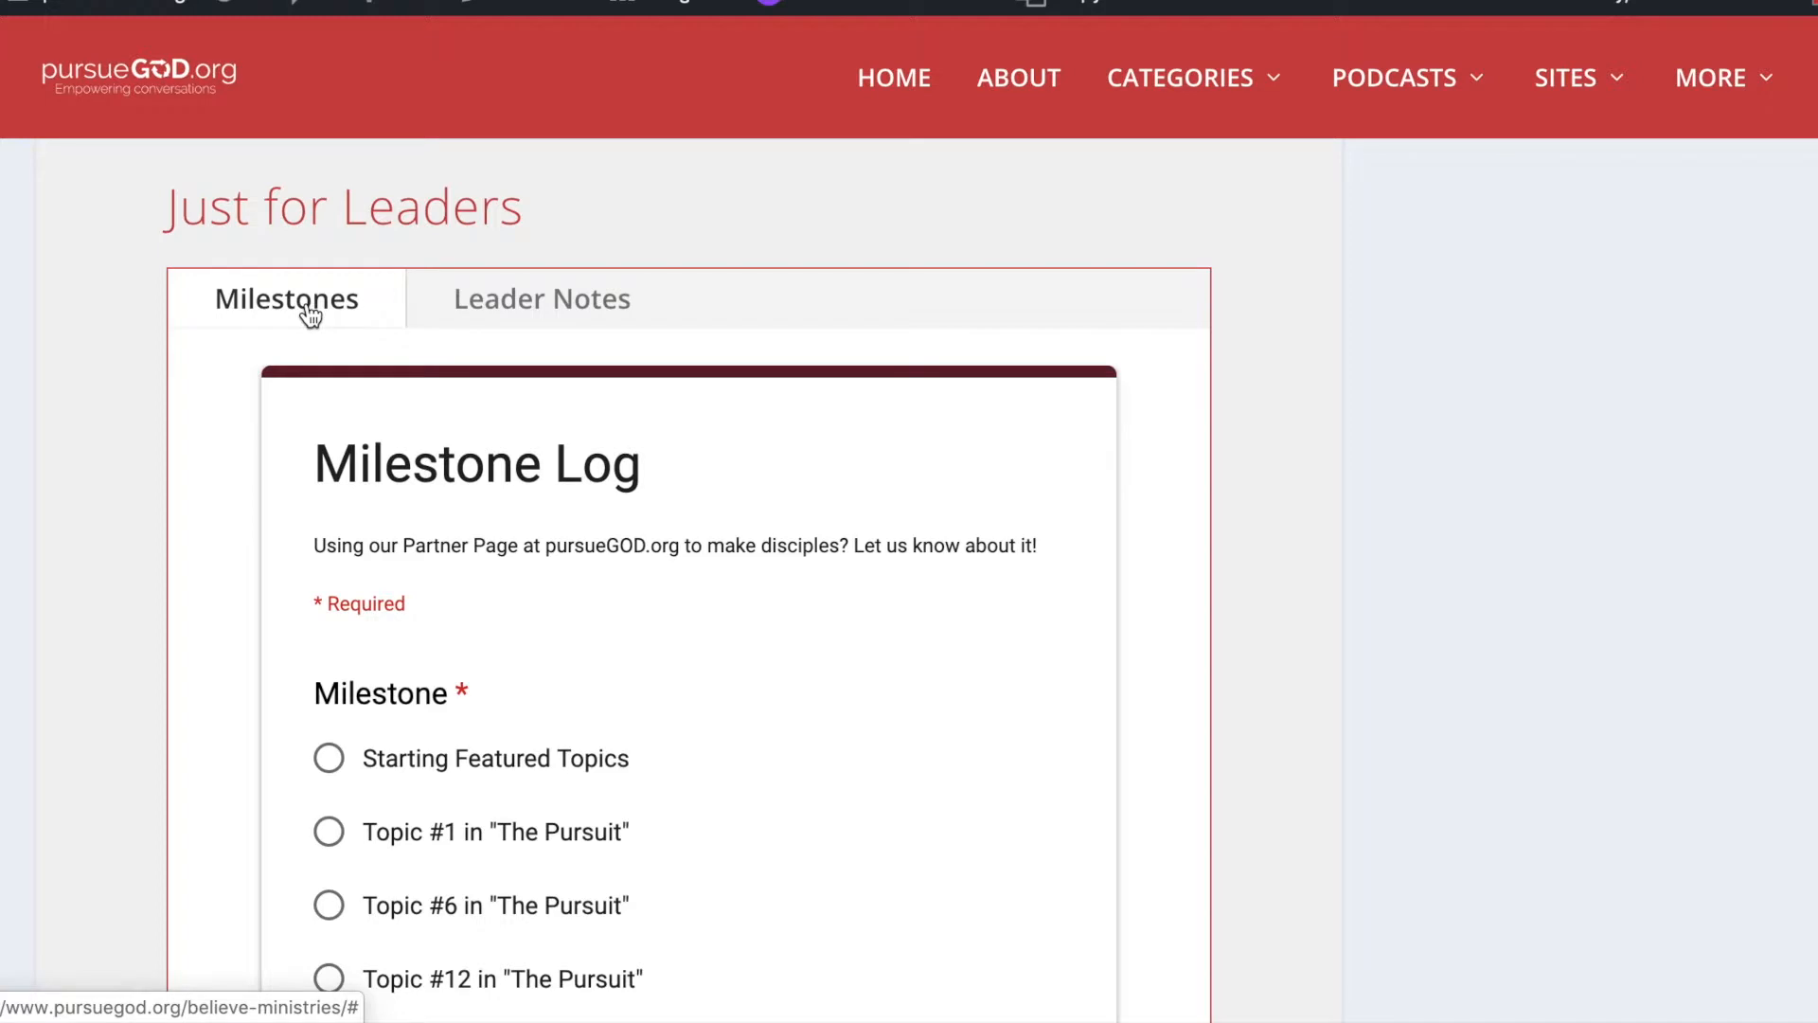
scroll("down", 3)
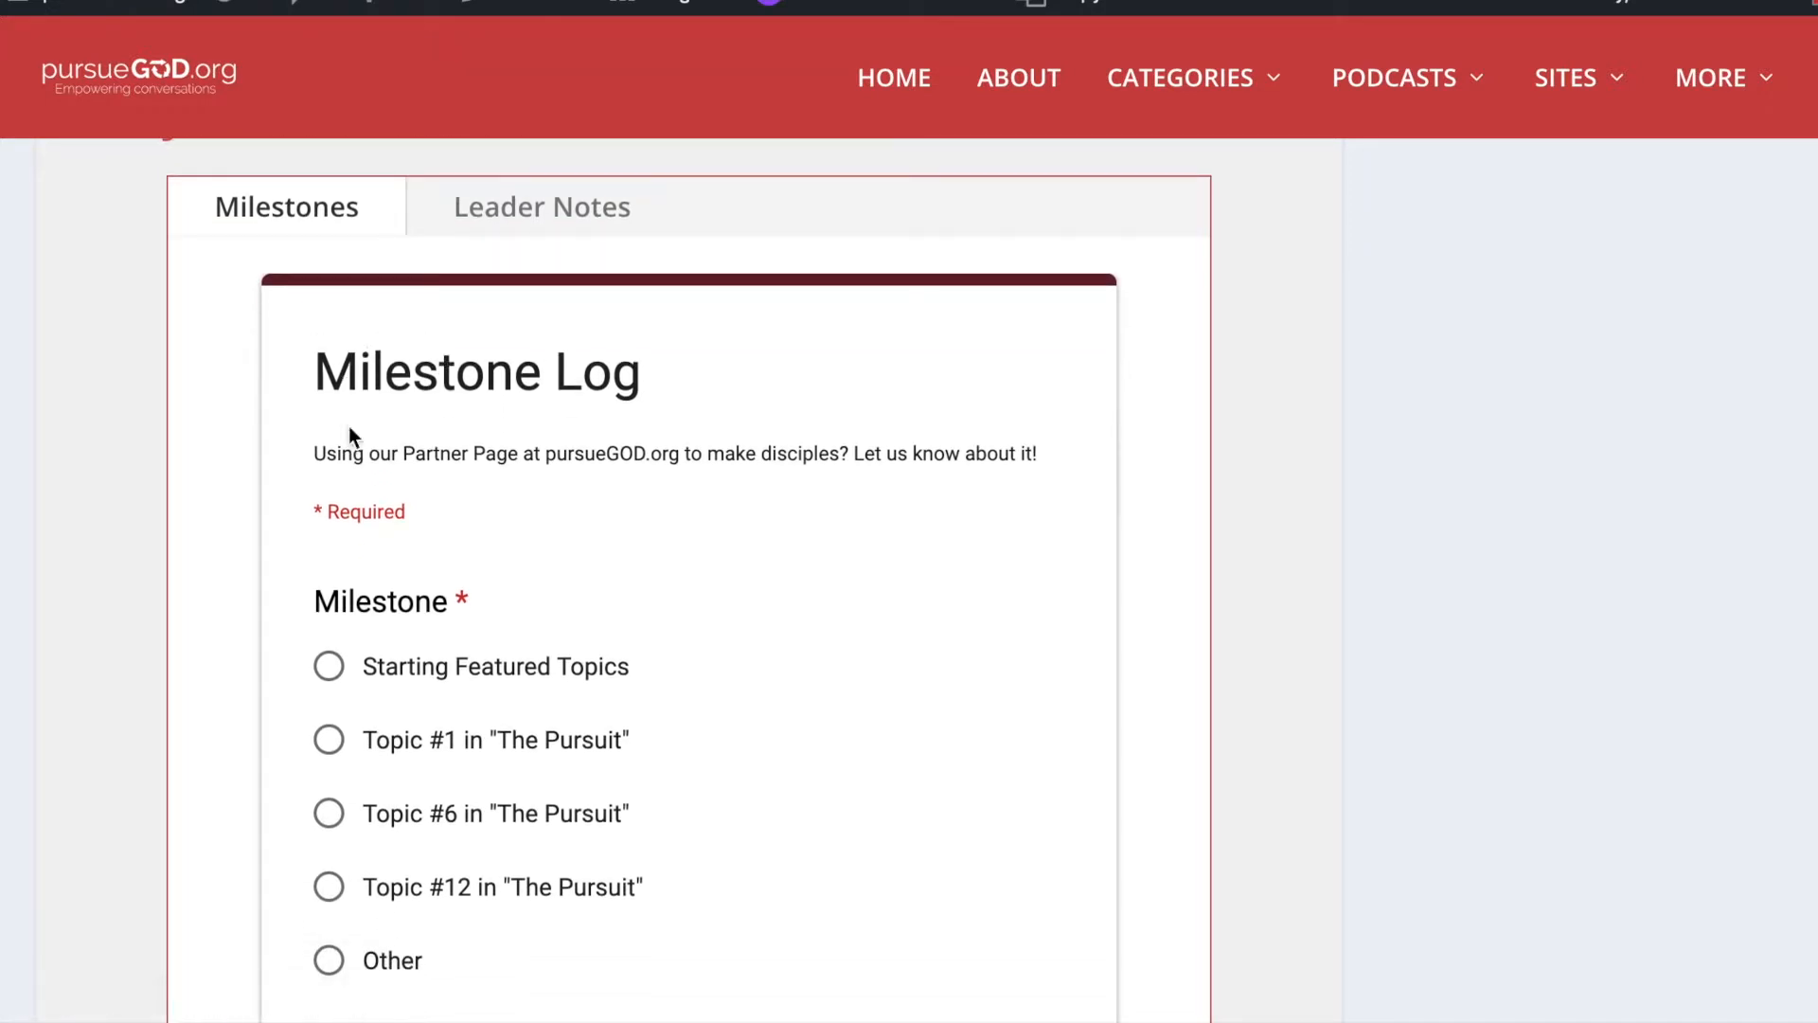
mouse_move(453, 400)
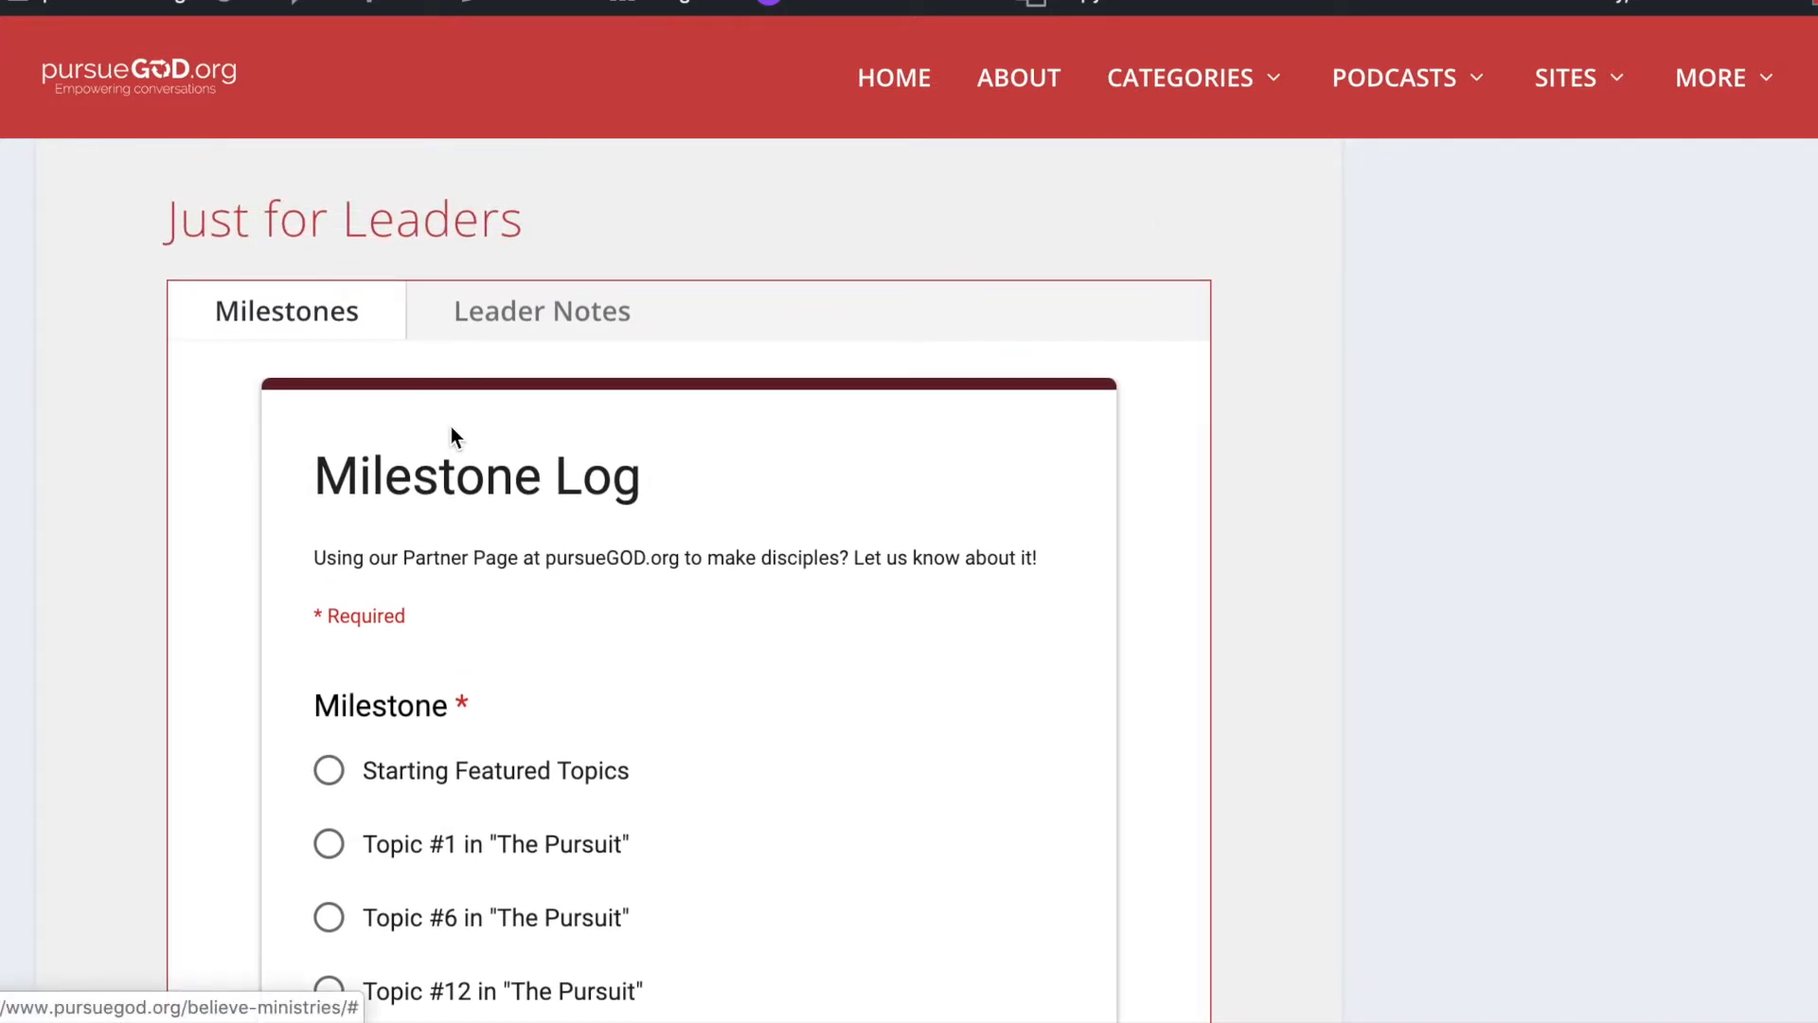
scroll("down", 3)
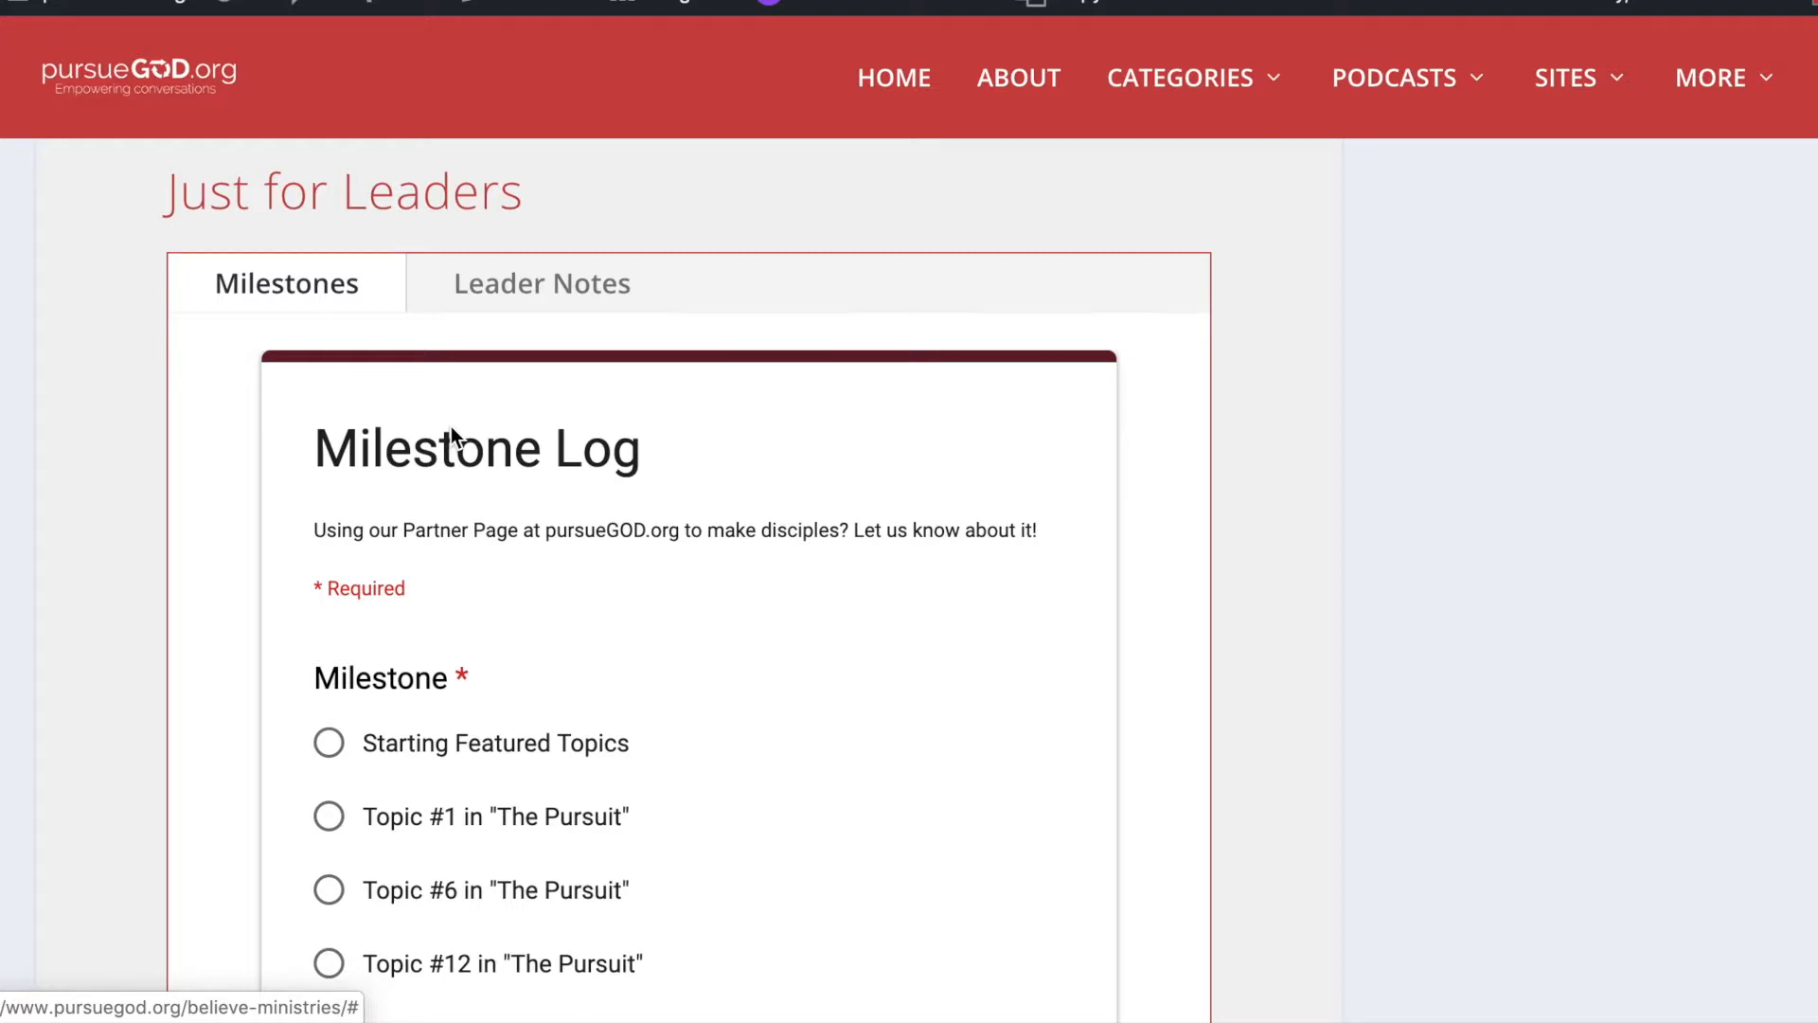
scroll("down", 3)
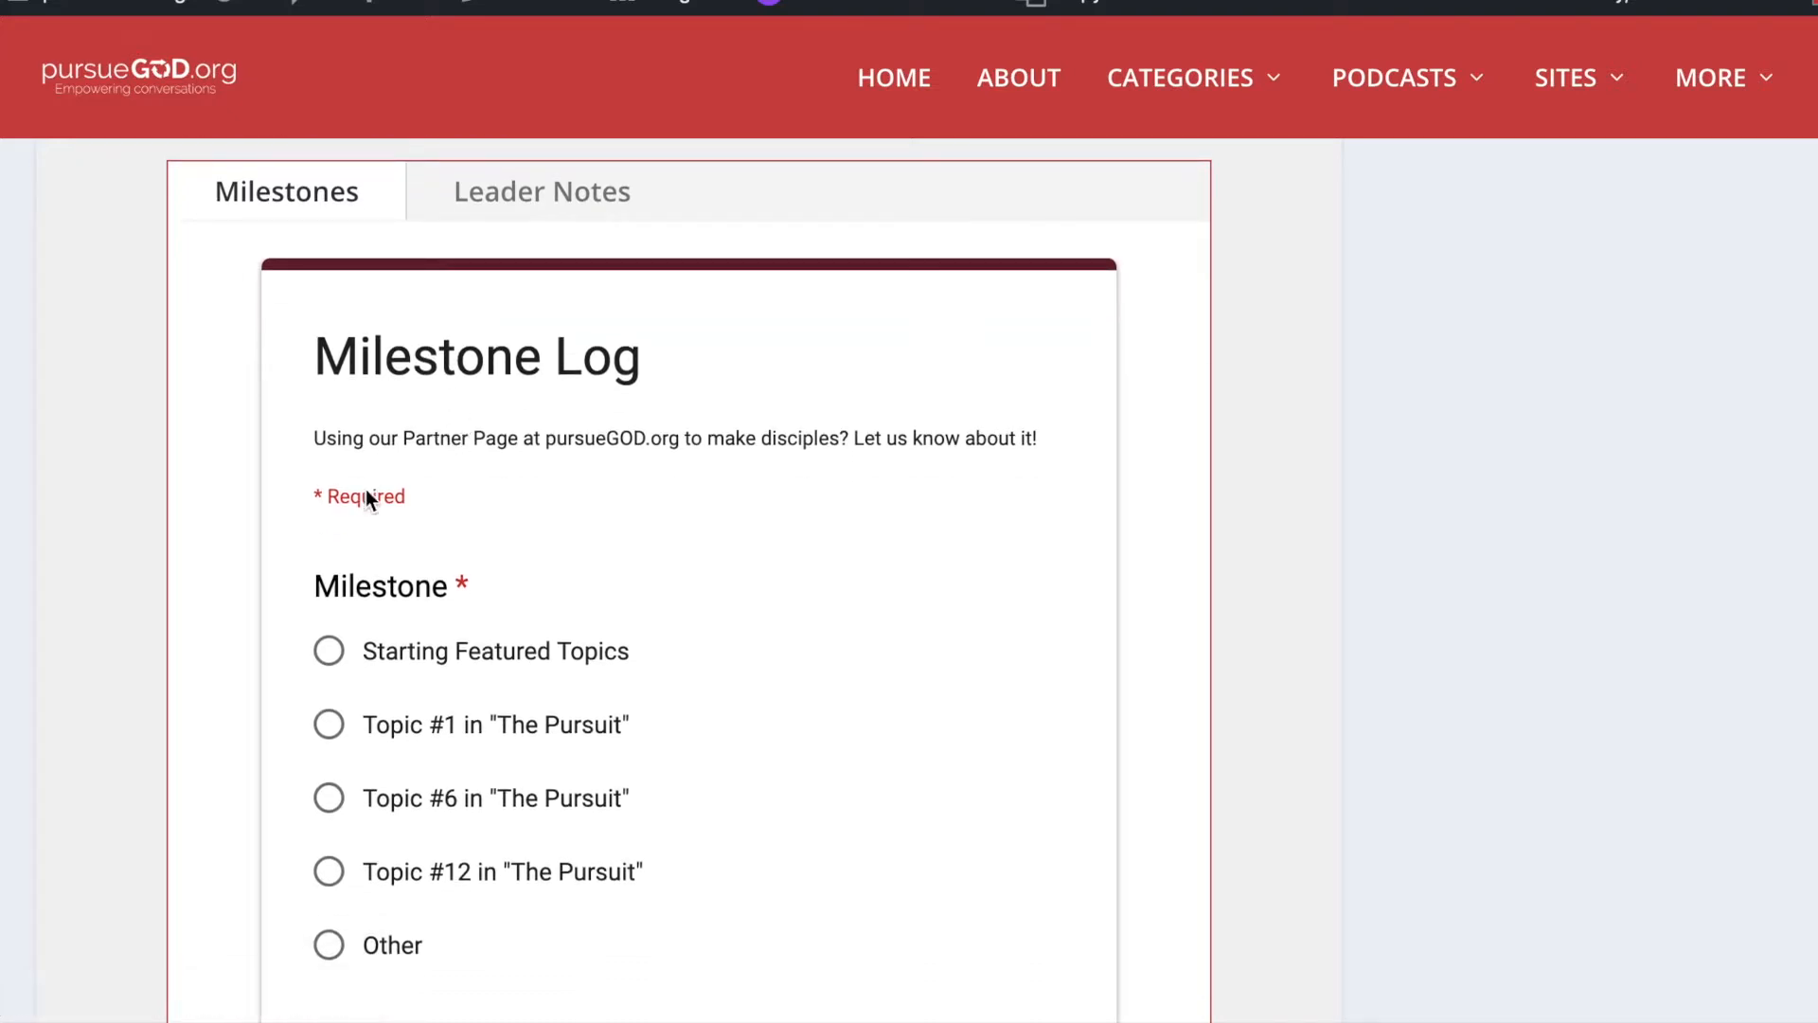
mouse_move(332, 748)
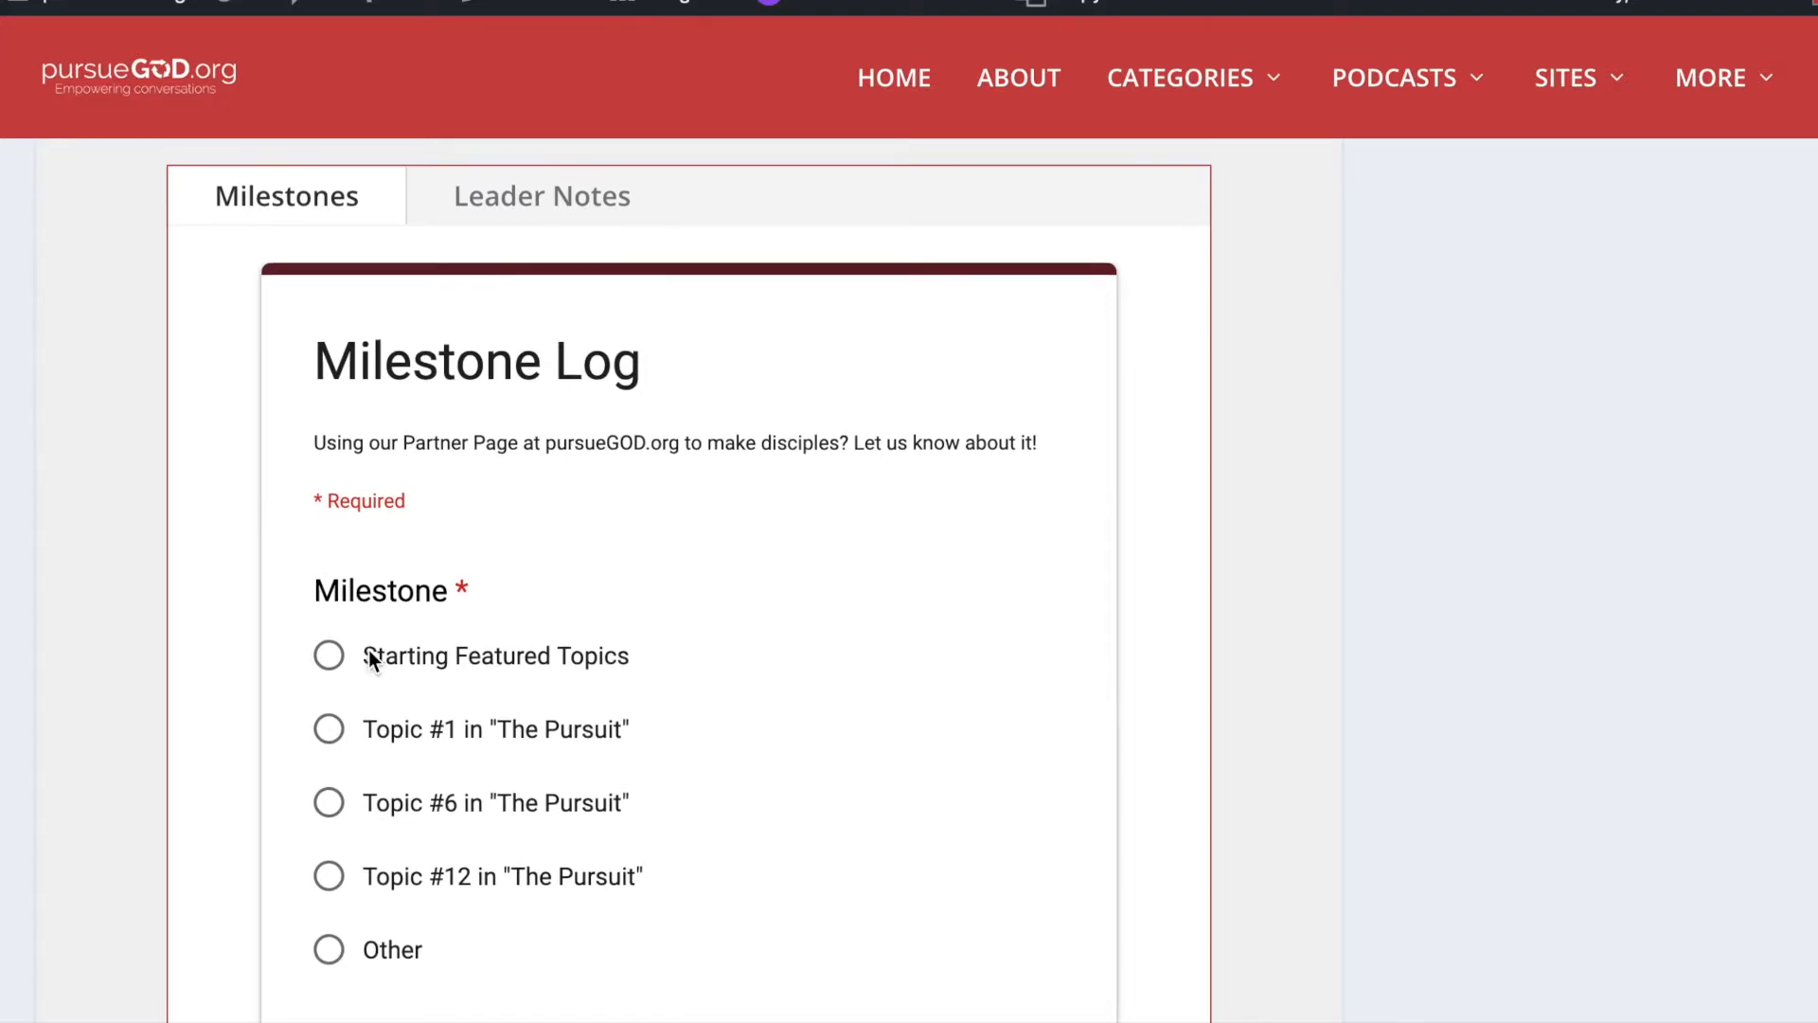
scroll("down", 3)
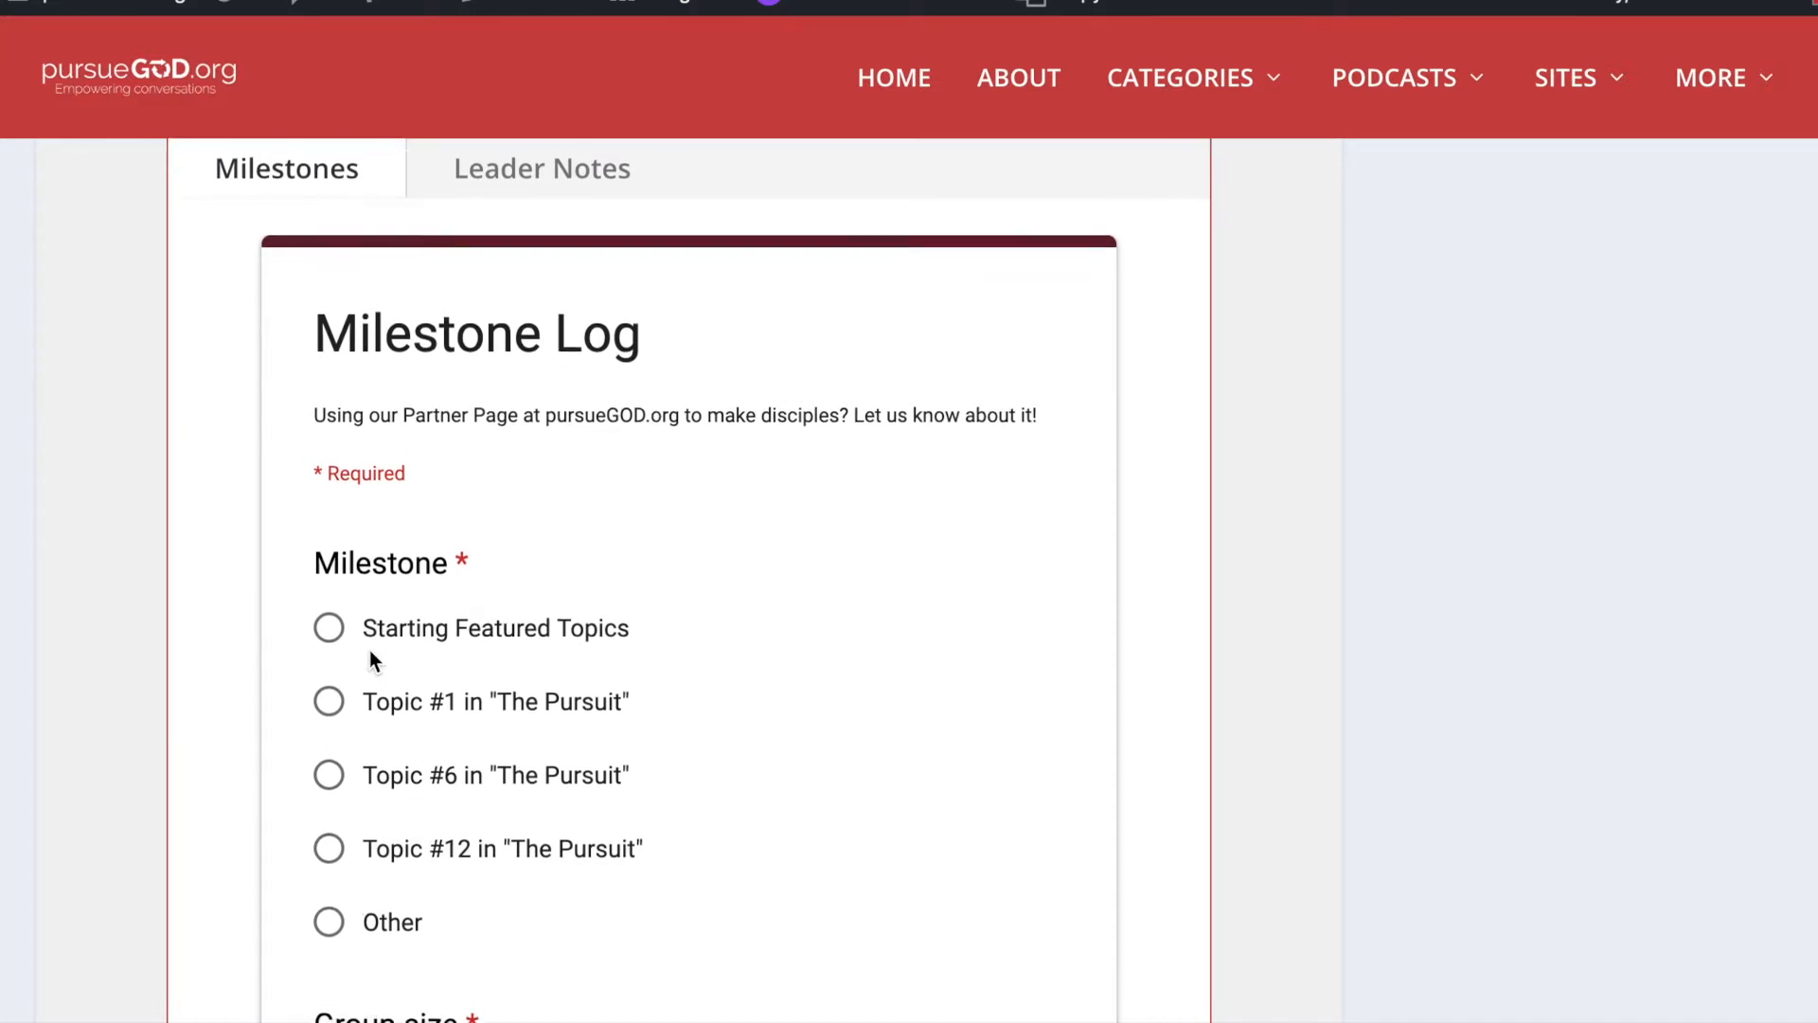
scroll("down", 3)
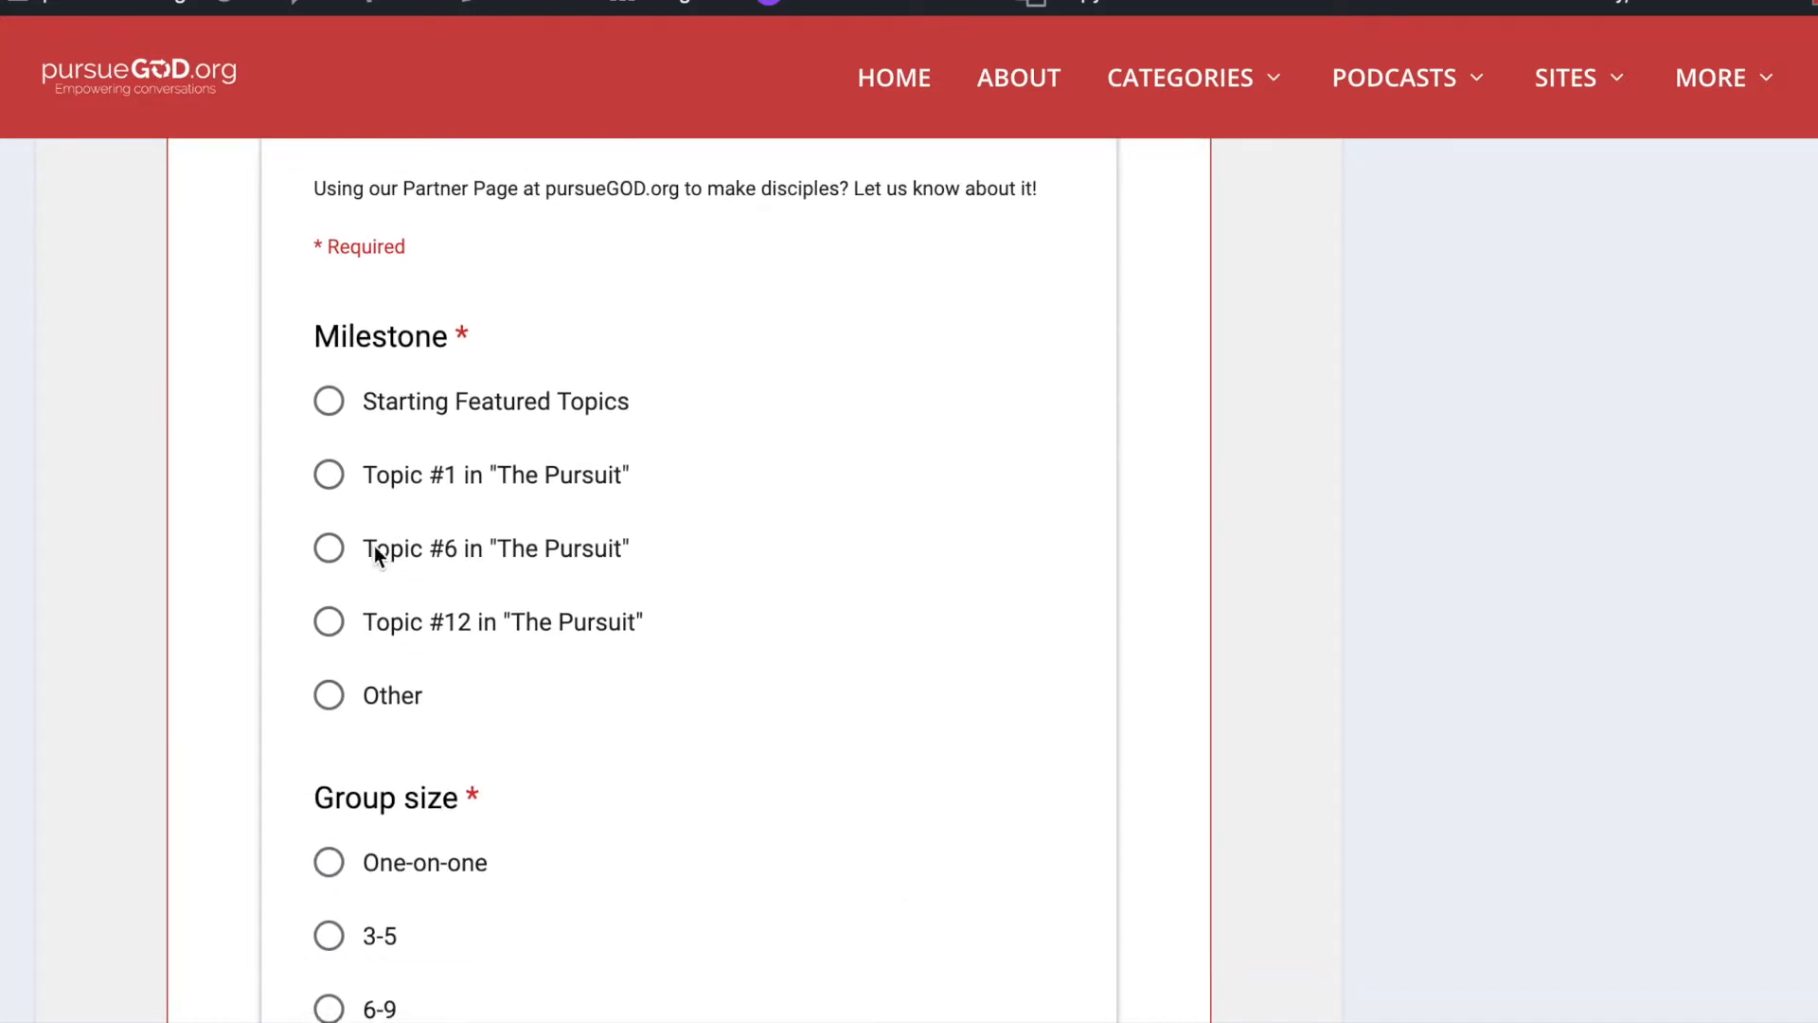
scroll("down", 3)
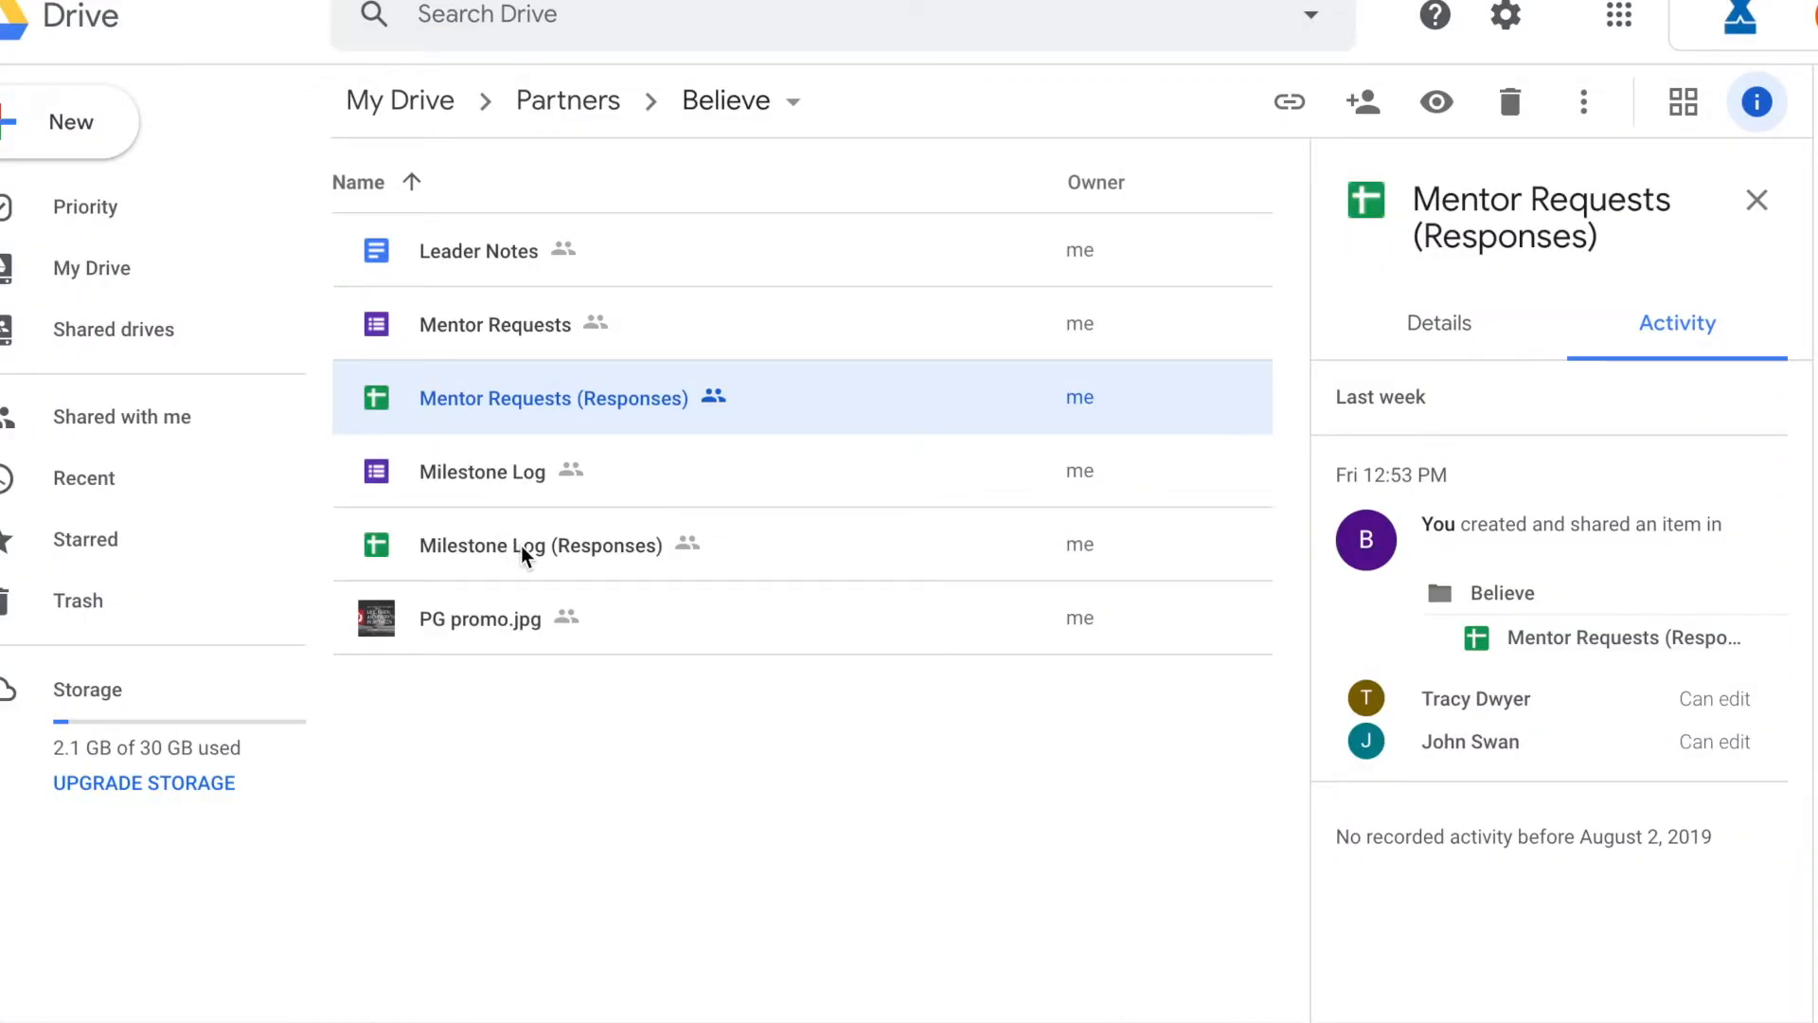
Open the Milestone Log (Responses) spreadsheet from the Believe folder
left_click(541, 545)
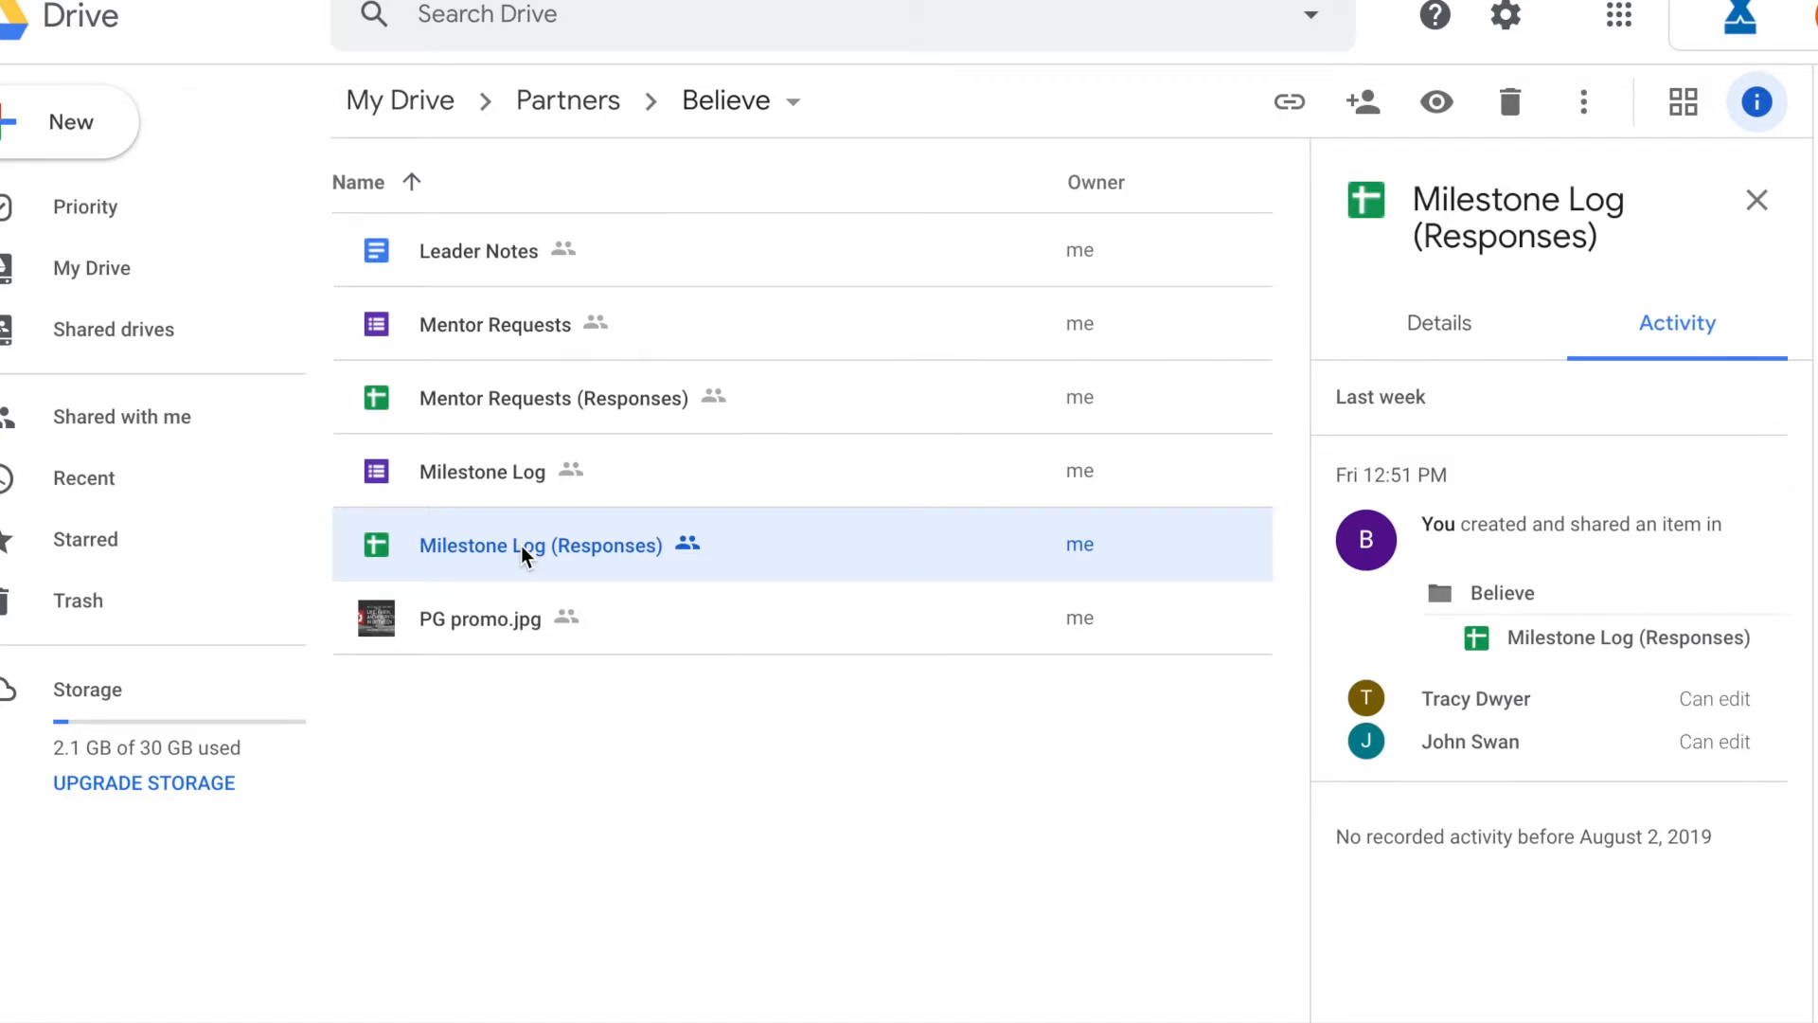
double_click(541, 545)
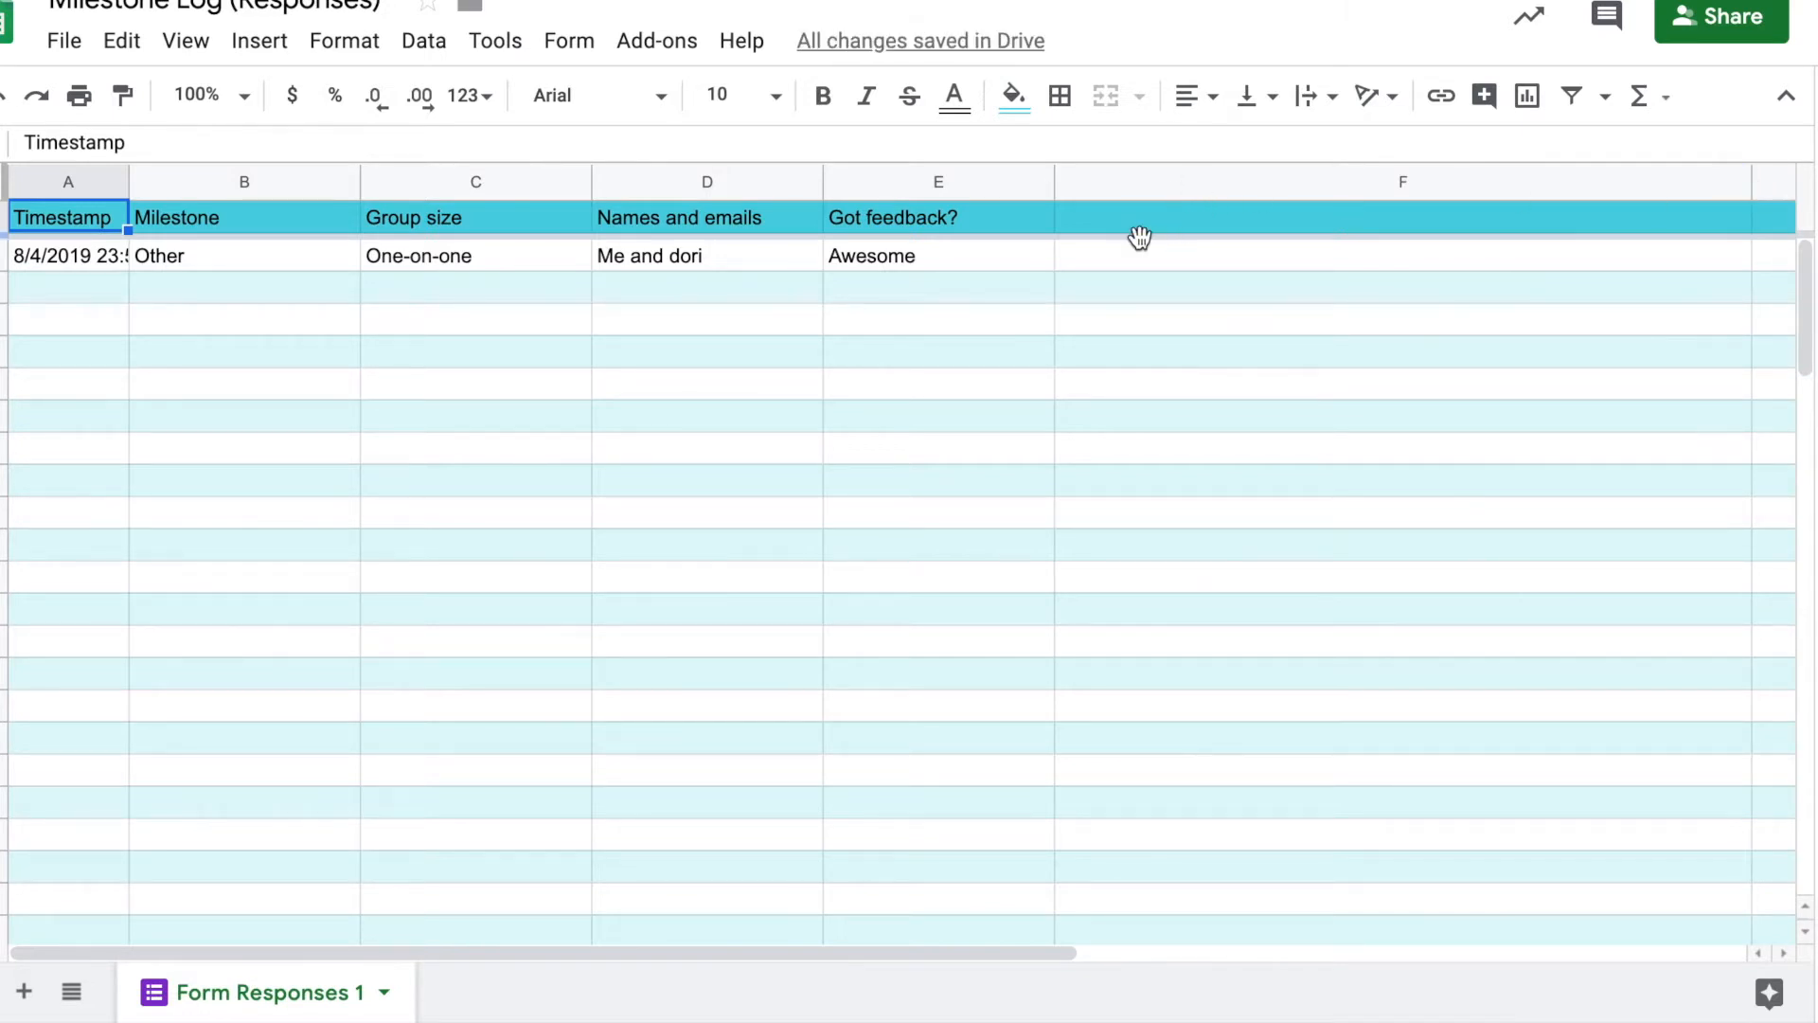
mouse_move(494, 41)
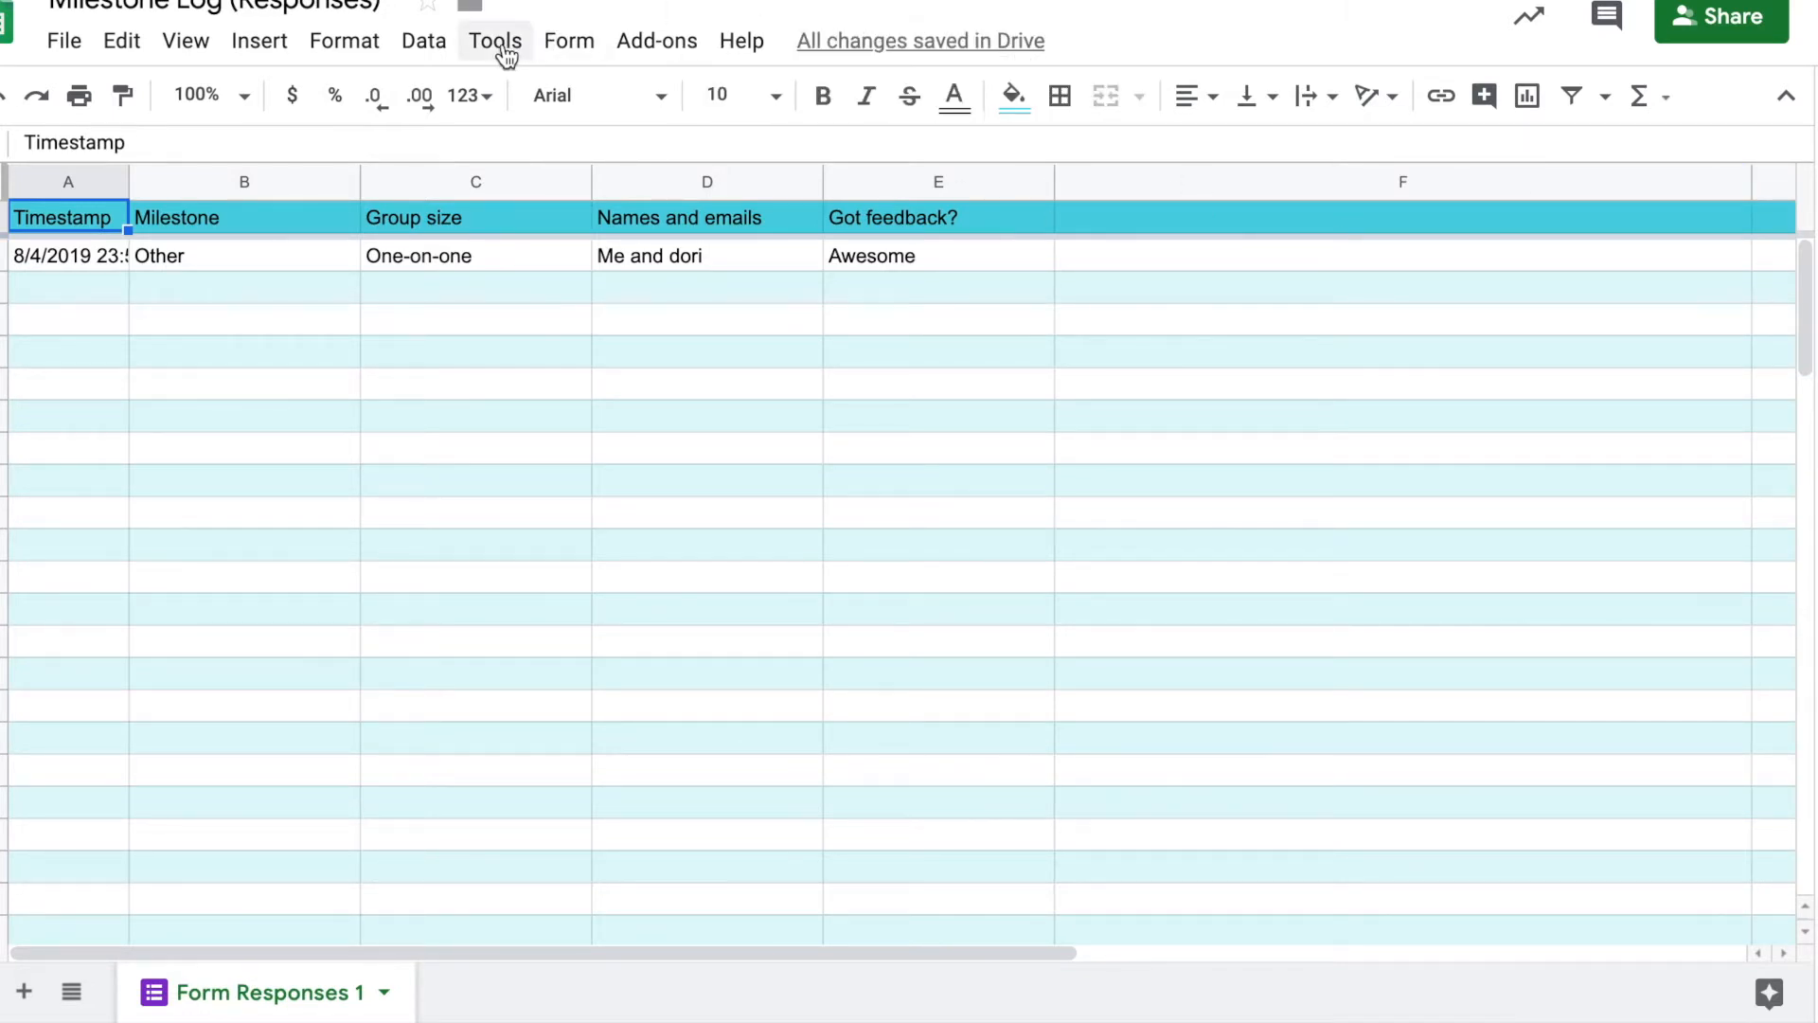
Review the Milestone Log sheet's notification rule options and cancel without saving
left_click(494, 39)
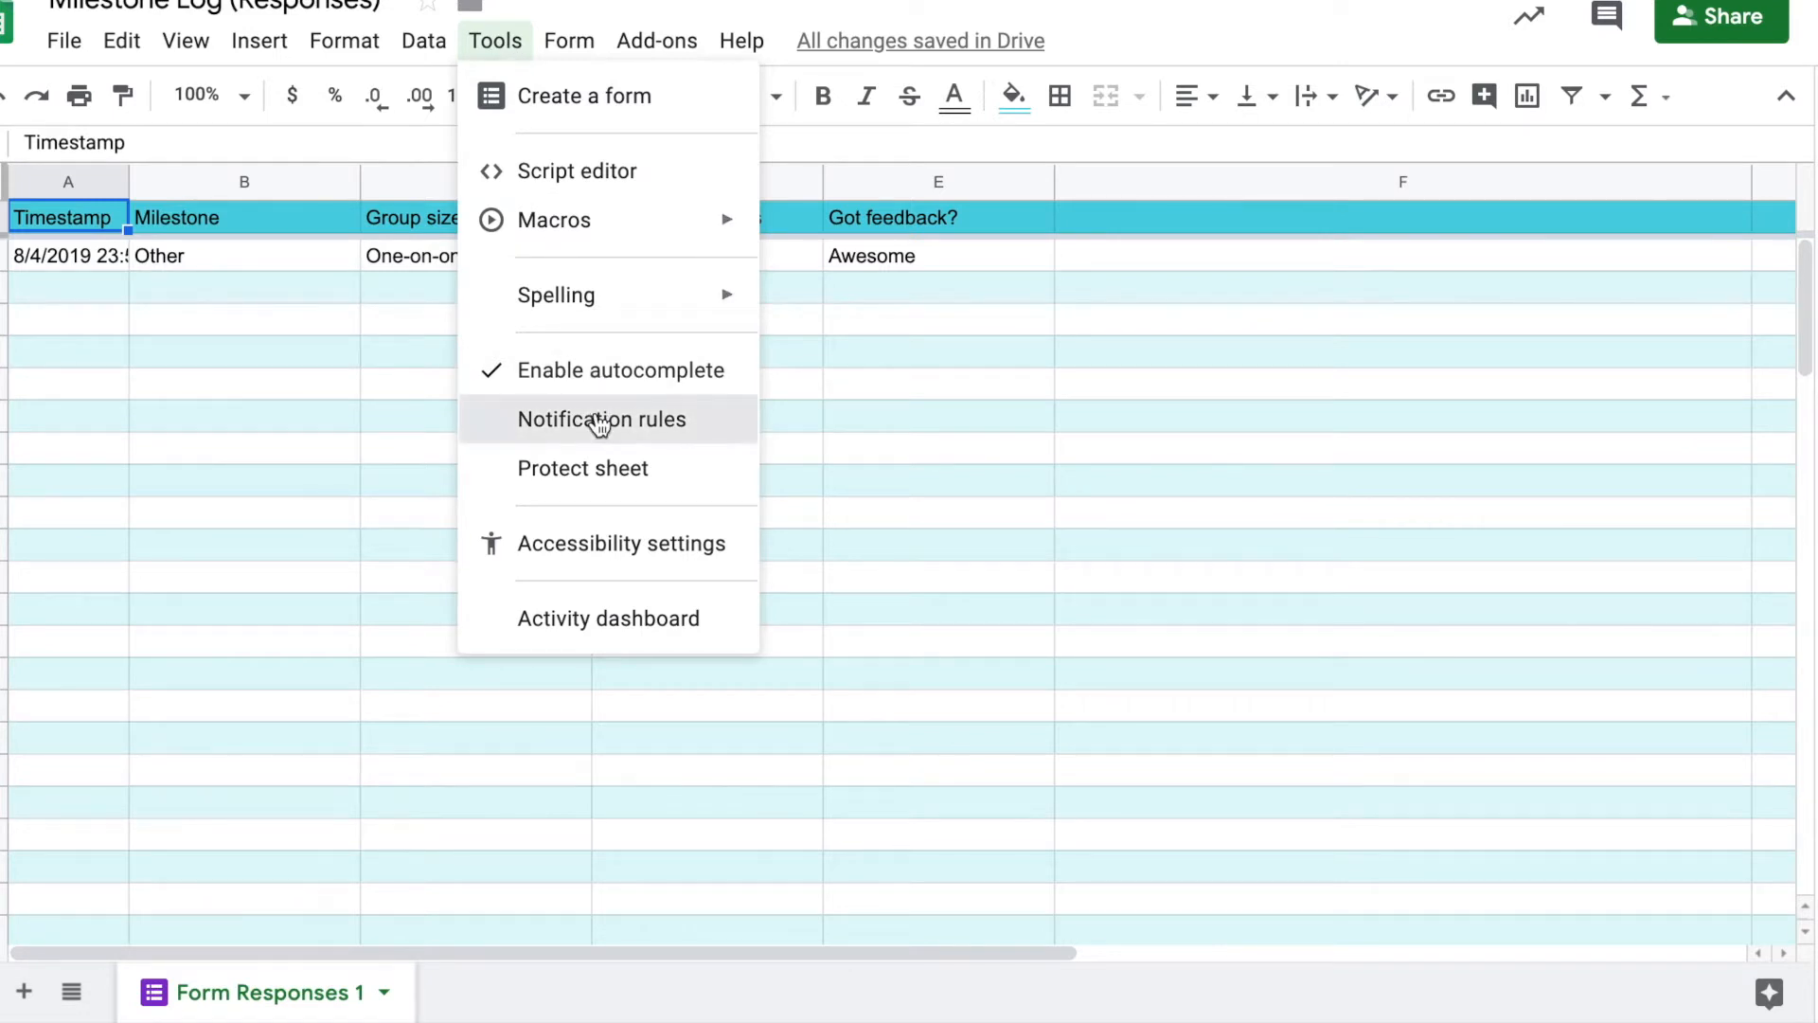
left_click(602, 418)
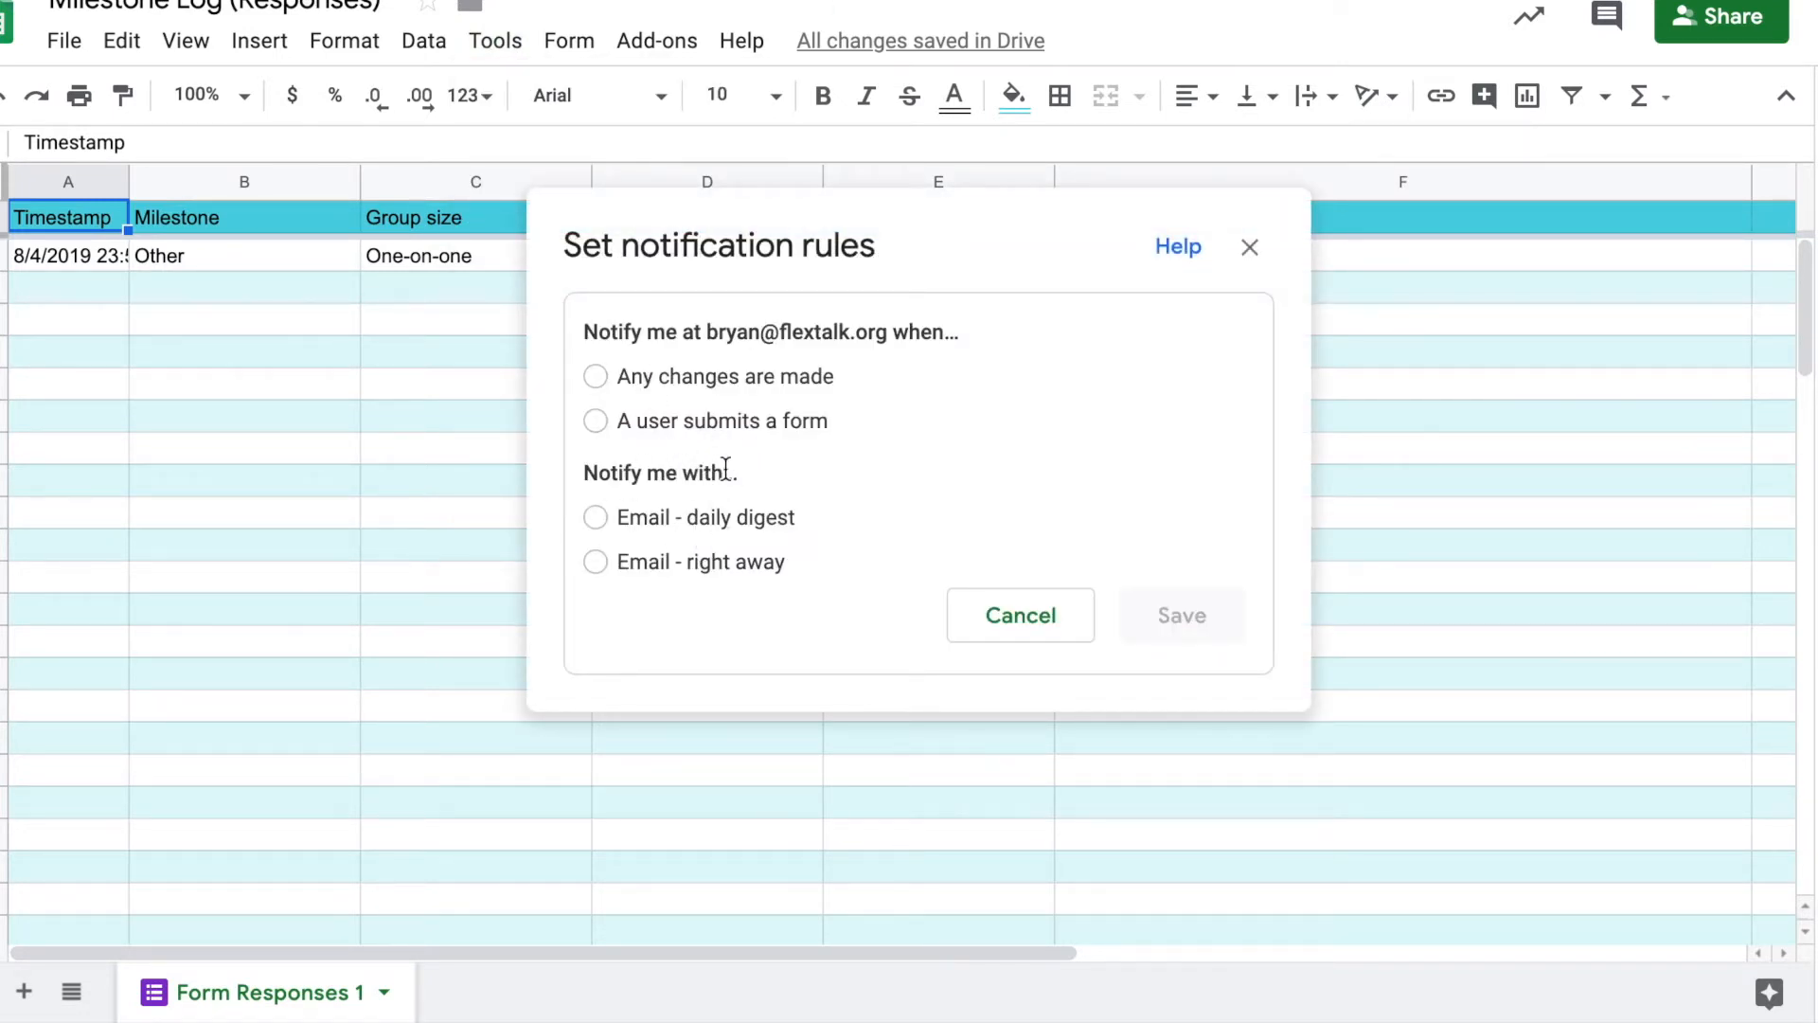
left_click(1249, 247)
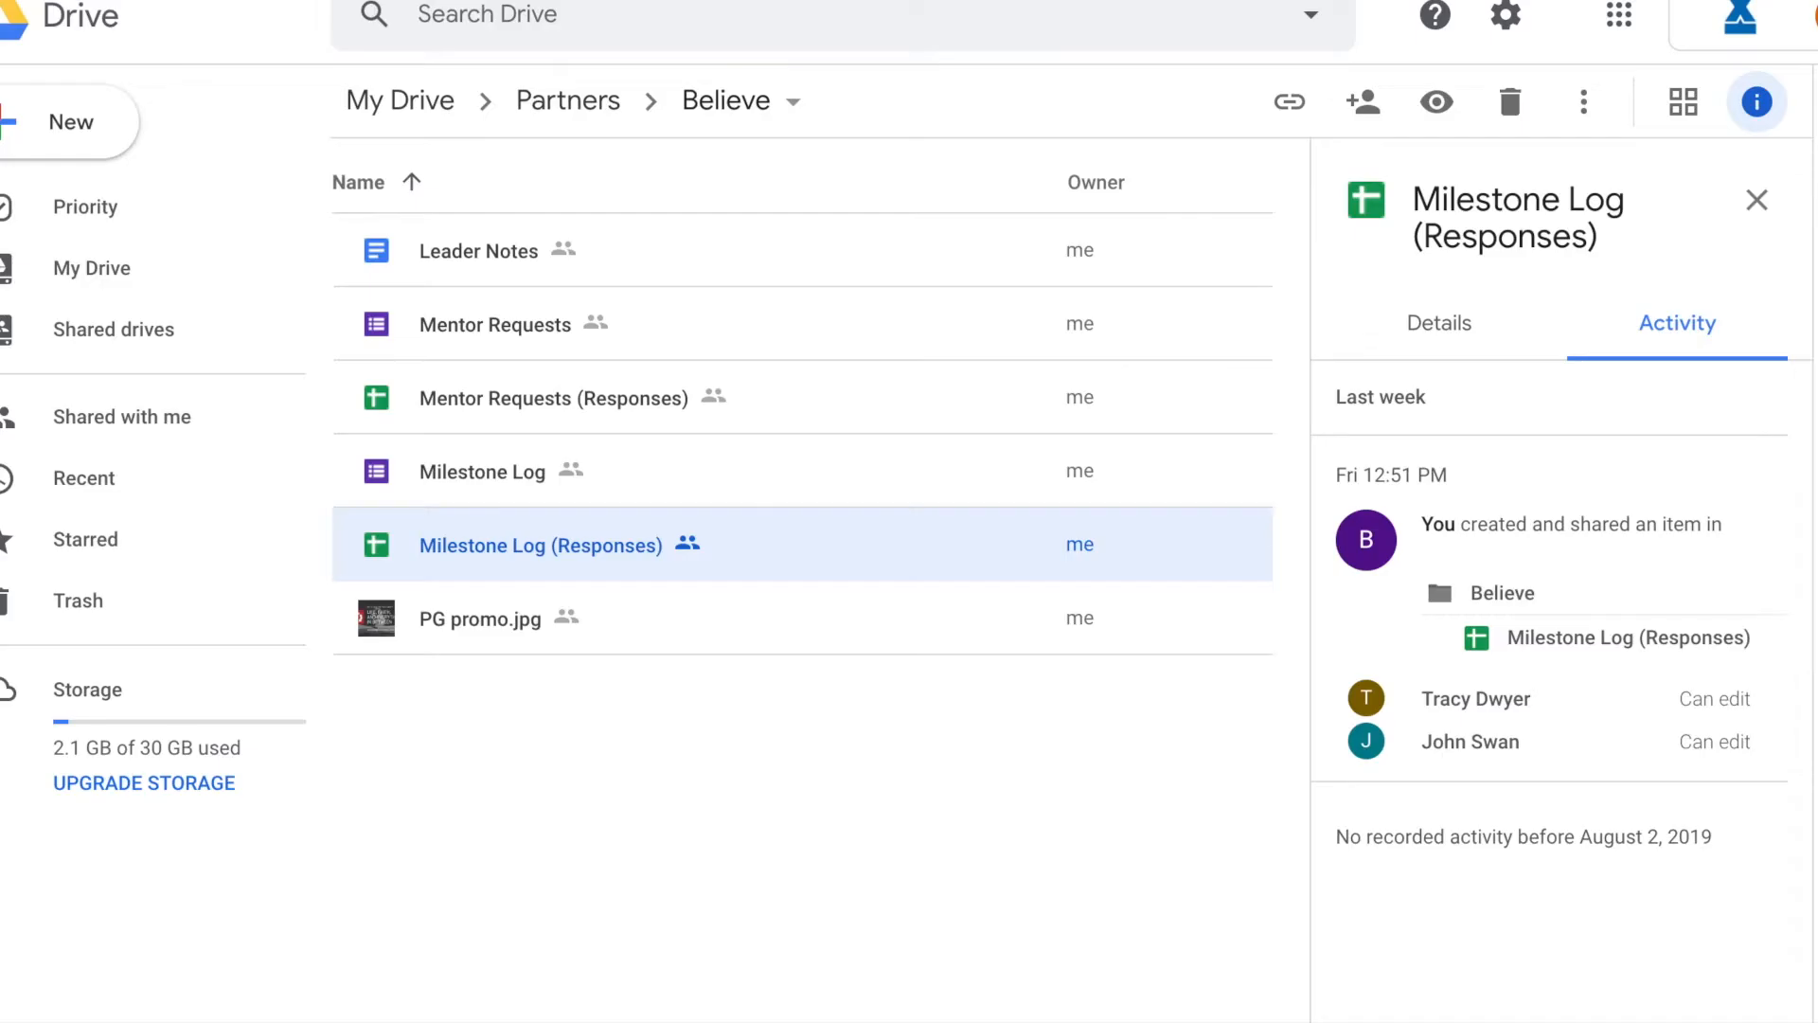
Check the Activity panels for Mentor Requests and Milestone Log, then open Mentor Requests for editing
left_click(491, 325)
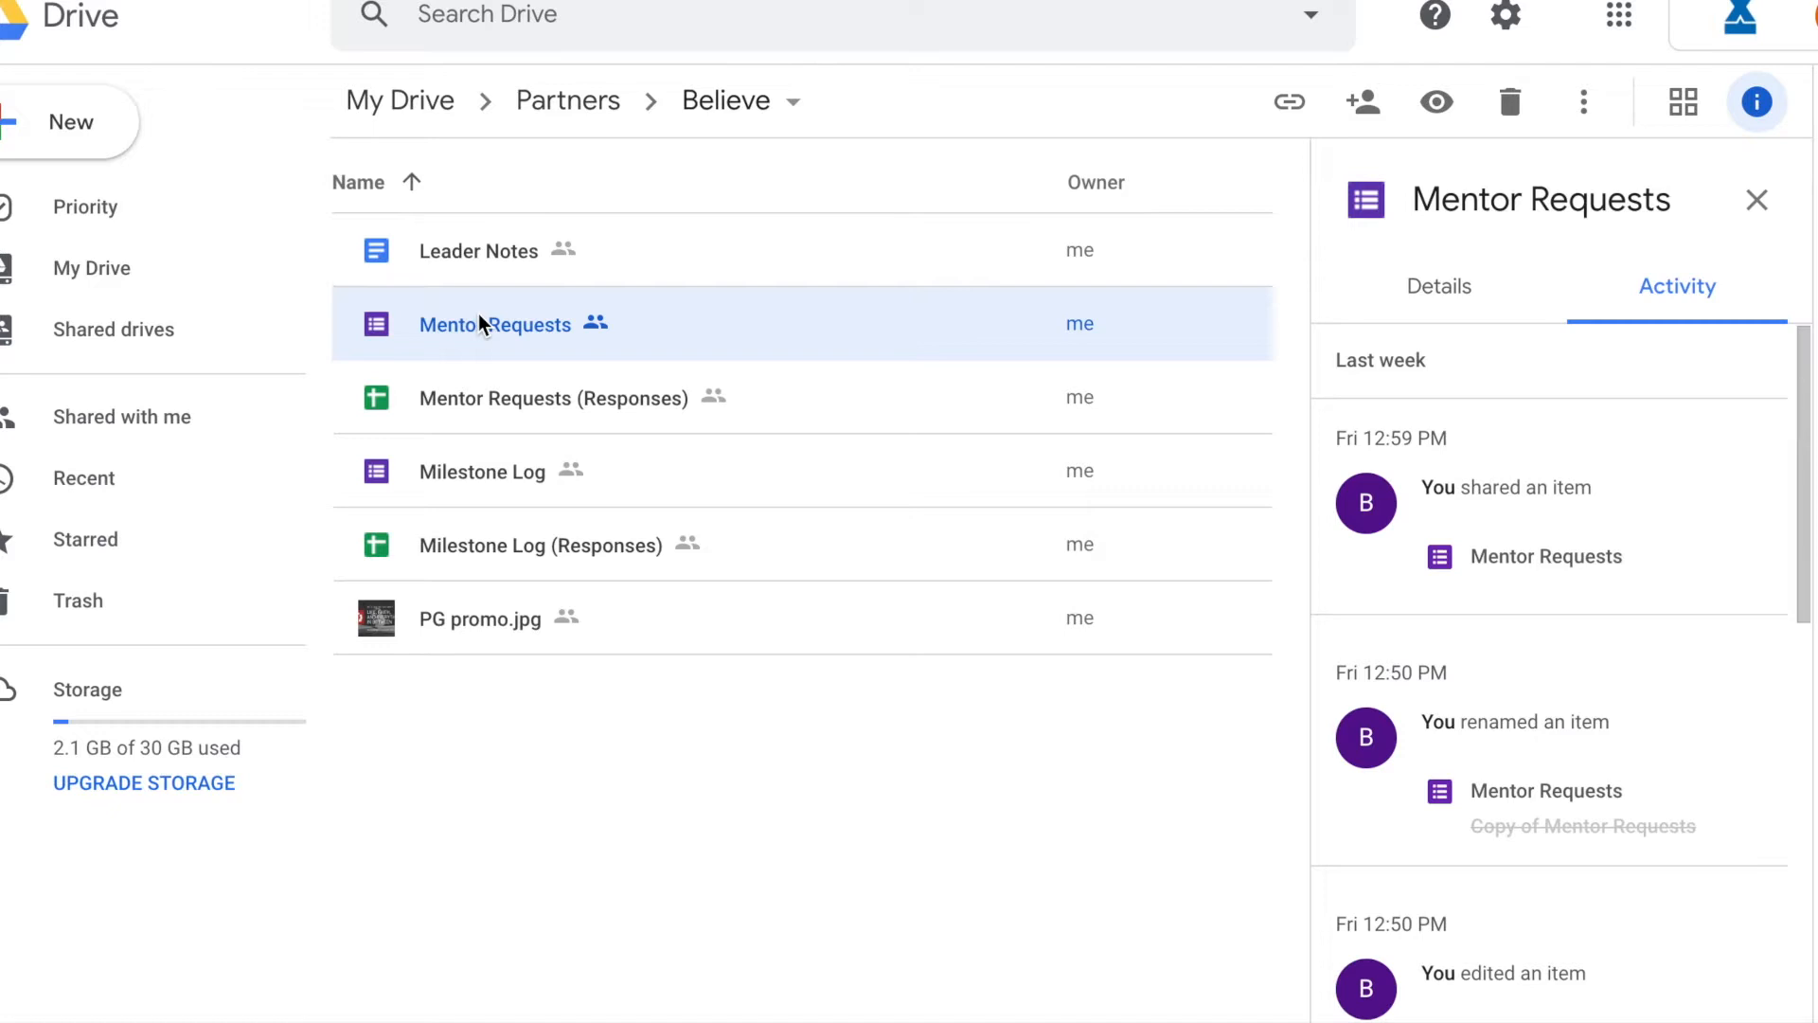
left_click(481, 471)
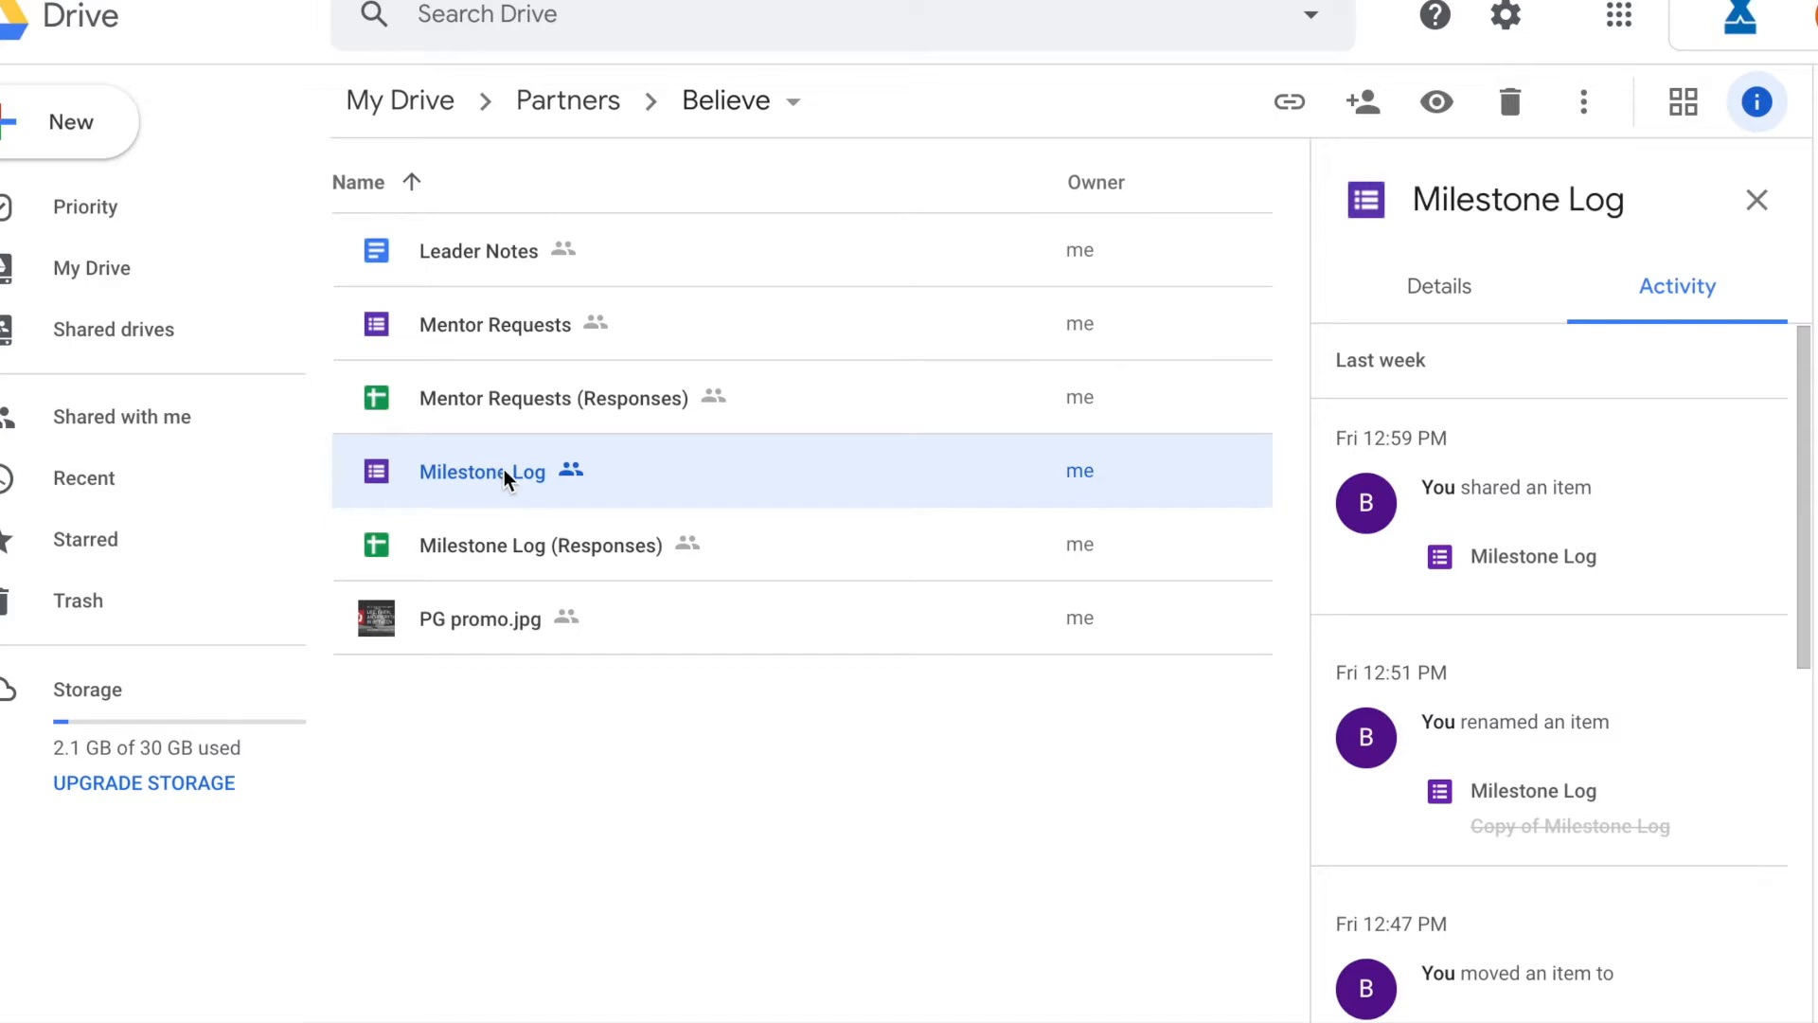
mouse_move(521, 336)
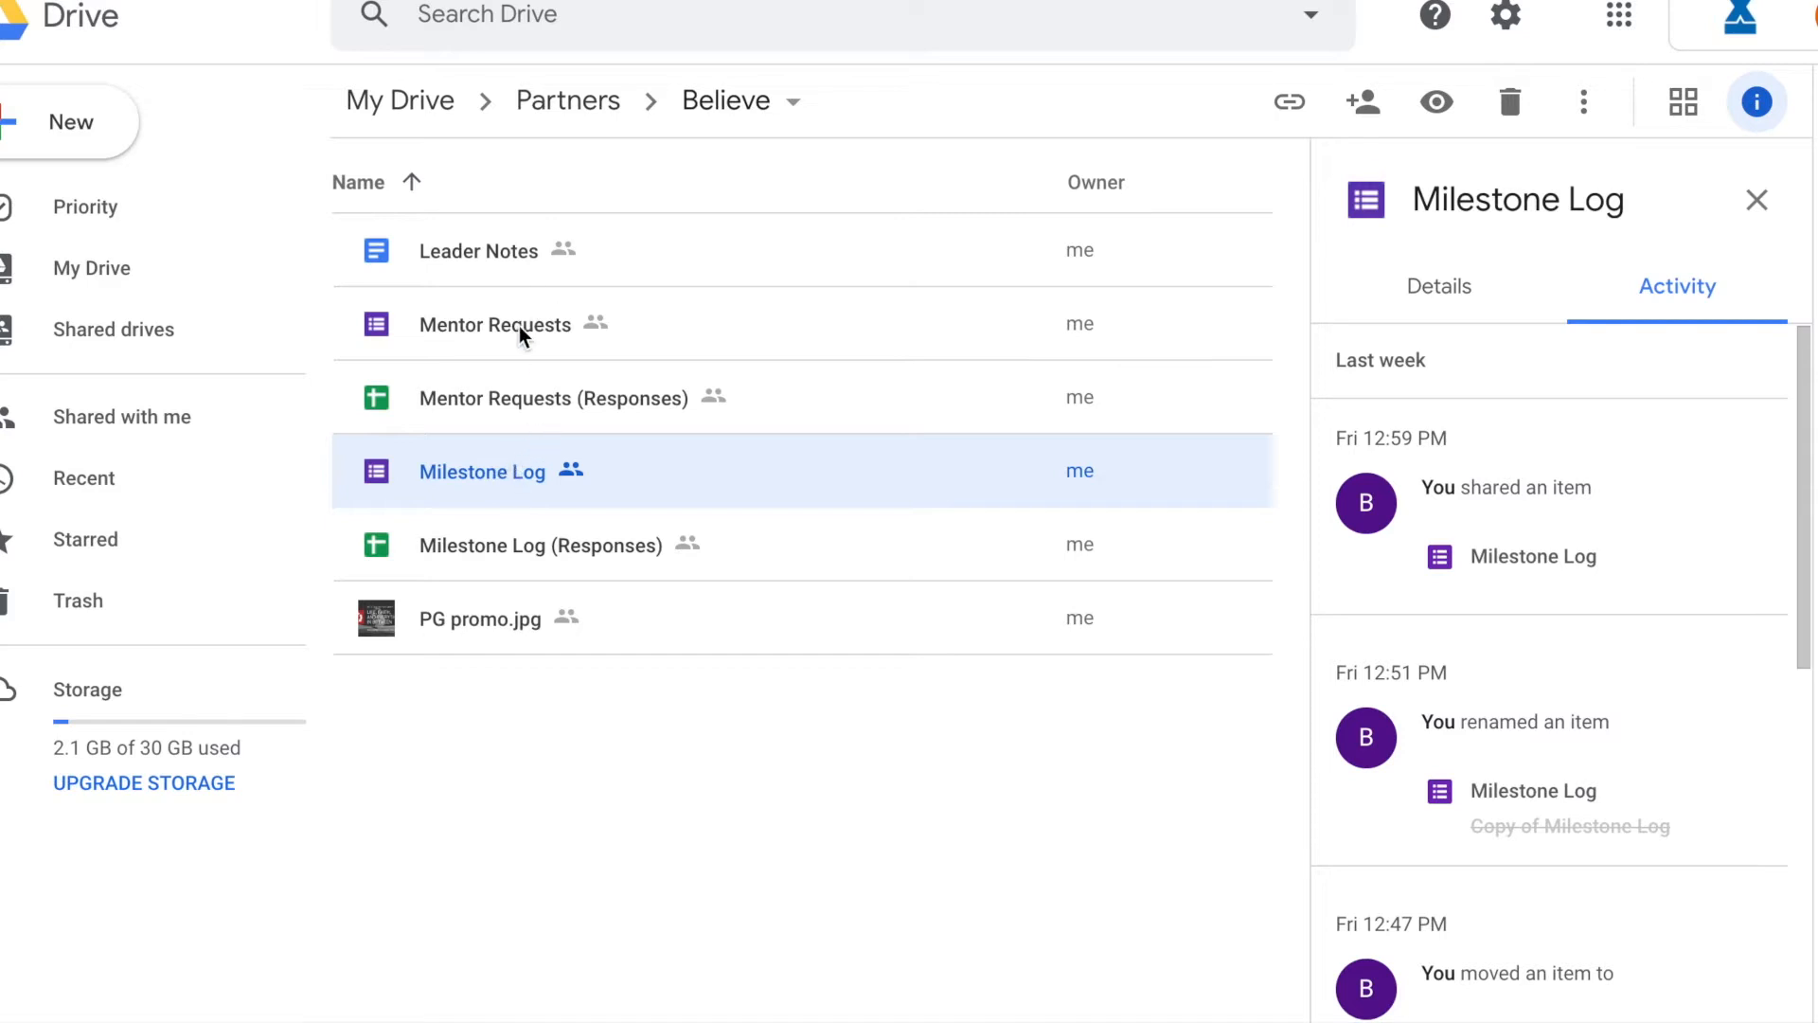
double_click(495, 324)
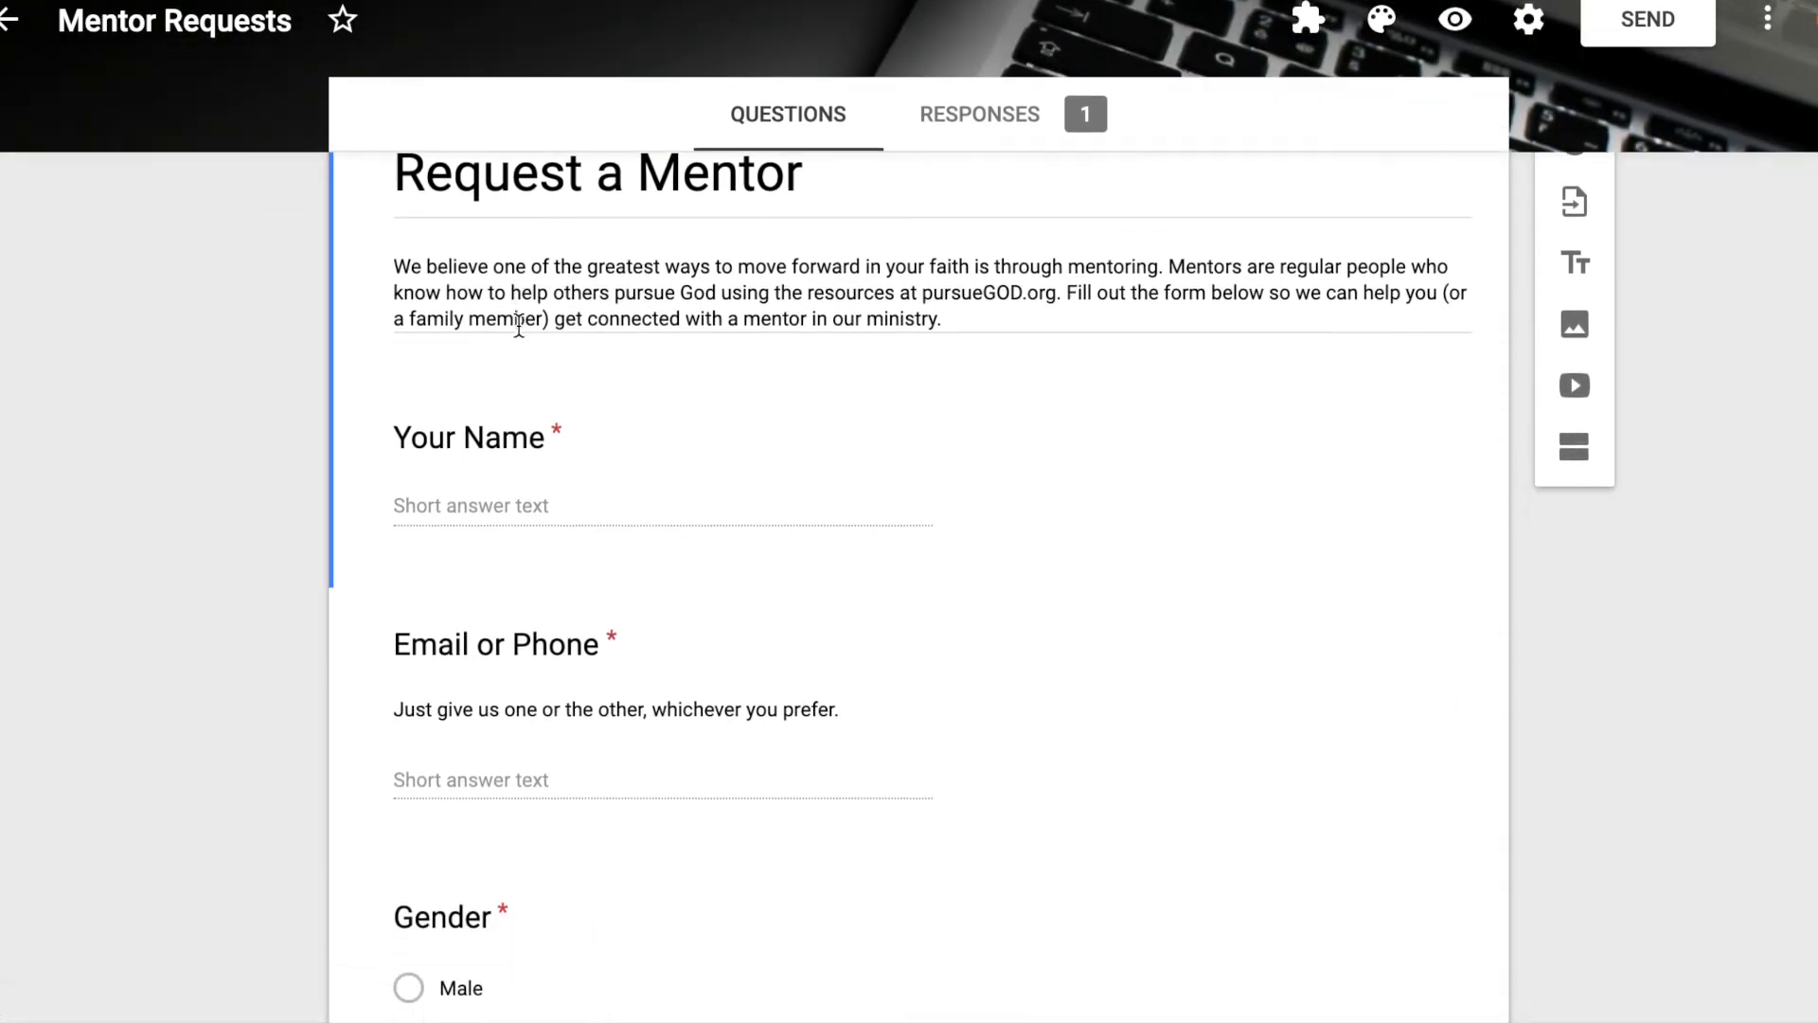
Add a multiple-choice Test Question with three answer options to Mentor Requests
scroll("down", 3)
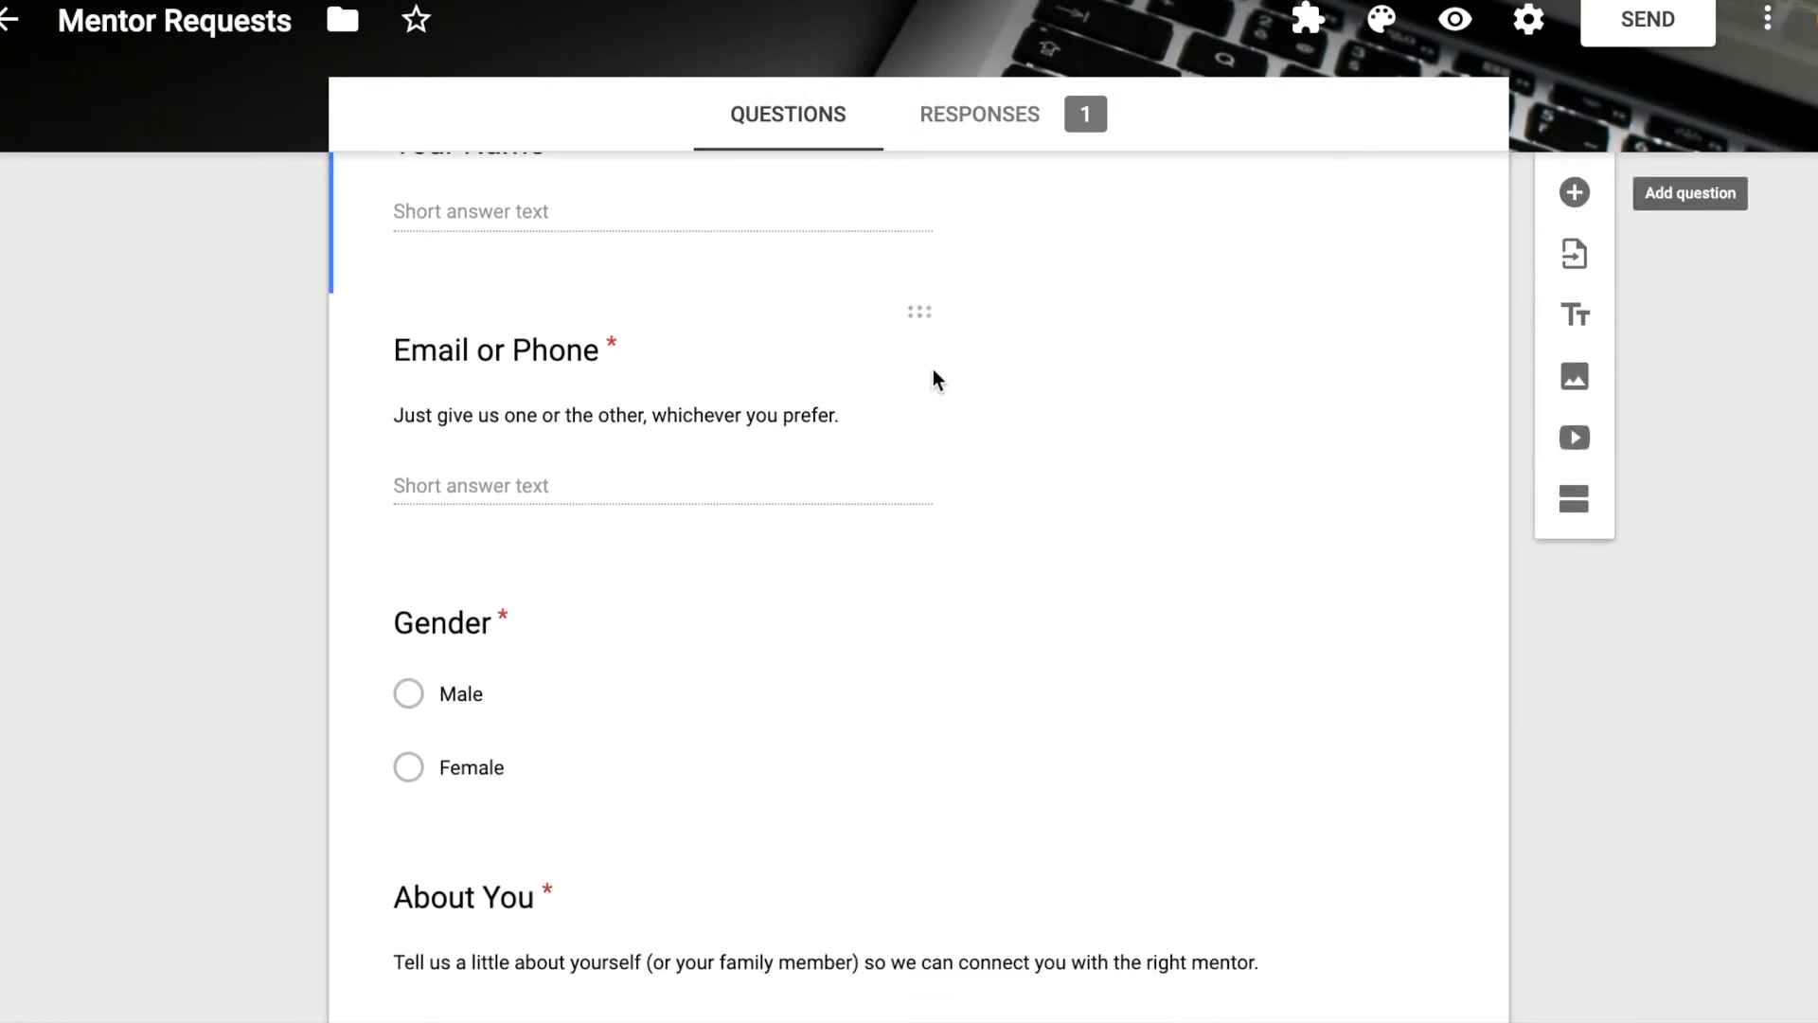
scroll("down", 3)
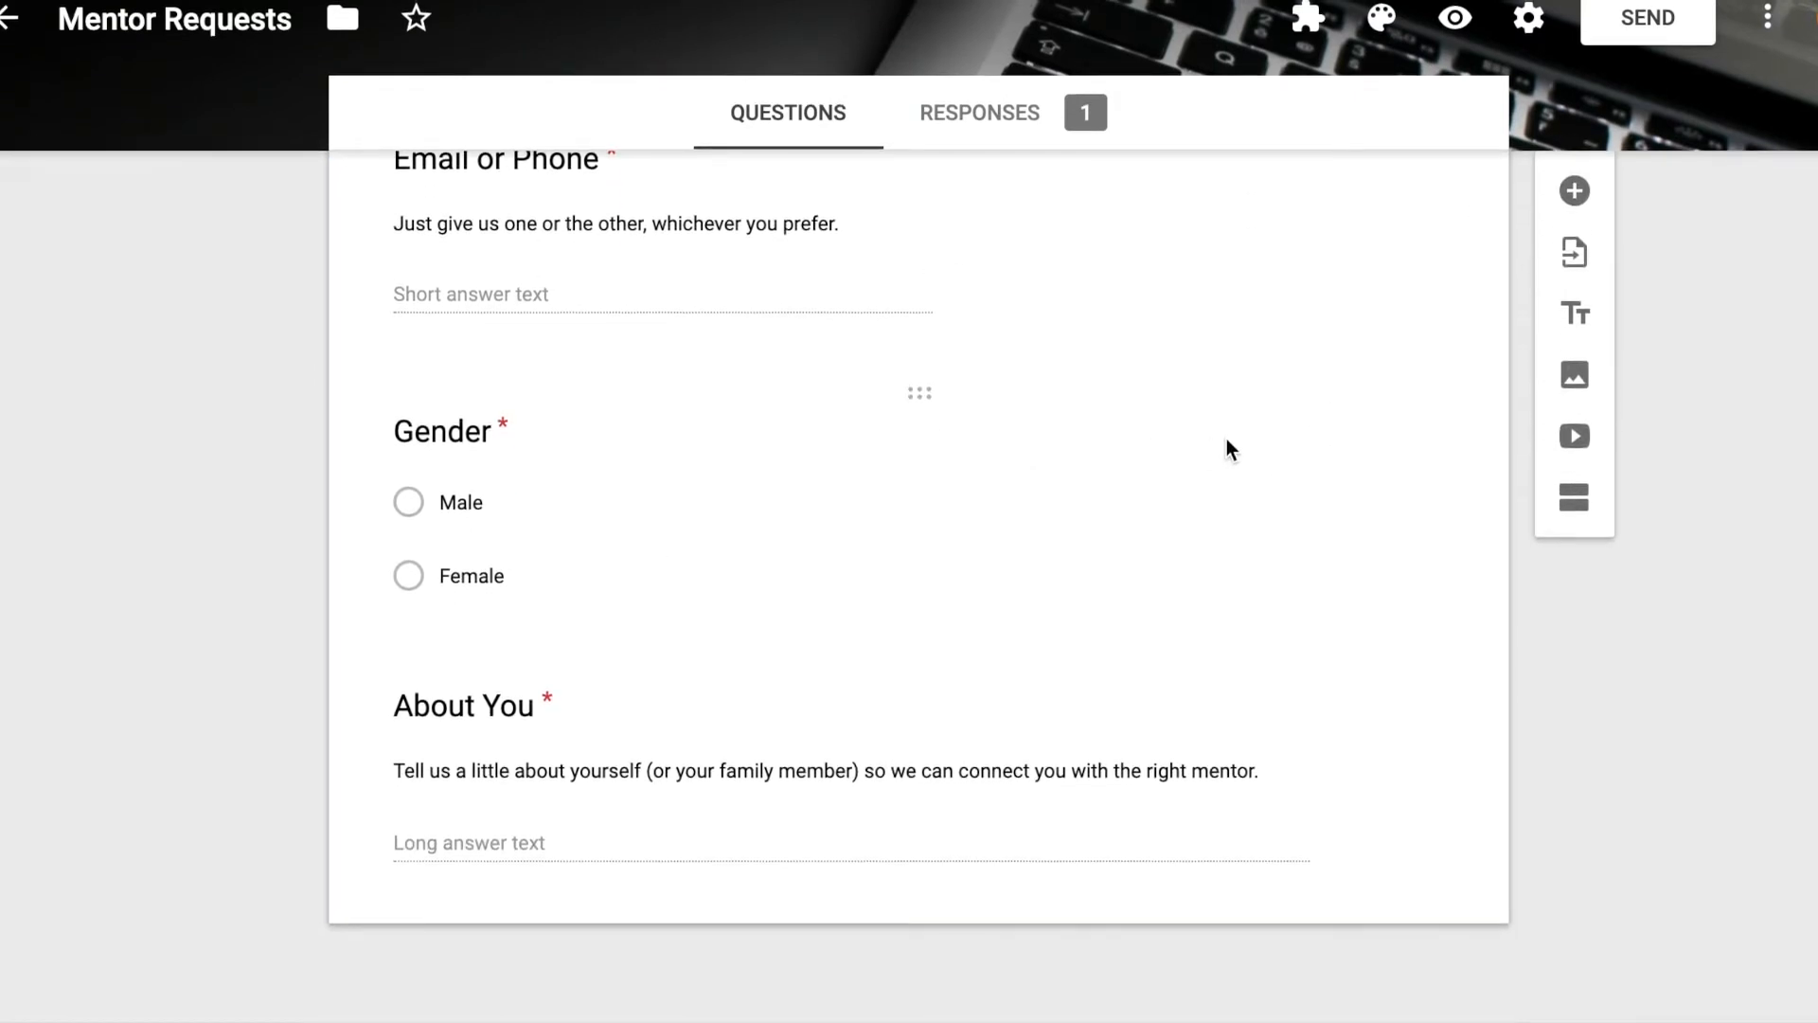
mouse_move(914, 664)
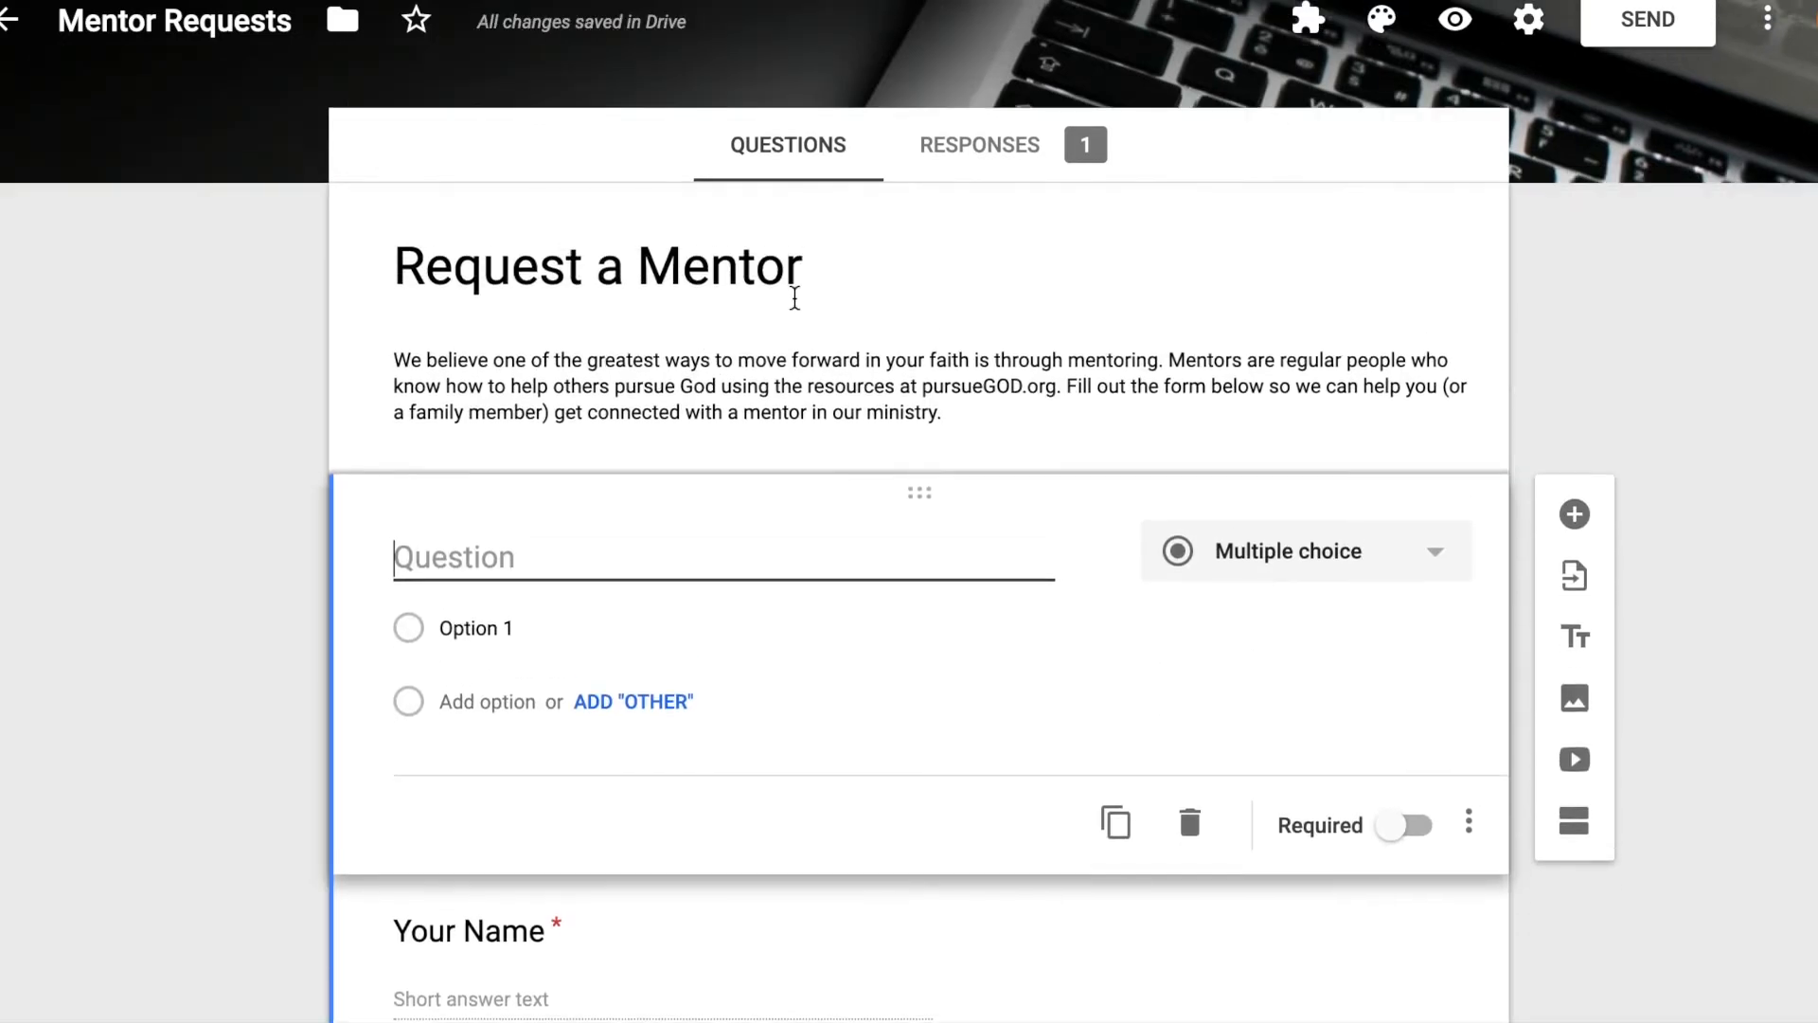
type("Test Question")
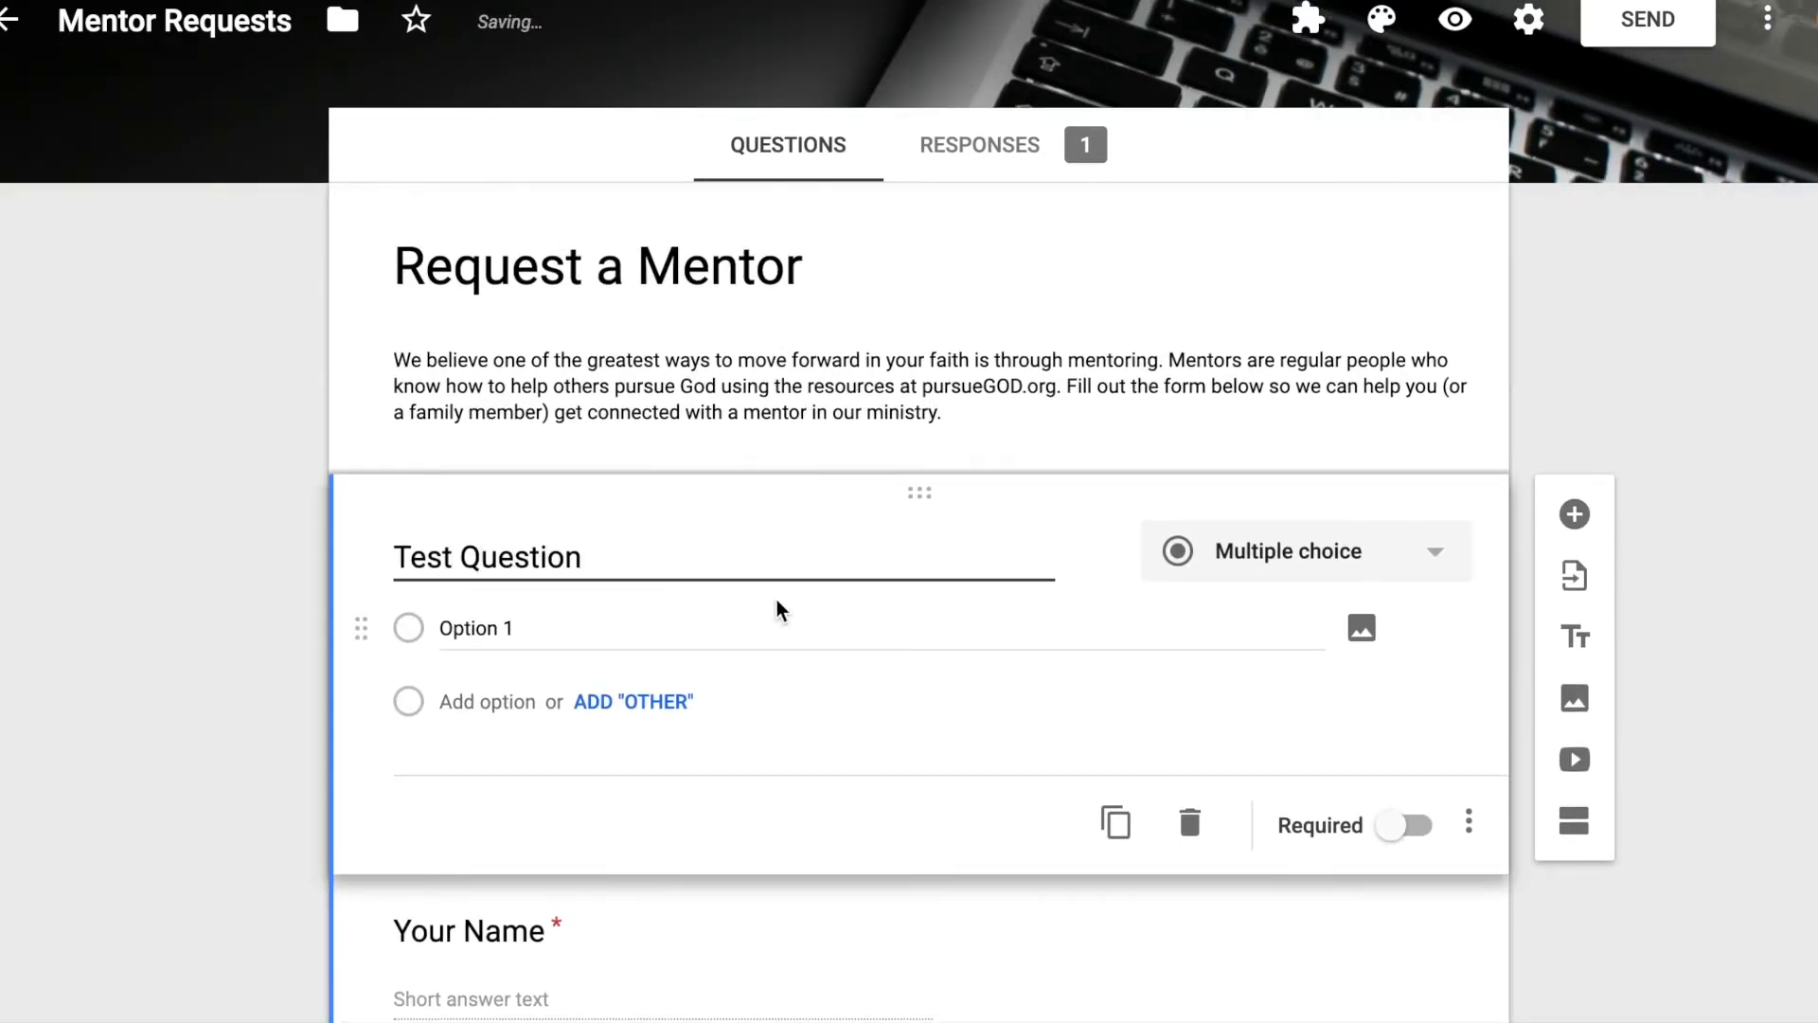
left_click(1298, 551)
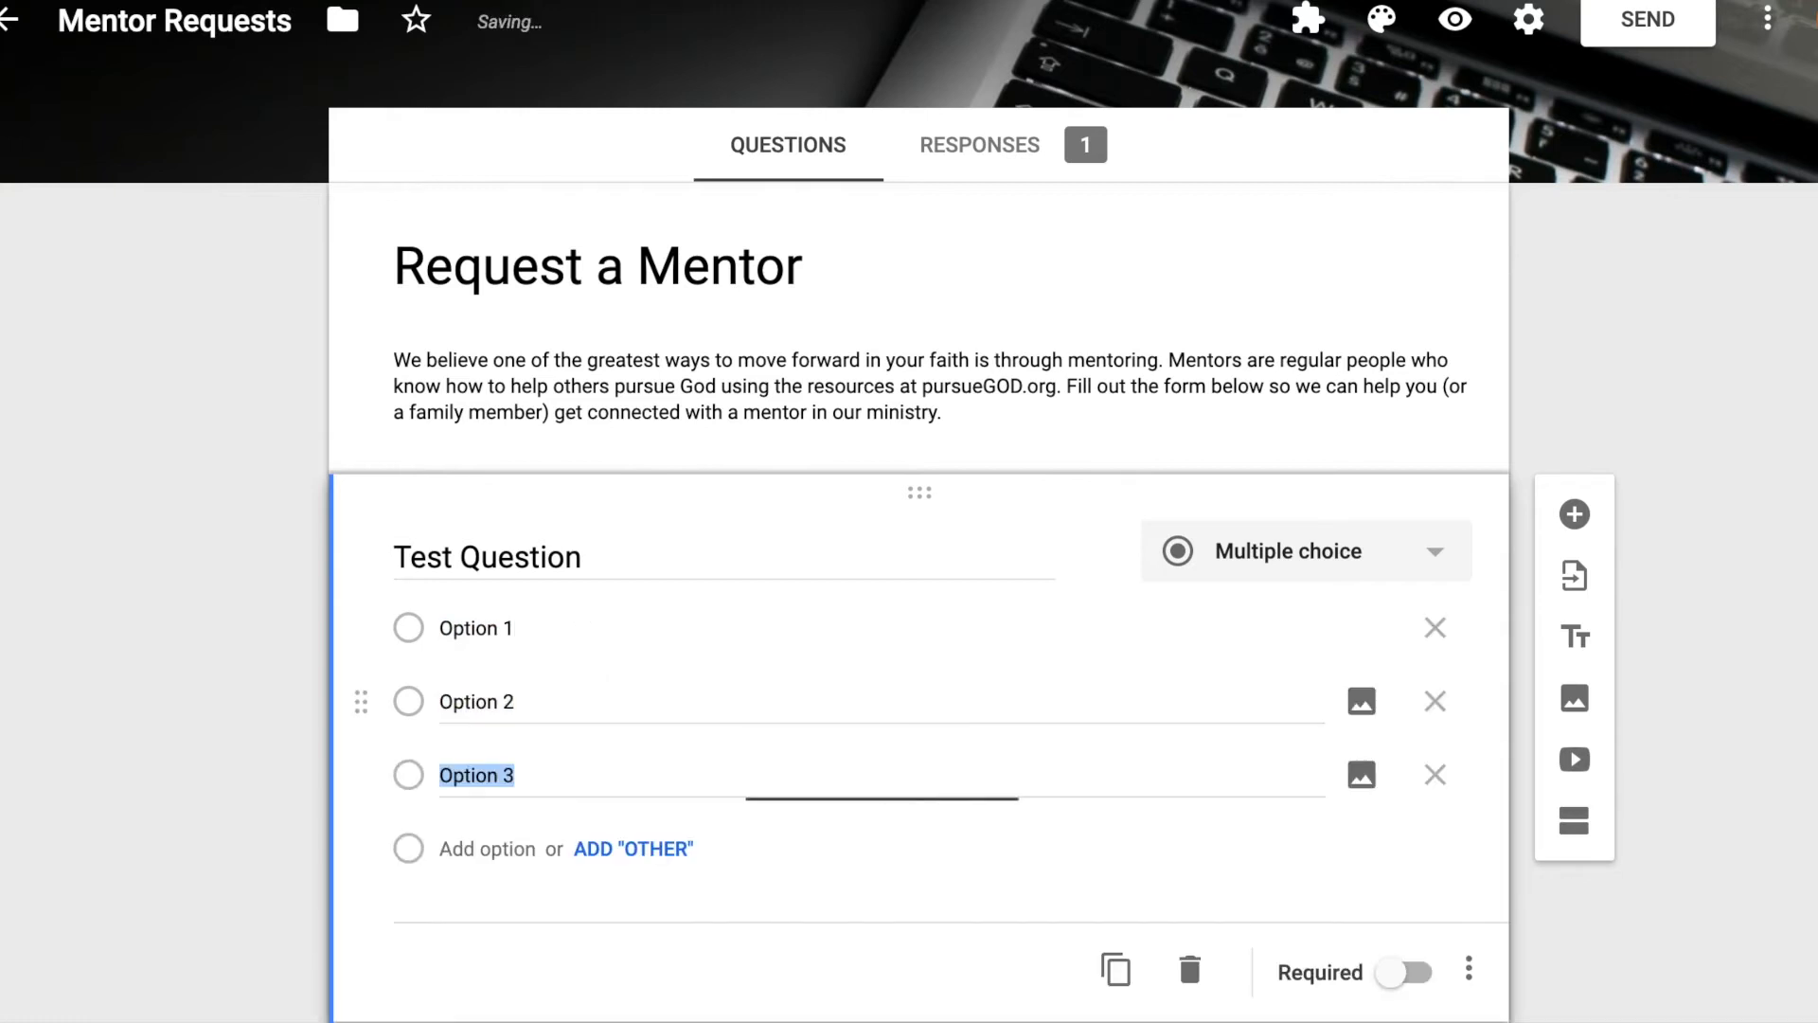
Make Test Question required and position it just below Your Name
scroll("down", 3)
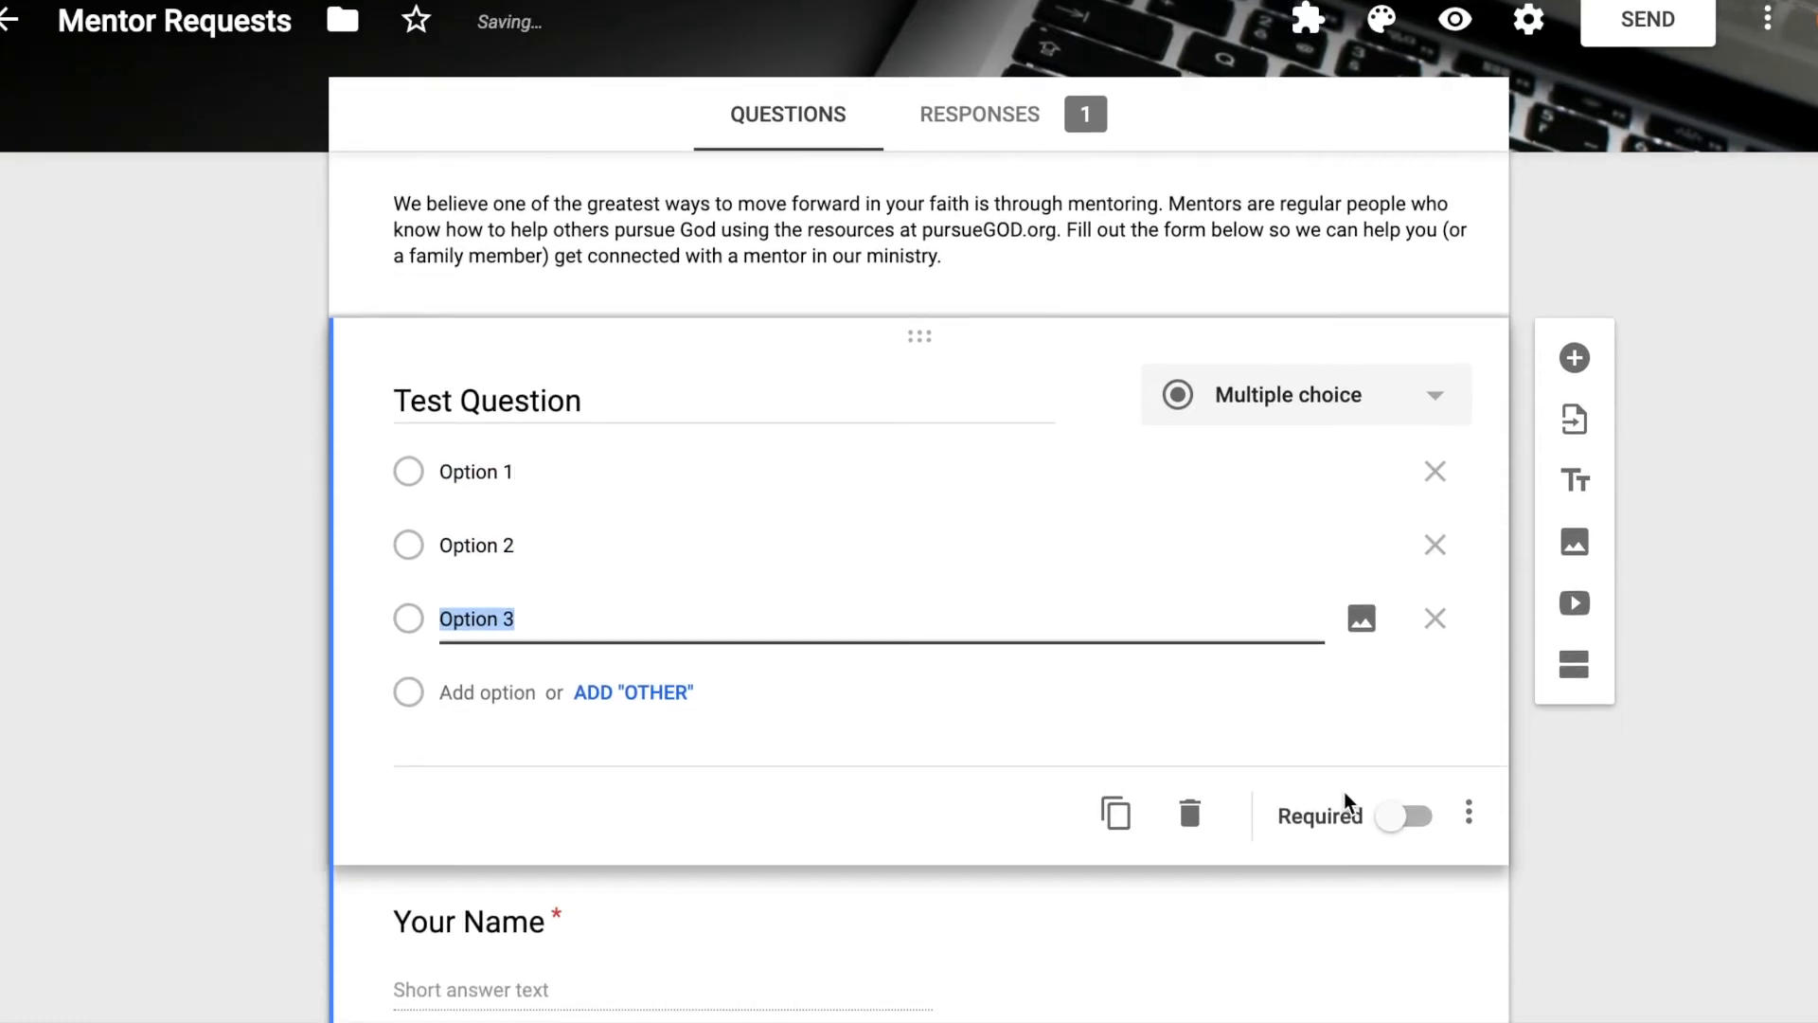
left_click(1403, 815)
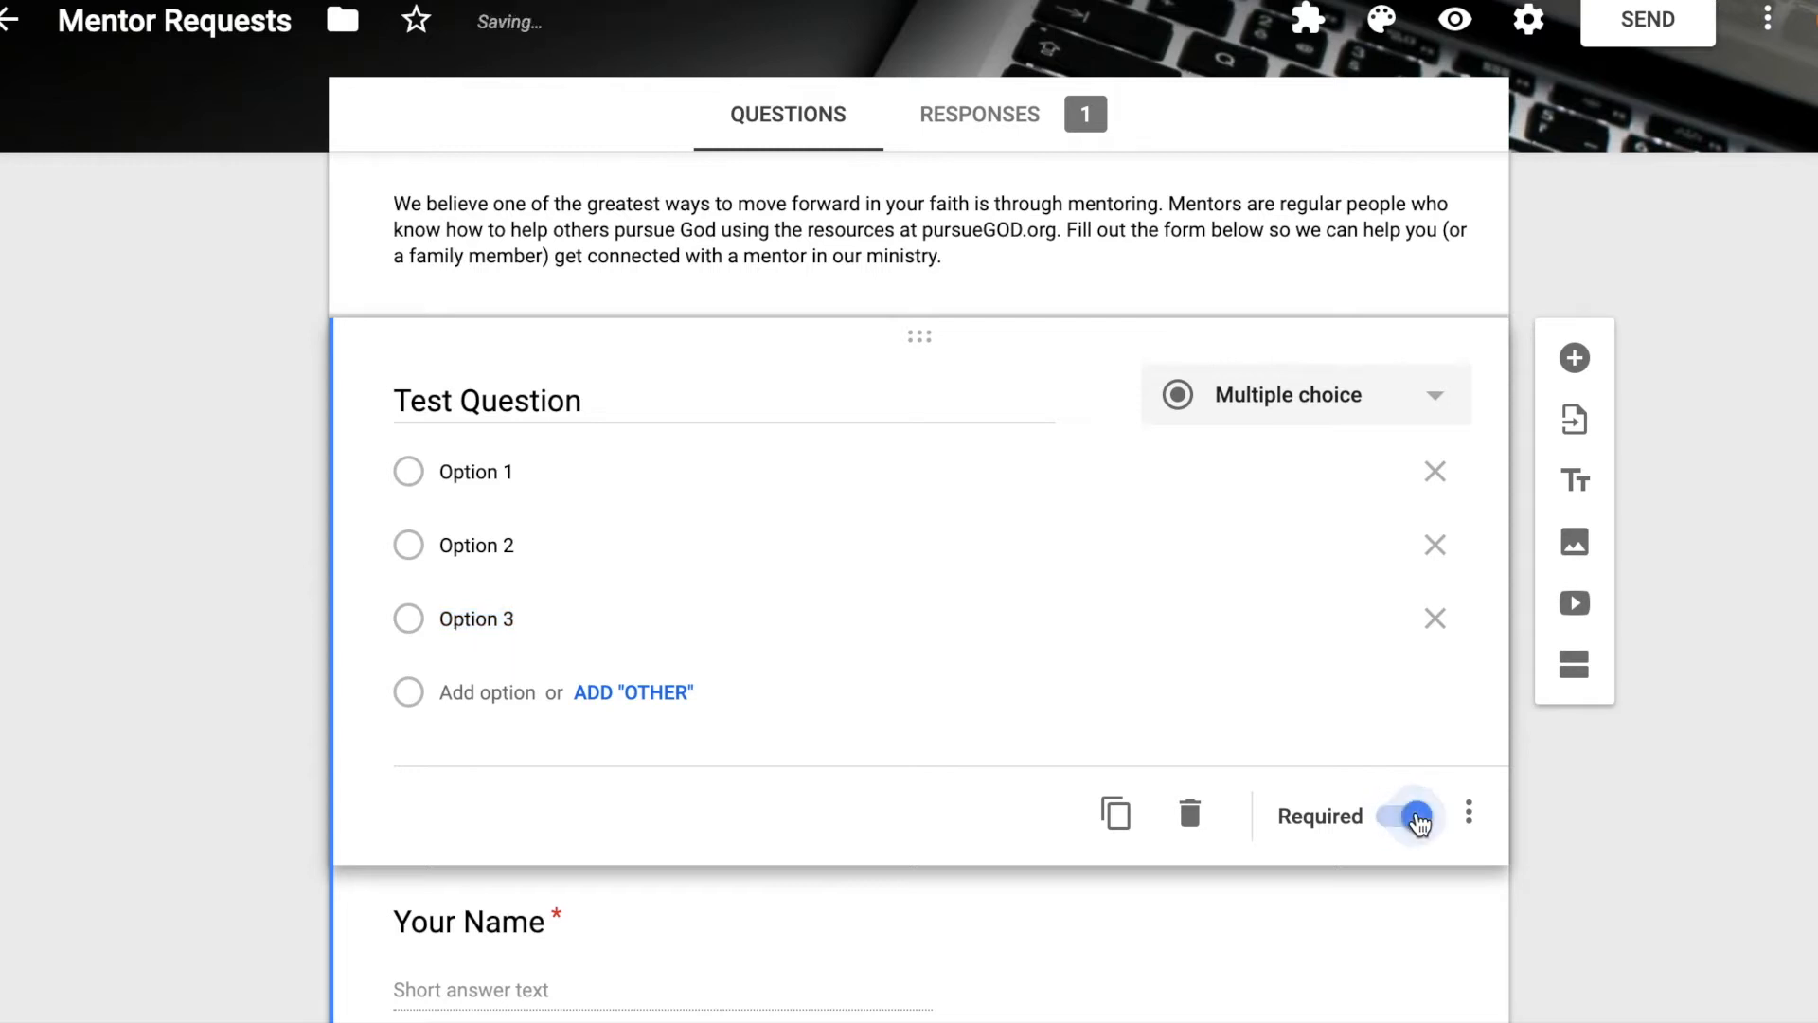
left_click(1405, 816)
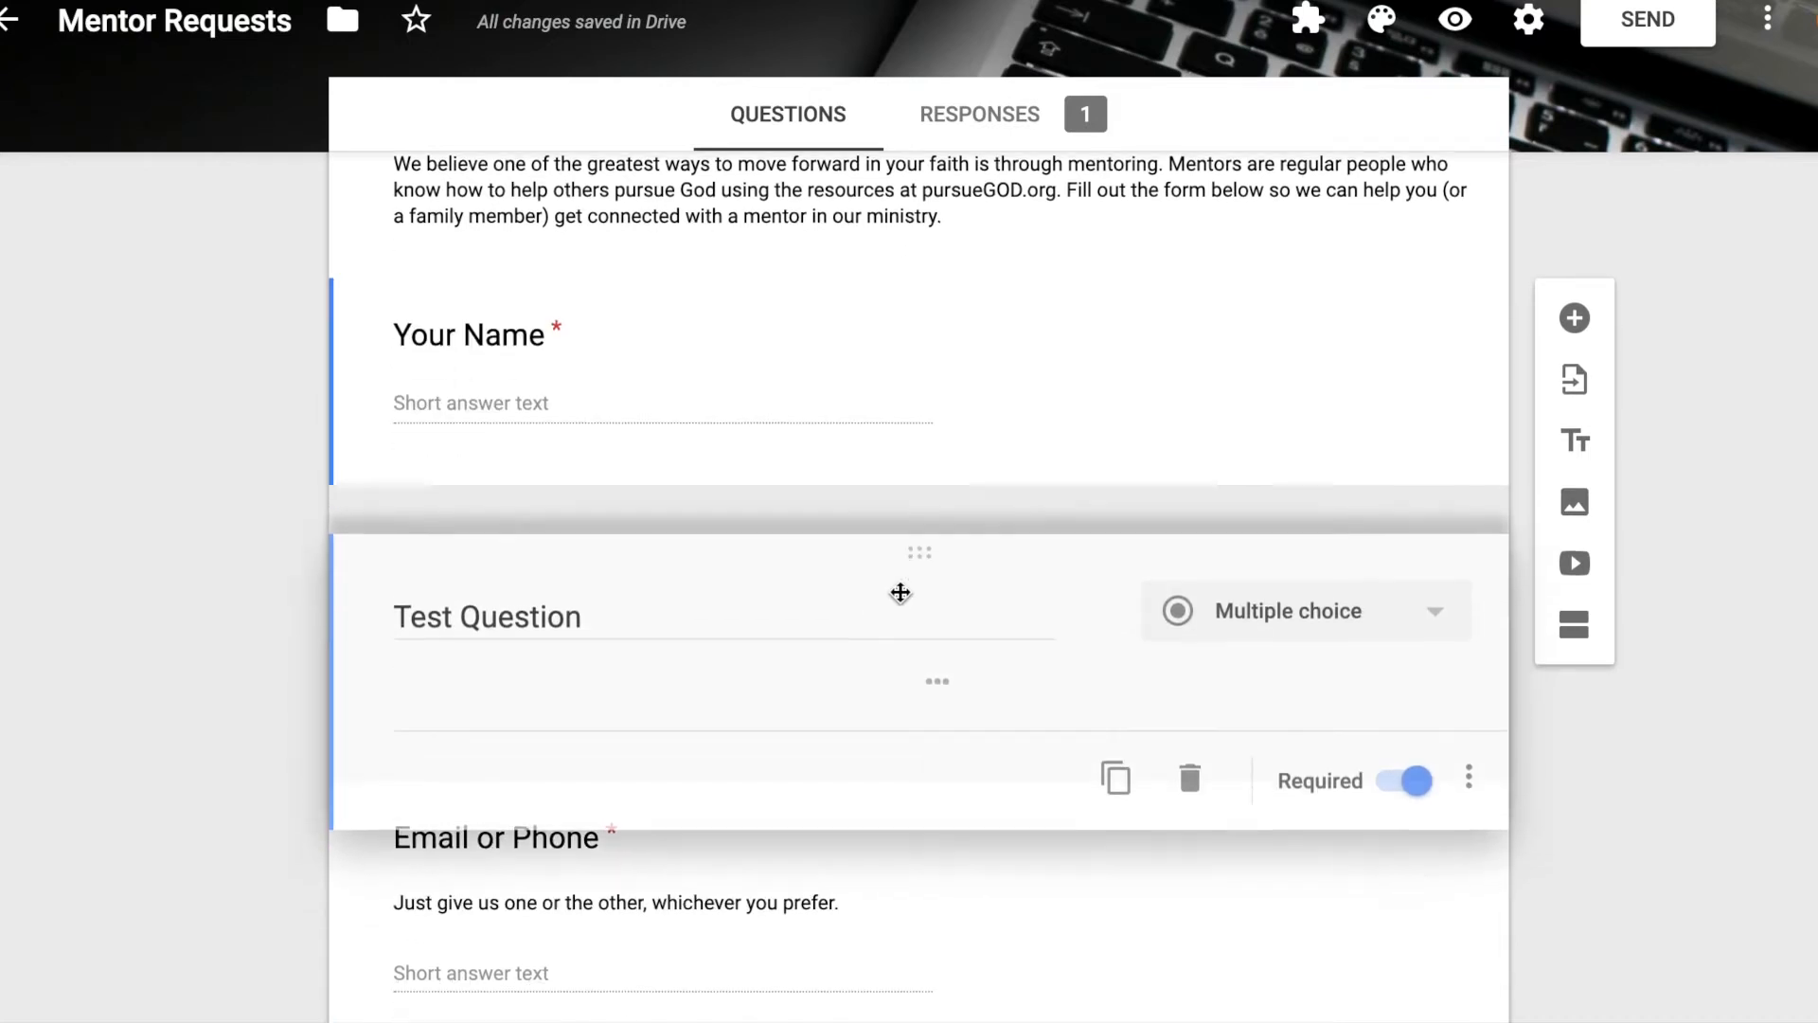
scroll("down", 3)
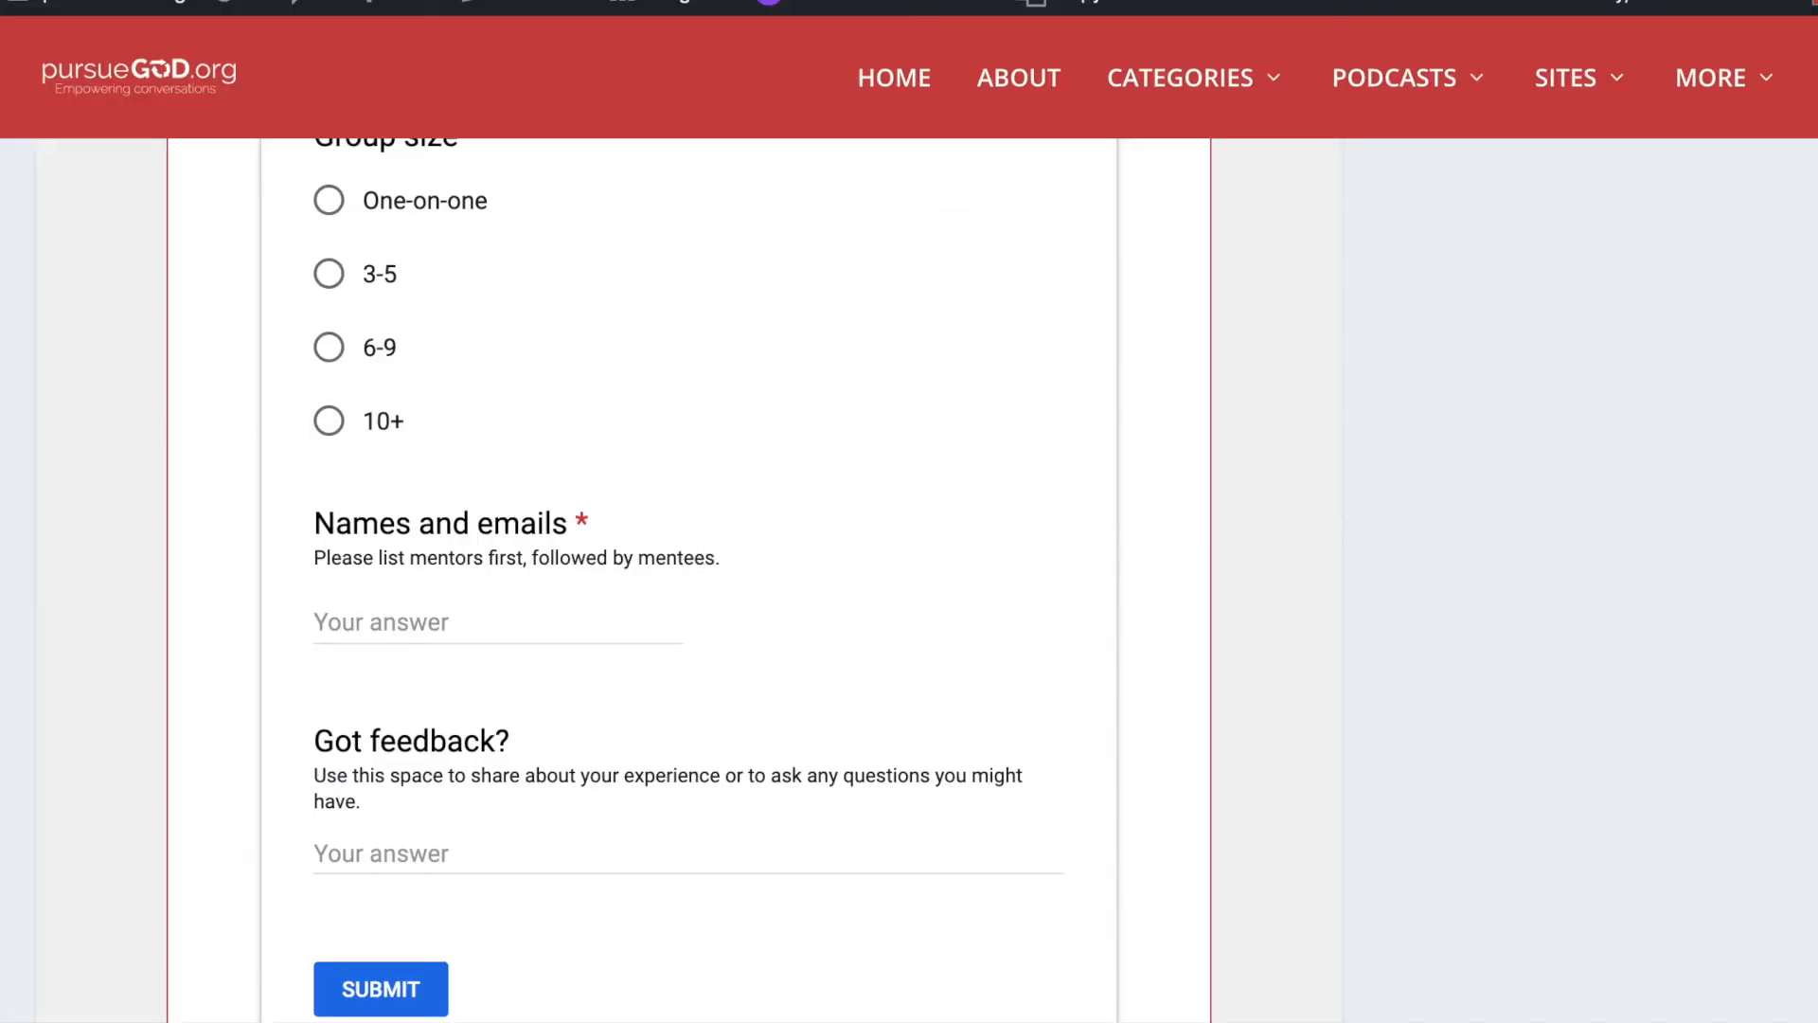
View the Leader Notes Q&A under Just for Leaders, highlighting the 'after The Pursuit' answer, then return to Drive
scroll("up", 3)
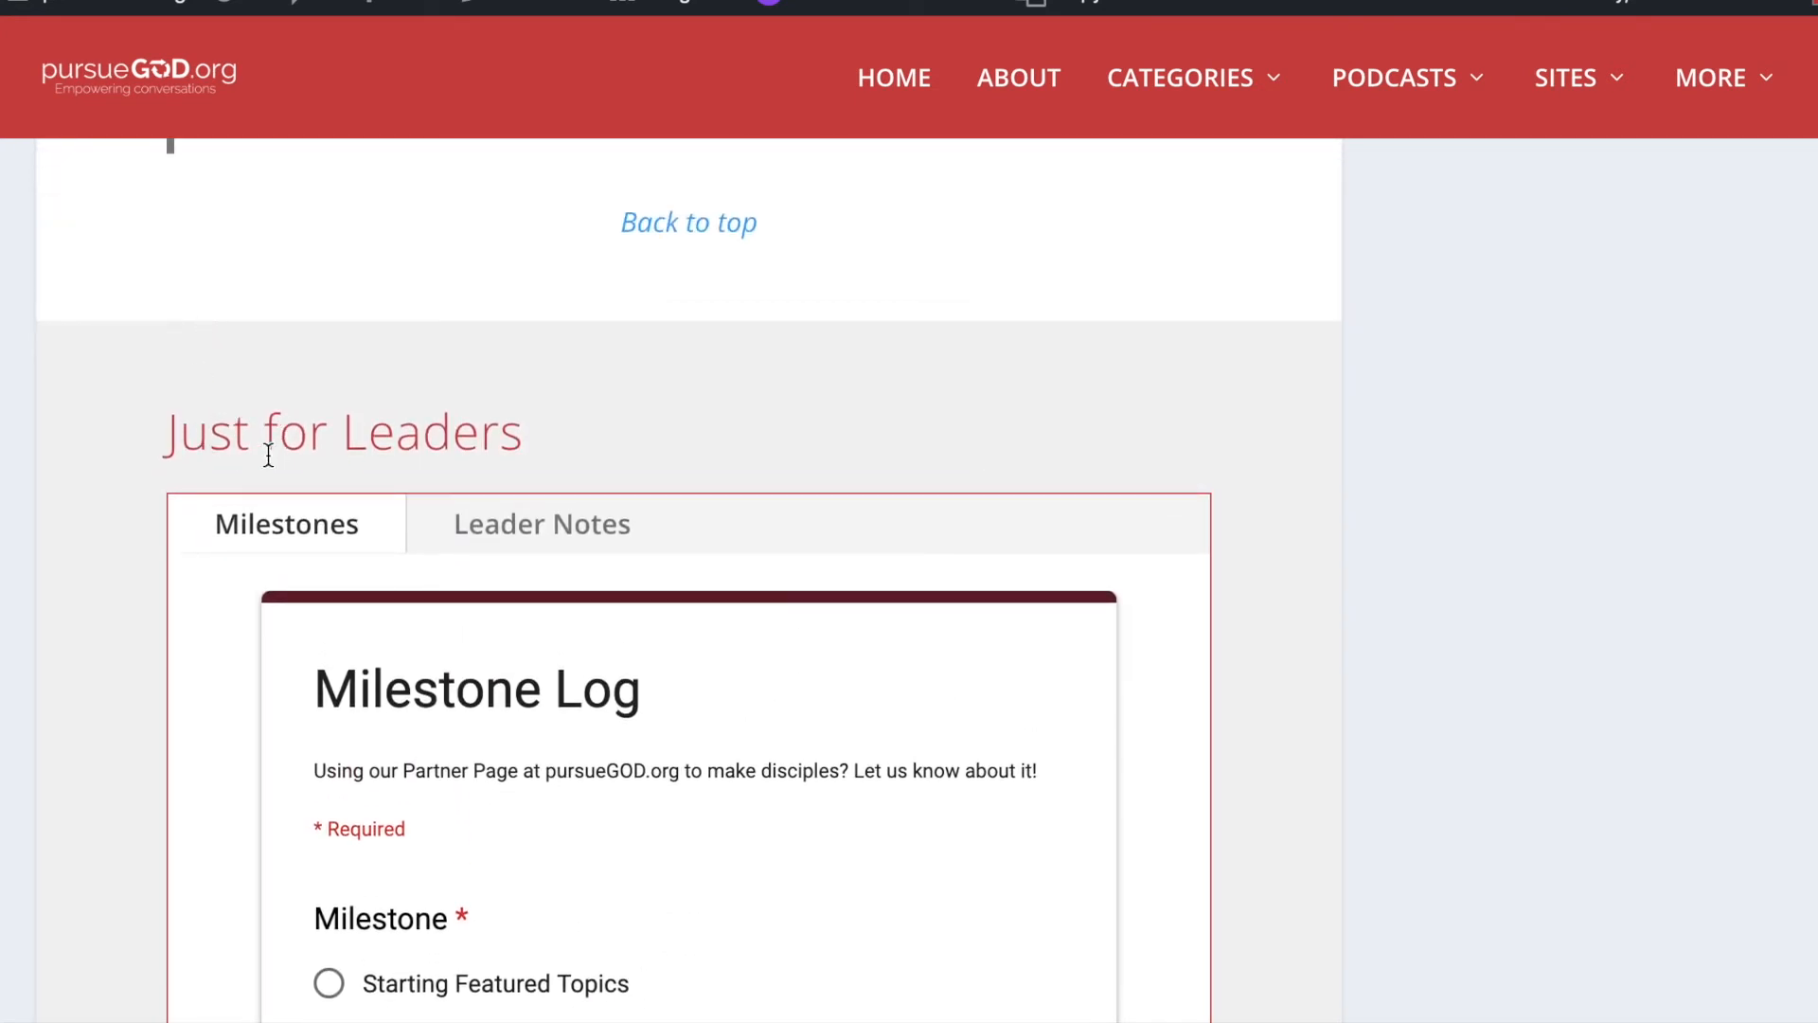
left_click(540, 523)
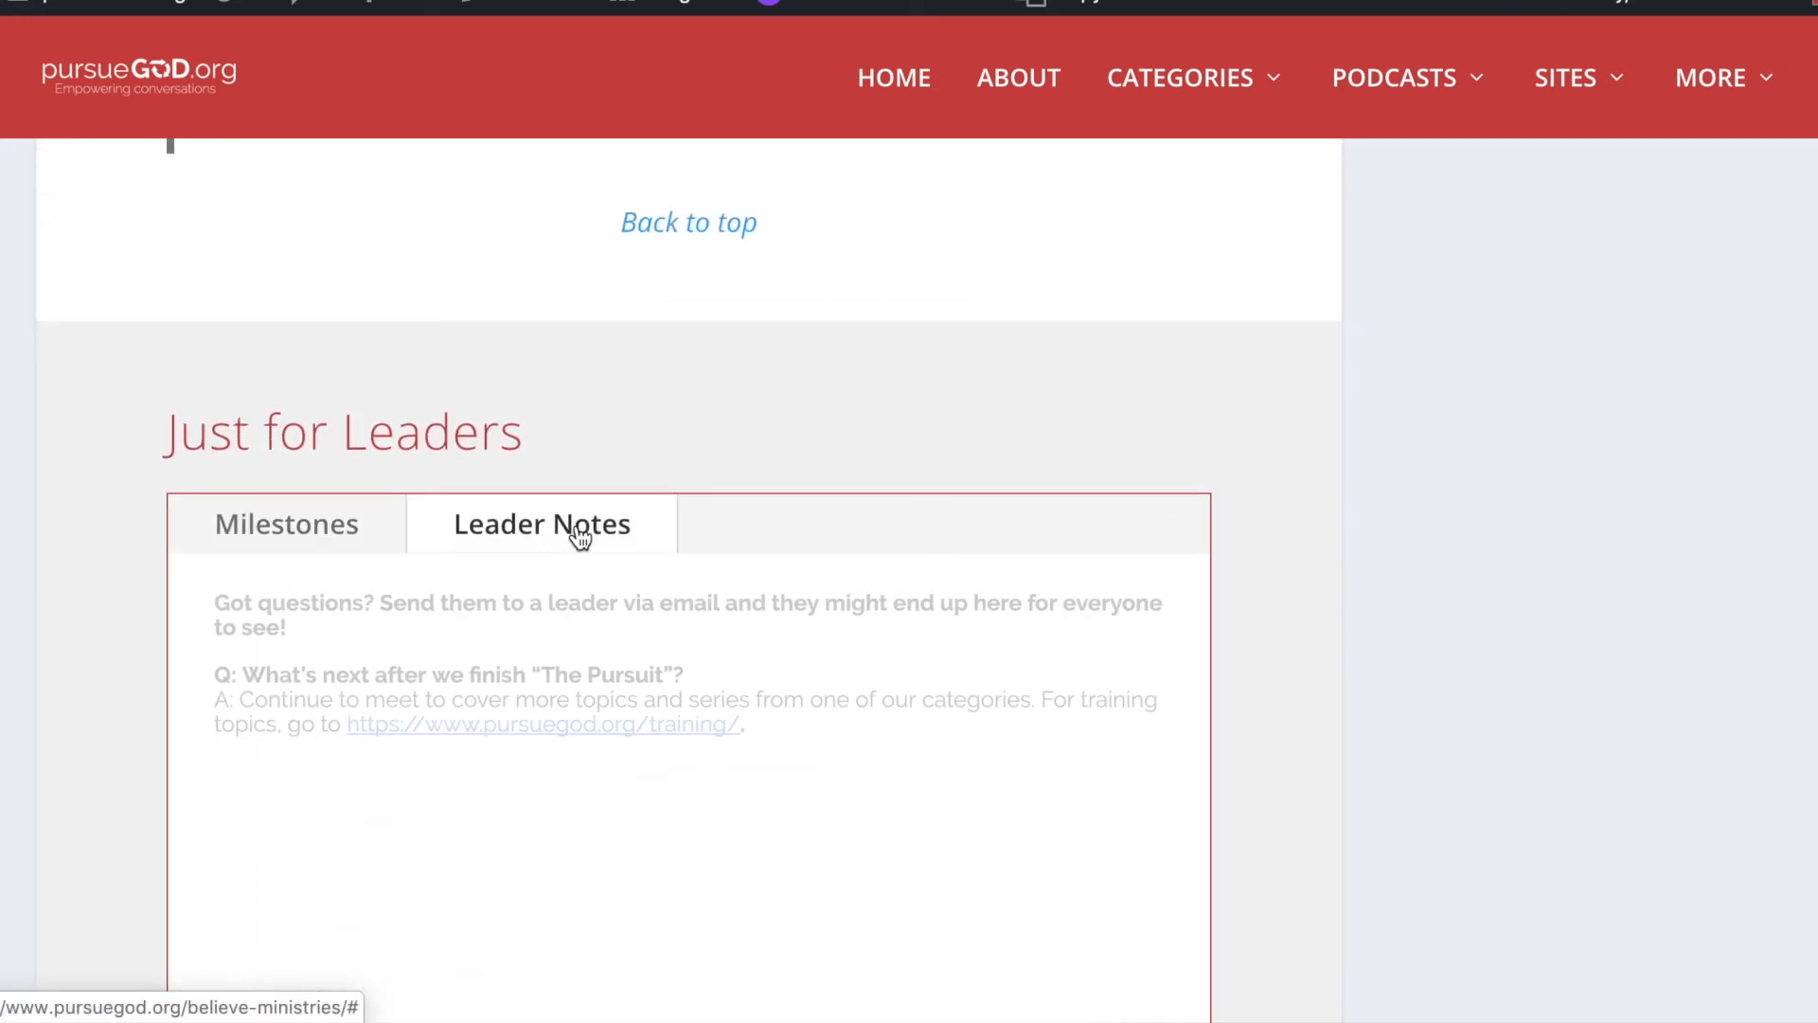
scroll("down", 3)
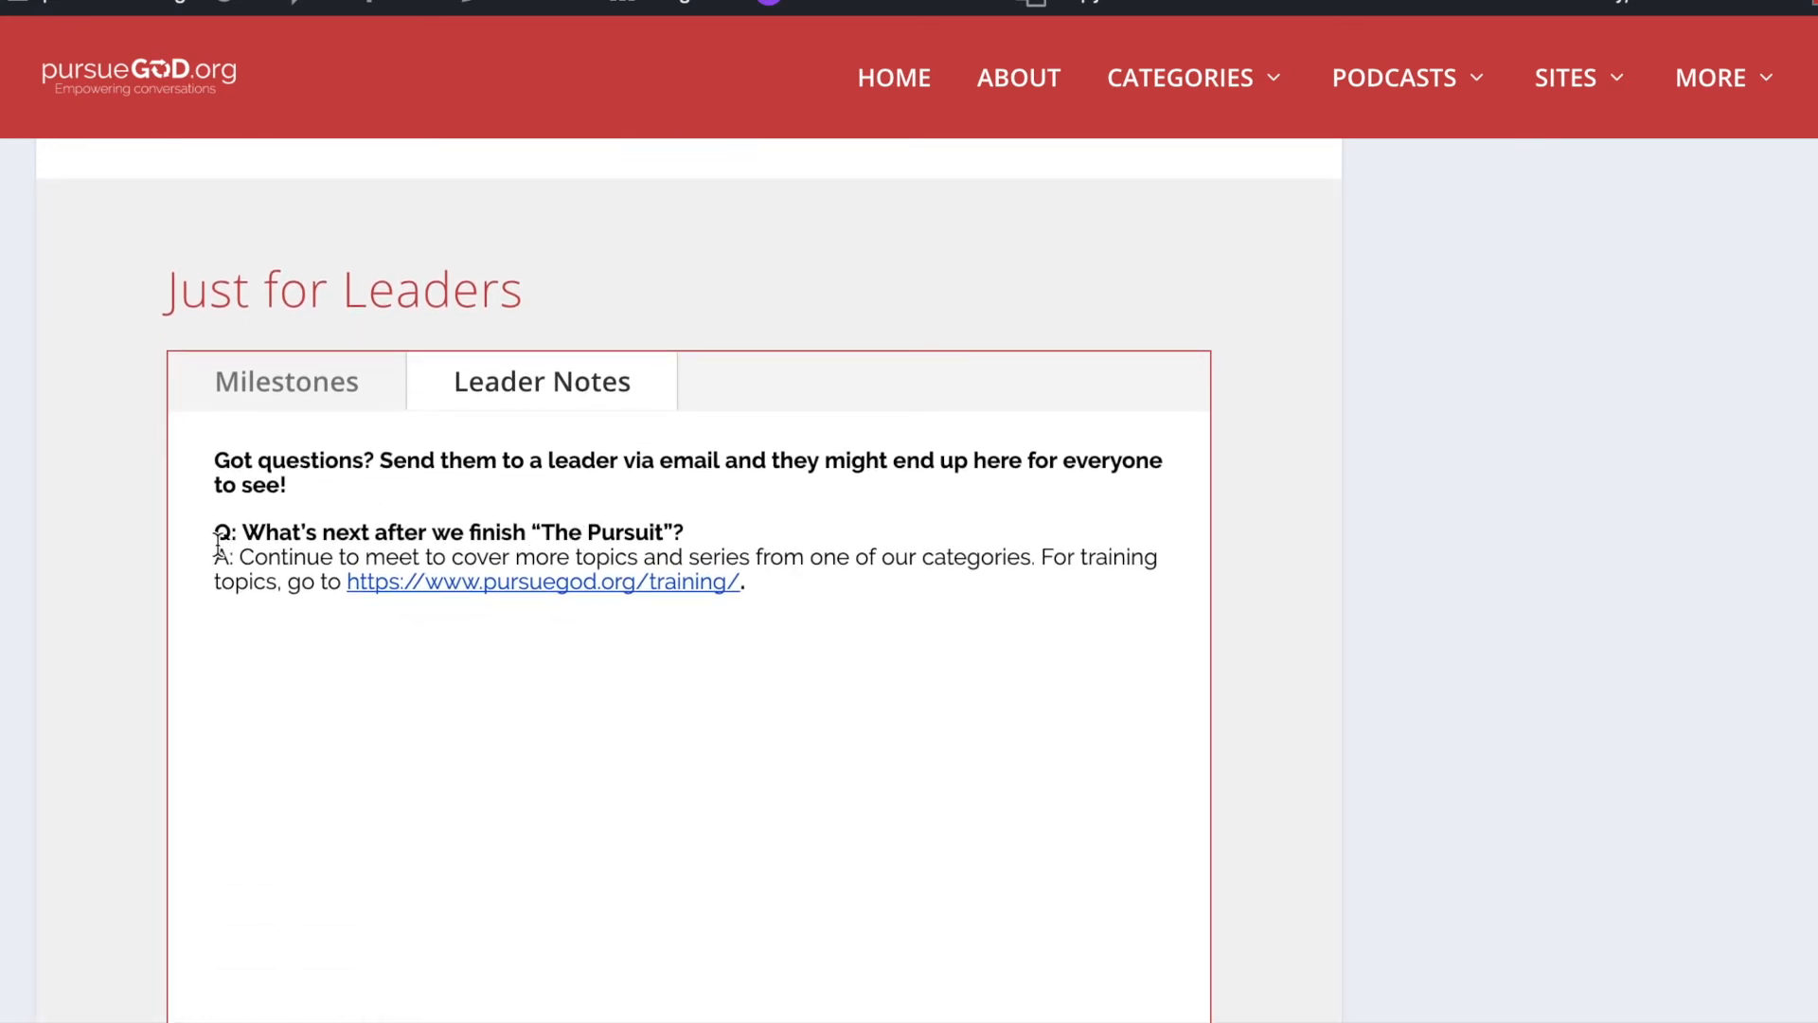
left_click_drag(215, 557, 744, 583)
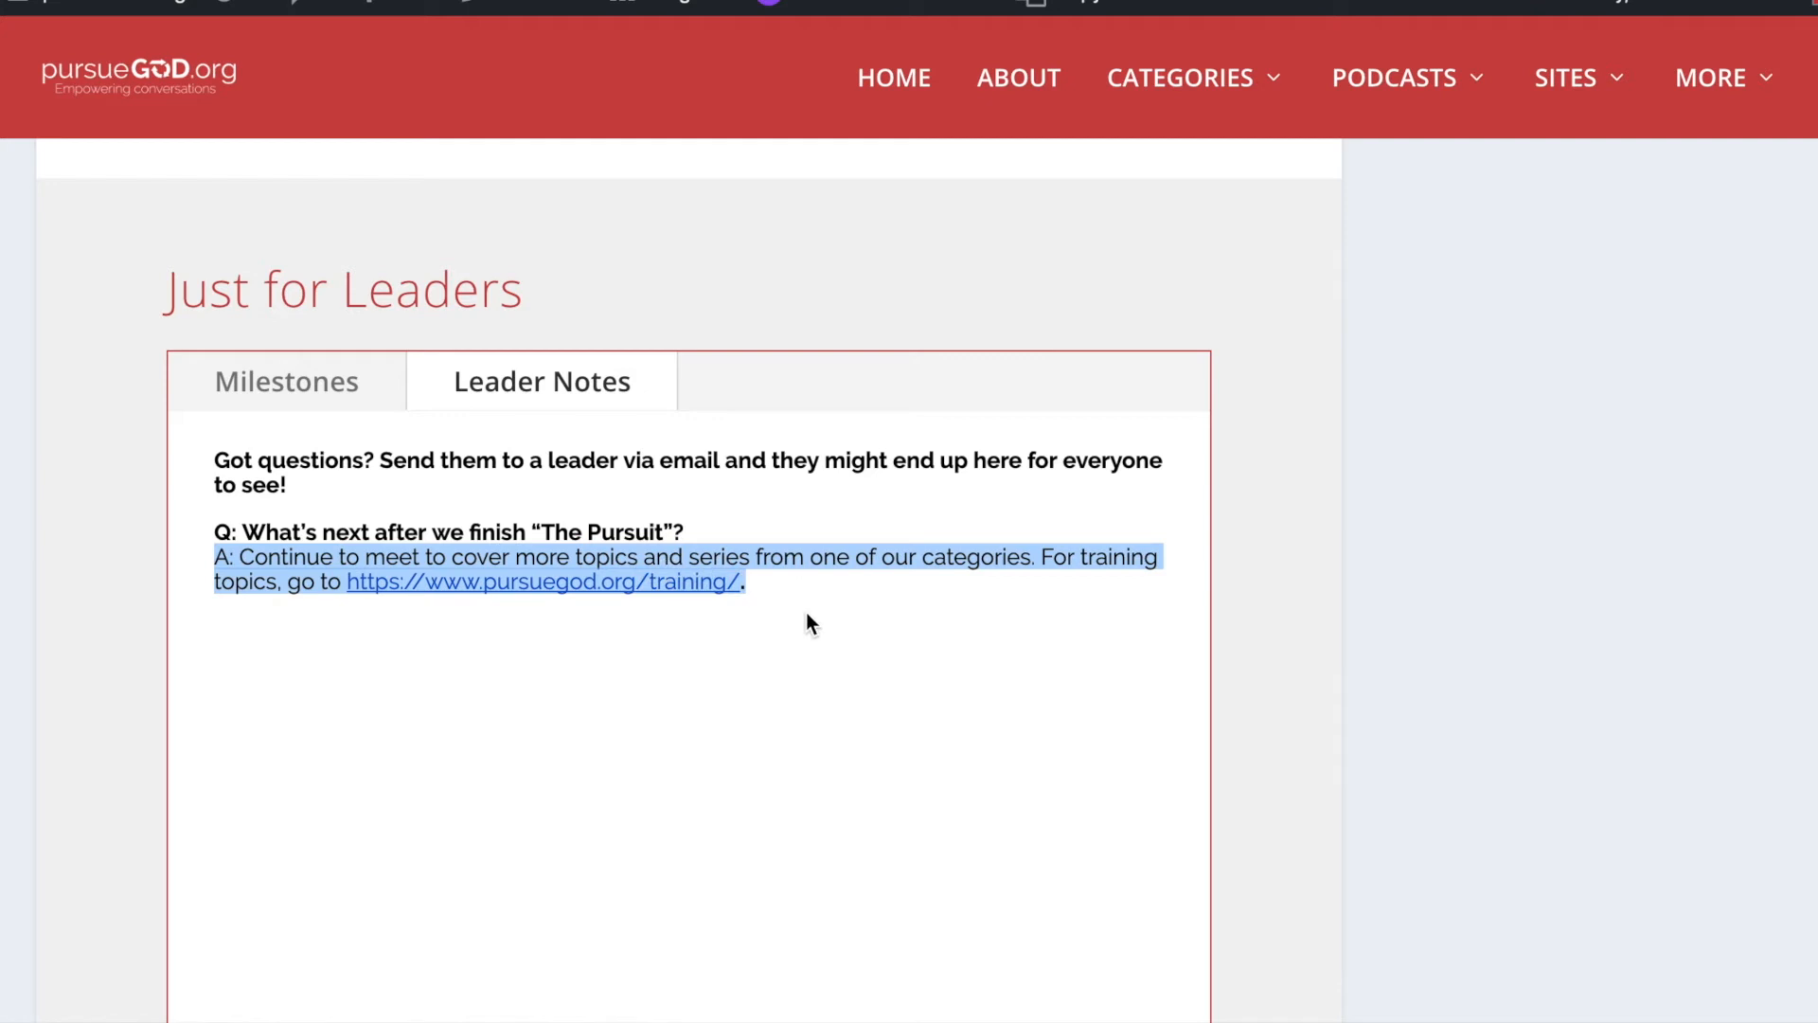
mouse_move(821, 623)
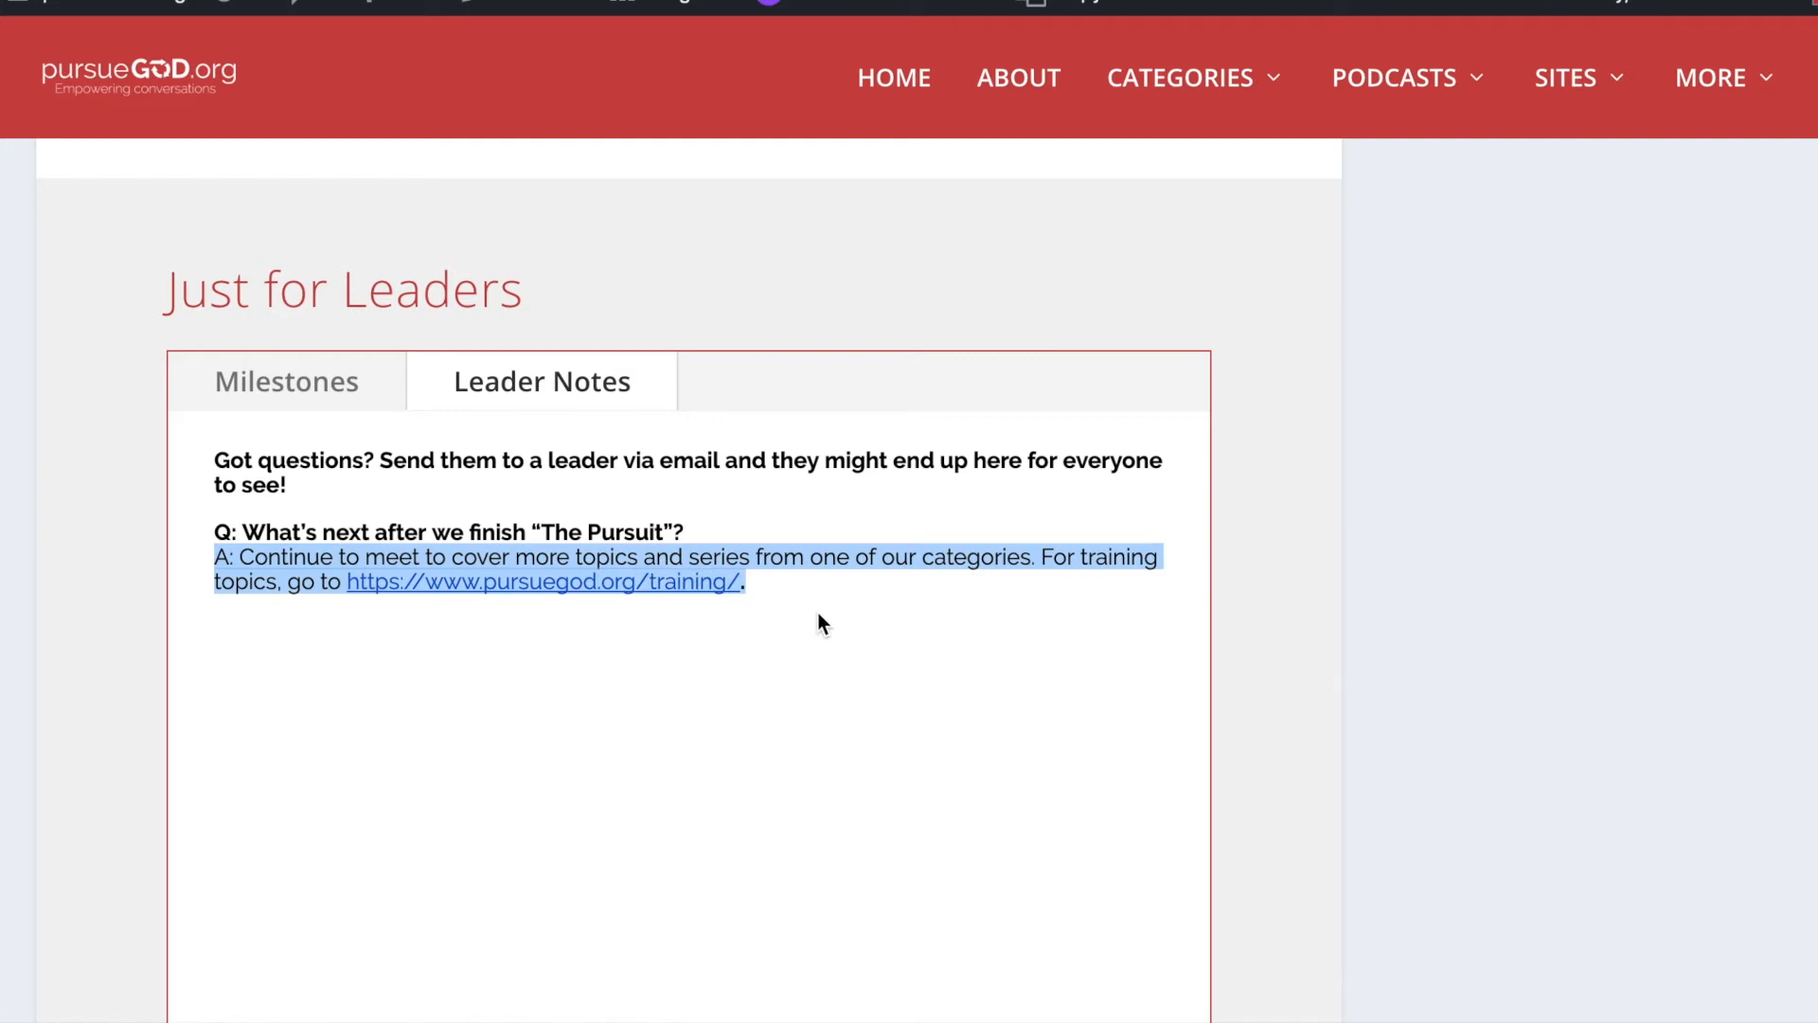
left_click(691, 551)
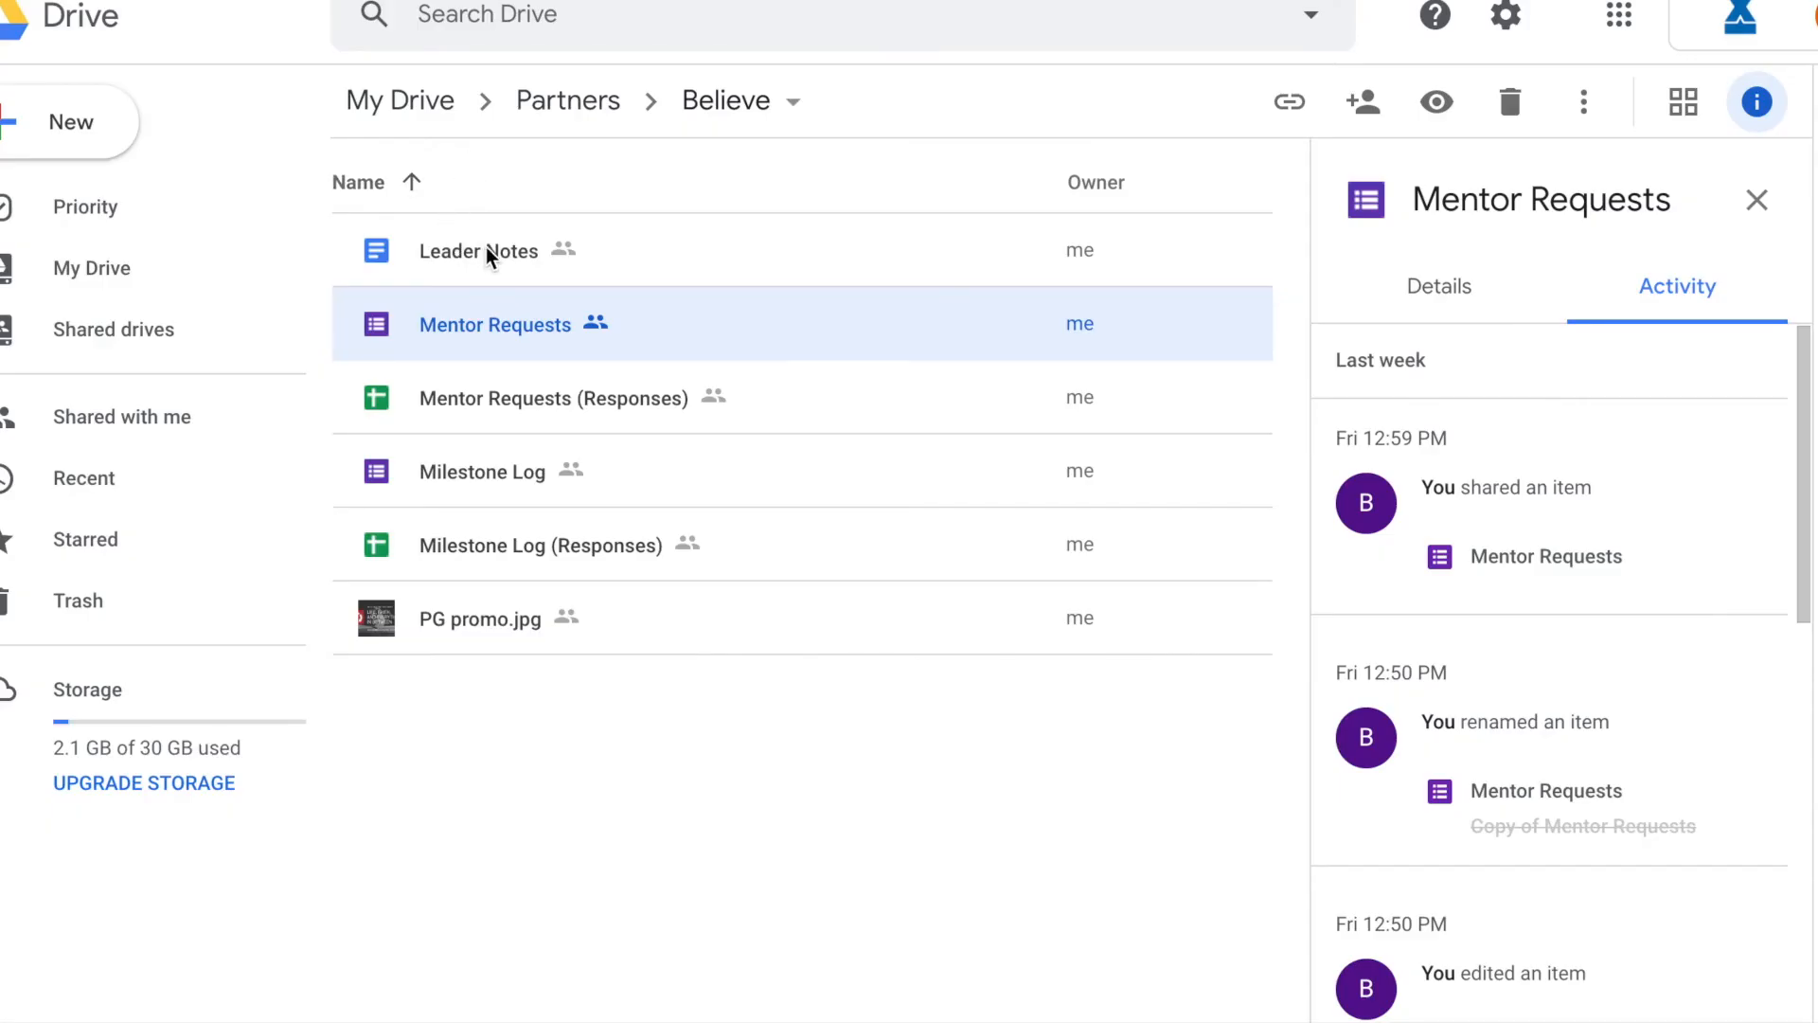
Open the Leader Notes document from the Believe folder in Google Docs
left_click(477, 252)
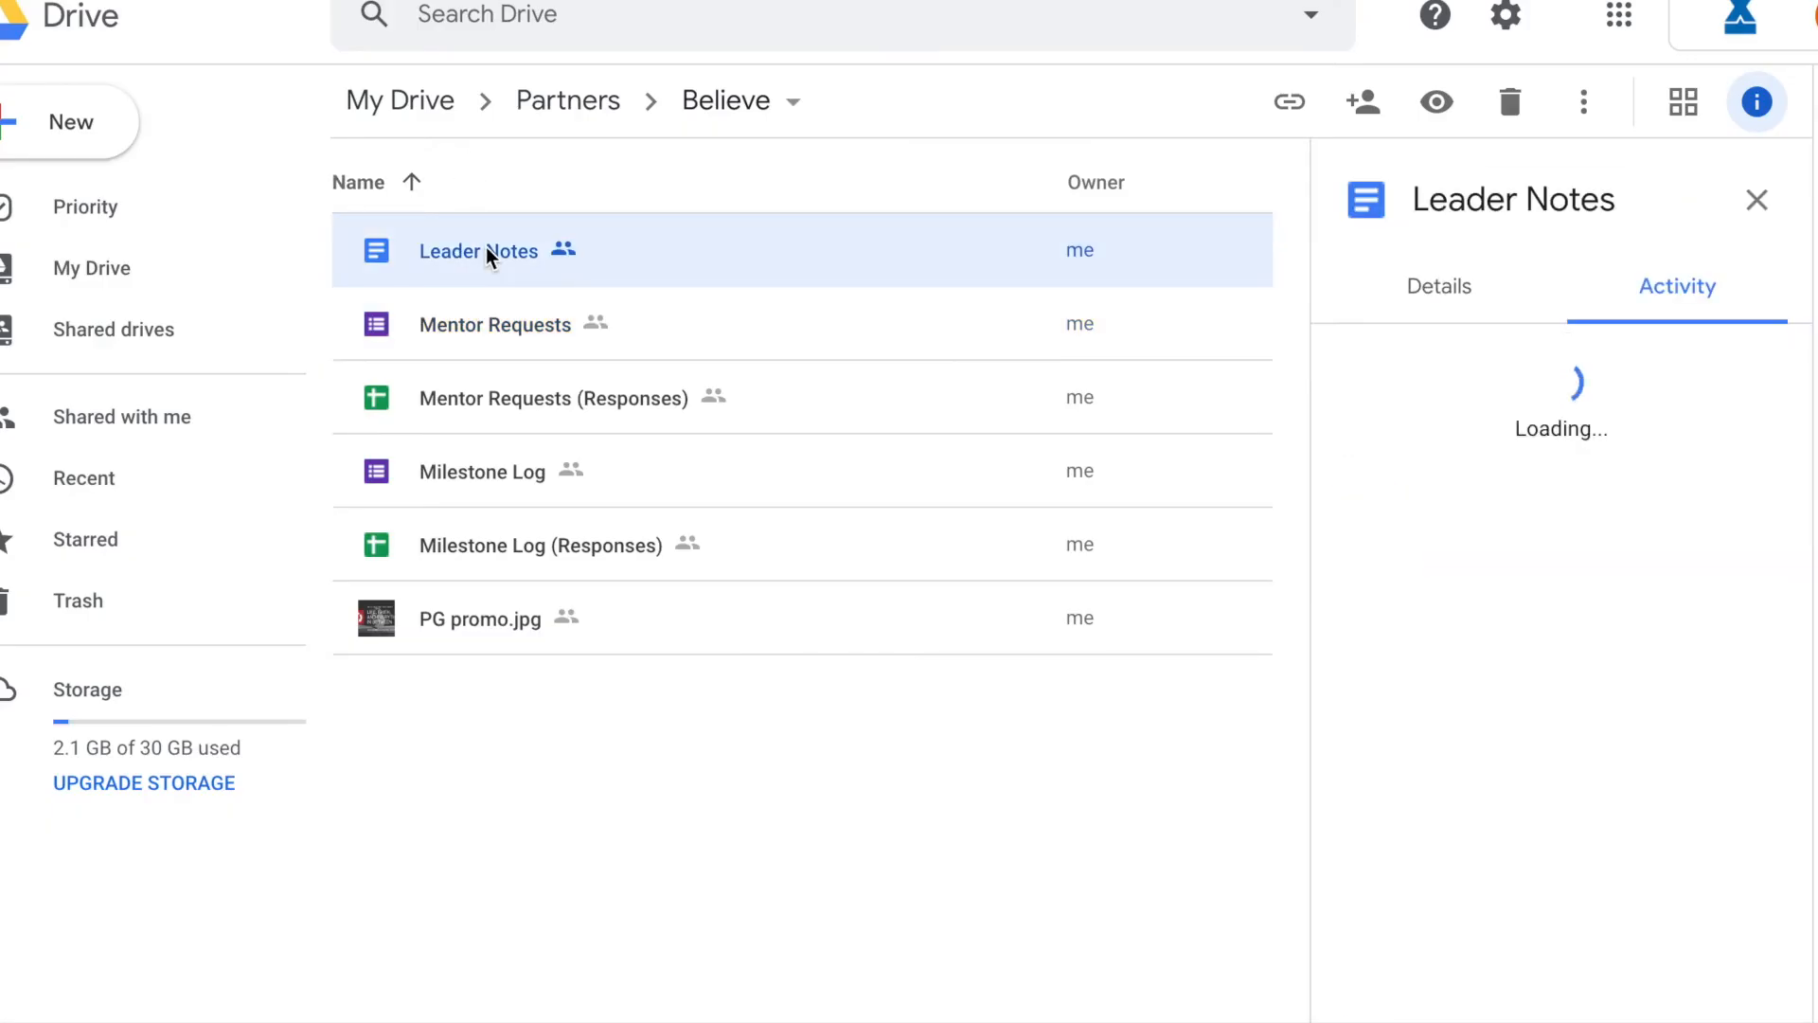
double_click(477, 251)
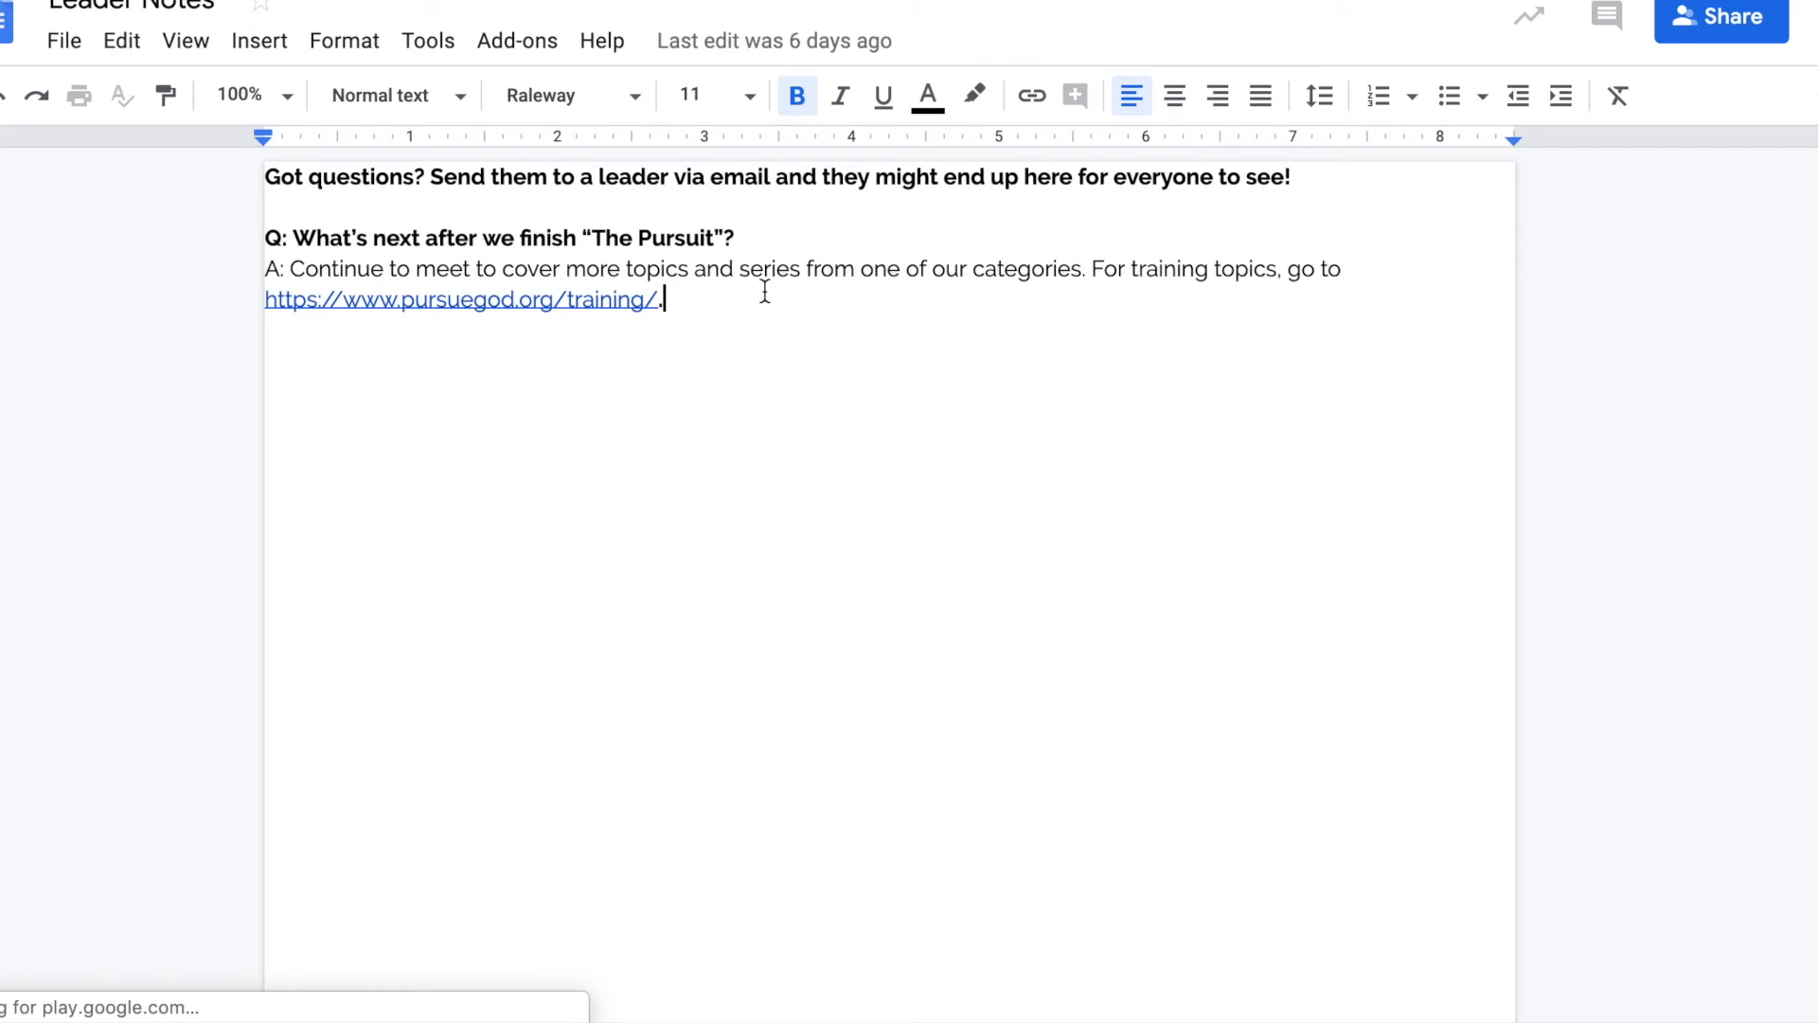
Begin a new 'Q. next question' line below the existing Q&A in Leader Notes
type("Q. nes")
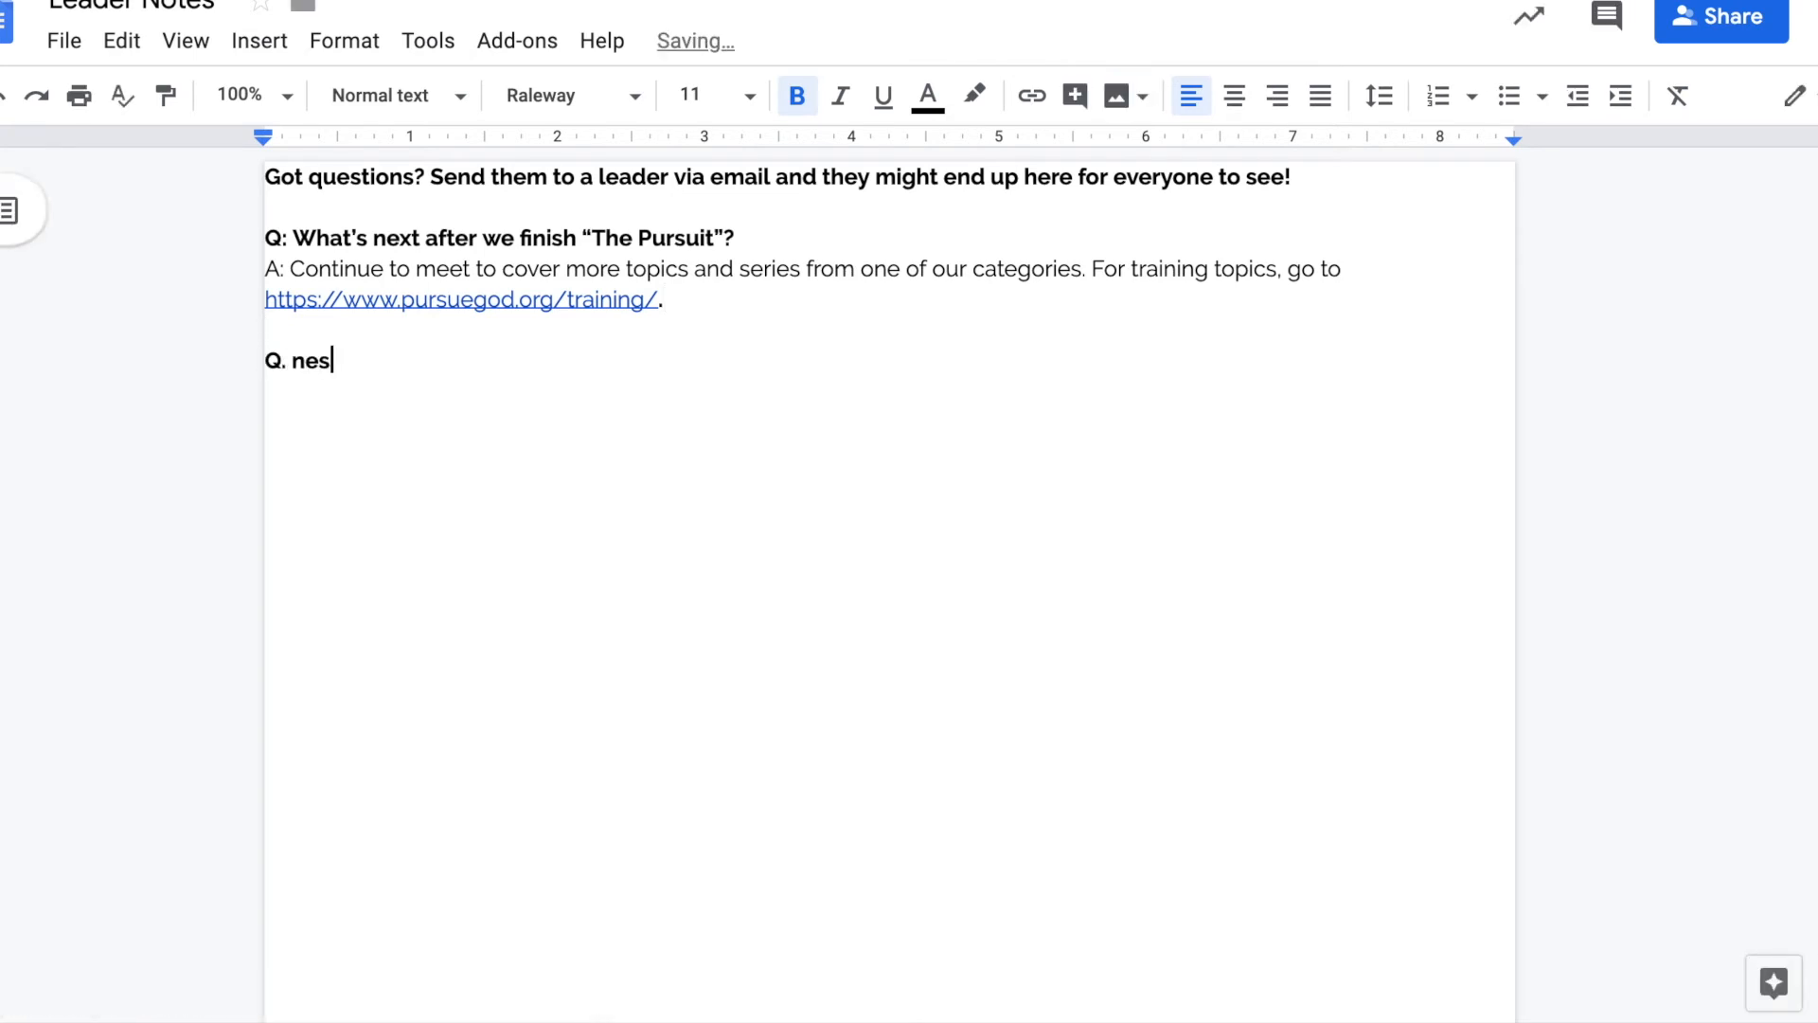
type("next questio")
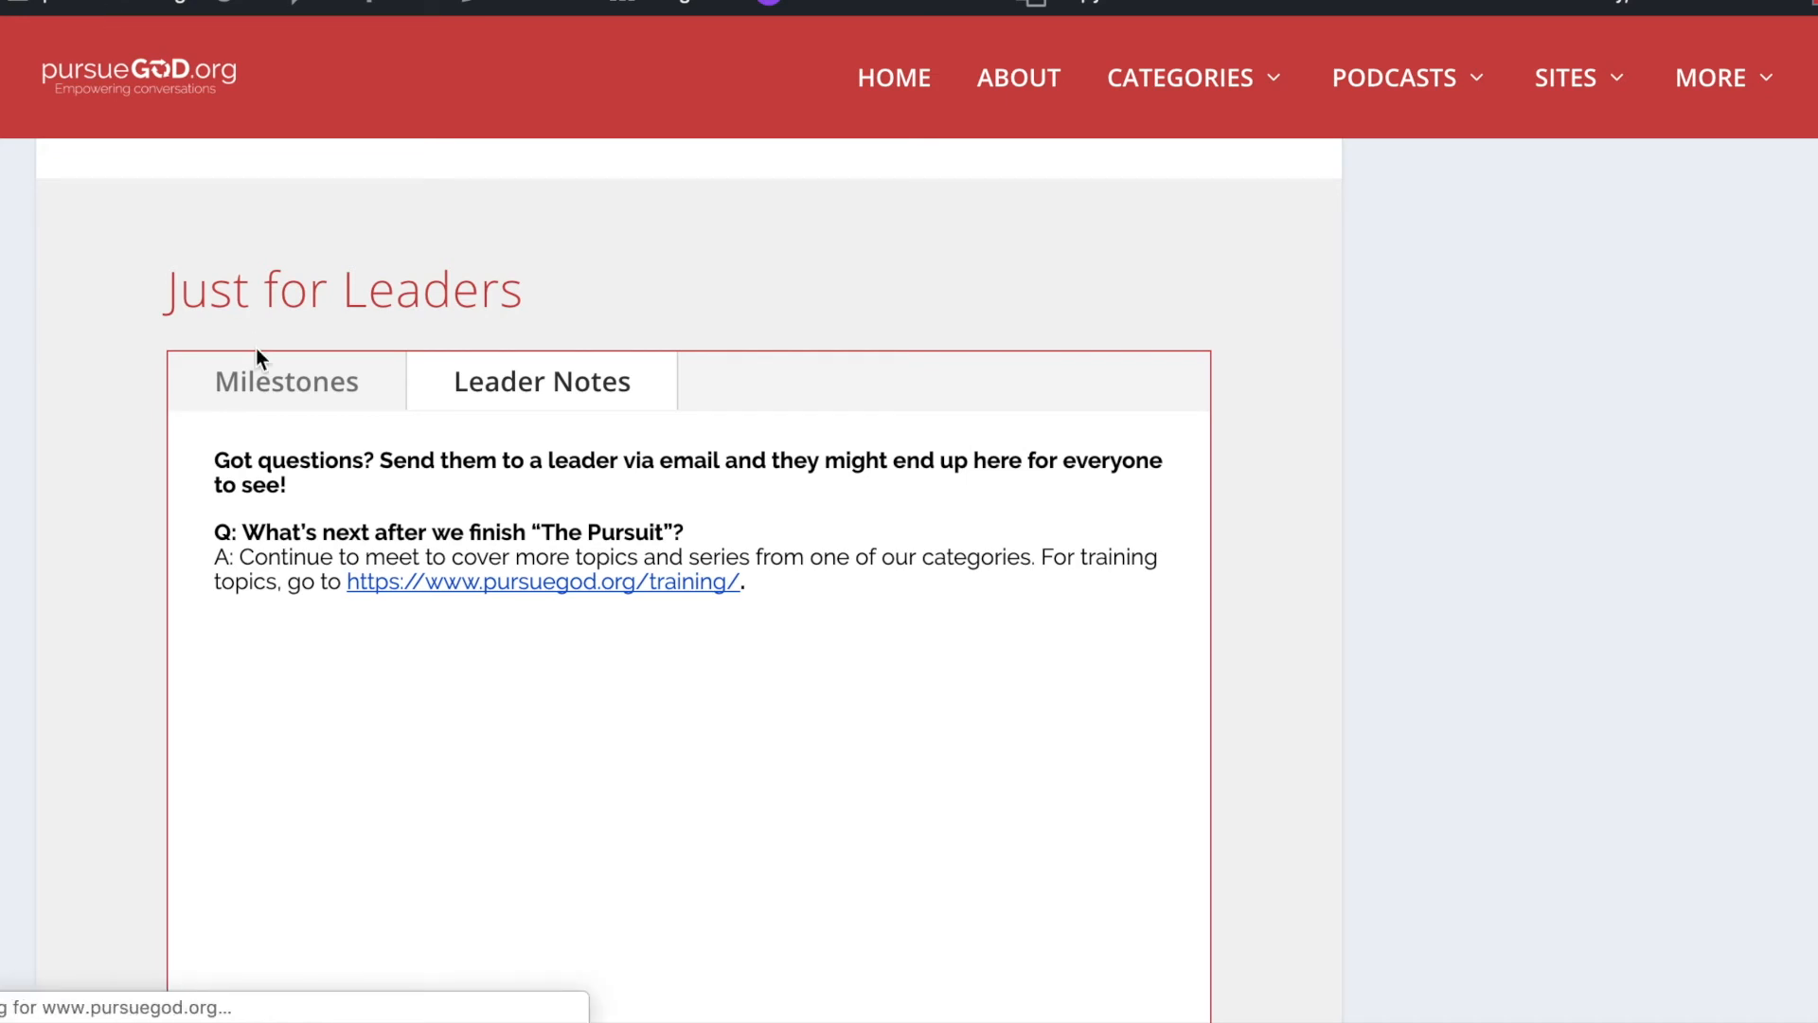
scroll("down", 3)
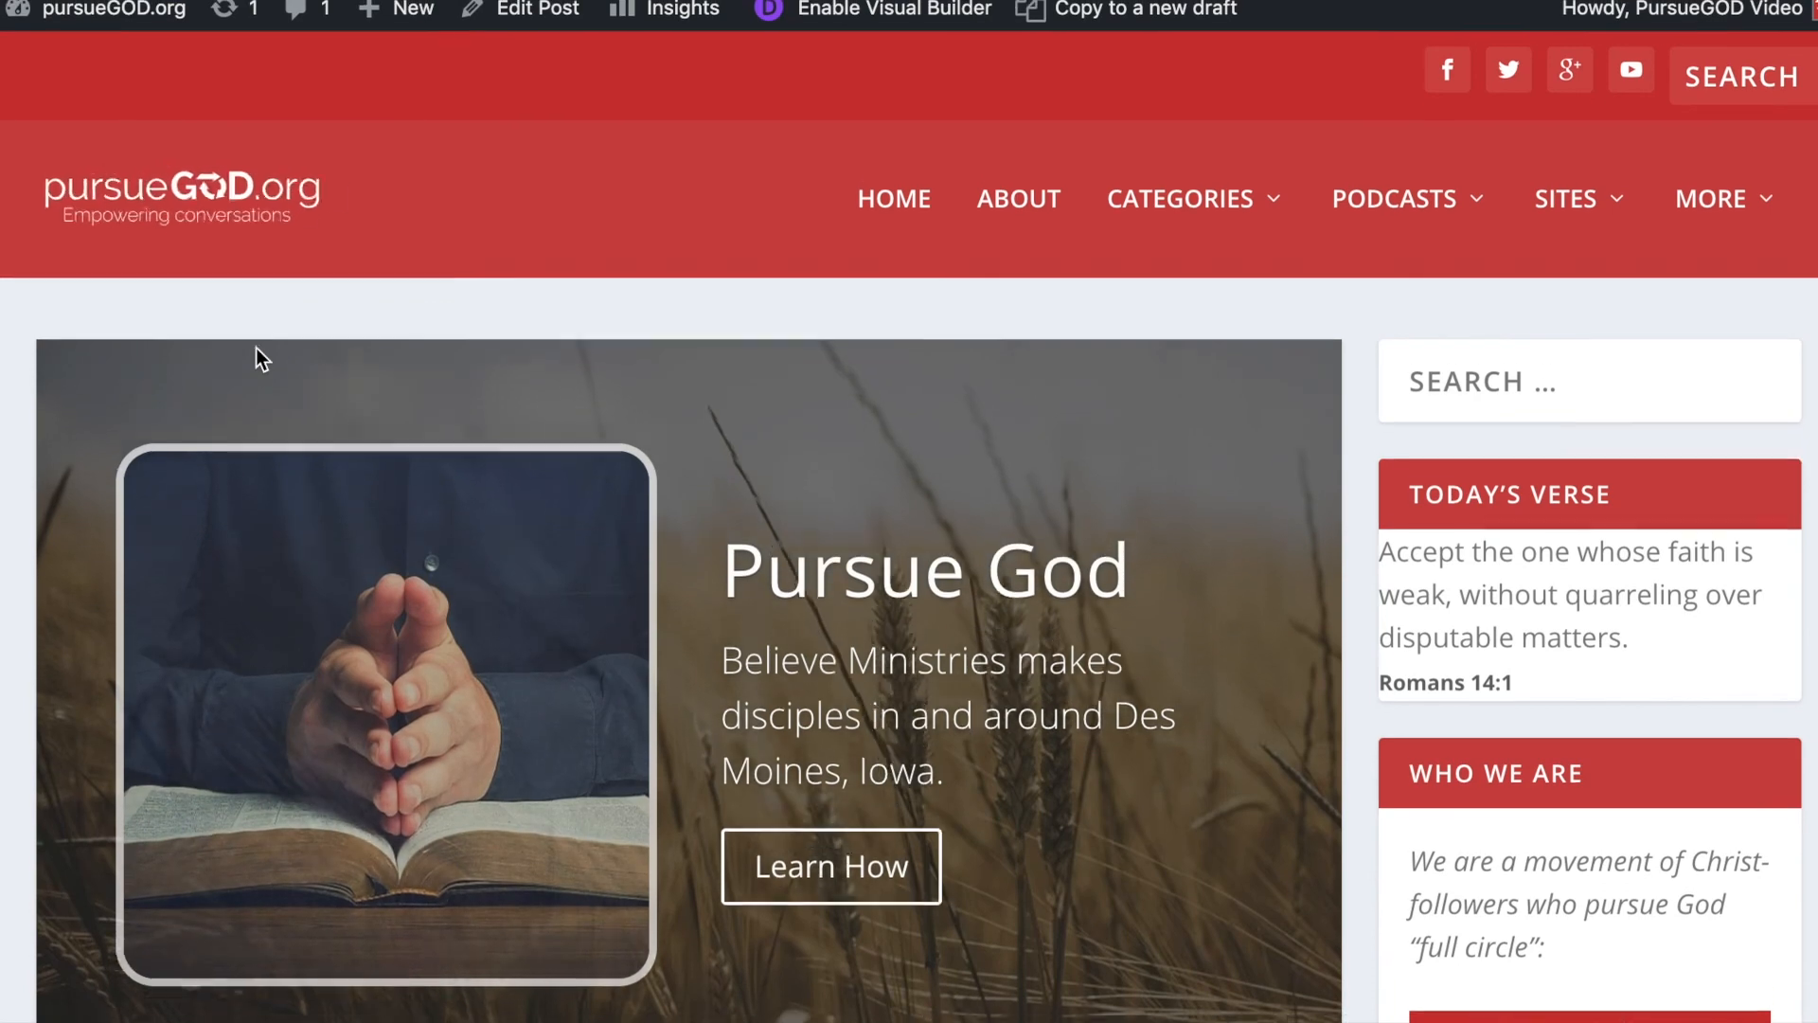
scroll("down", 3)
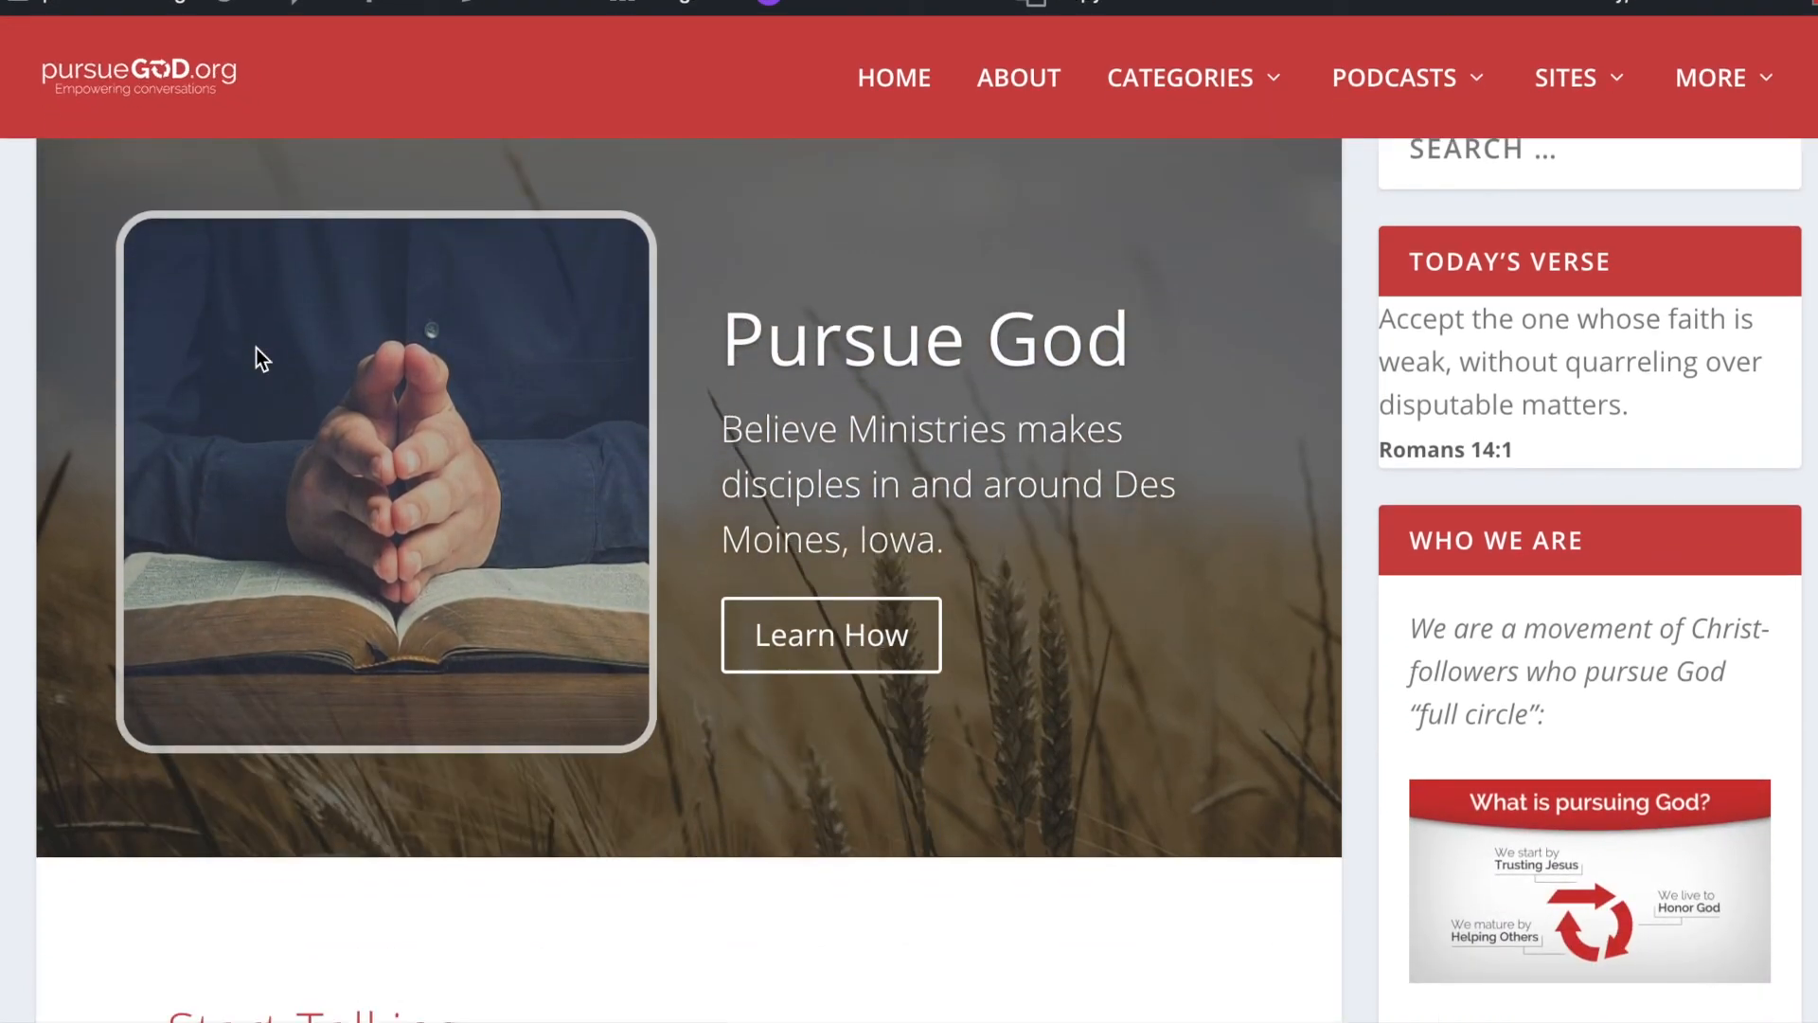